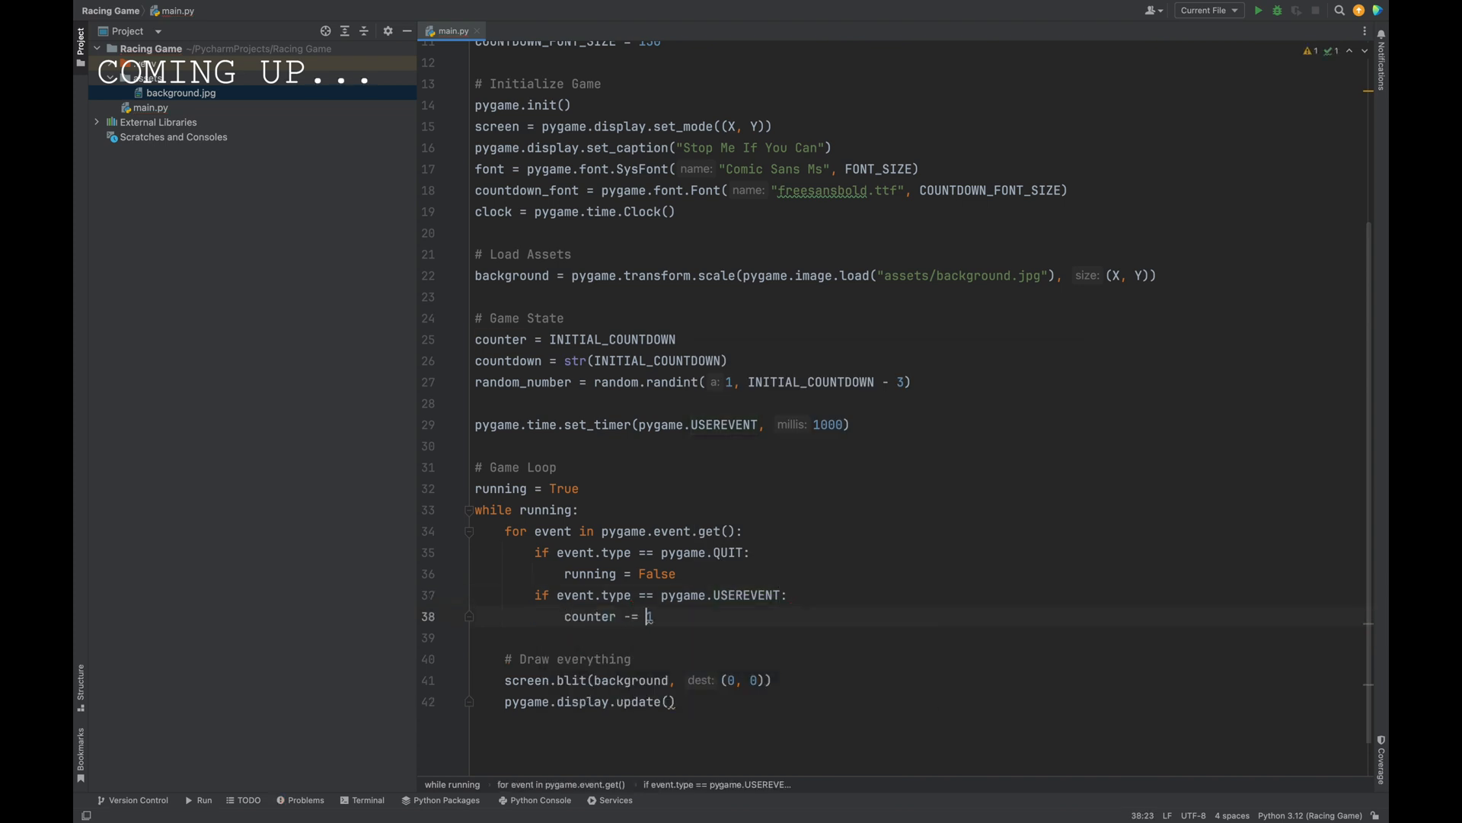
# Create a new Python file named main.py in the Racing Game project
pyautogui.click(1264, 9)
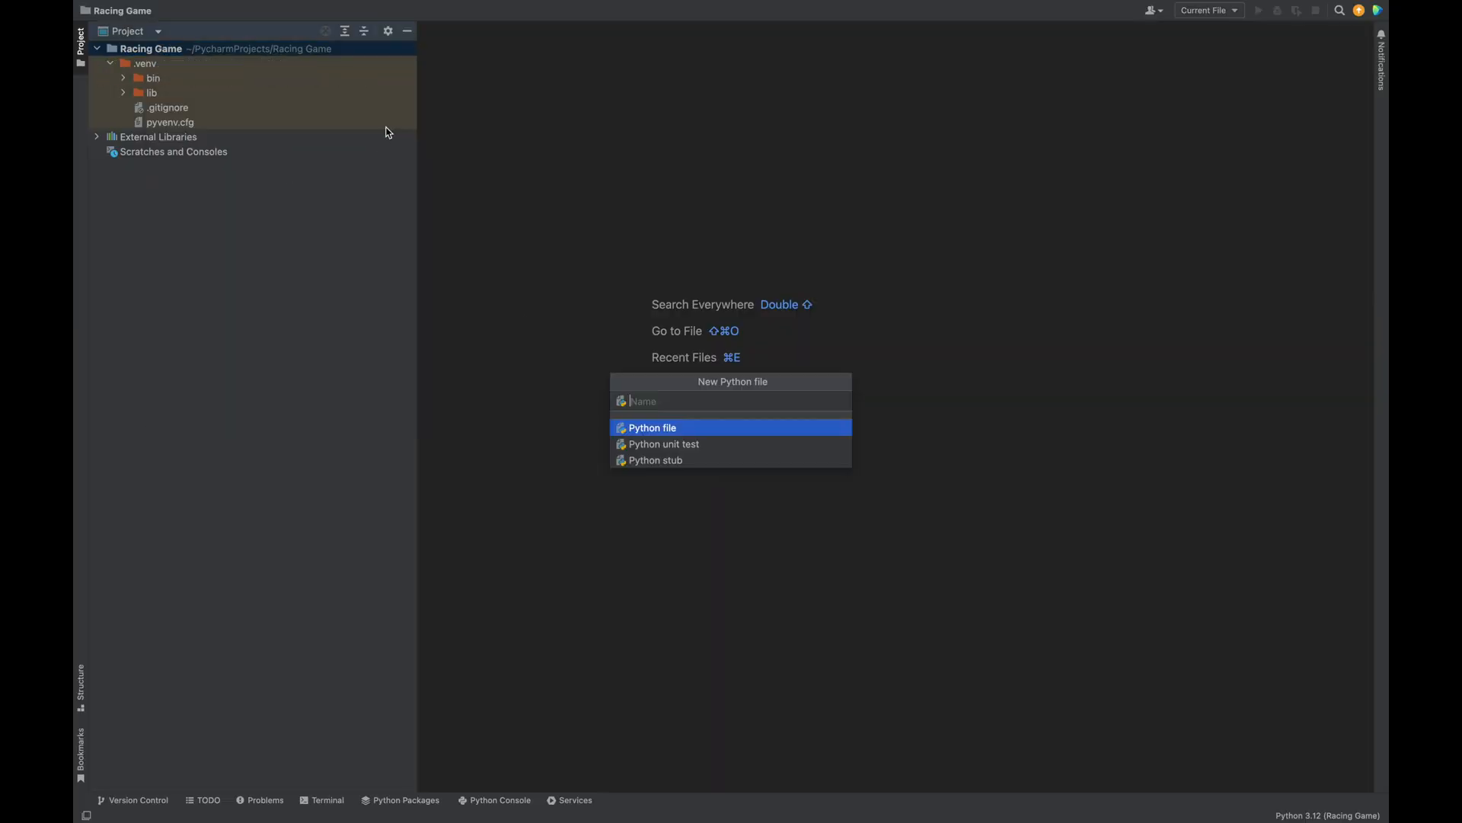
pyautogui.write('main.py')
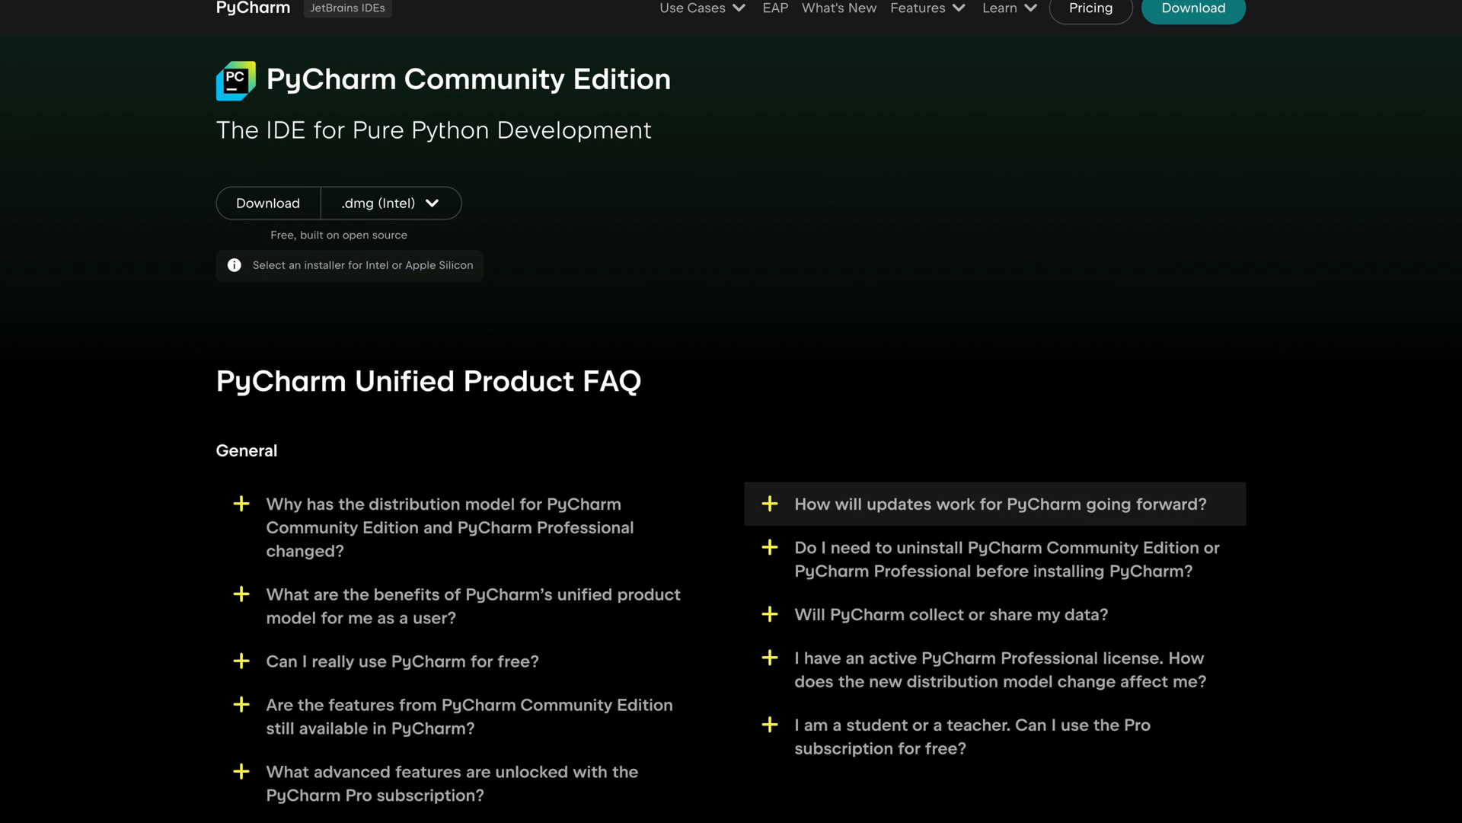
pyautogui.scroll(-3)
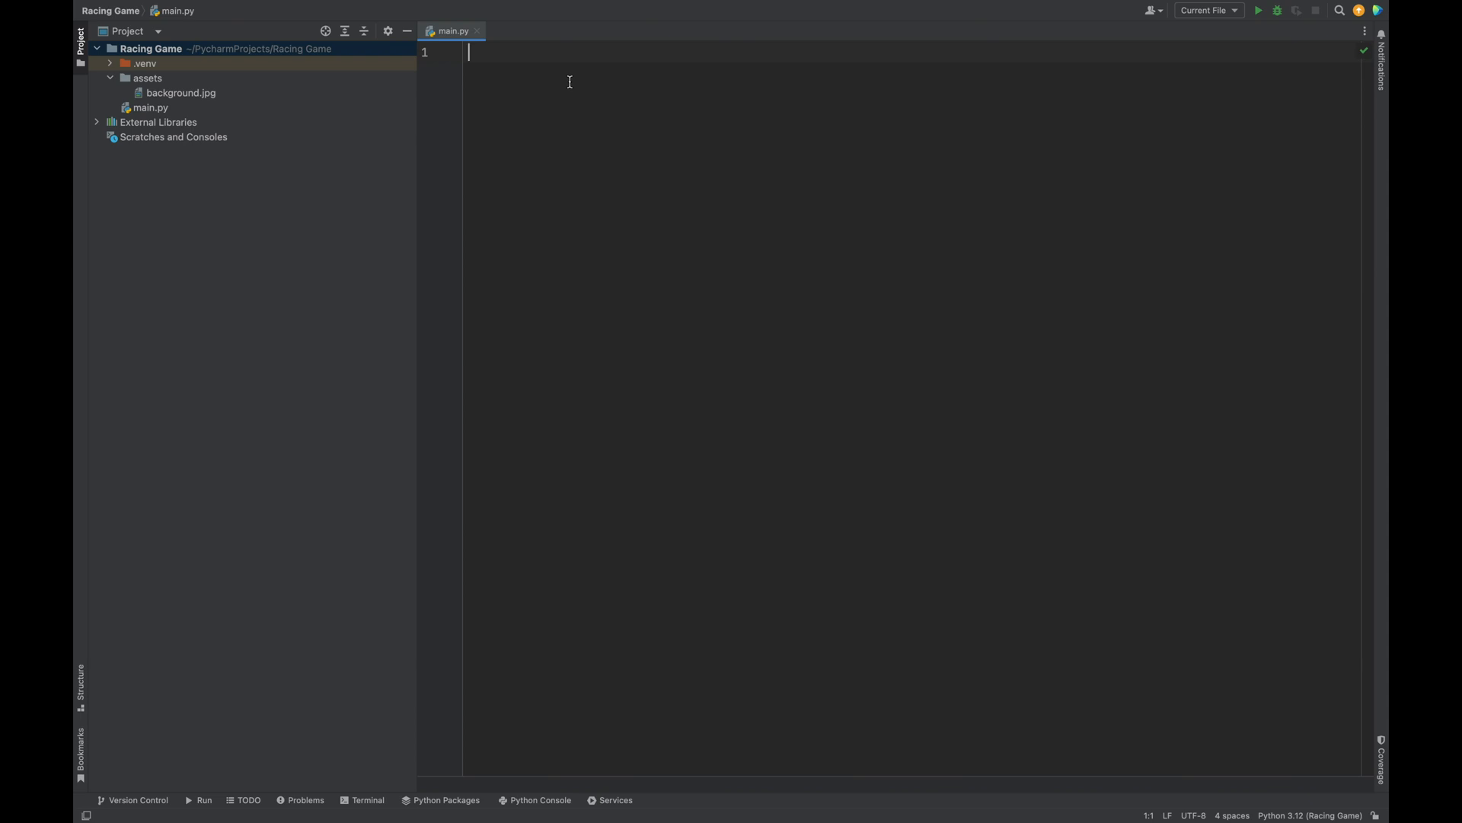
# Write import pygame, import random and import sys on the first three lines of main.py
pyautogui.write('import pygame')
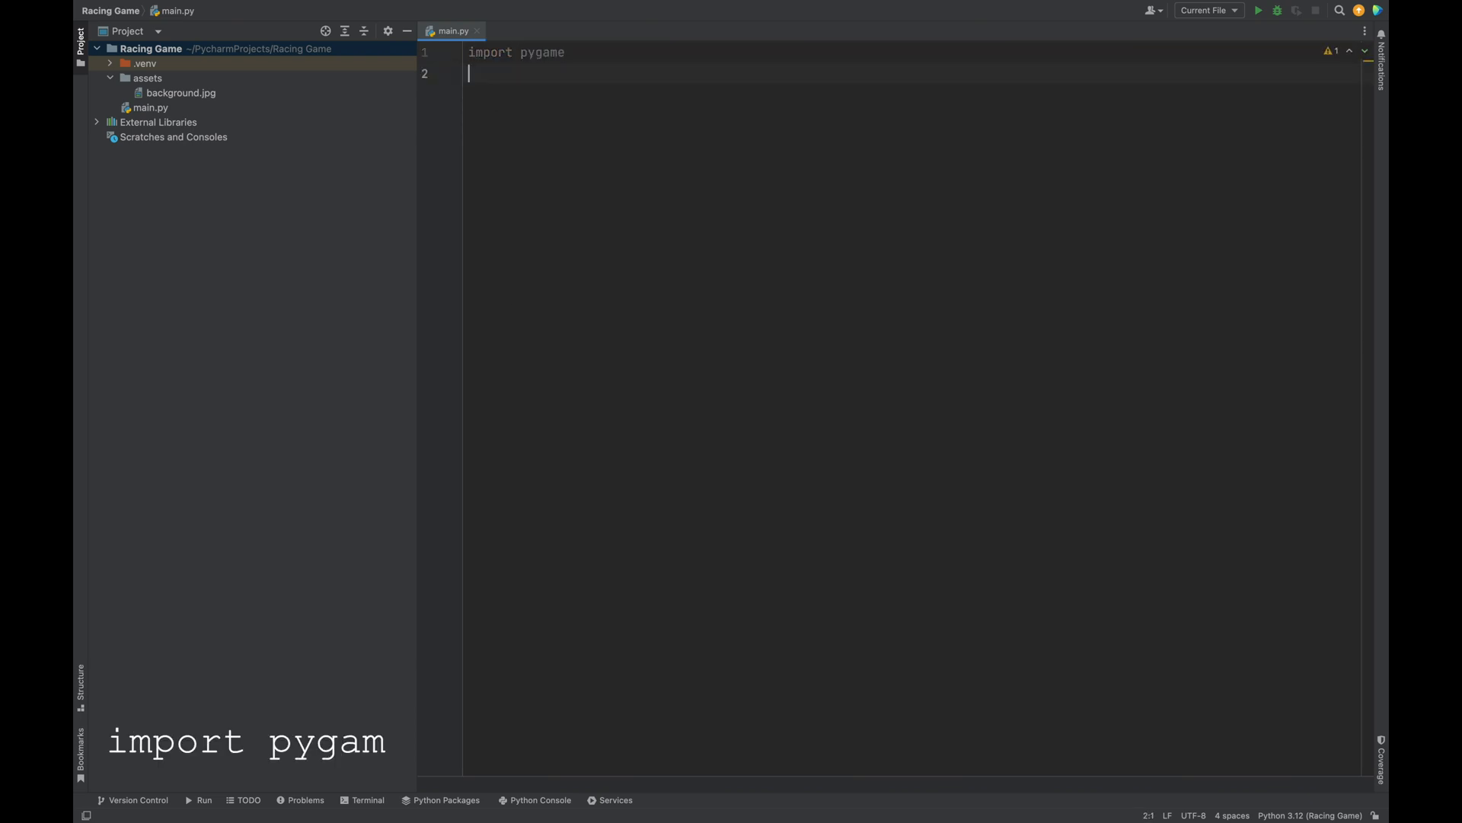
pyautogui.write('import rando')
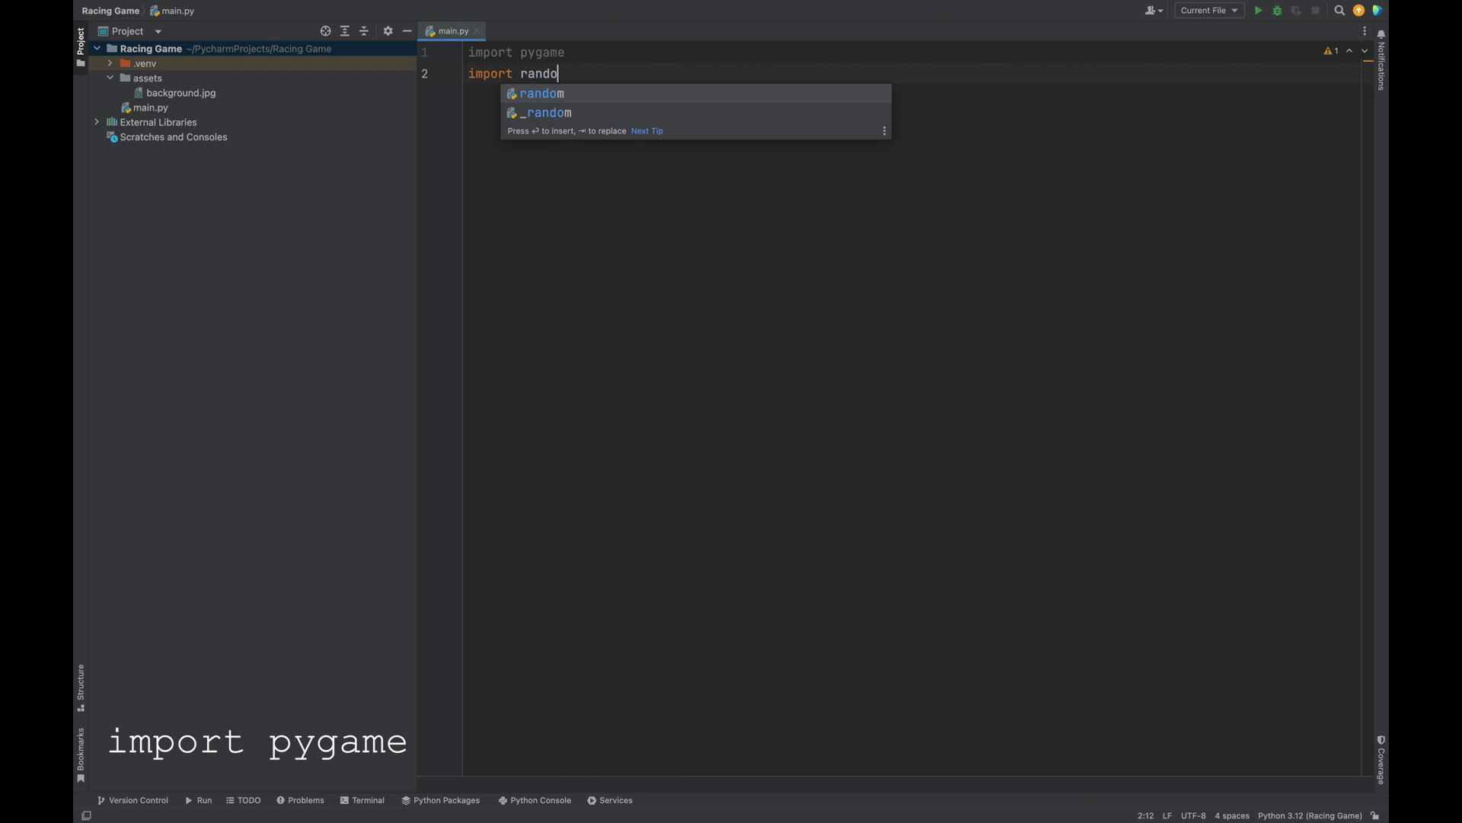
pyautogui.press('Enter')
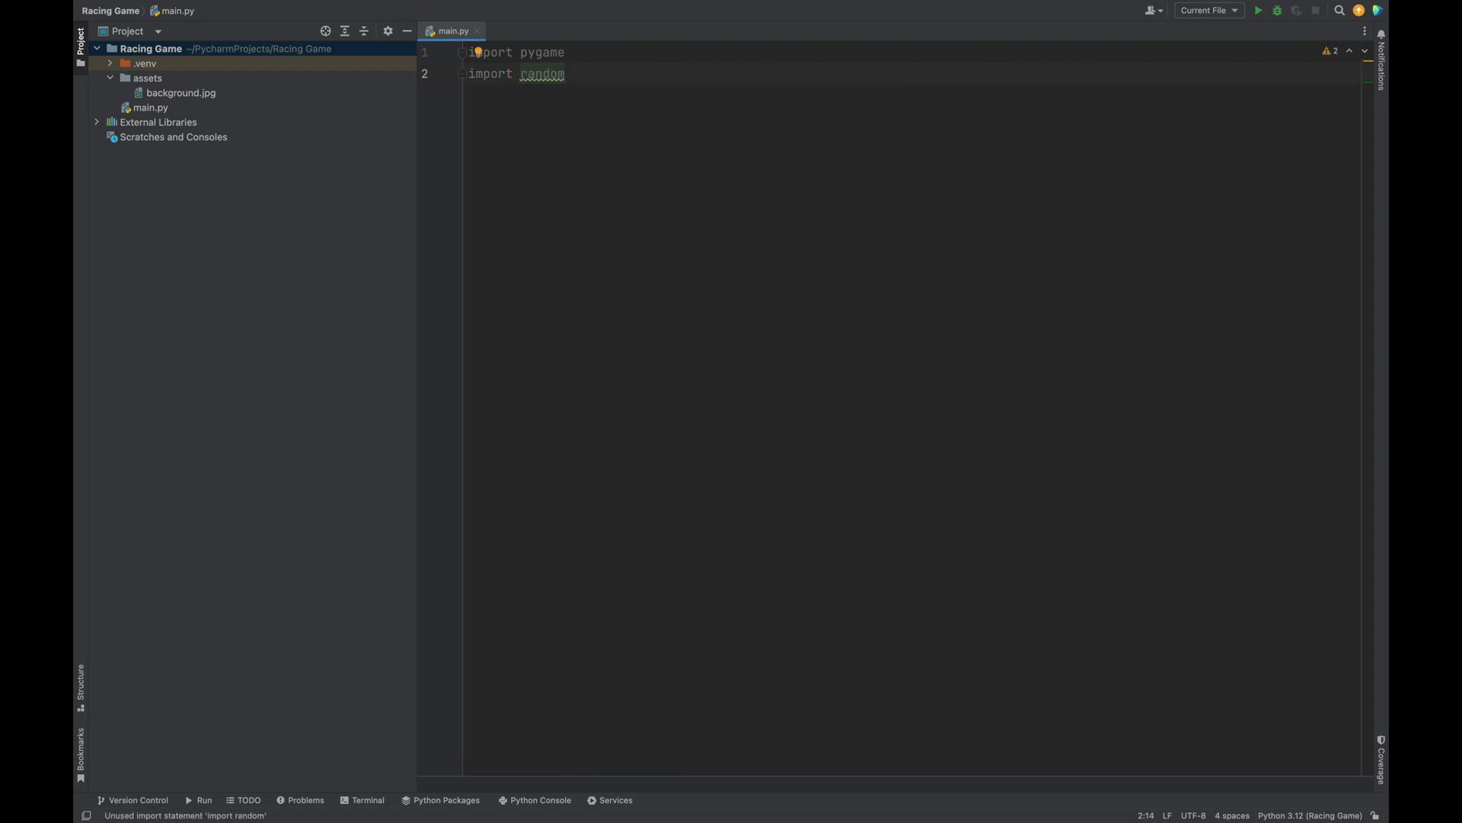
pyautogui.write('i')
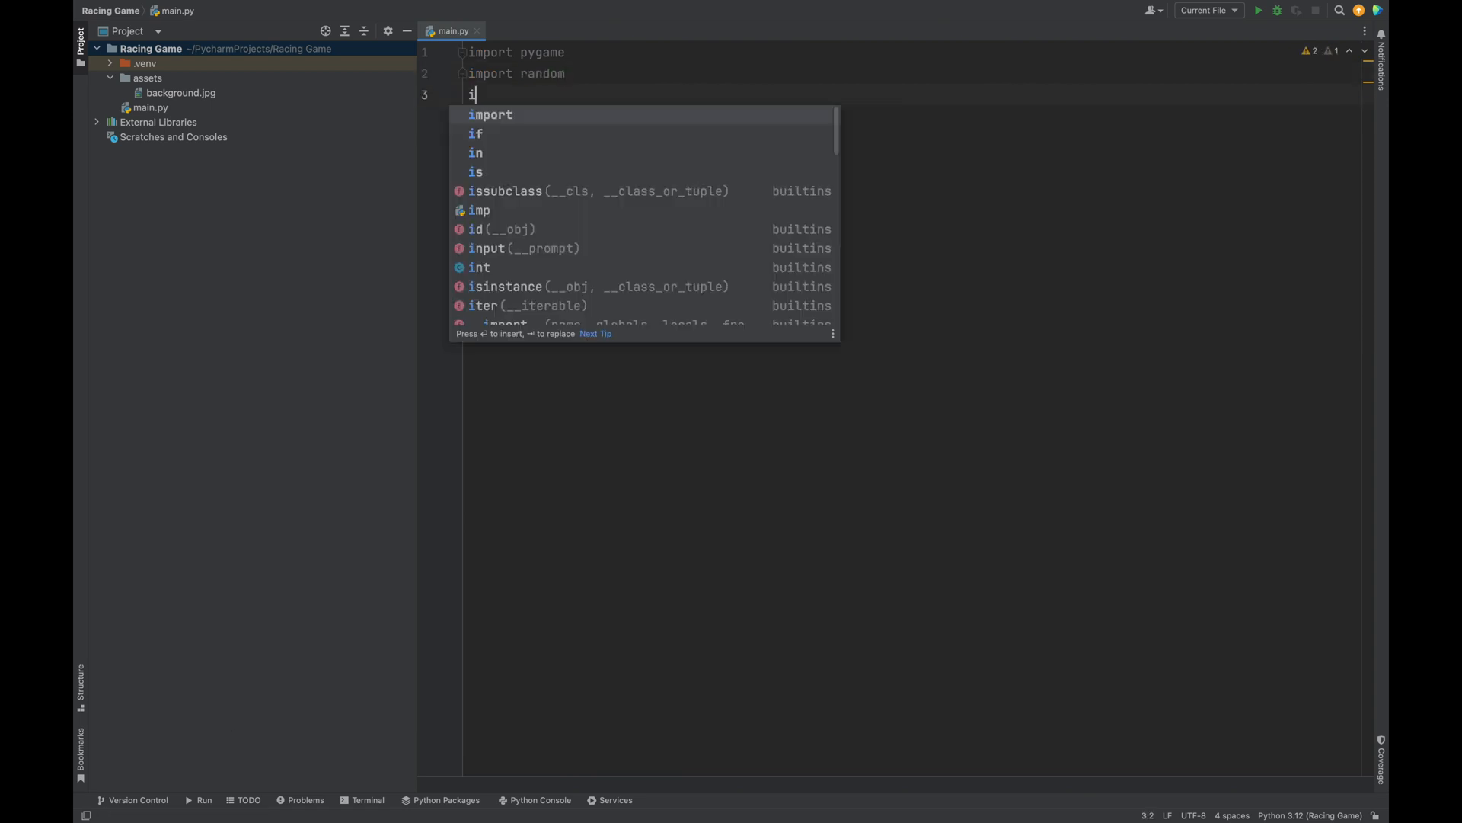
pyautogui.write('mport sys')
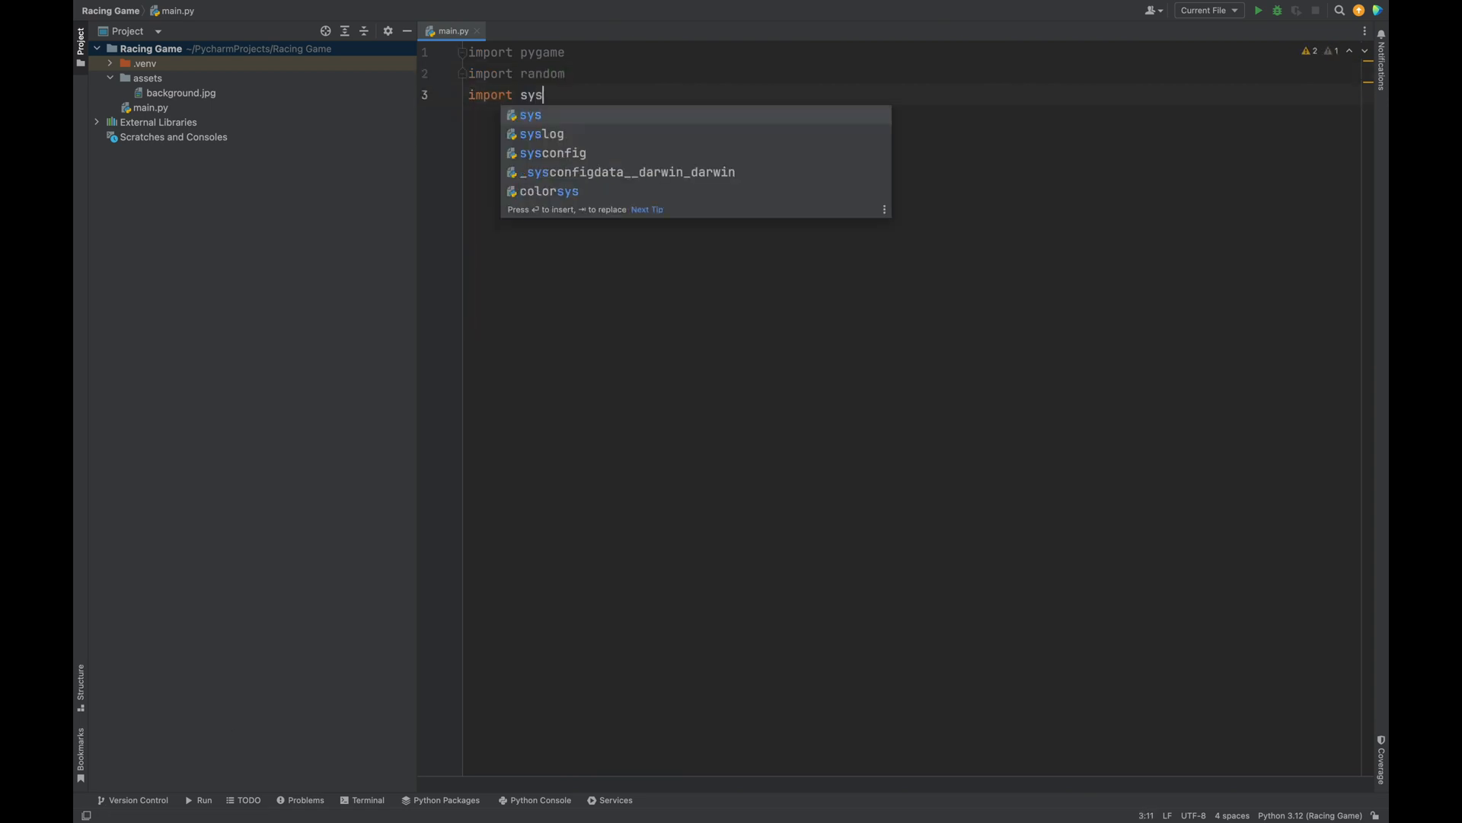
pyautogui.press('Return')
pyautogui.write('#')
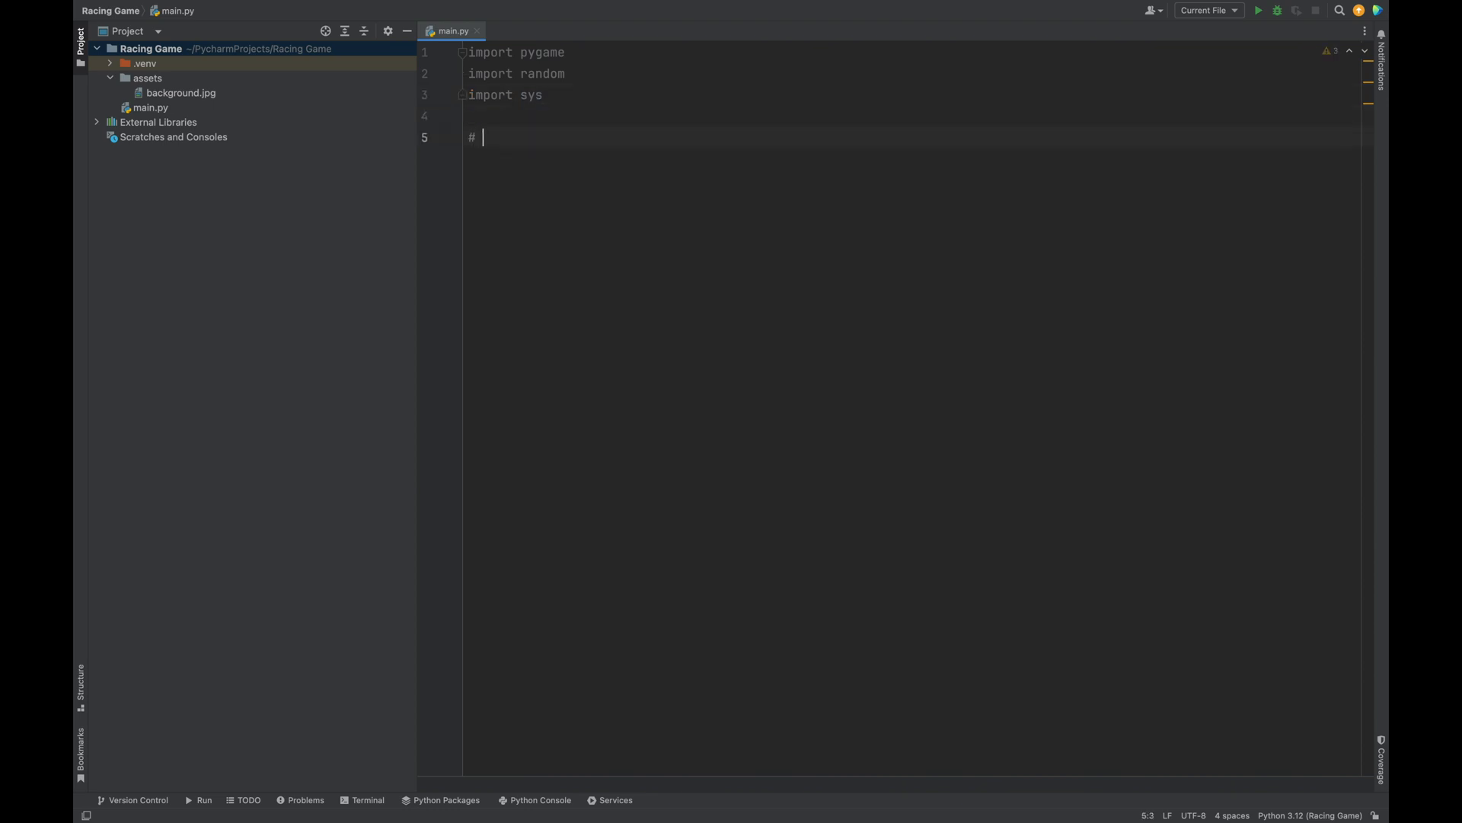
# Add a '# Screen and Game Constants' comment followed by X, Y = 1024, 1024
pyautogui.write('Screen and Game Constants')
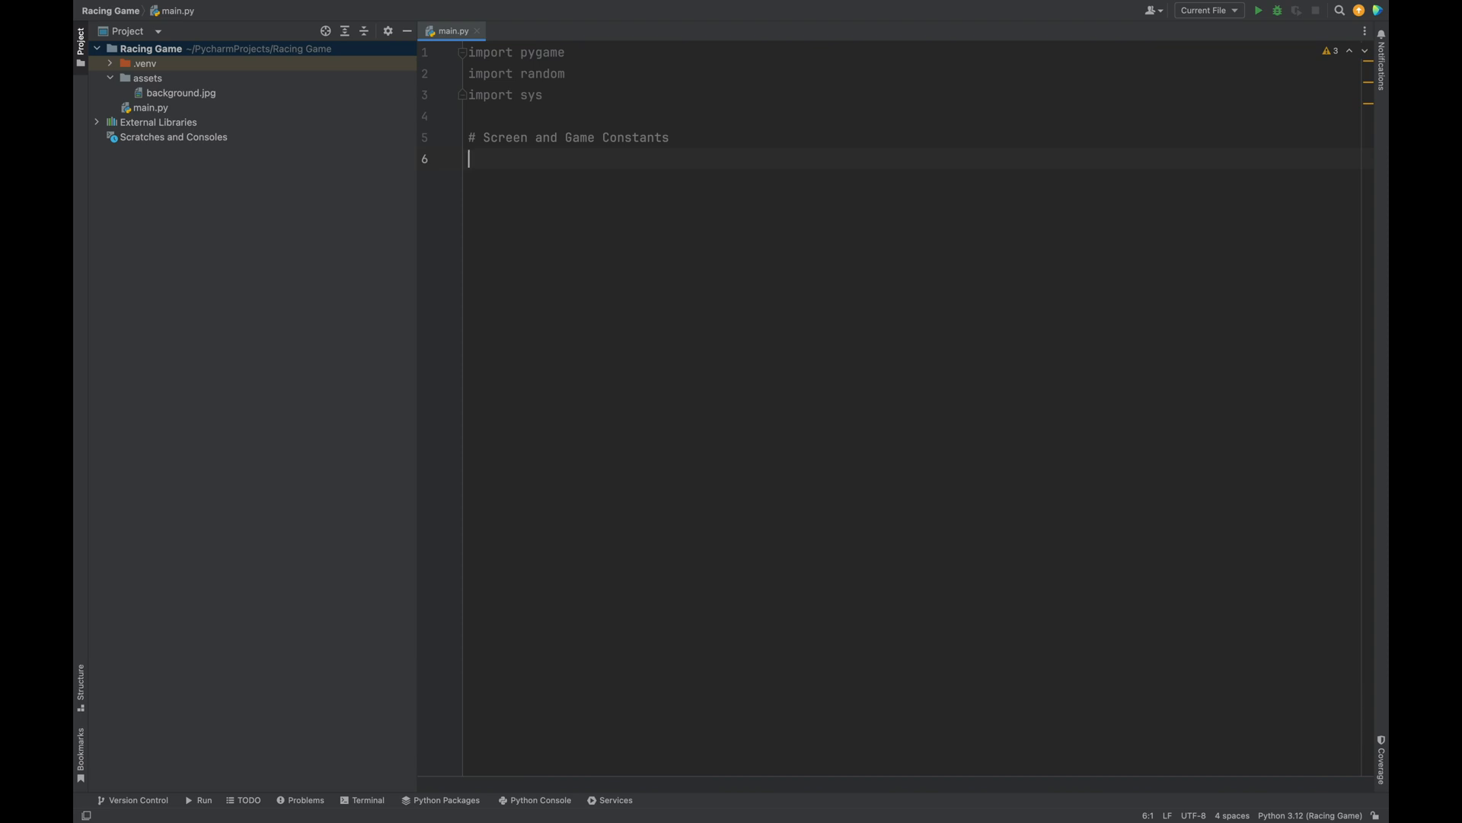
pyautogui.write('X,')
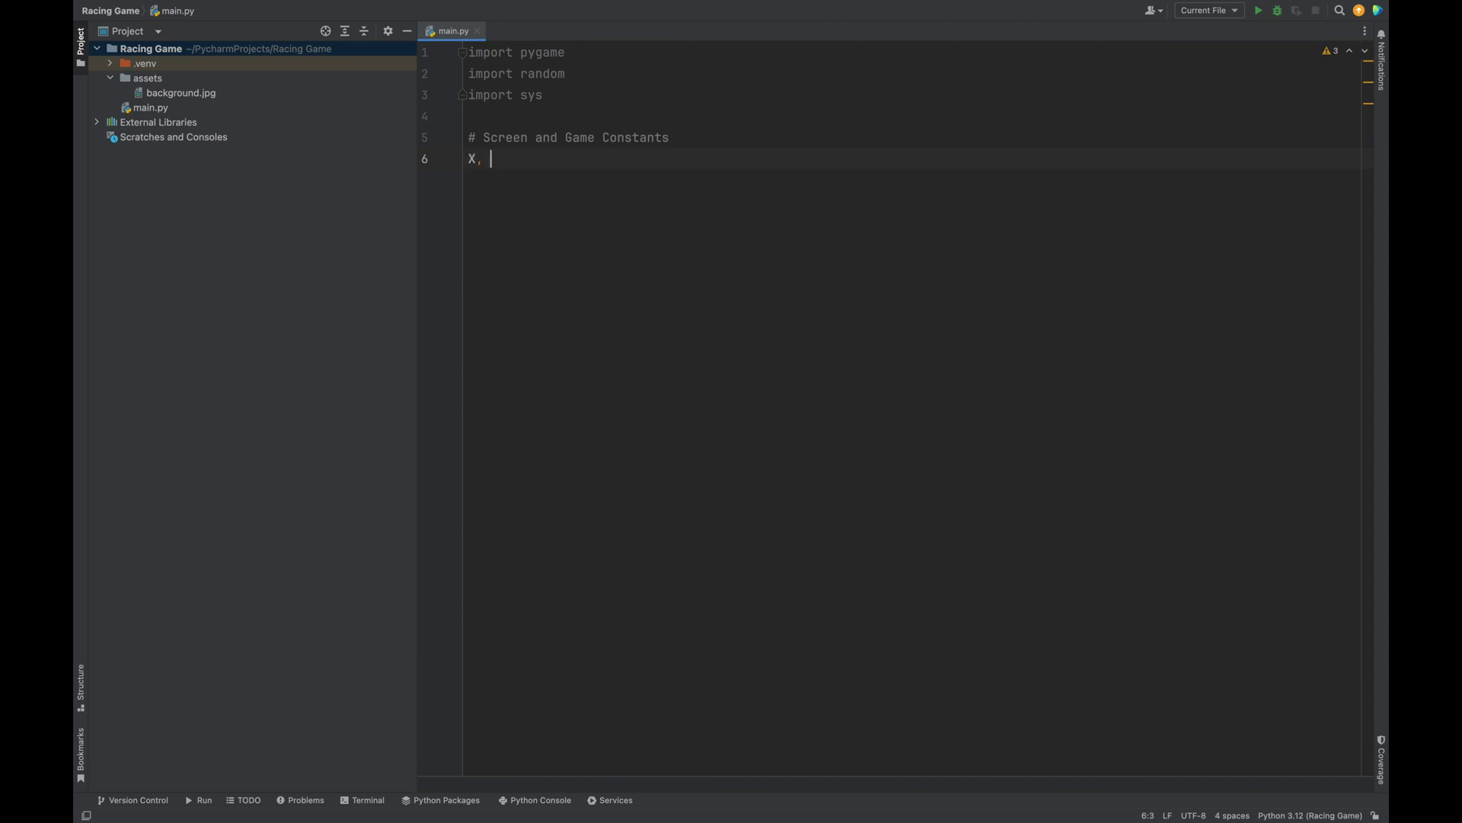
pyautogui.write('Y =')
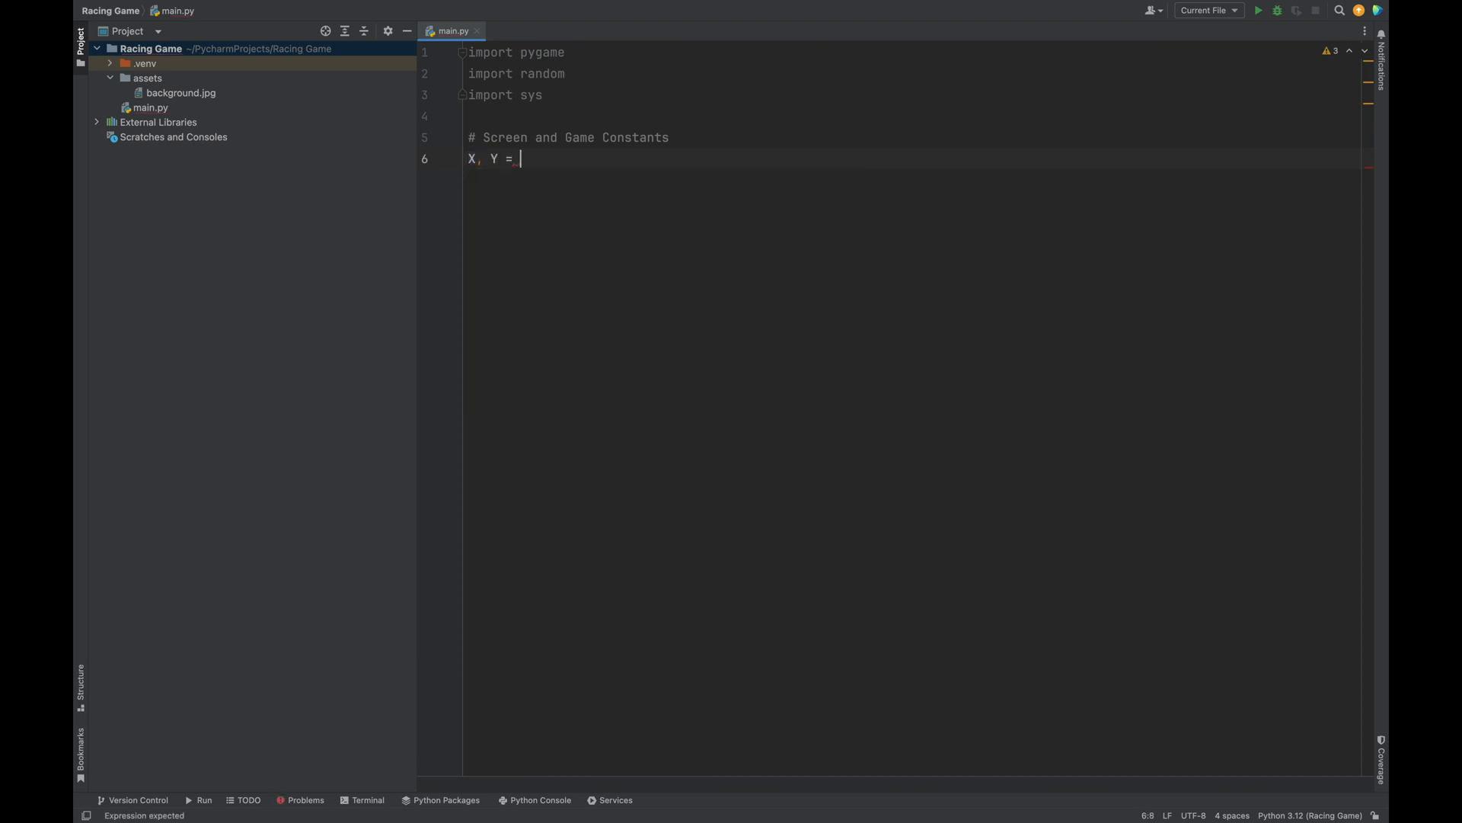
pyautogui.write('1024, 1')
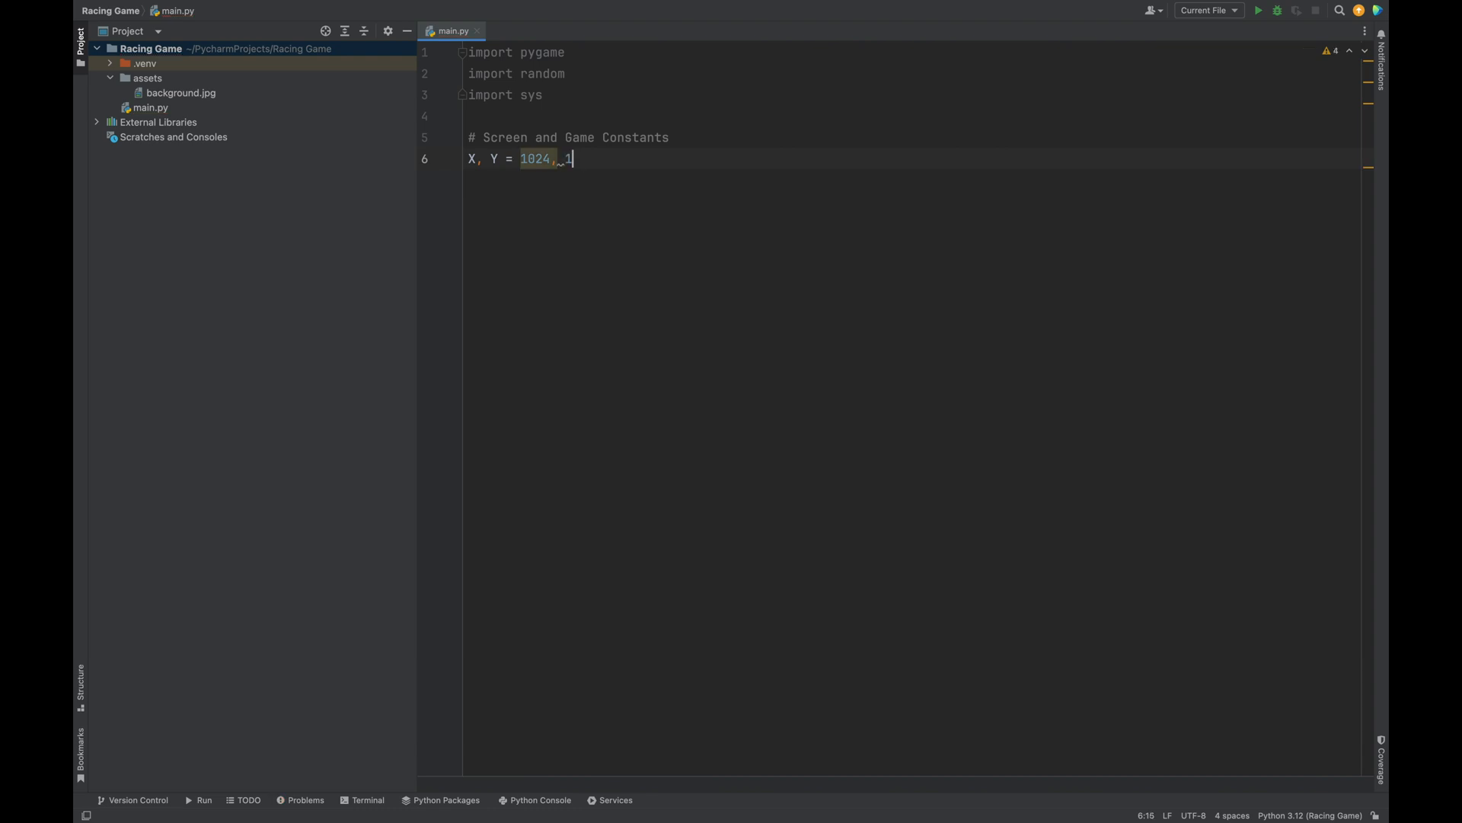
pyautogui.write('024')
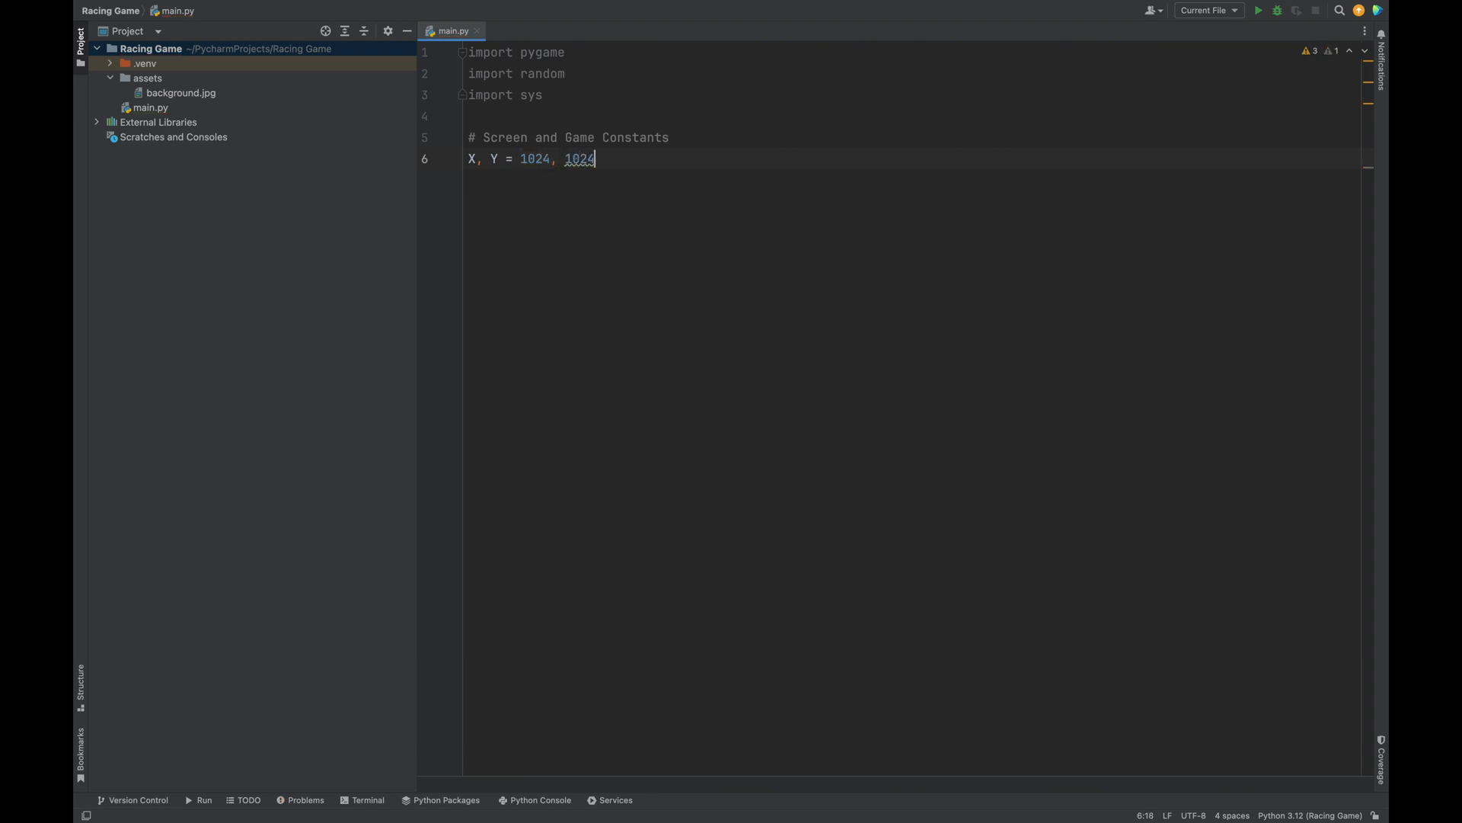
pyautogui.press('Enter')
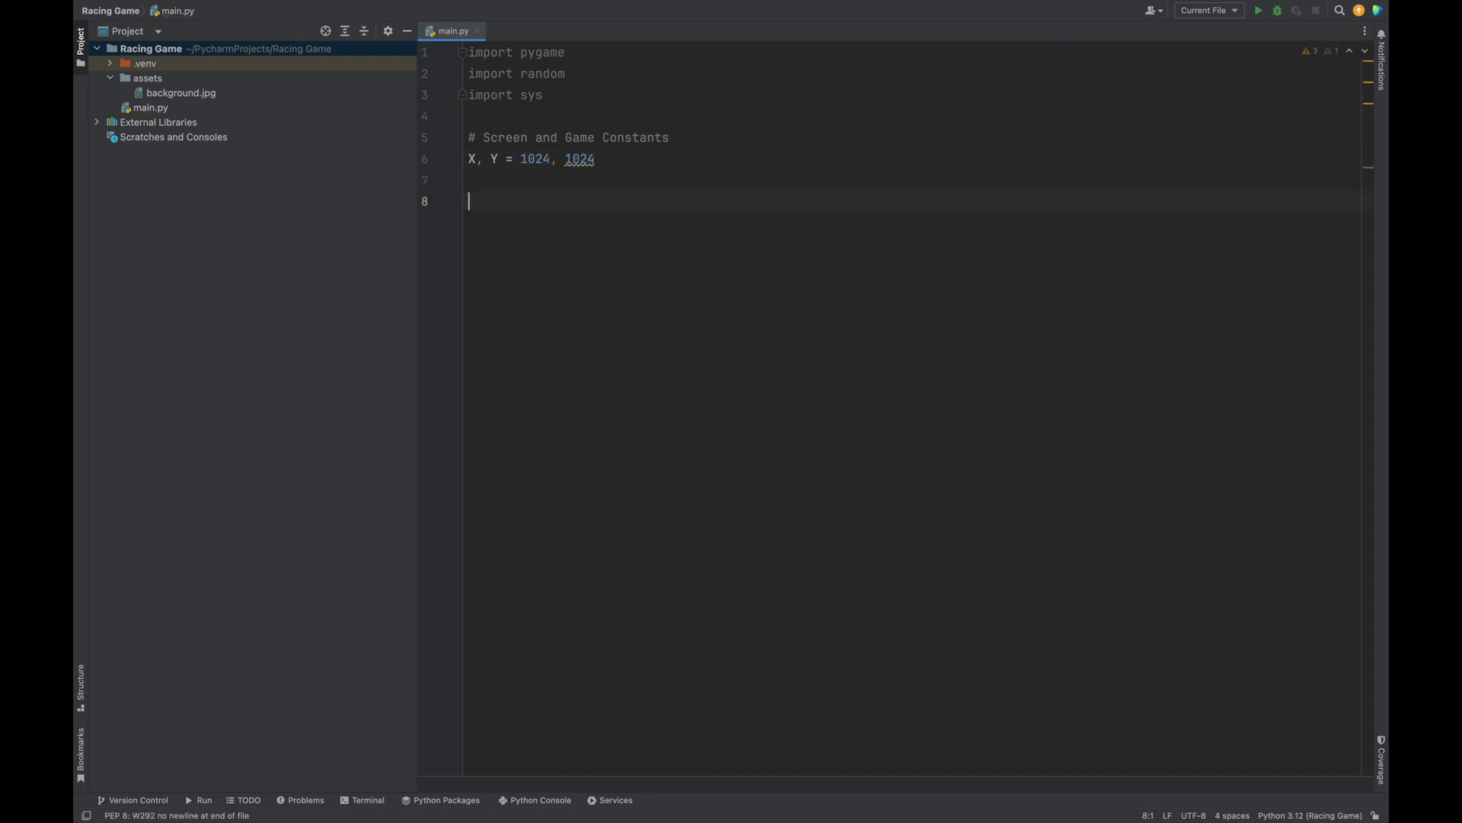
# Add an '# Initialize the game' comment followed by pygame.init()
pyautogui.write('# Initia')
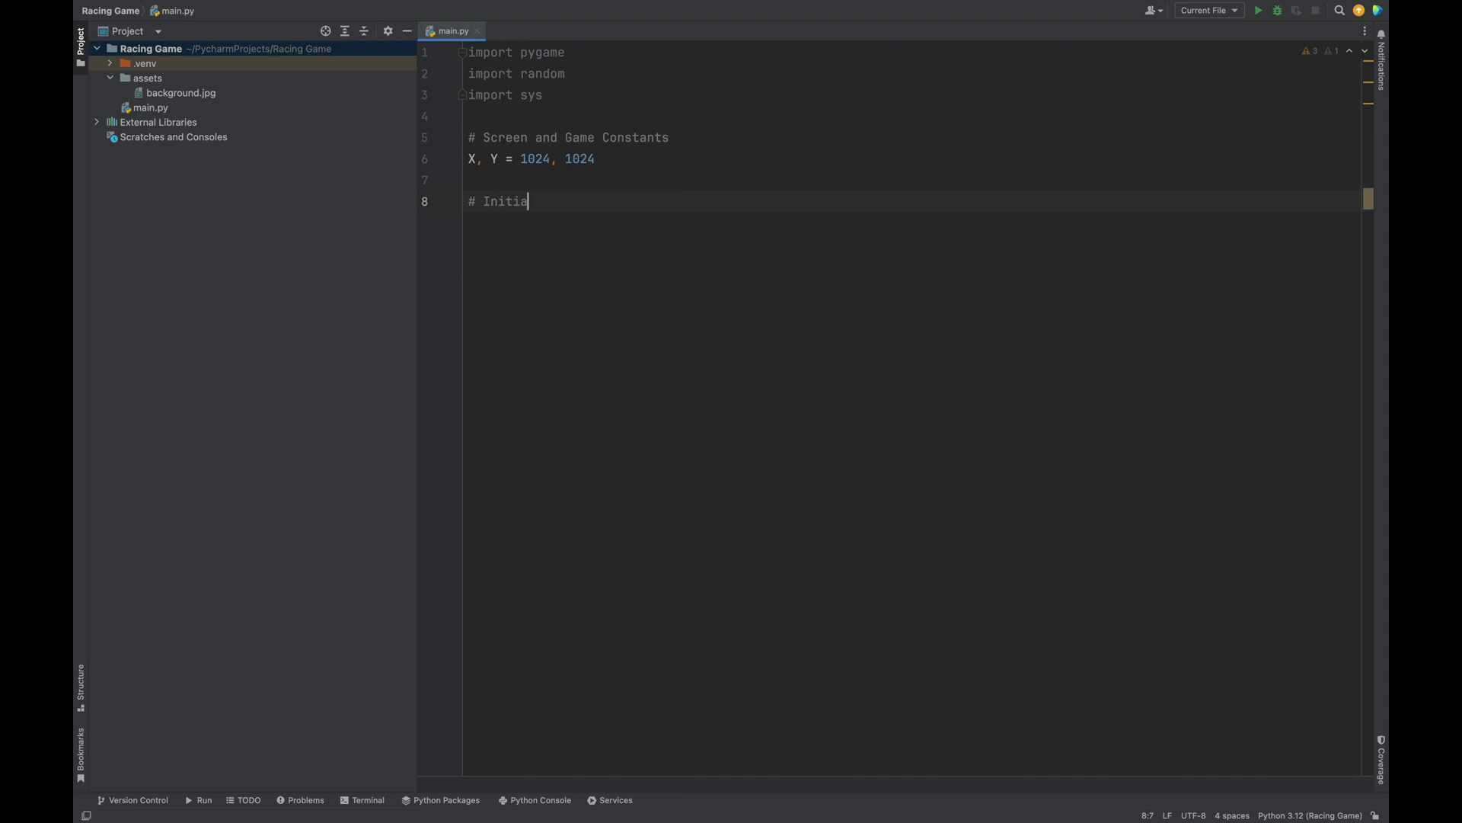
pyautogui.write('lize th')
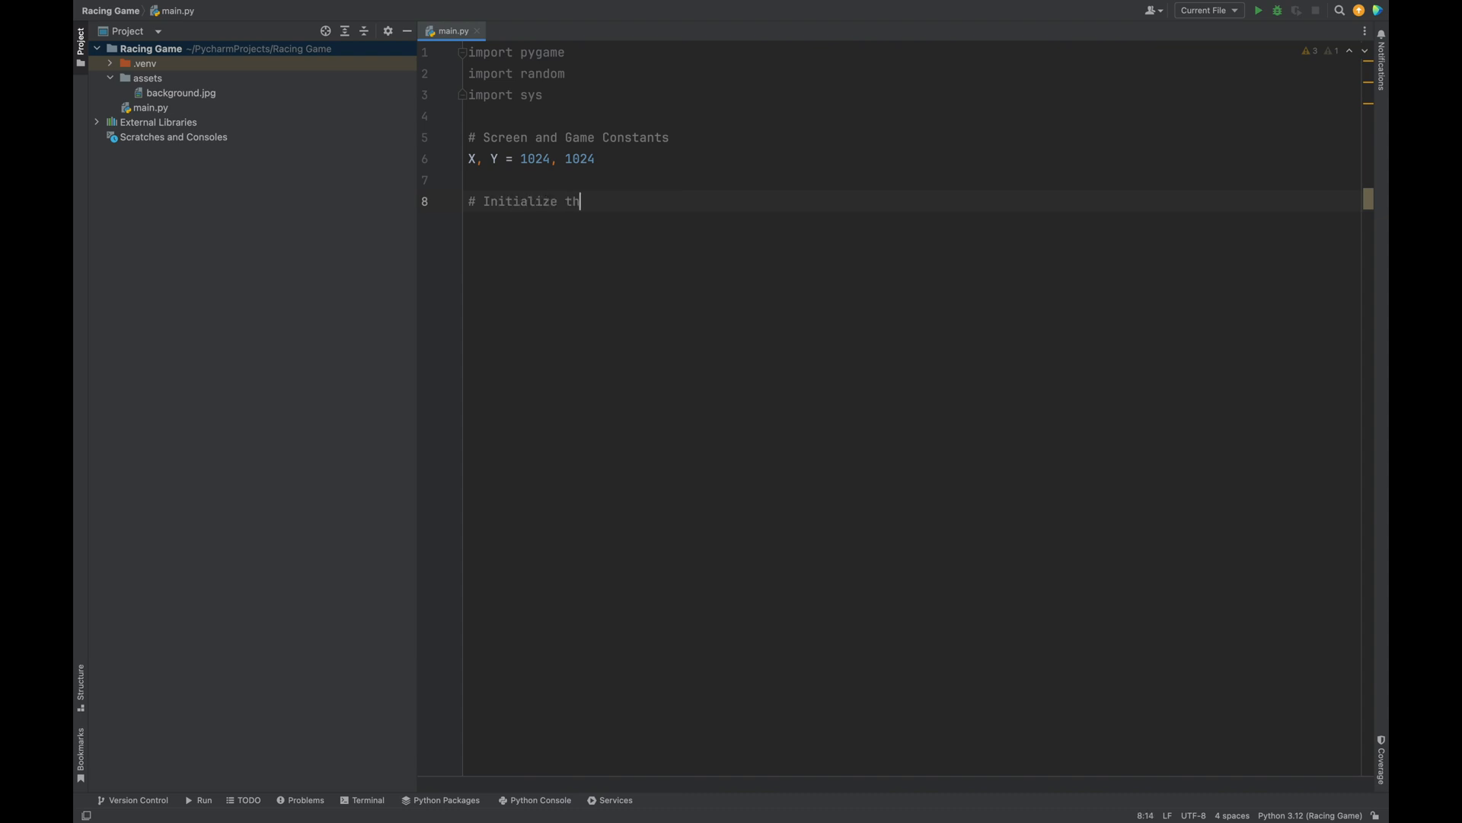
pyautogui.write('e game')
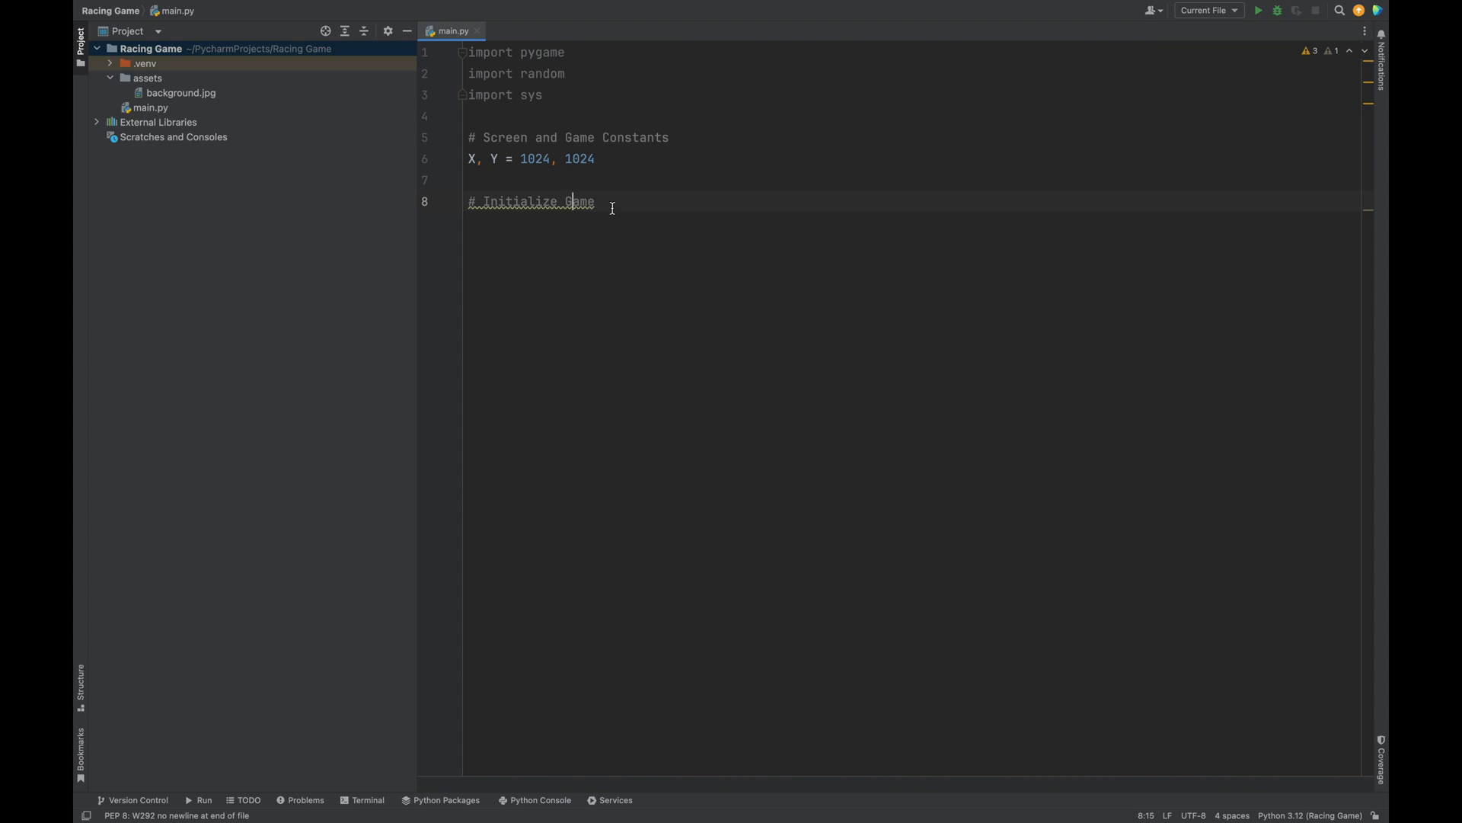
pyautogui.write('pygame.')
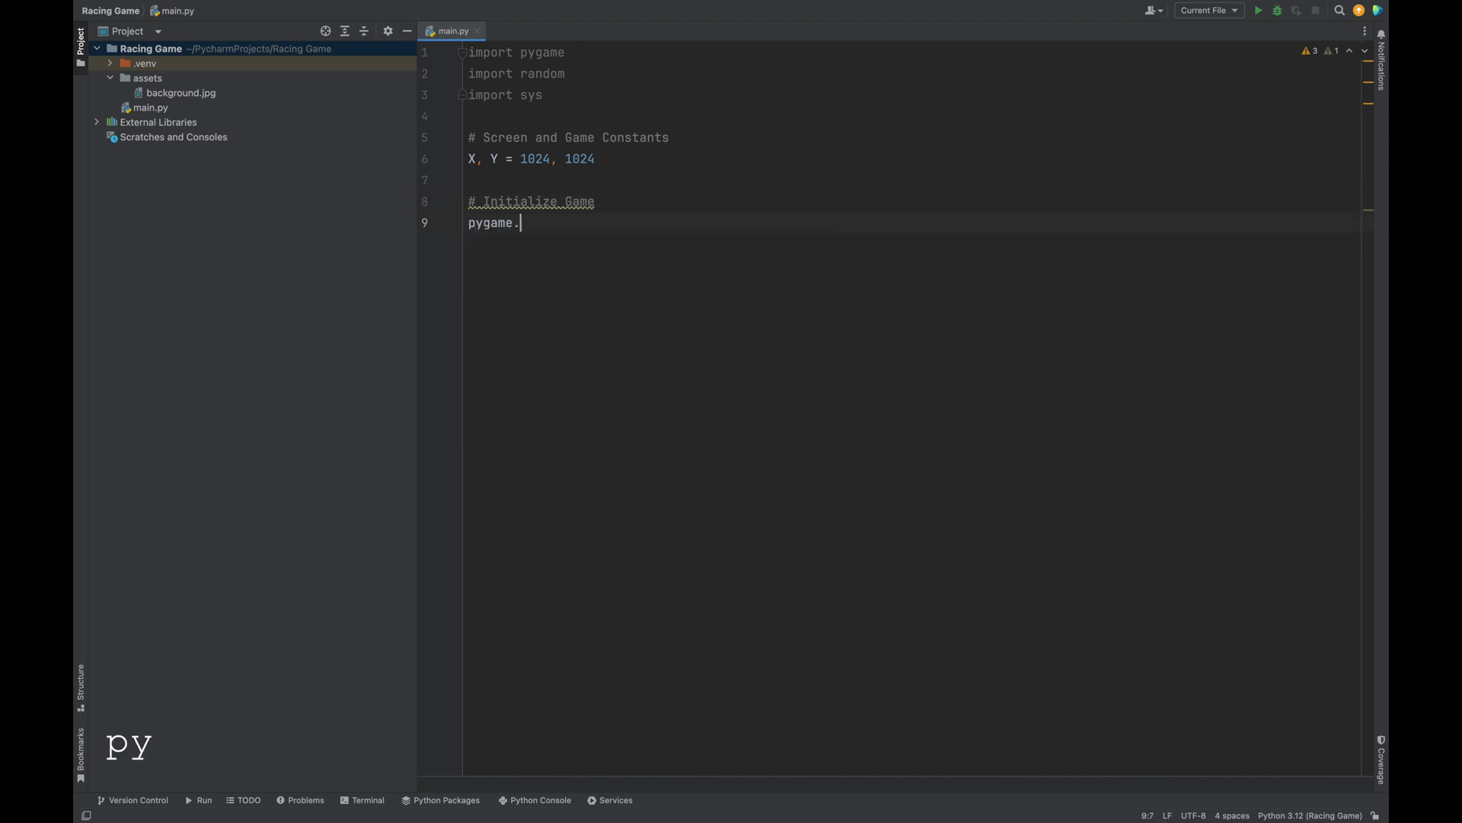
pyautogui.write('init()')
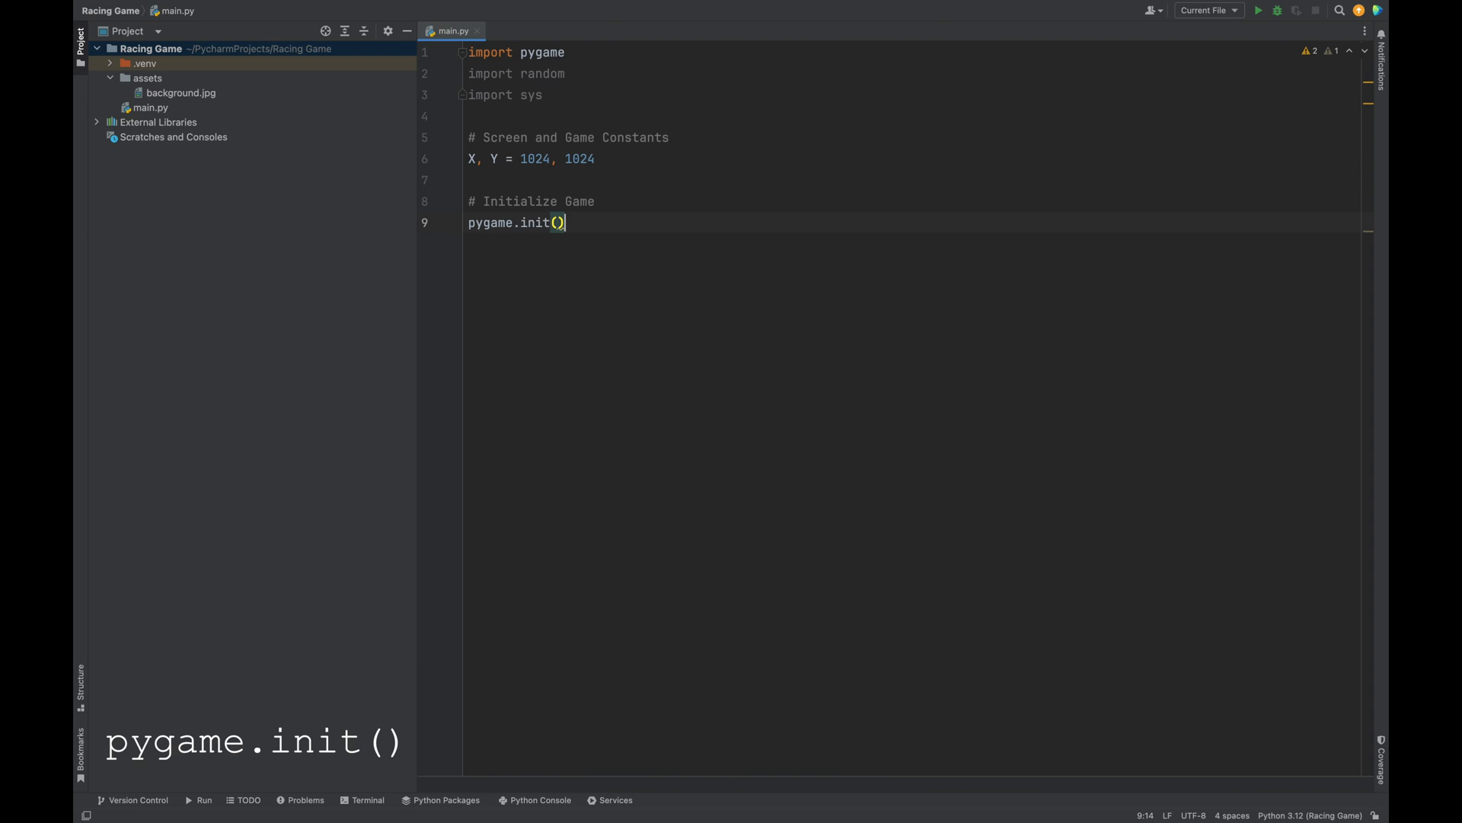
# Begin the screen = pygame.display.set_mode line using X, Y
pyautogui.write('screen =')
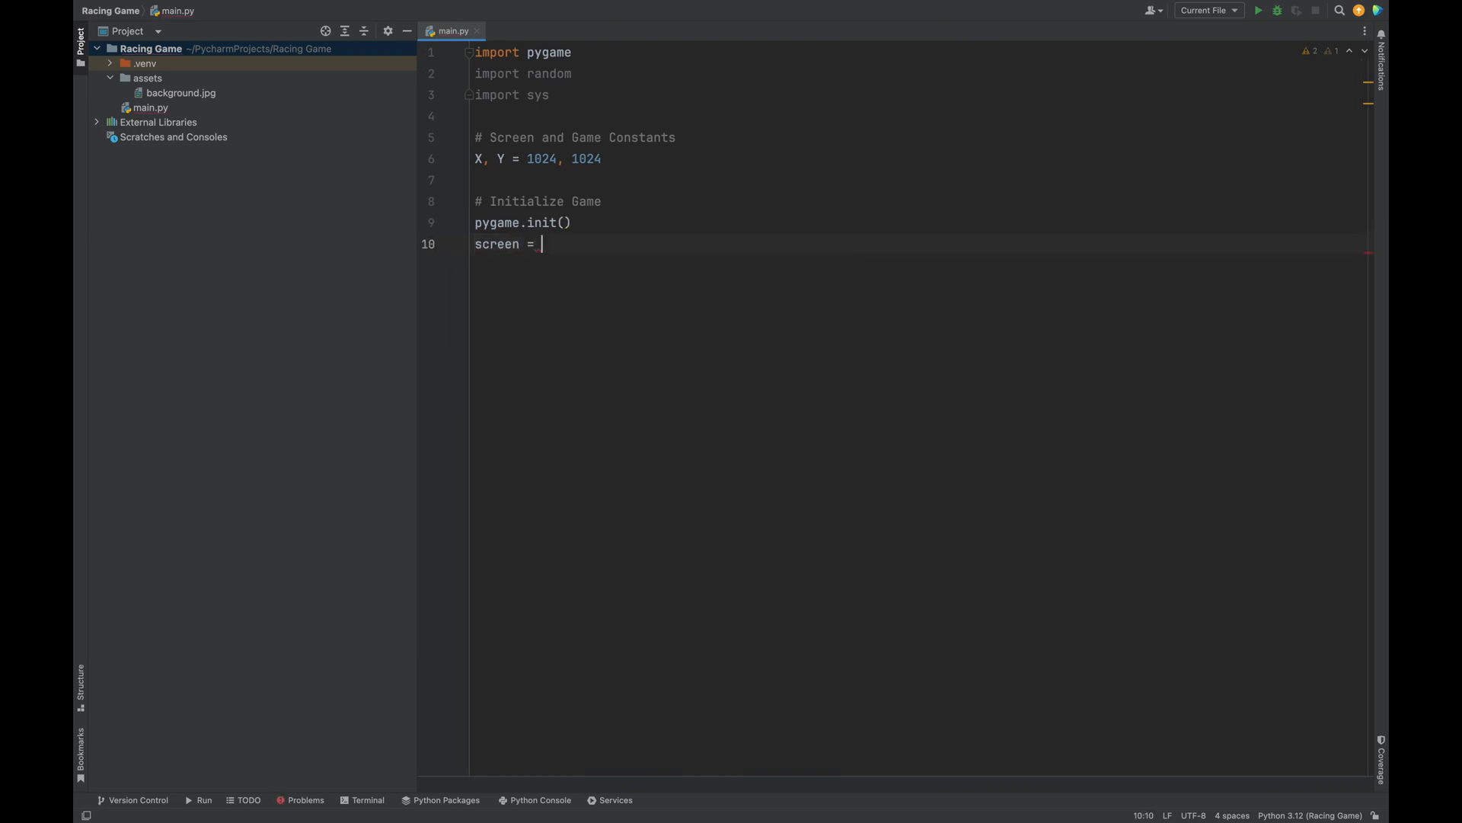
pyautogui.write('pygame')
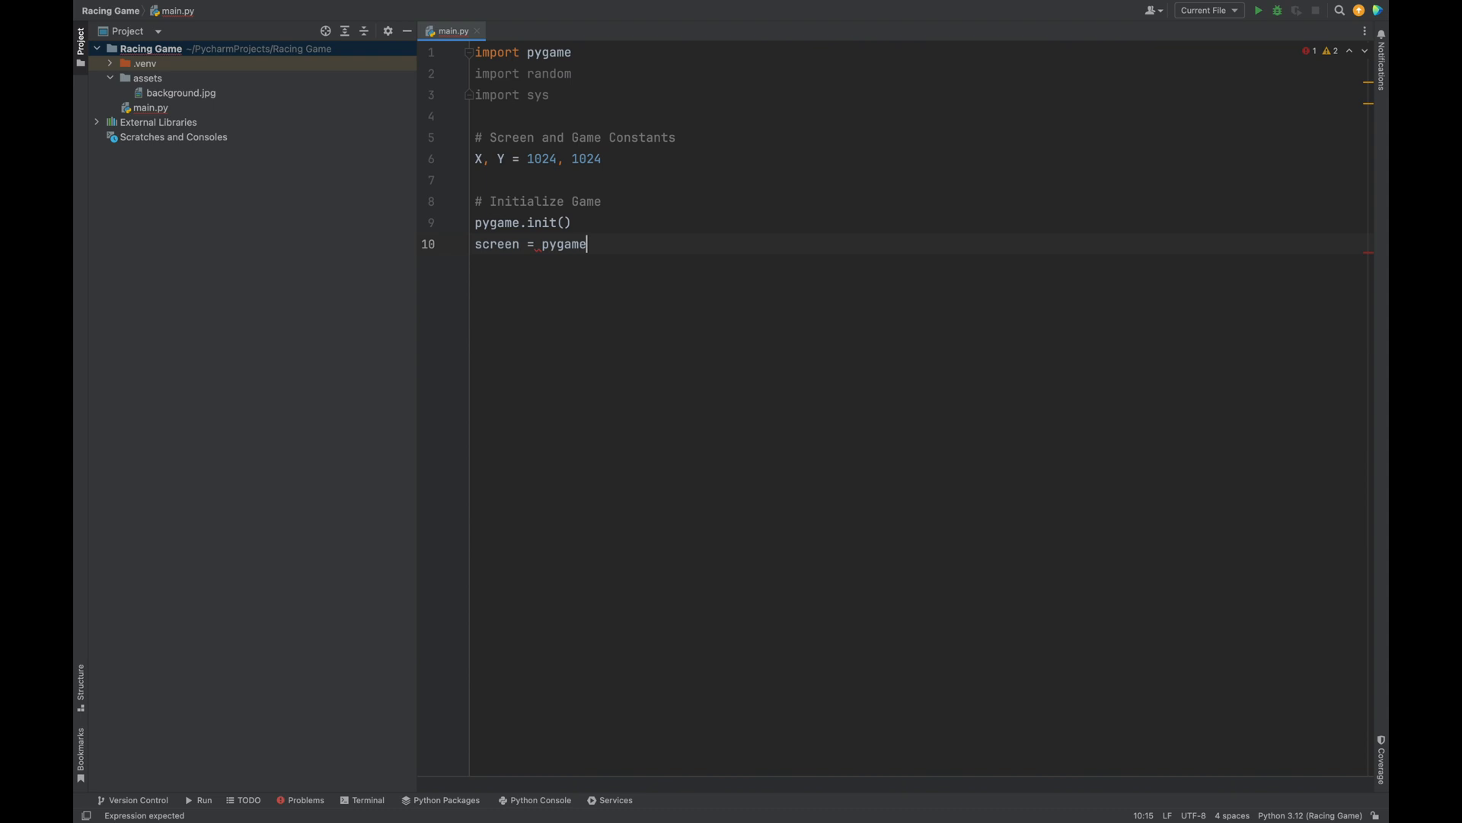
pyautogui.write('.di')
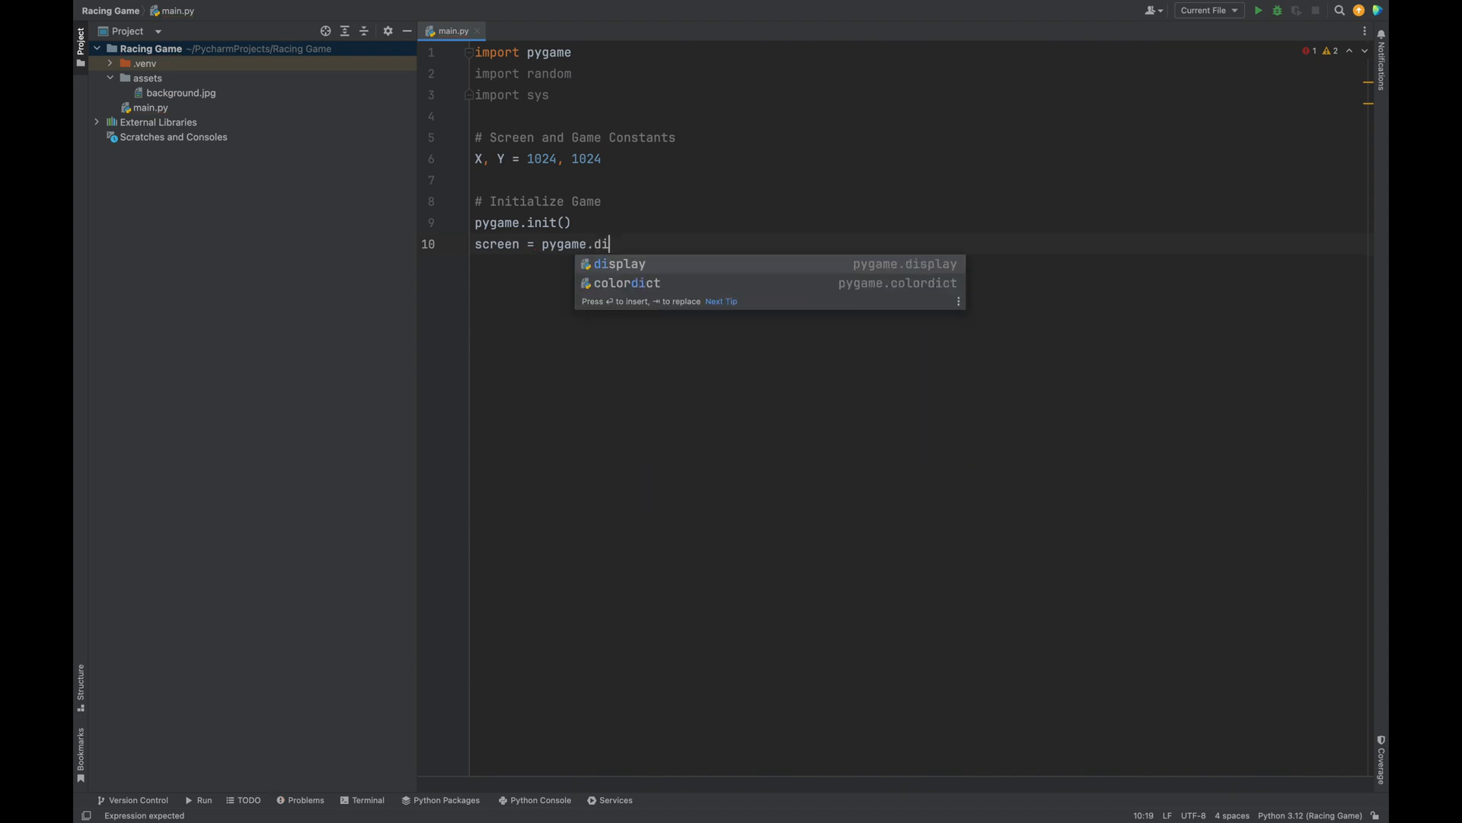
pyautogui.write('splay.set_mode((')
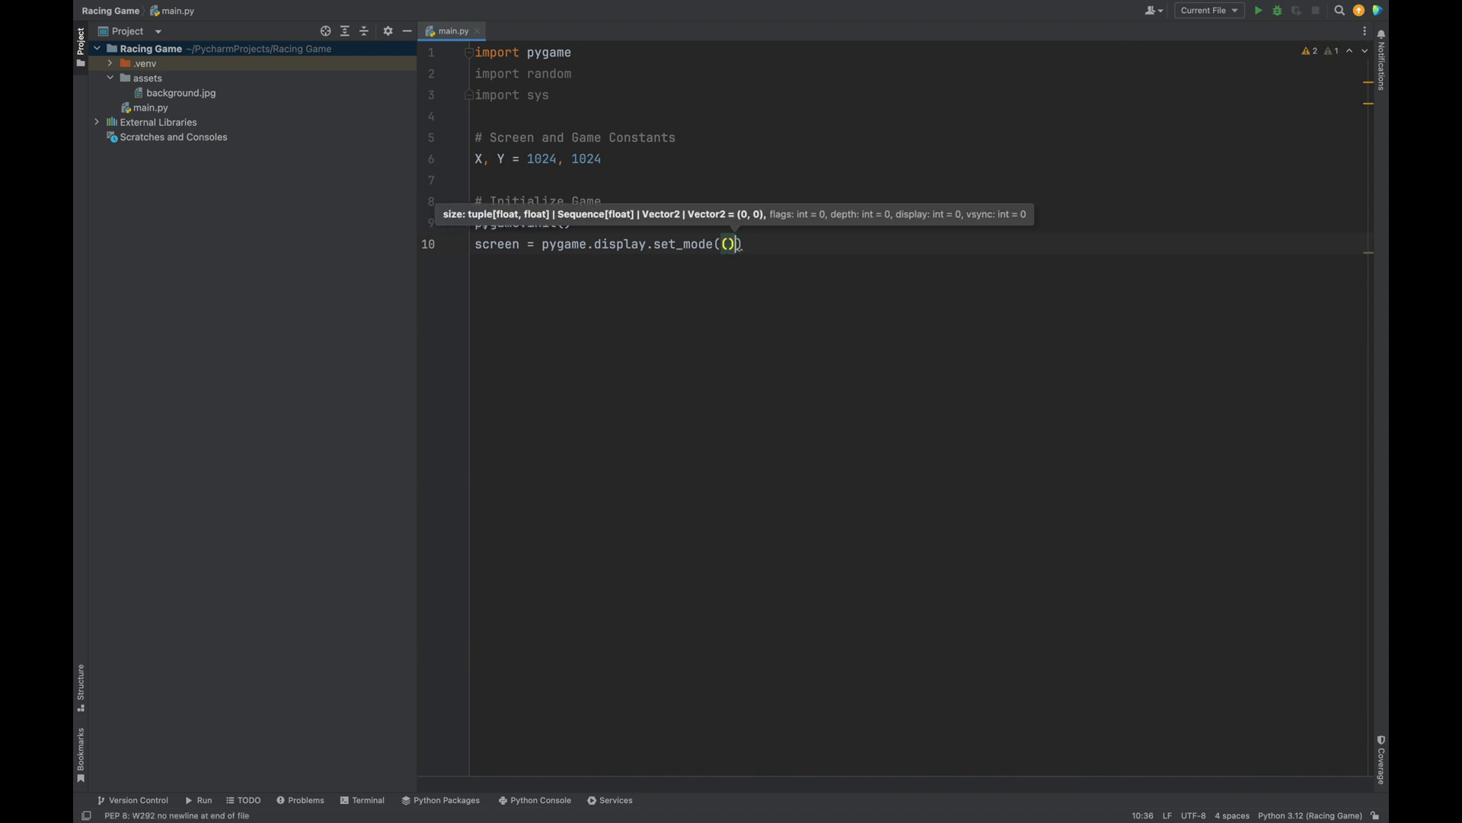
pyautogui.write('X, Y')
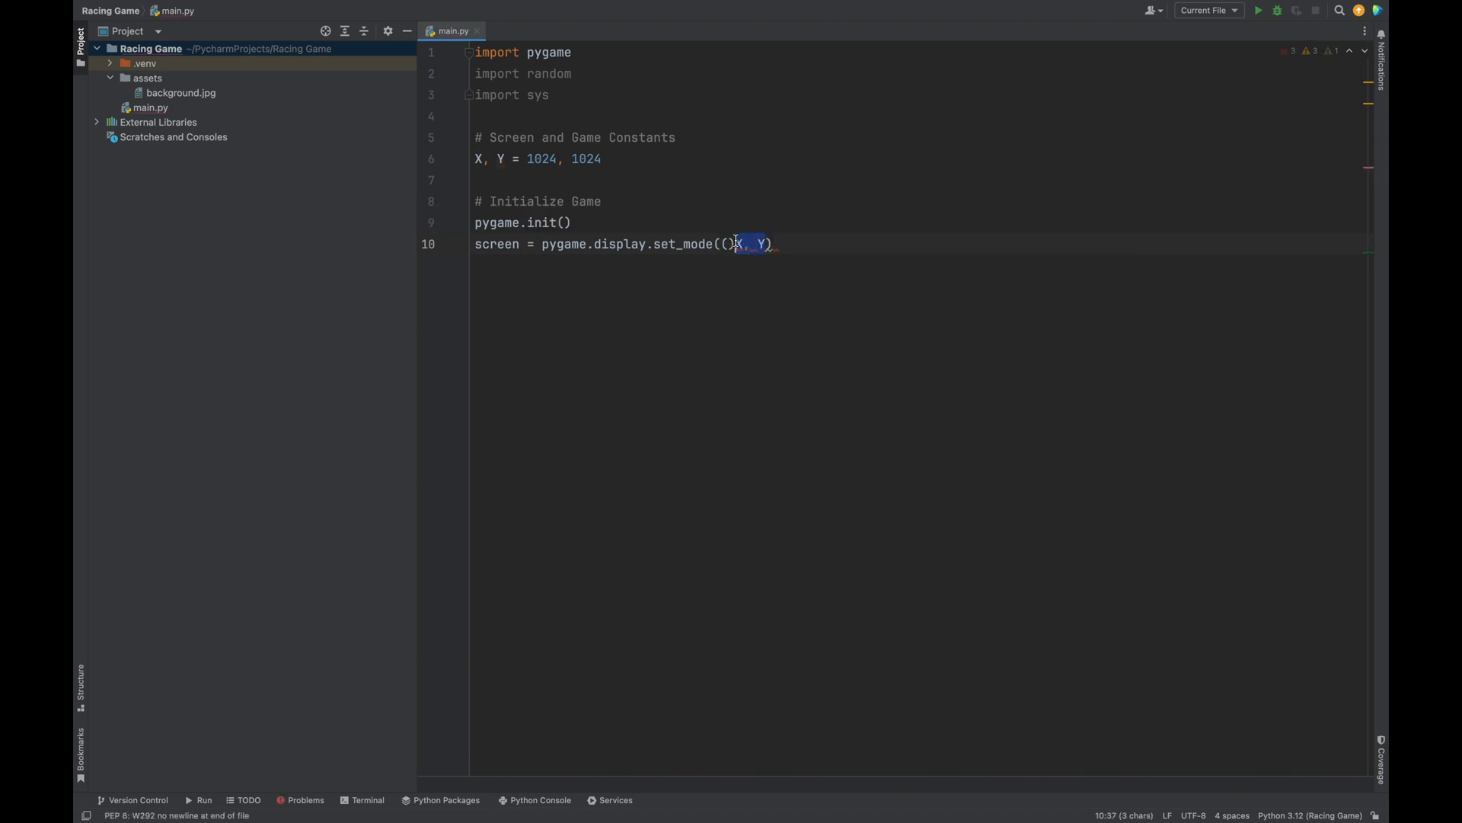
# Finish set_mode((X, Y)) and set the window caption to 'Stop Me If You Can', leaving blank lines after
pyautogui.write('(X, Y)')
pyautogui.write('pyg')
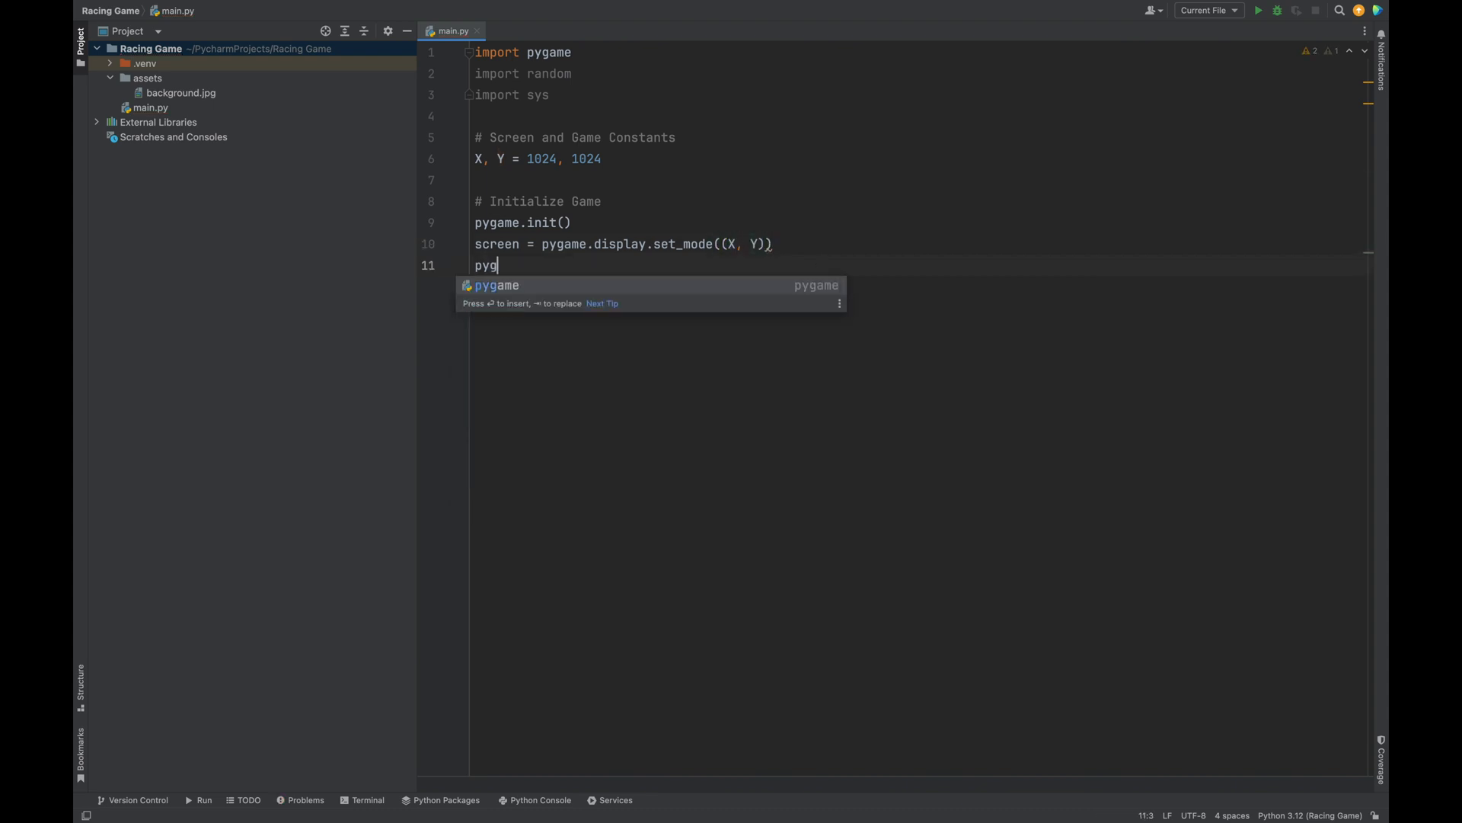
pyautogui.write('ame.dis')
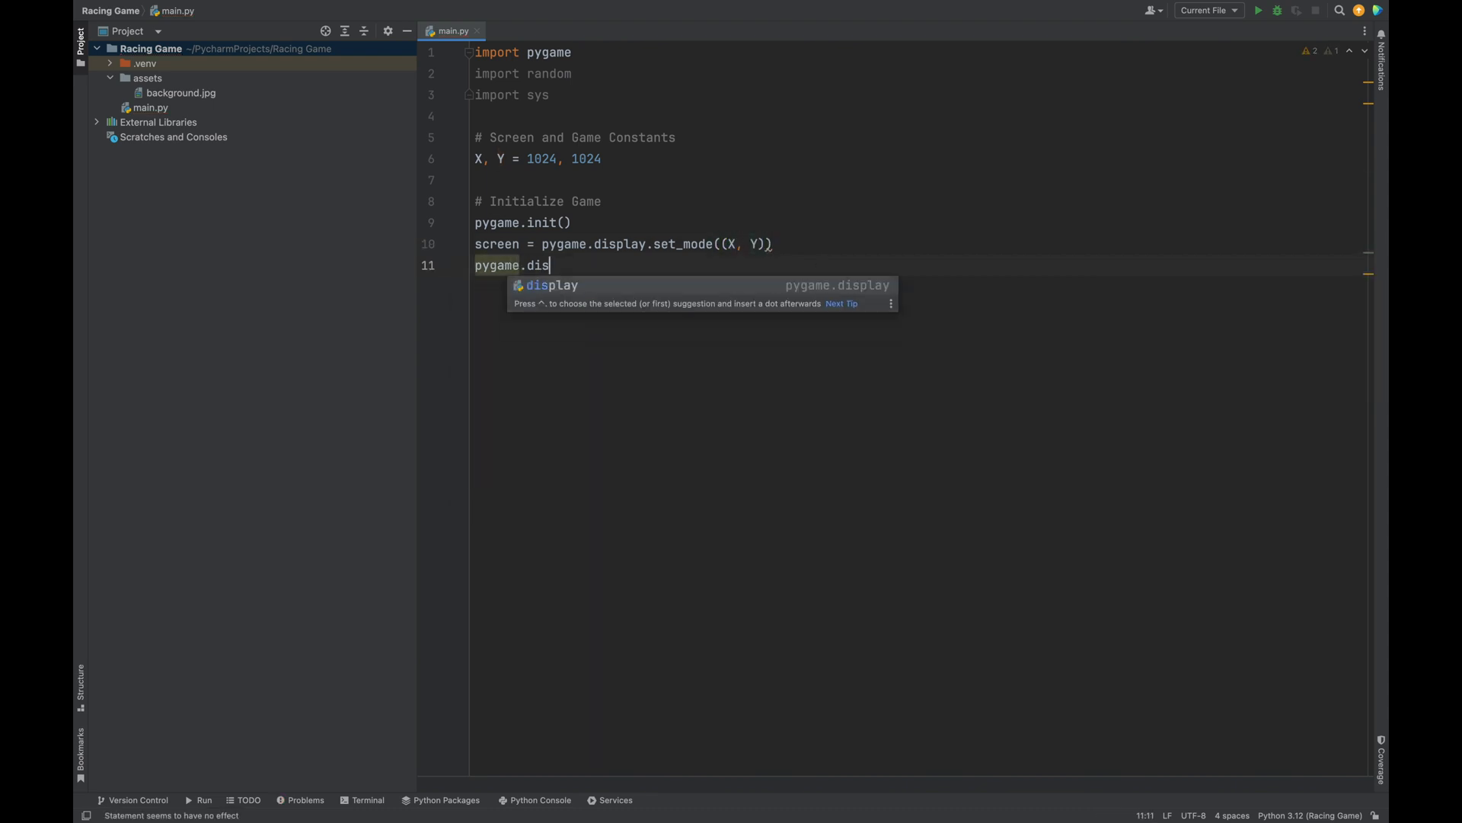
pyautogui.write('play.set_caption("Stop Me If Y')
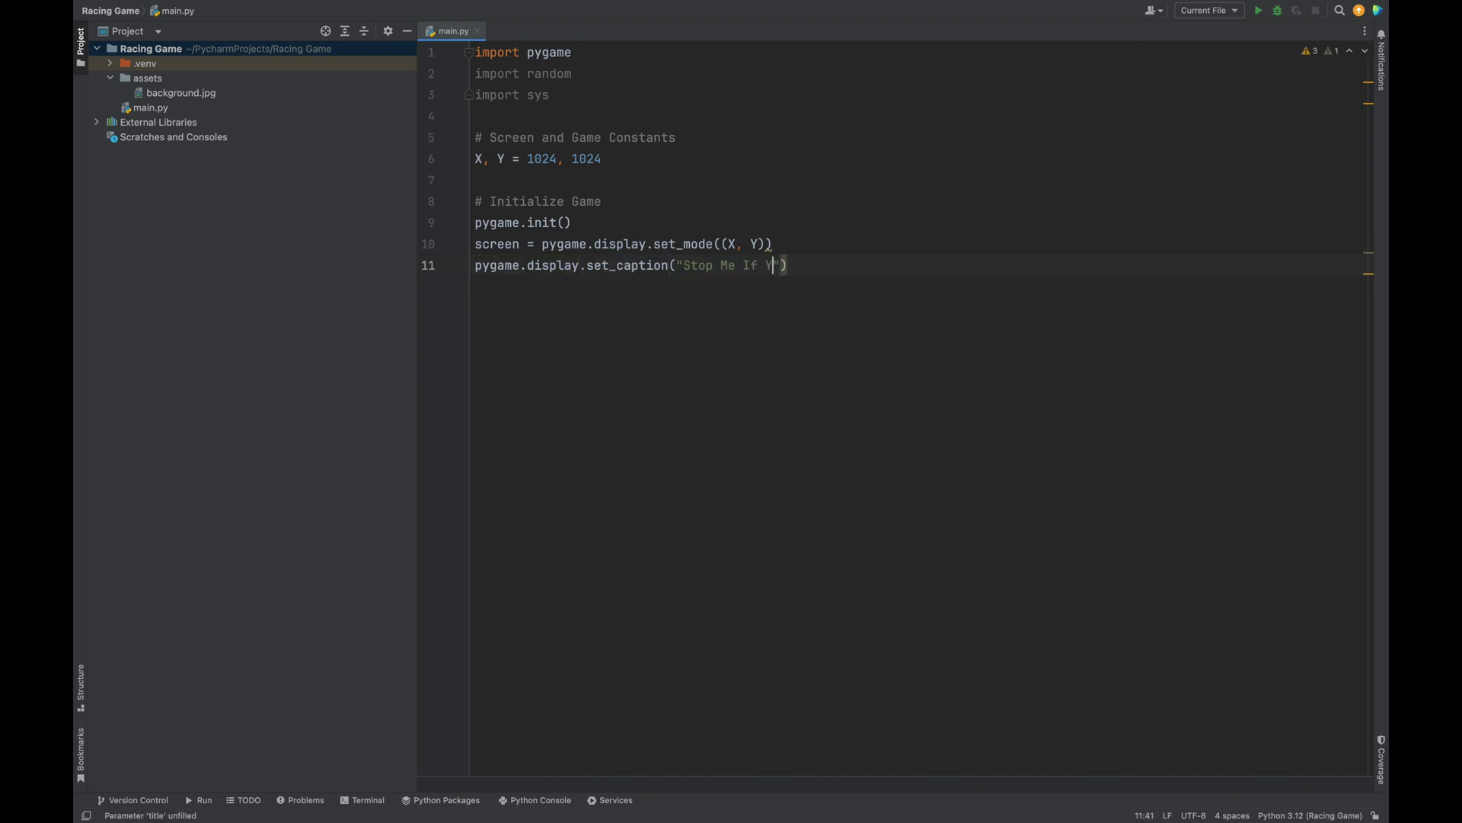
pyautogui.write('ou Can')
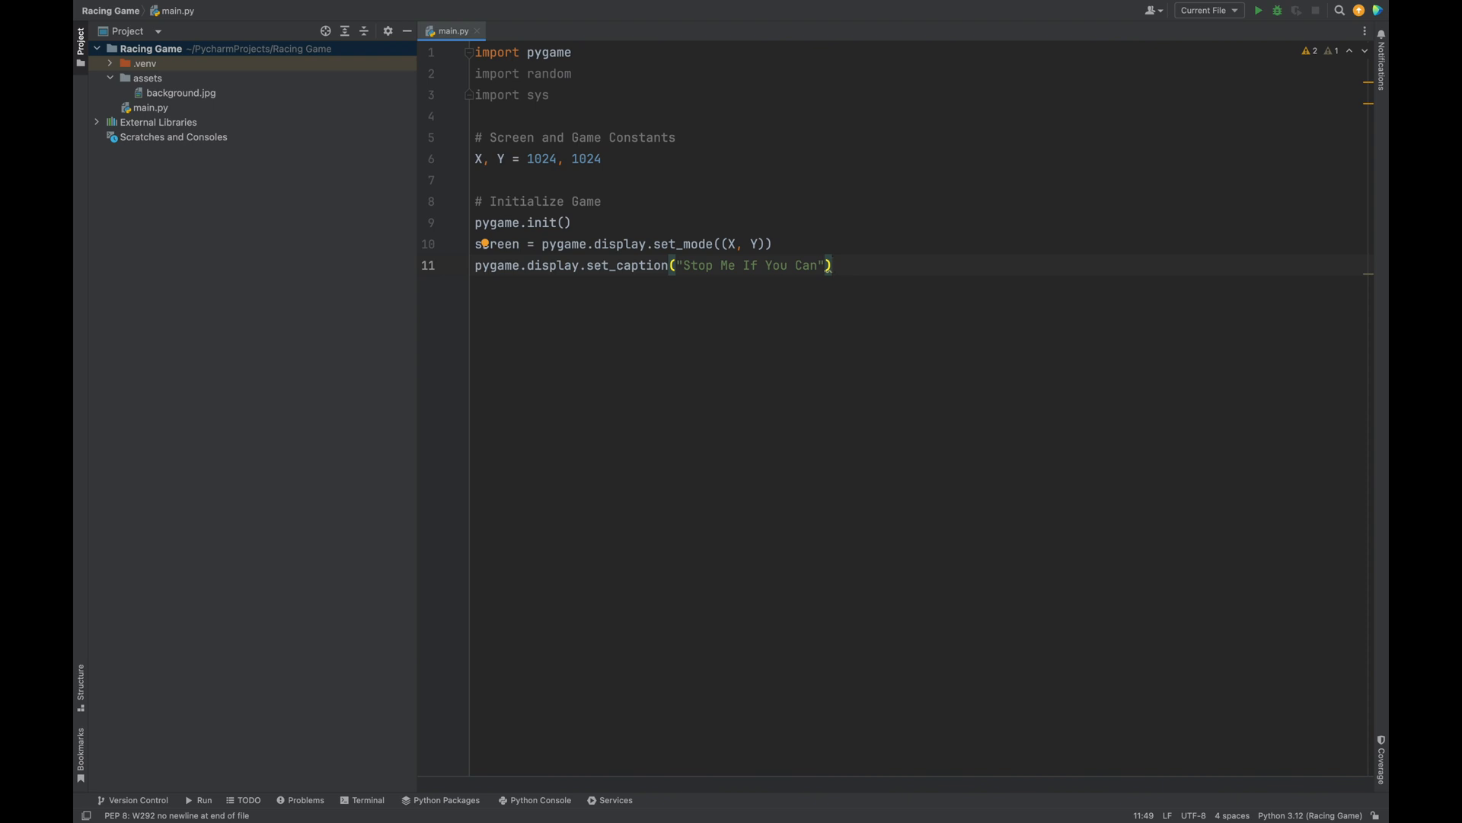
pyautogui.press('Enter')
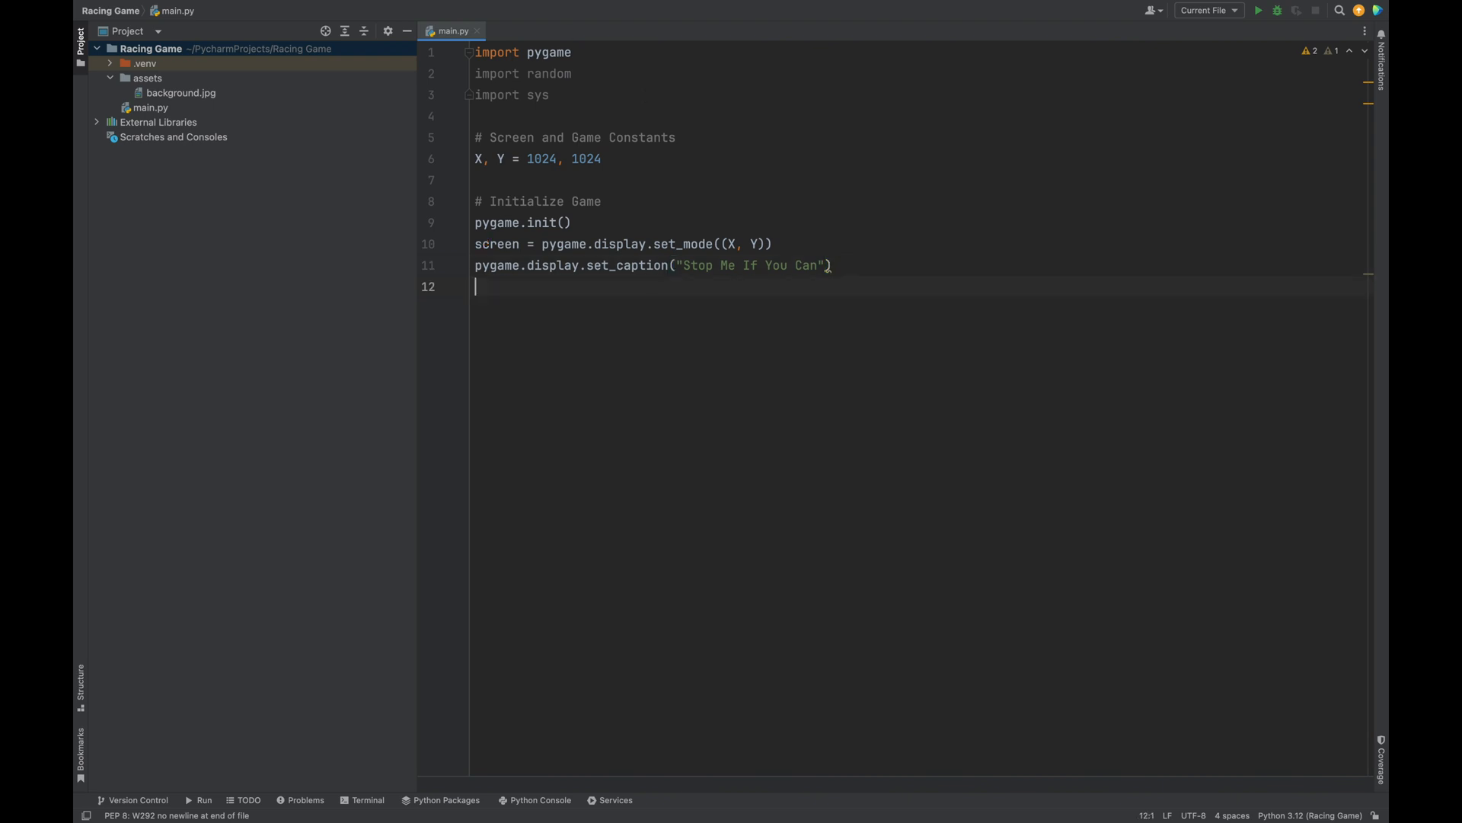
pyautogui.press('Enter')
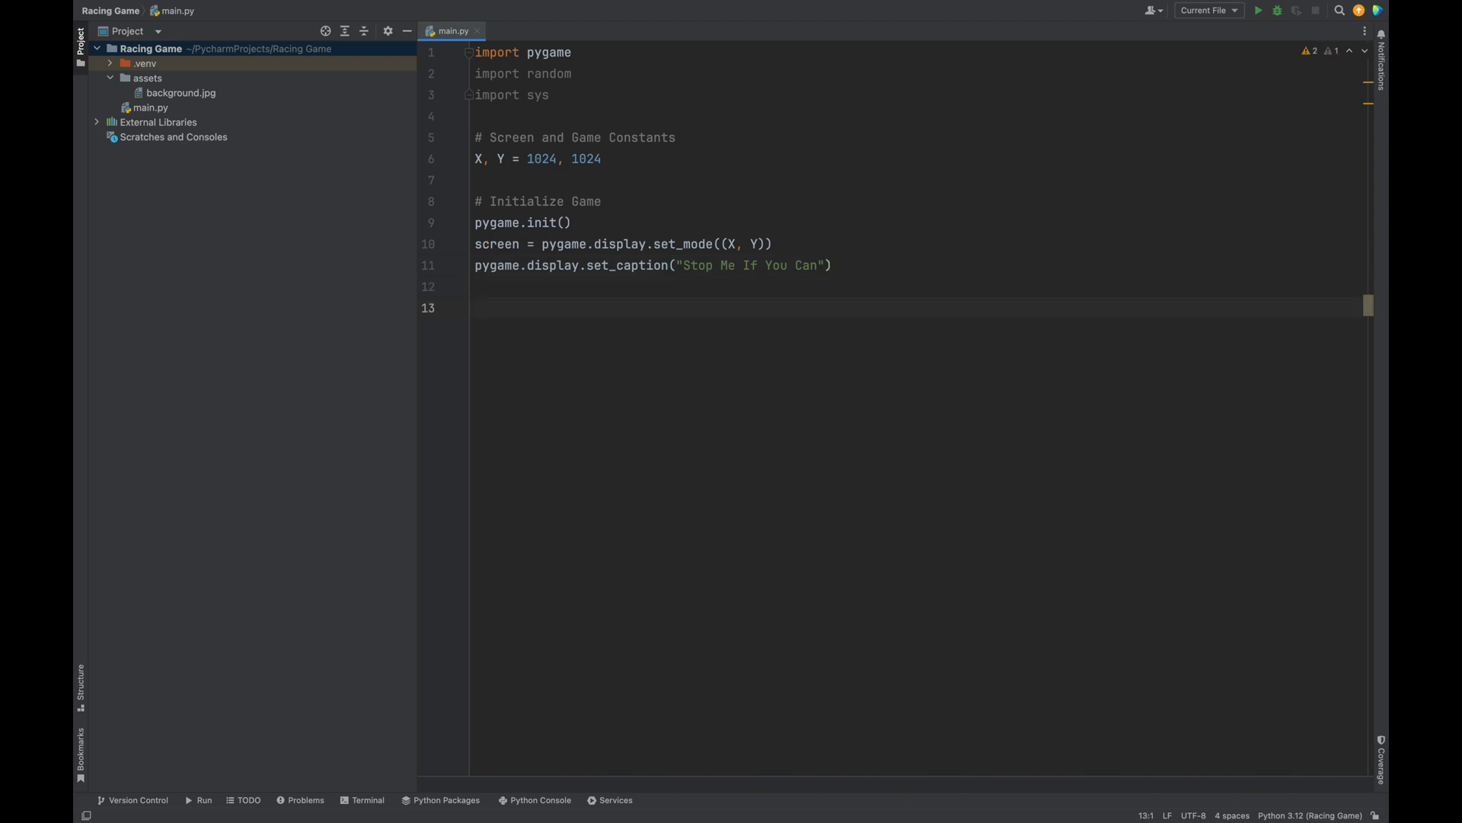
# Write '# Game Loop', running = True, while running: and begin for event in pygame.event
pyautogui.write('# Game Loop')
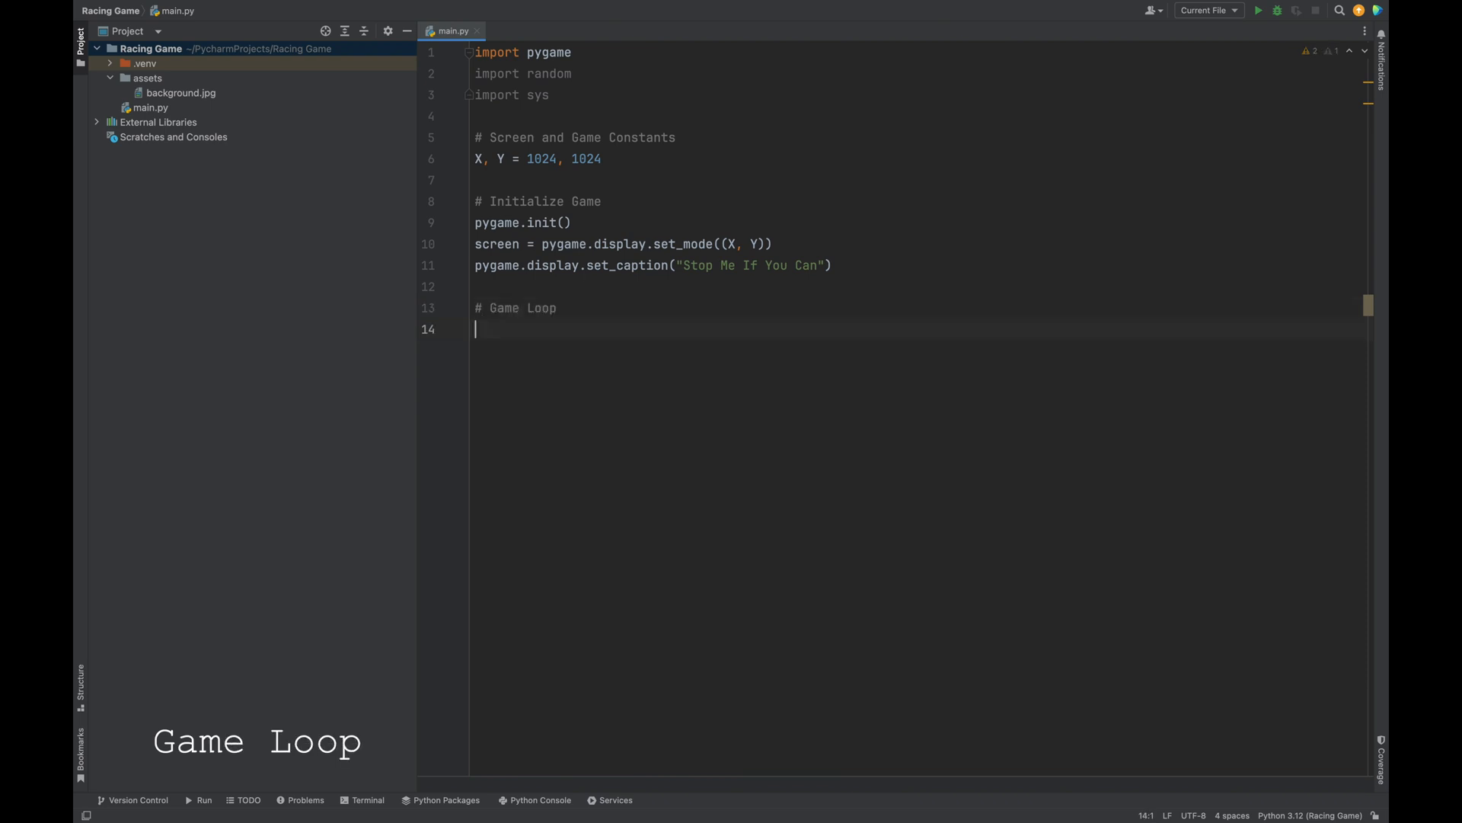
pyautogui.write('running = True')
pyautogui.write('w')
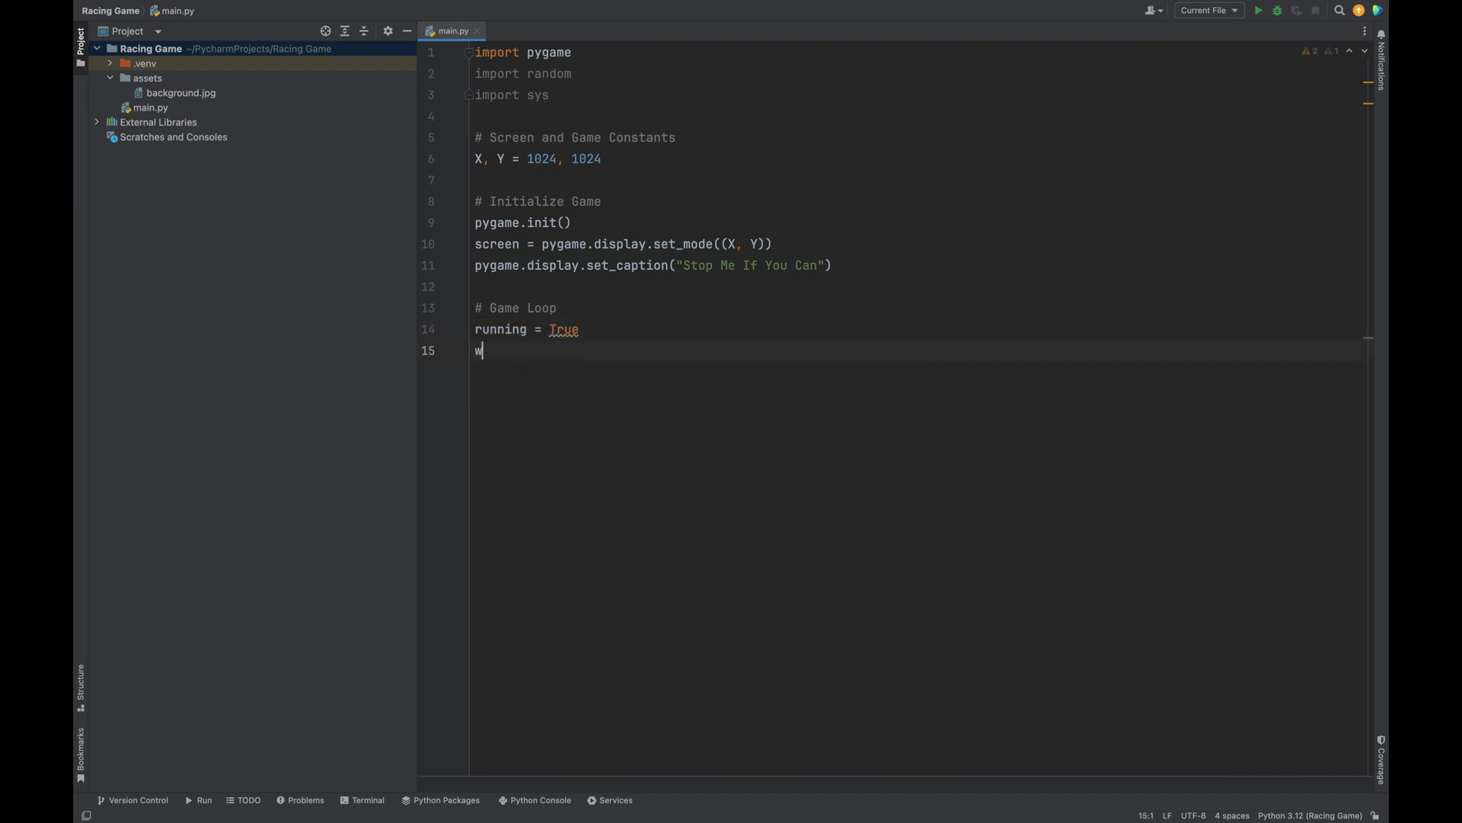
pyautogui.write('hile runni')
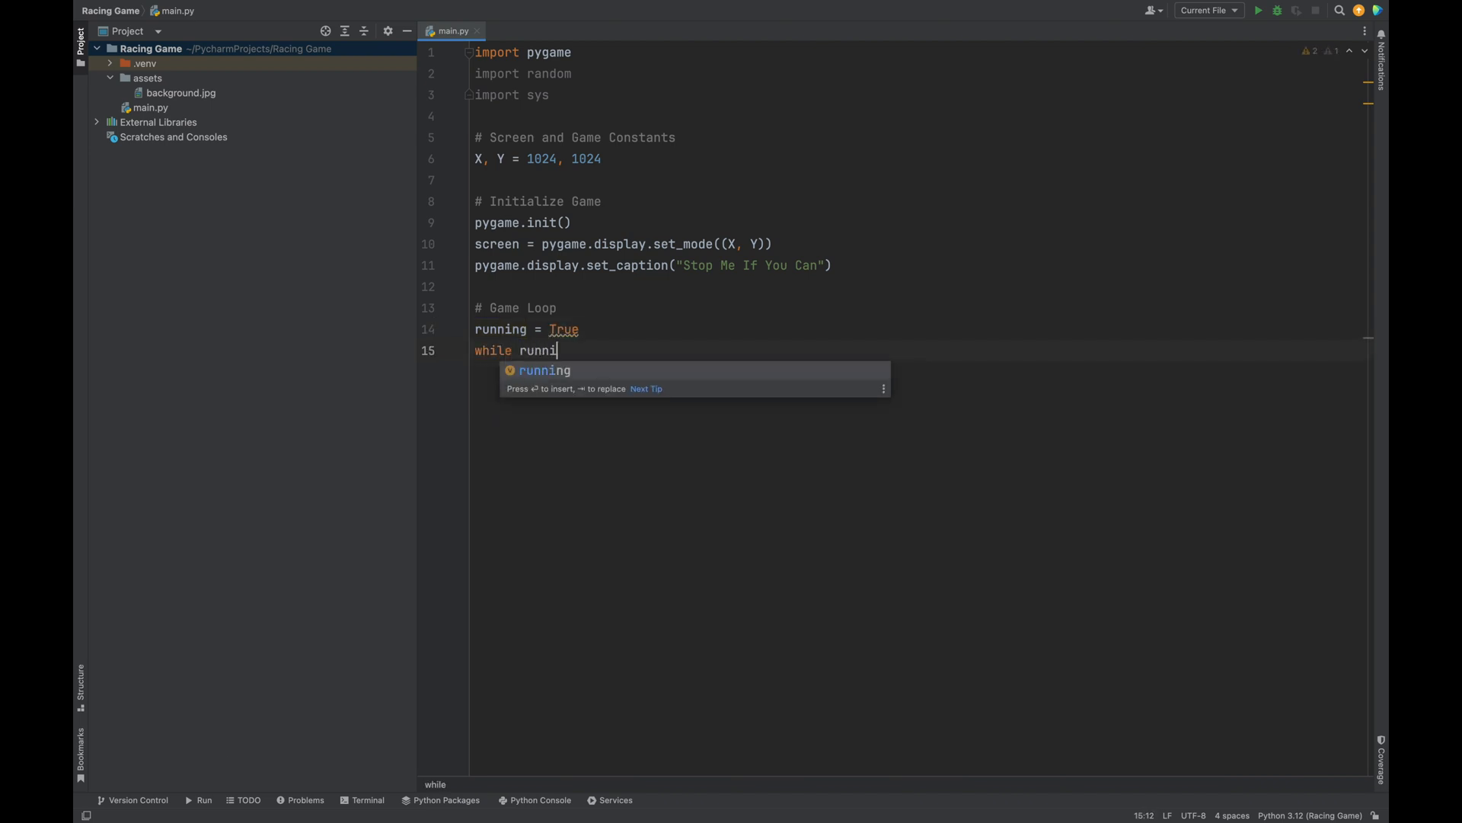
pyautogui.write('ng:')
pyautogui.write('for event in p')
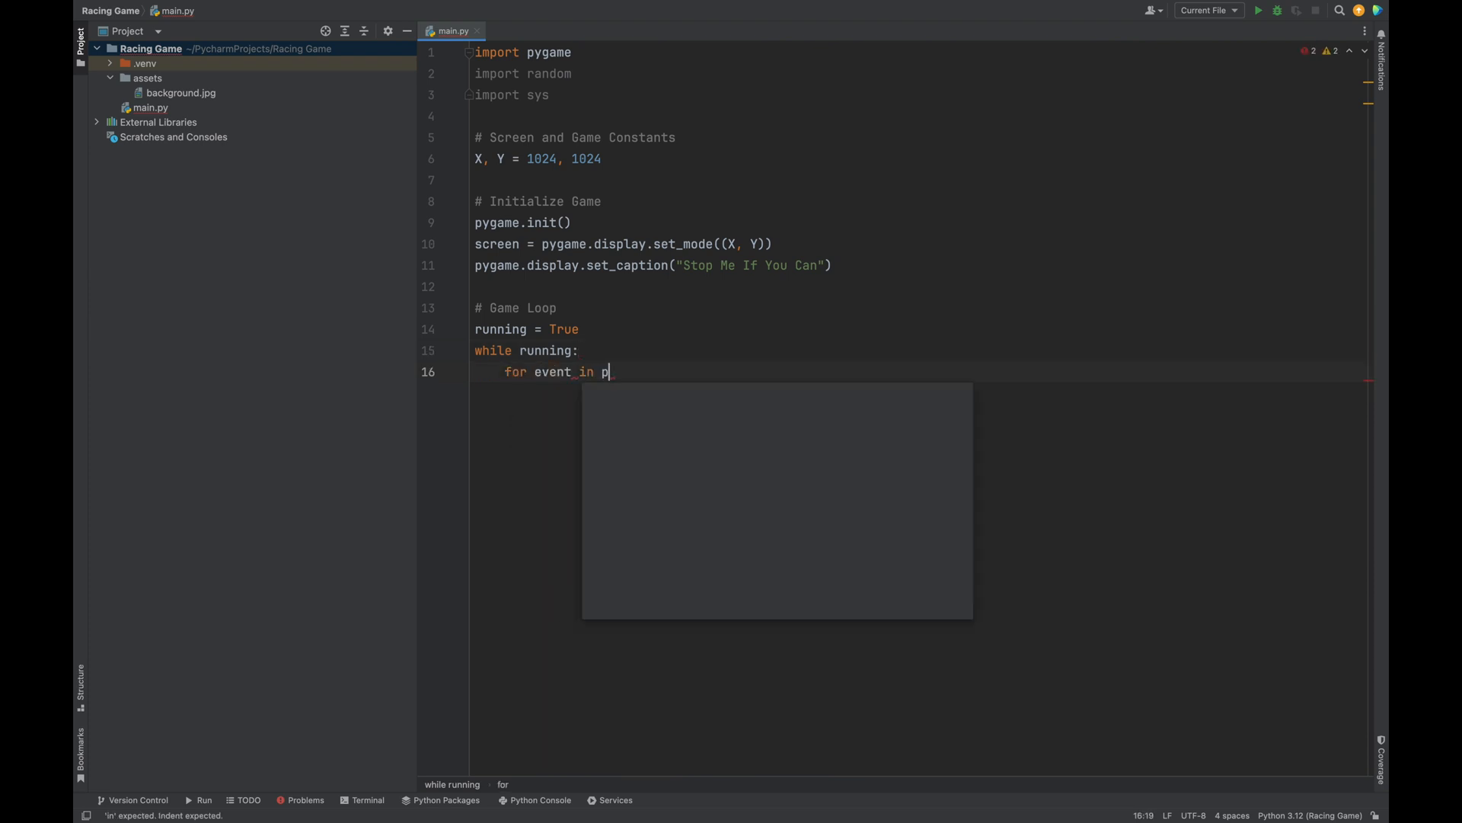
pyautogui.write('ygame.event')
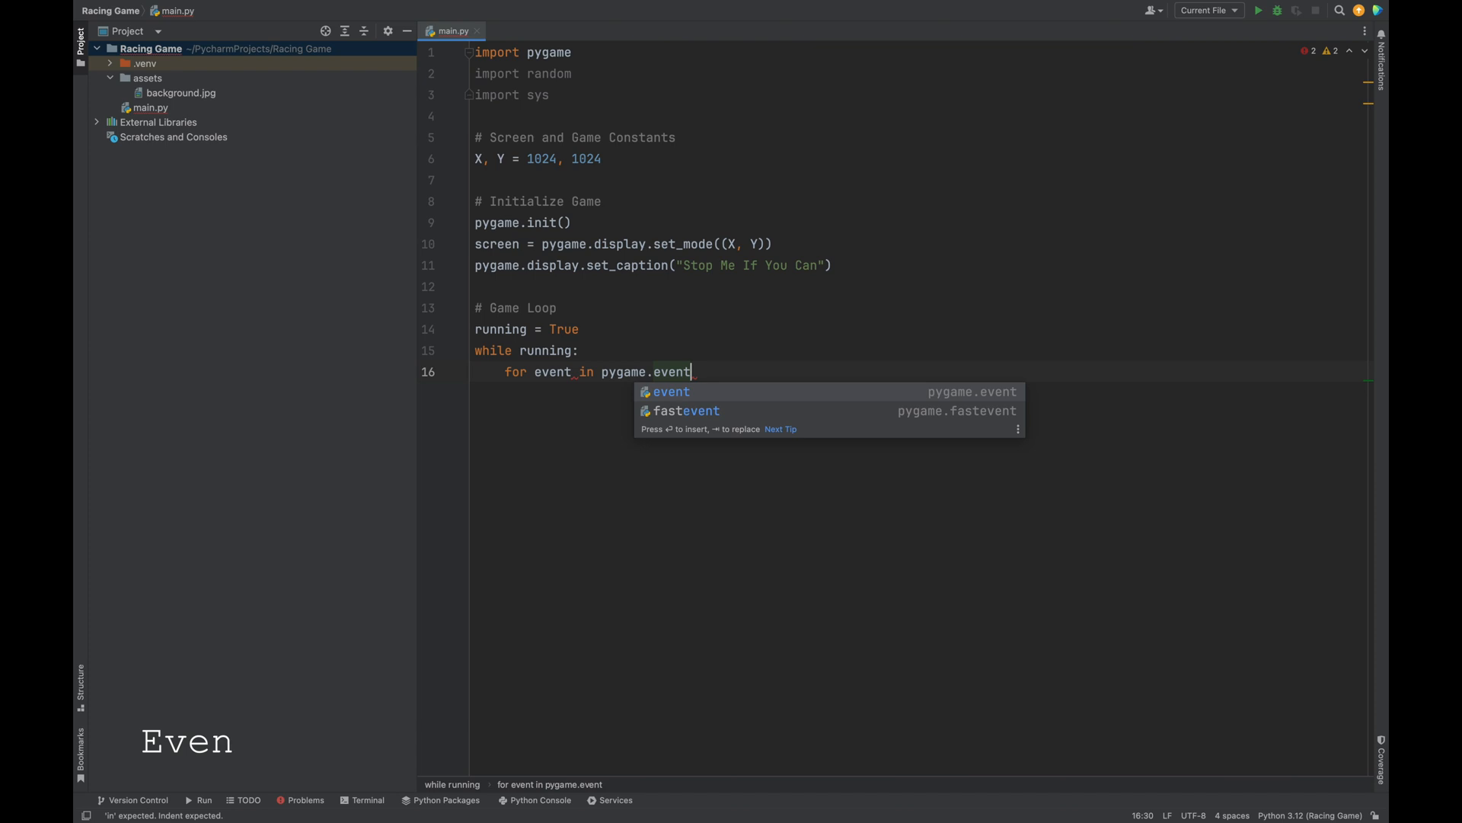
# Complete pygame.event.get() loop so a pygame.QUIT event sets running = False
pyautogui.write('.get')
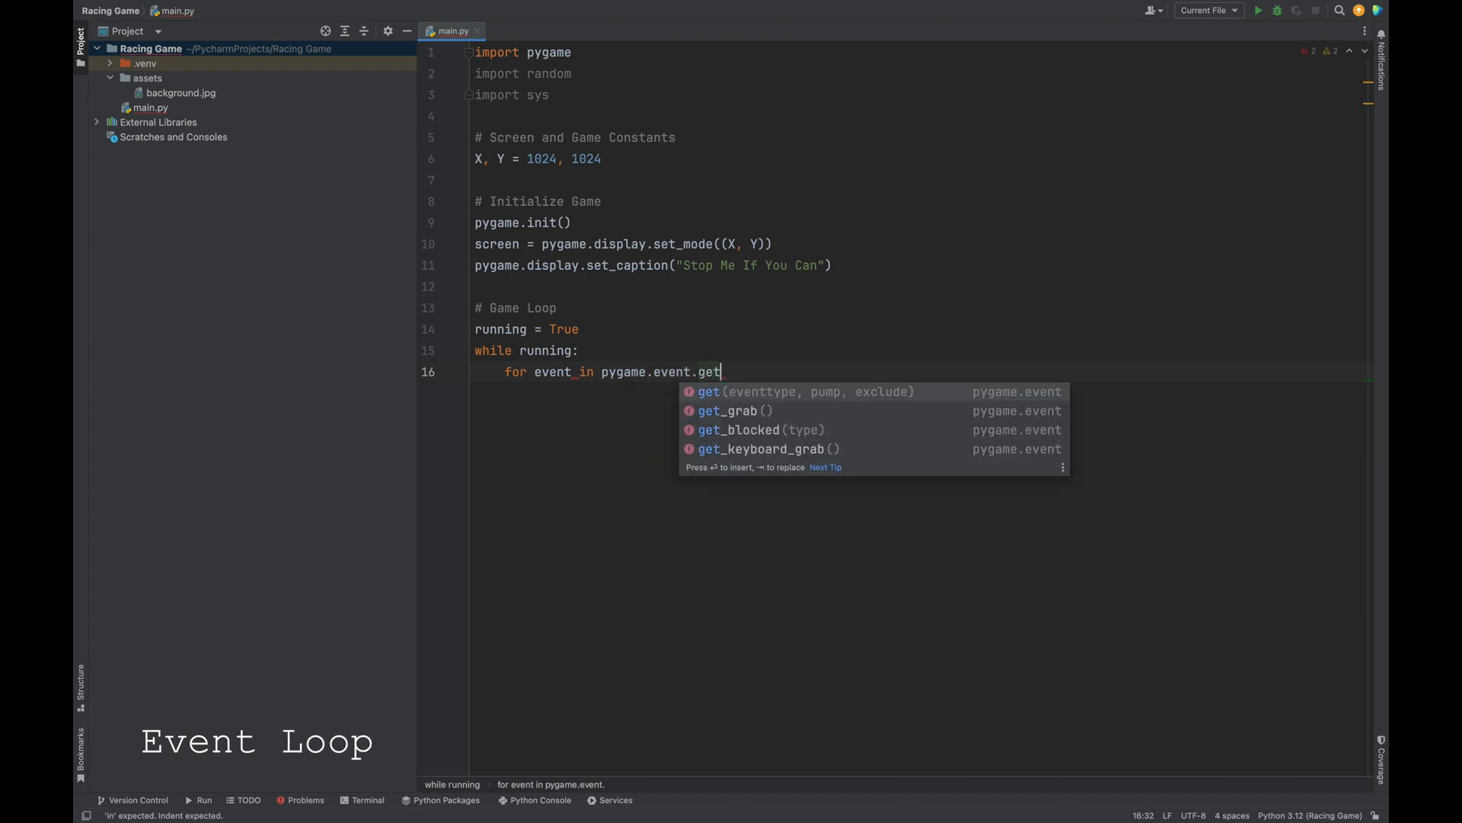
pyautogui.write('():')
pyautogui.write('if event')
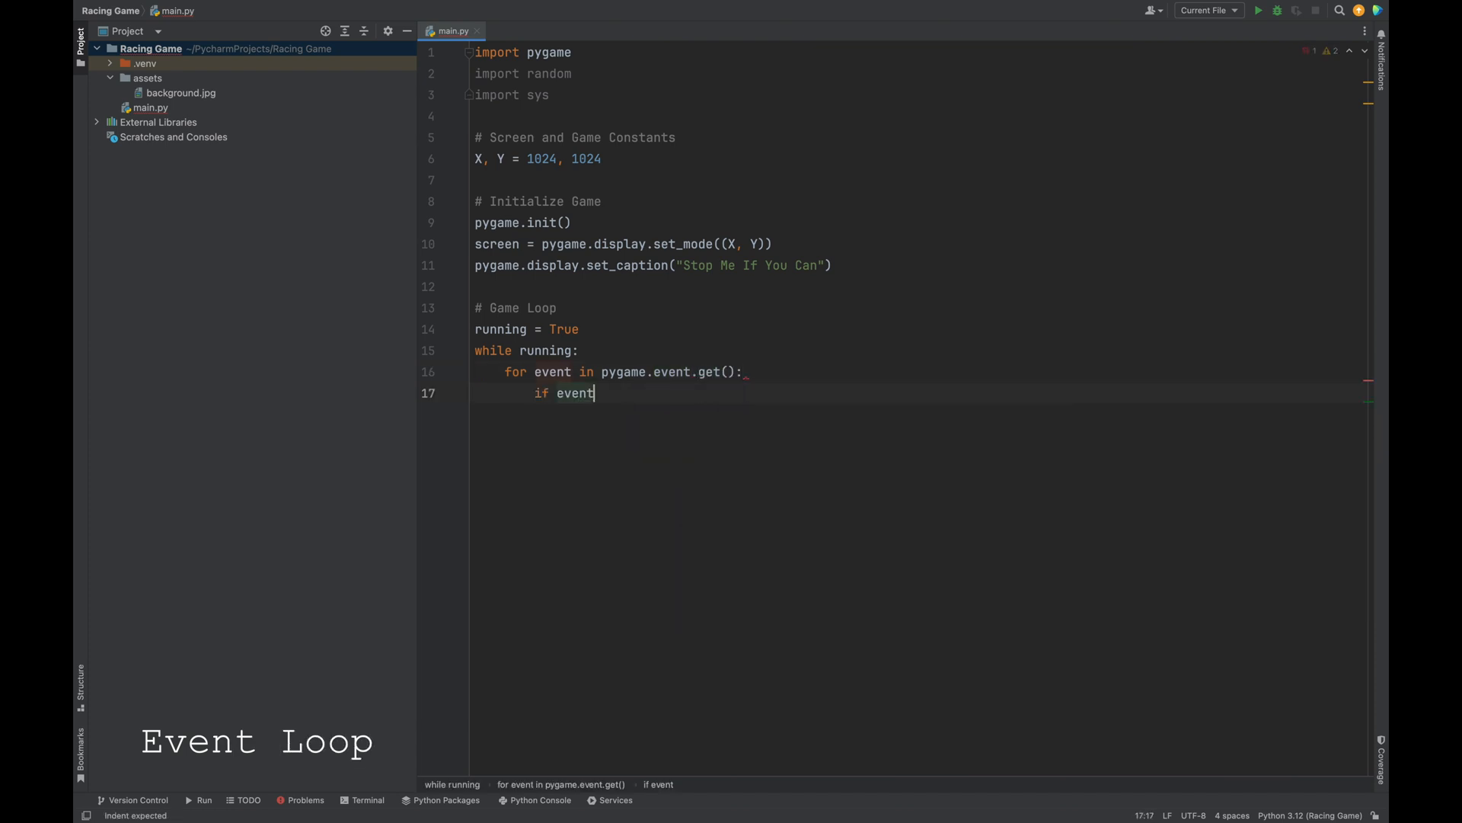
pyautogui.write('.type')
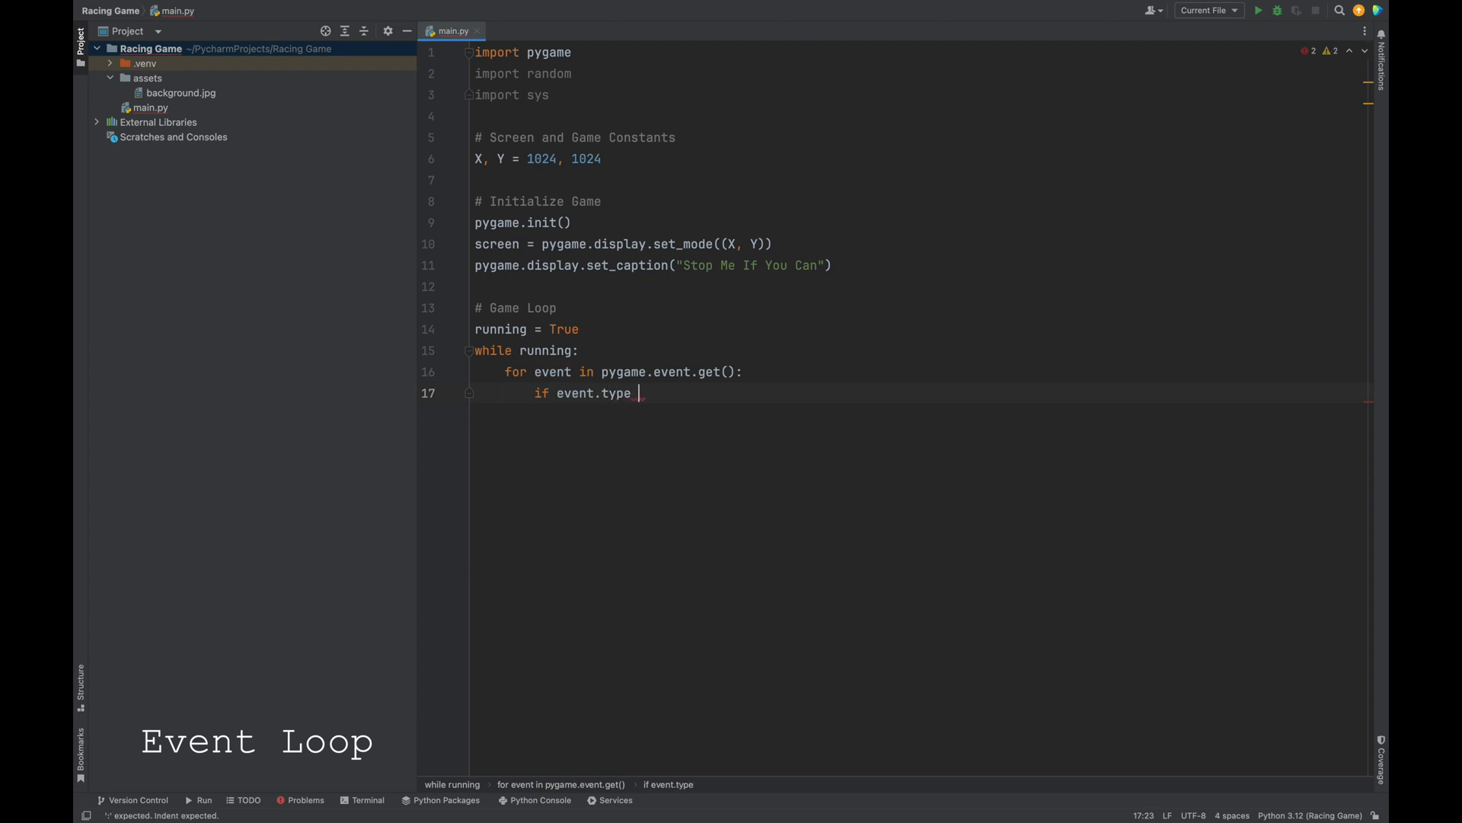
pyautogui.write('== pygame.')
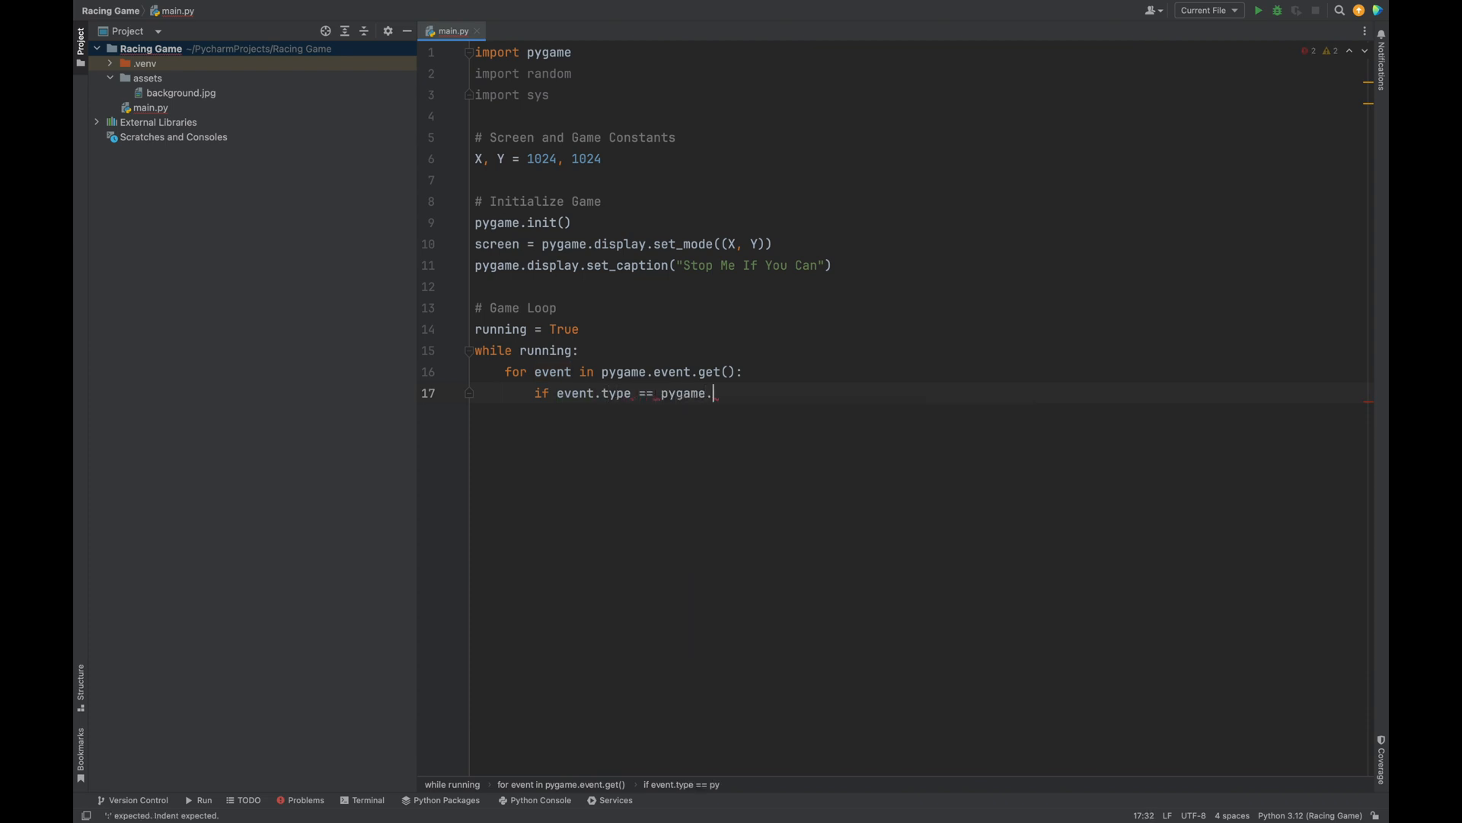
pyautogui.write('QUIT:')
pyautogui.write('running = False')
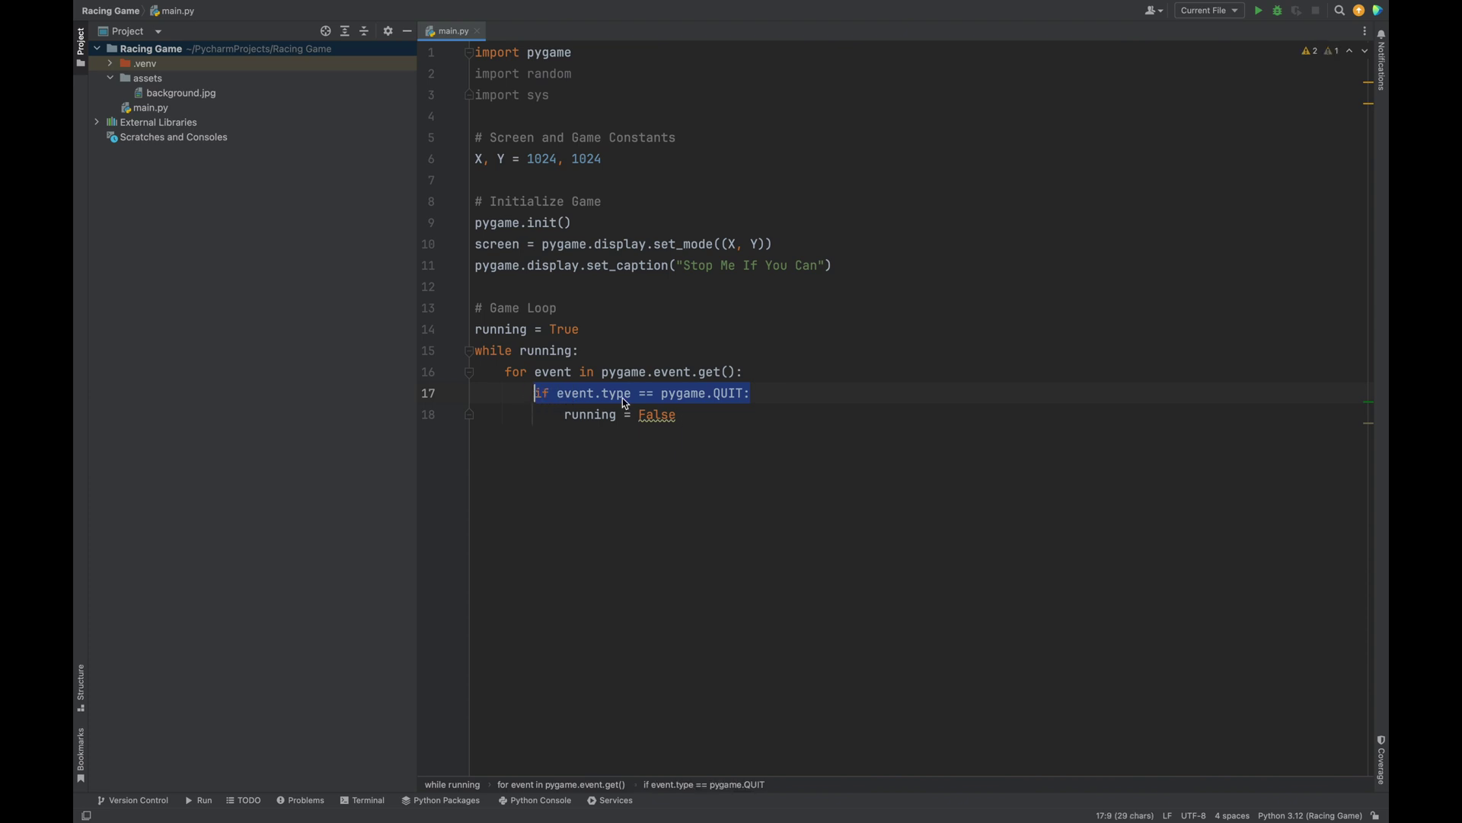
pyautogui.click(697, 415)
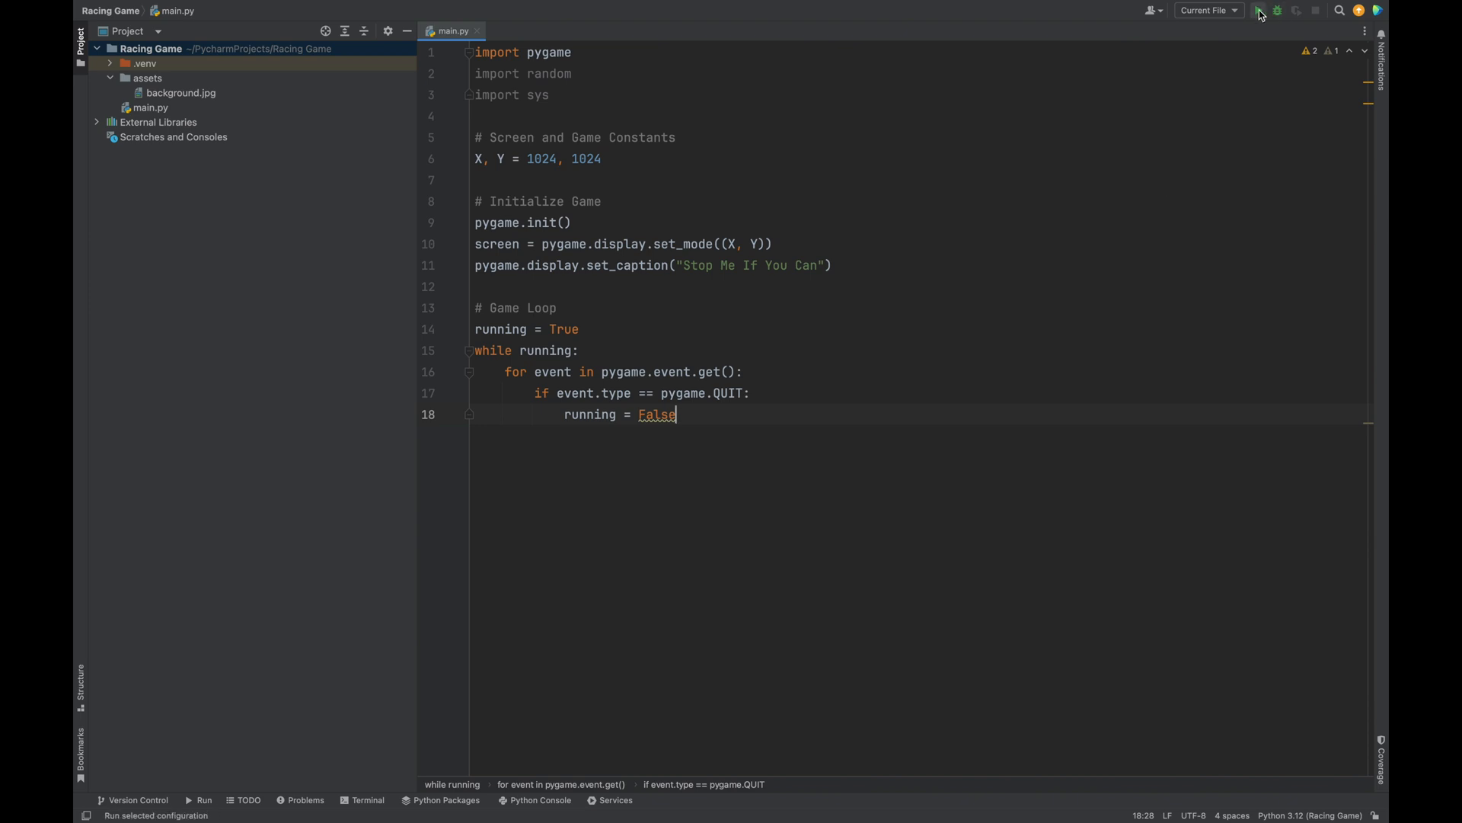
# Run main.py to open the blank game window and reposition it on the desktop
pyautogui.click(1262, 10)
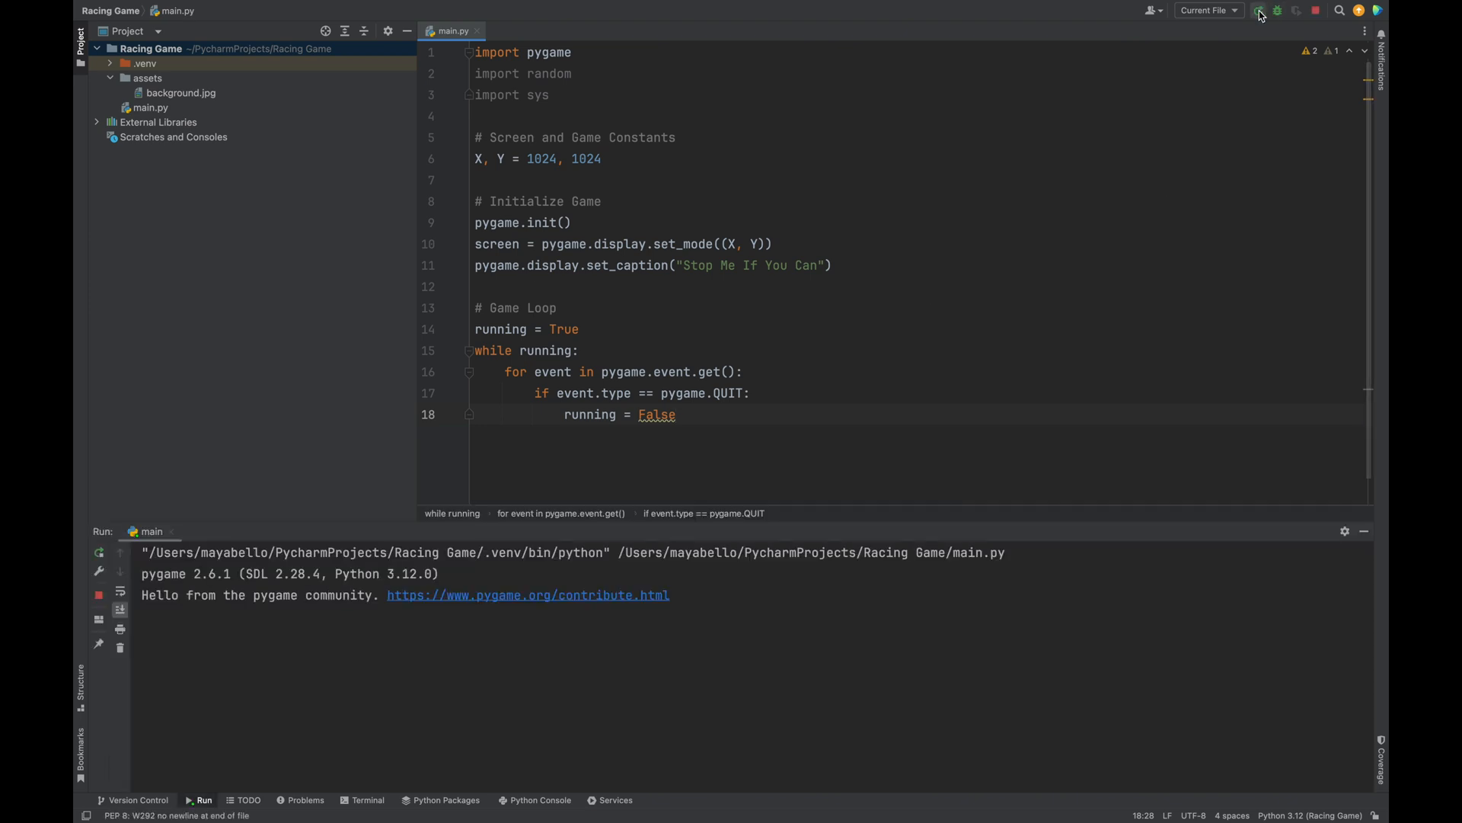
pyautogui.click(1259, 10)
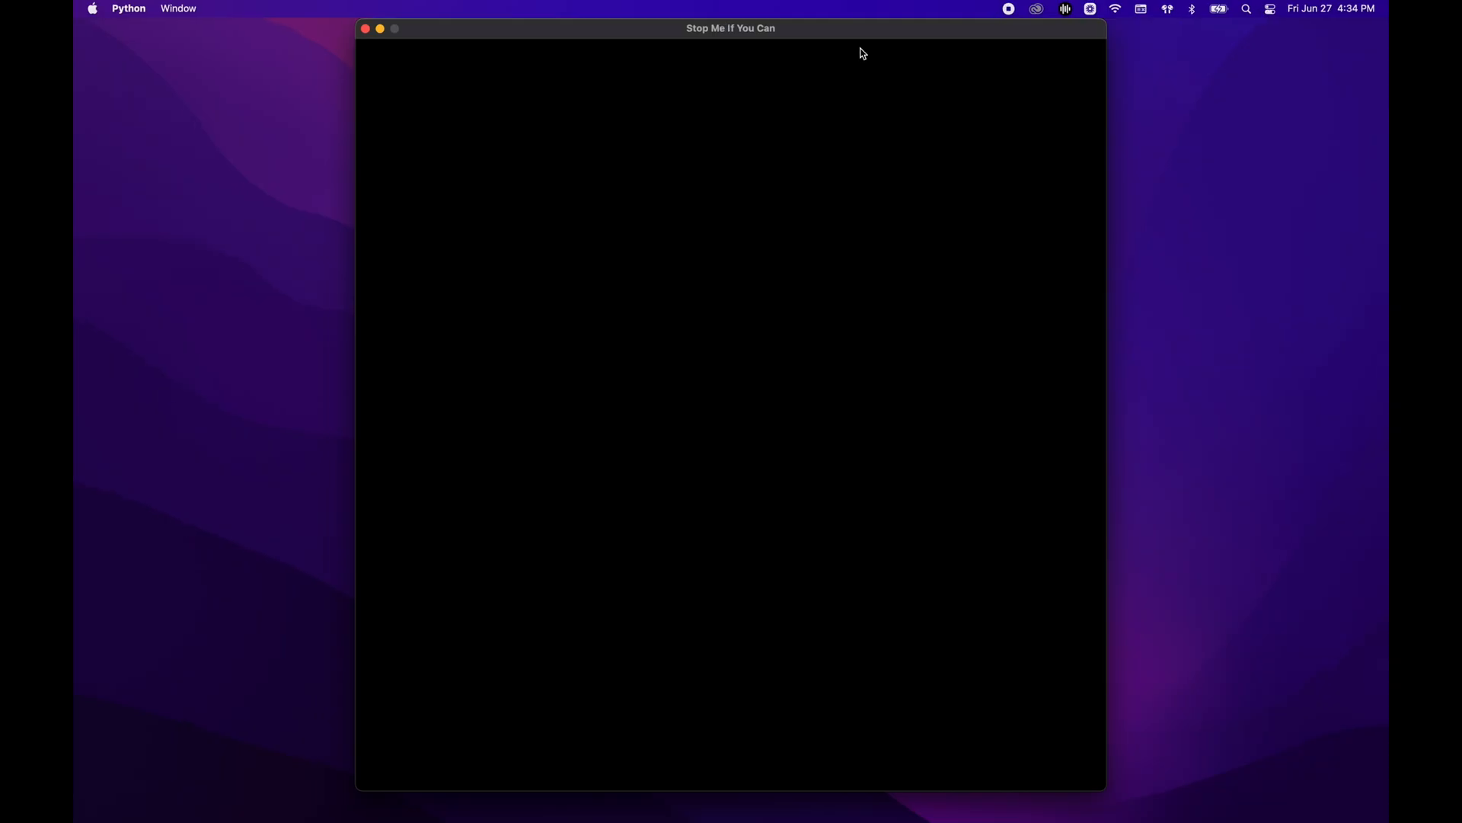
pyautogui.moveTo(730, 28); pyautogui.dragTo(753, 191)
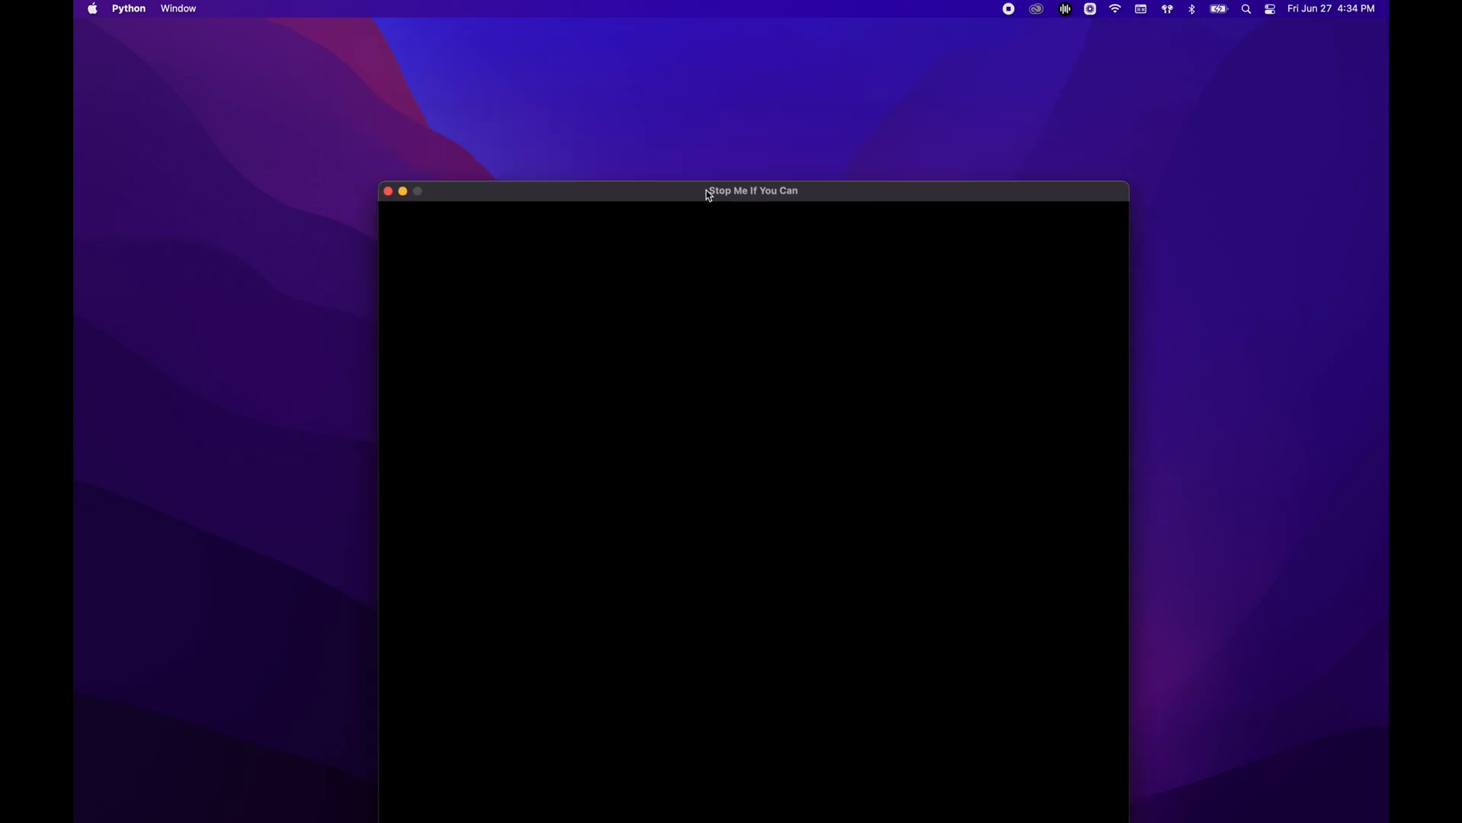
pyautogui.moveTo(751, 190); pyautogui.dragTo(724, 106)
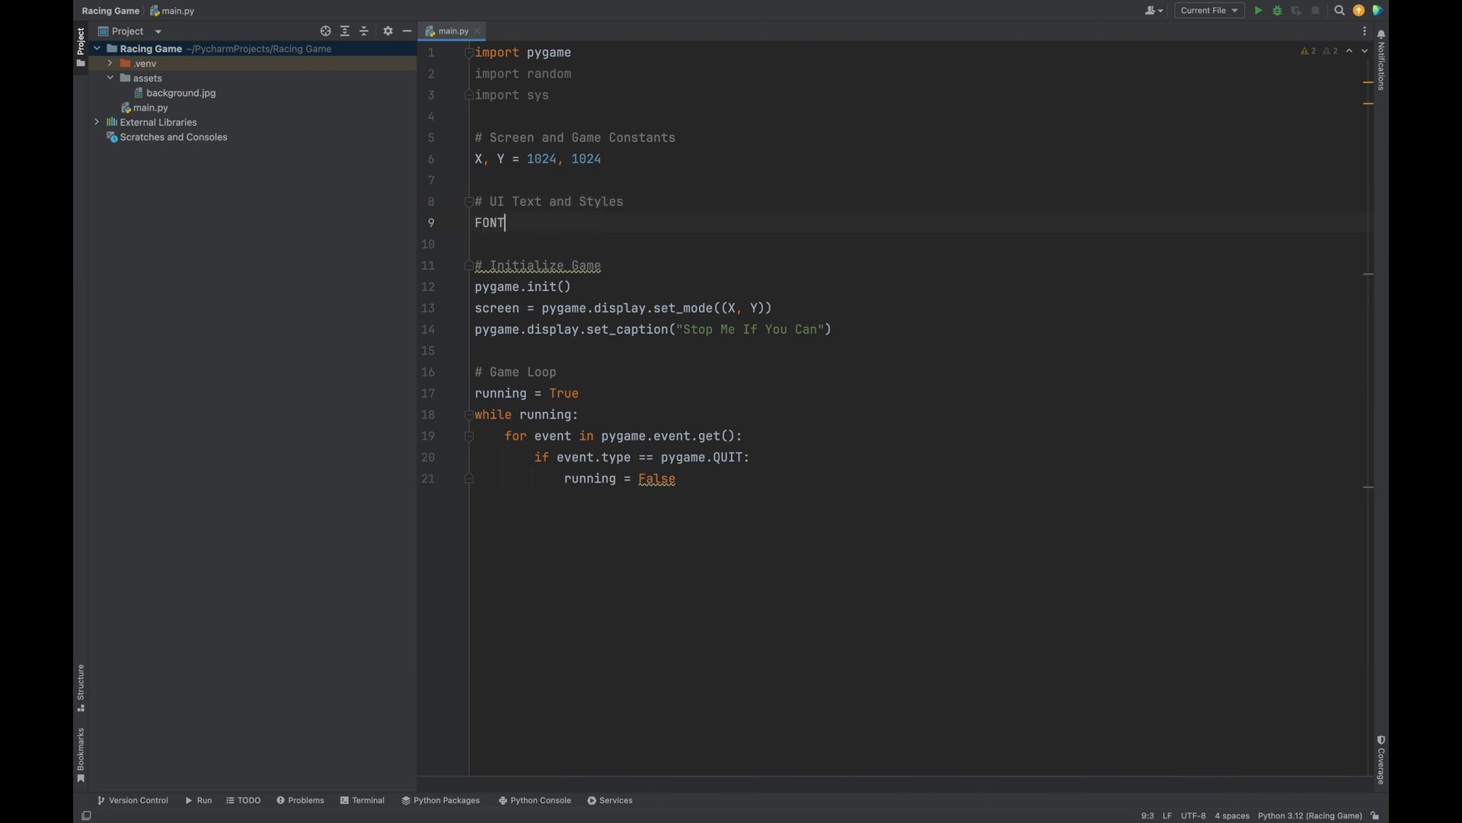
# Define FONT_SIZE = 20 and COUNTDOWN_FONT_SIZE = 150 under '# UI Text and Styles'
pyautogui.write('_SIZE')
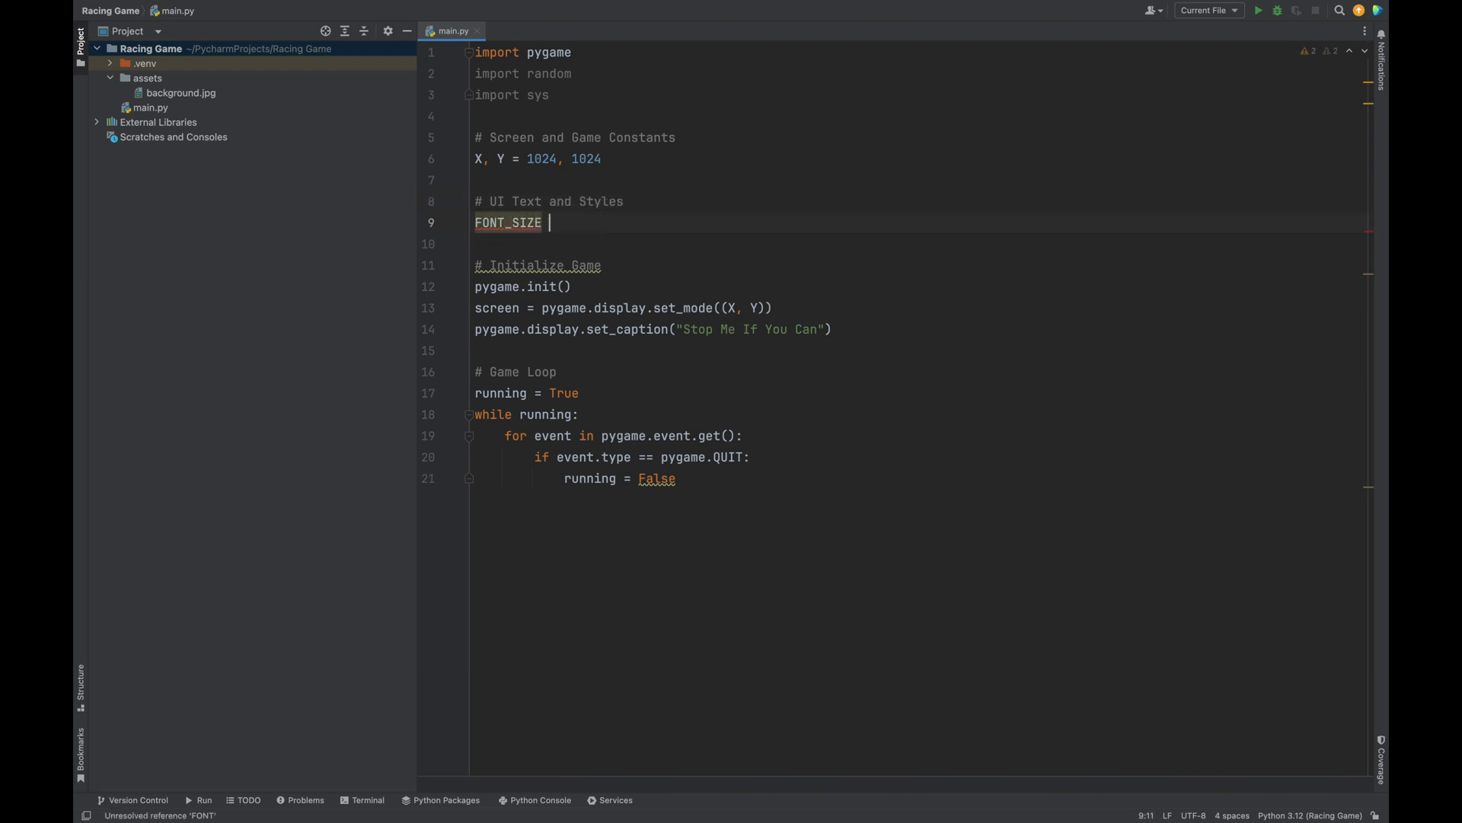
pyautogui.write('= 20')
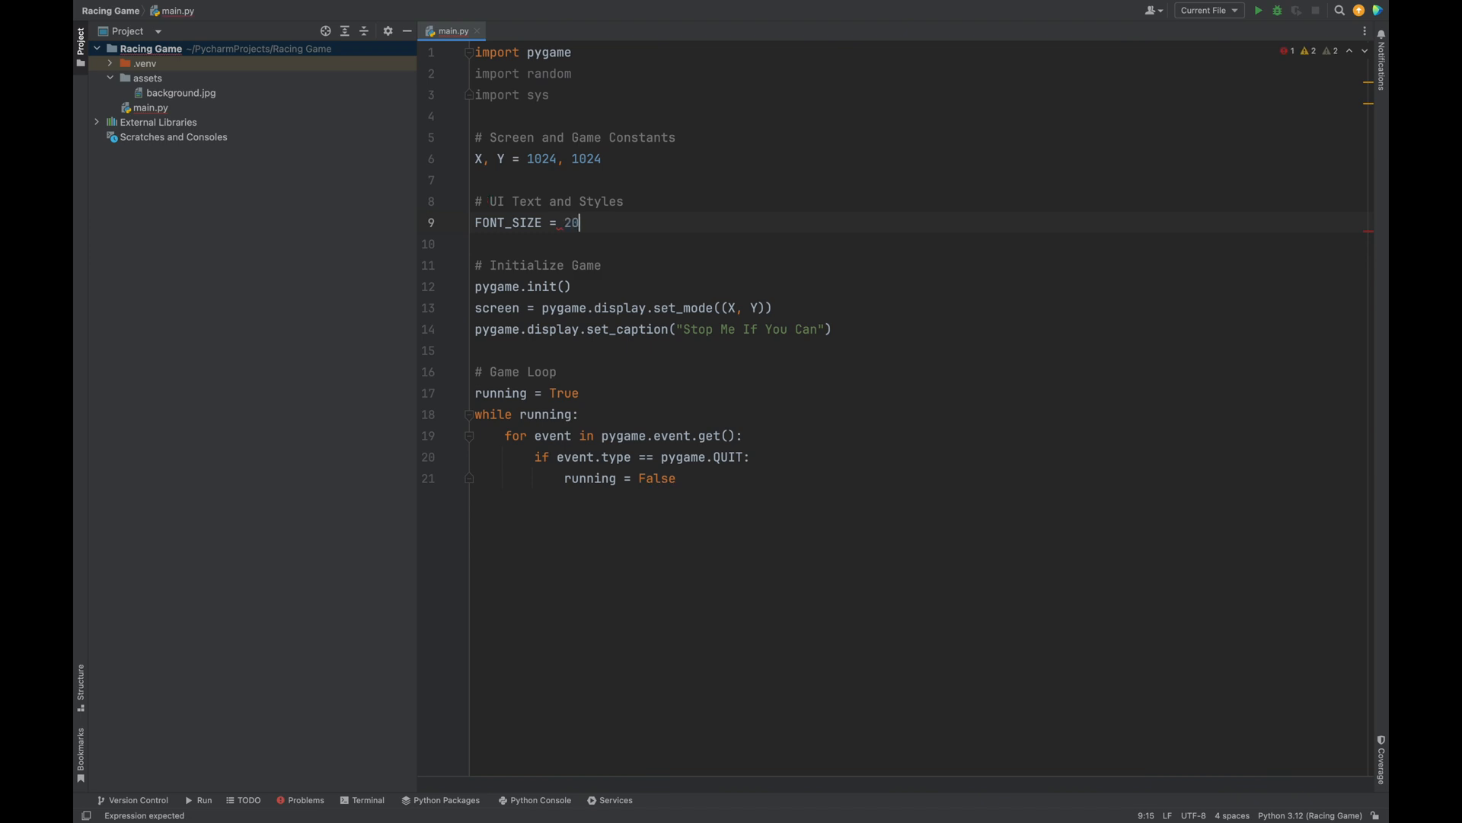
pyautogui.write('COUNTDO')
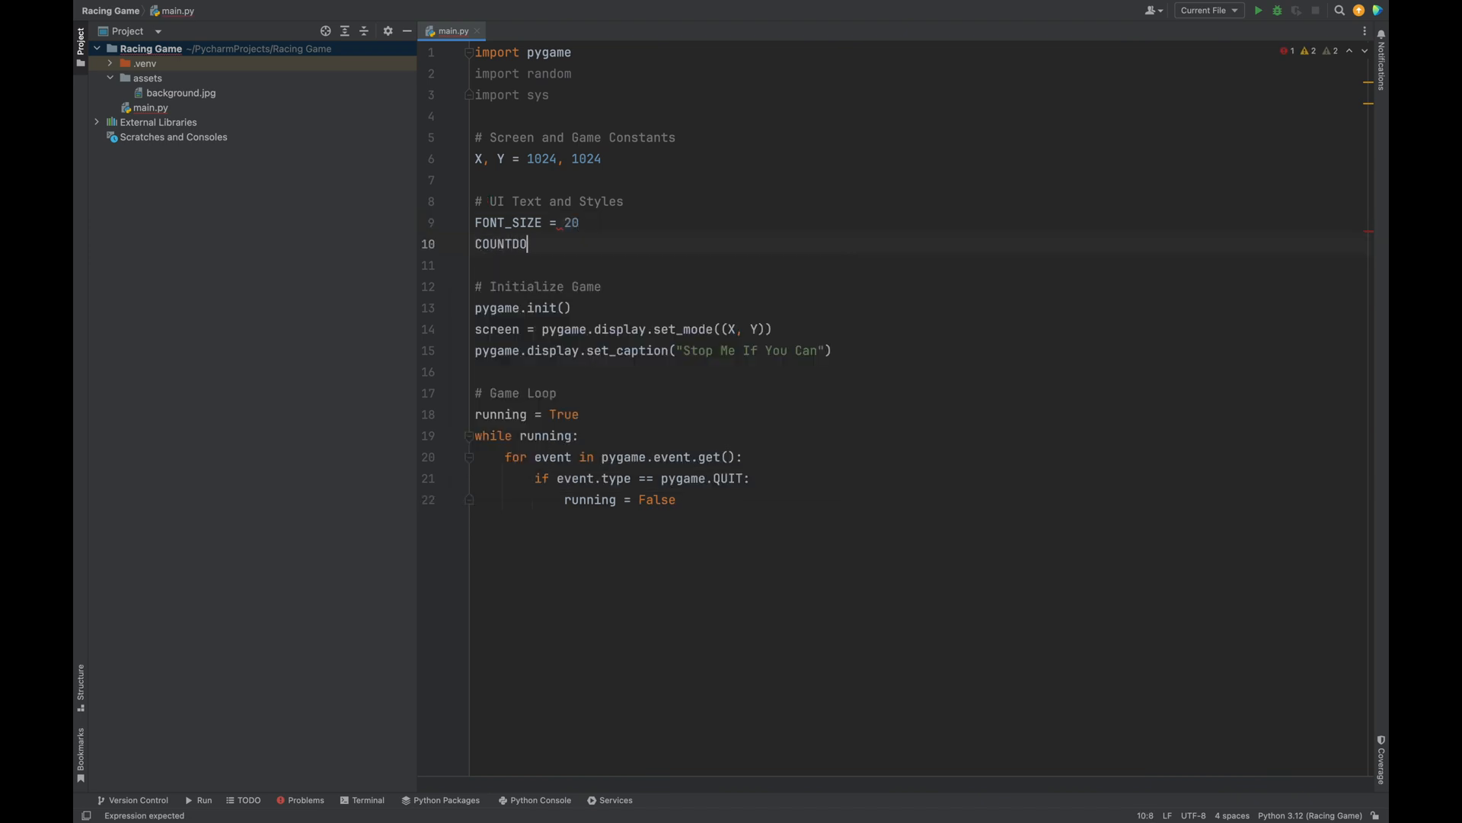
pyautogui.write('WN_')
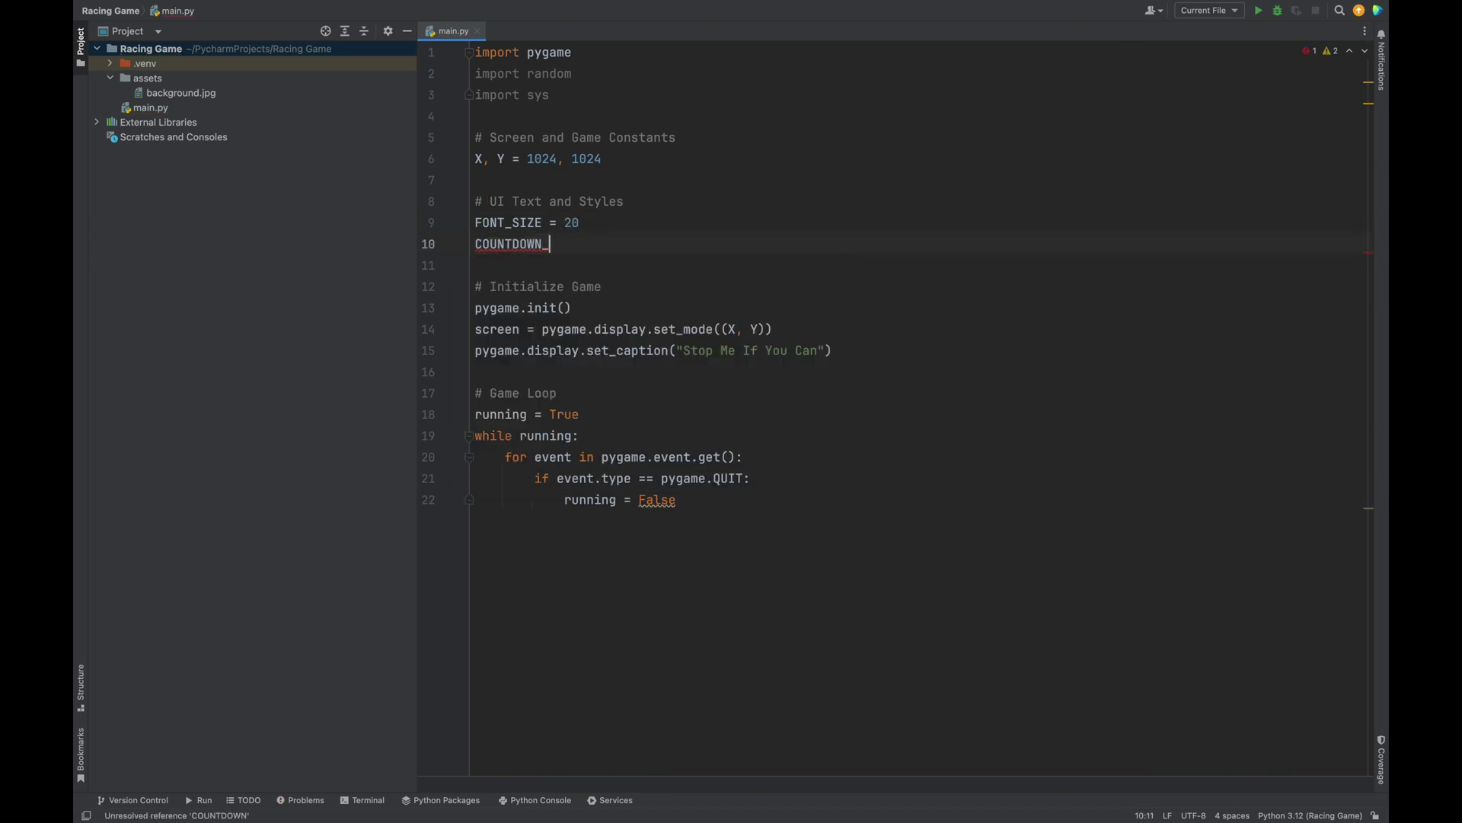
pyautogui.write('FONT_SIZE')
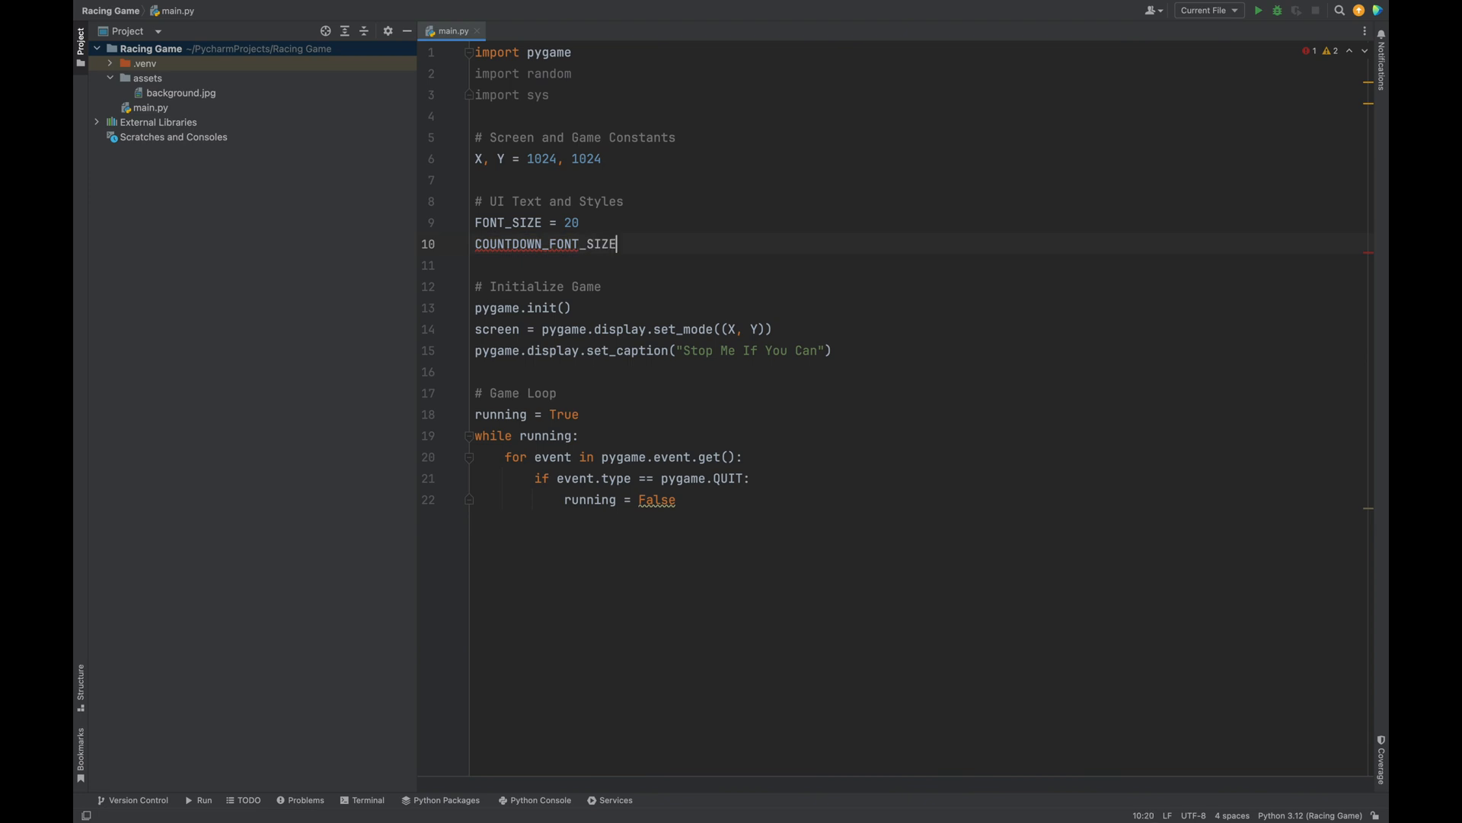
pyautogui.write('= 150')
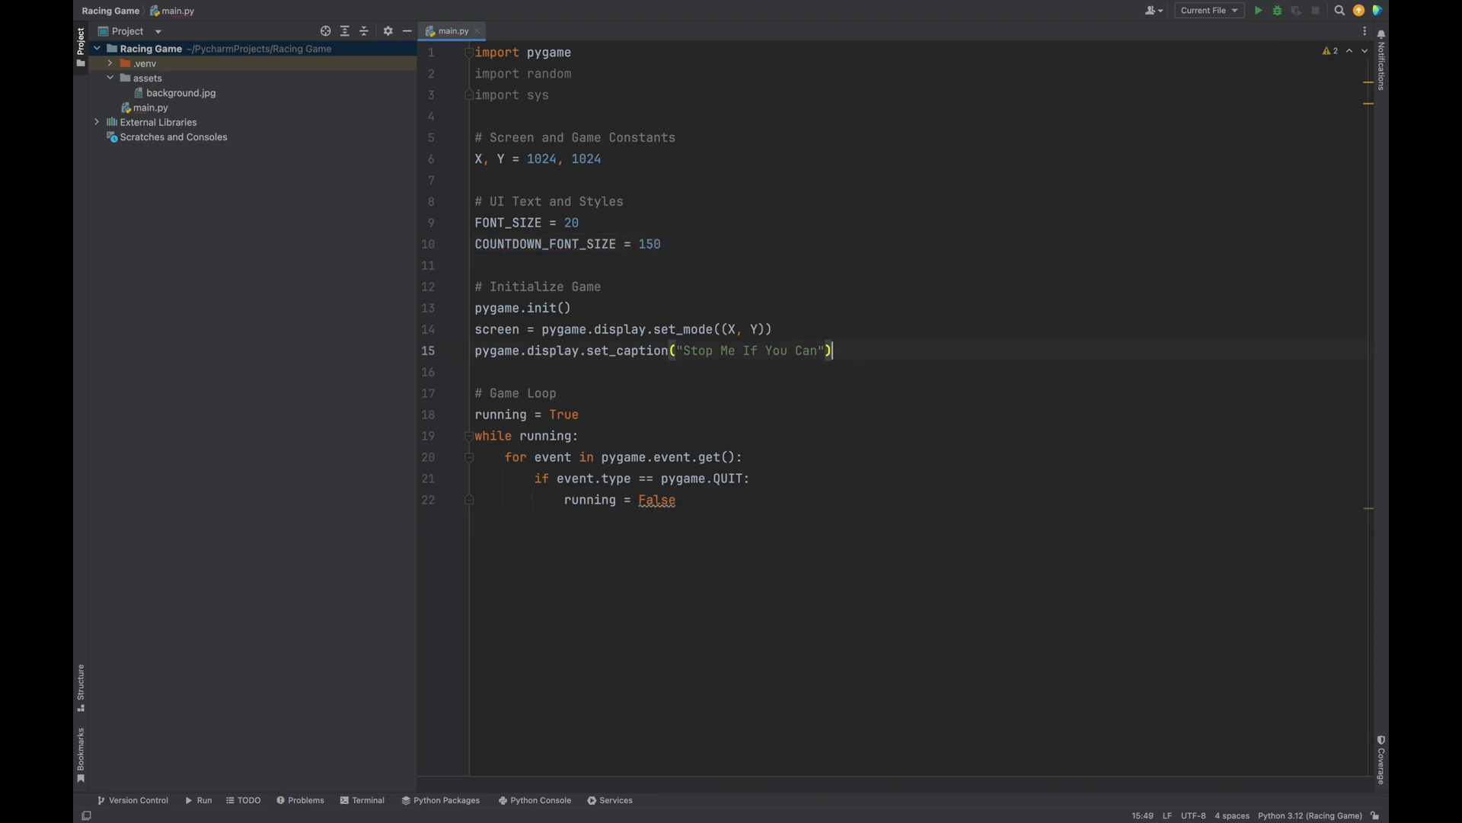
# Create font as a Comic Sans Ms SysFont and countdown_font as a pygame.font.Font at COUNTDOWN_FONT_SIZE
pyautogui.write('font = p')
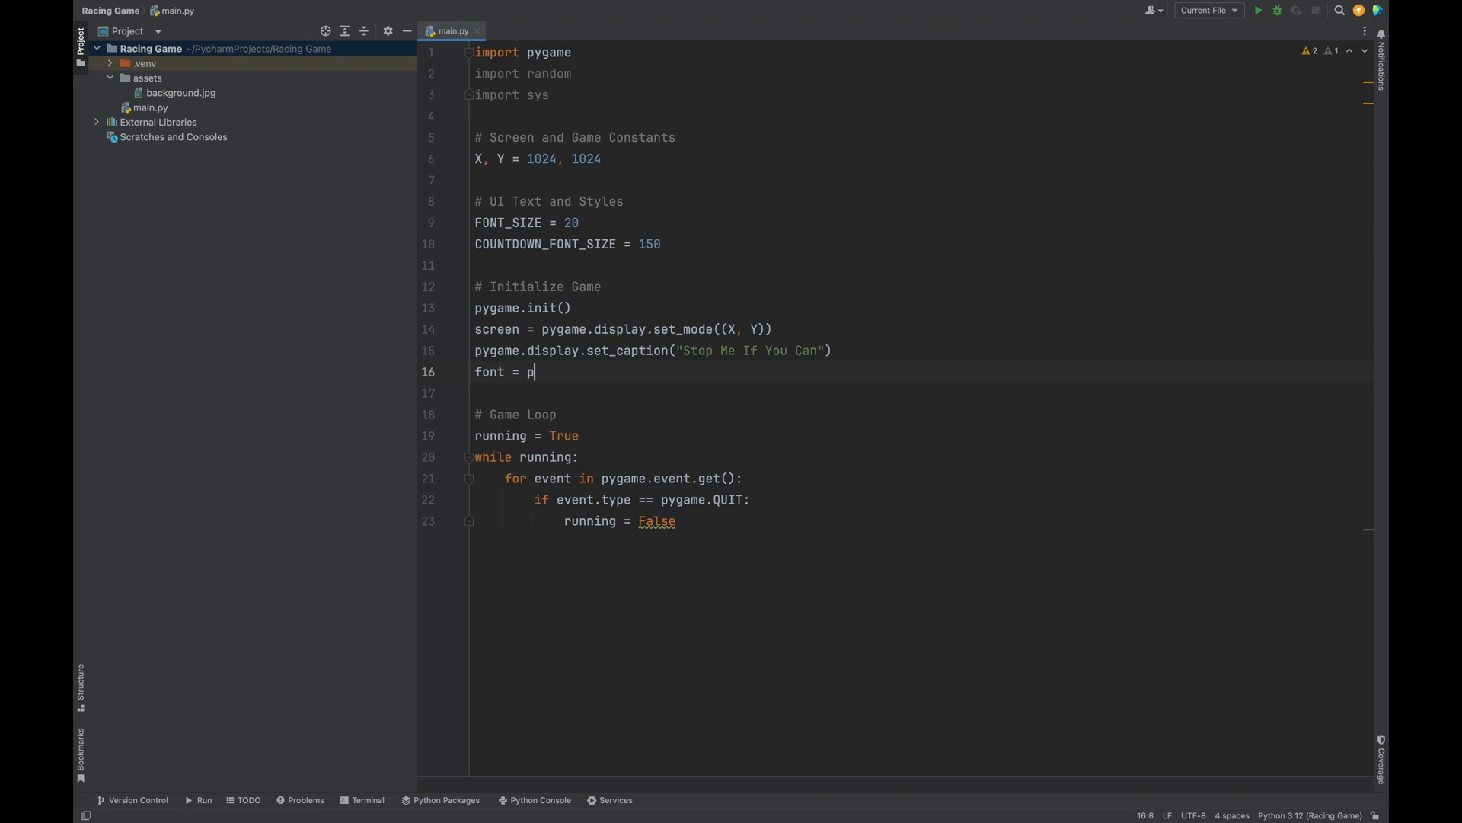
pyautogui.write('ygame.font.SysFont("C')
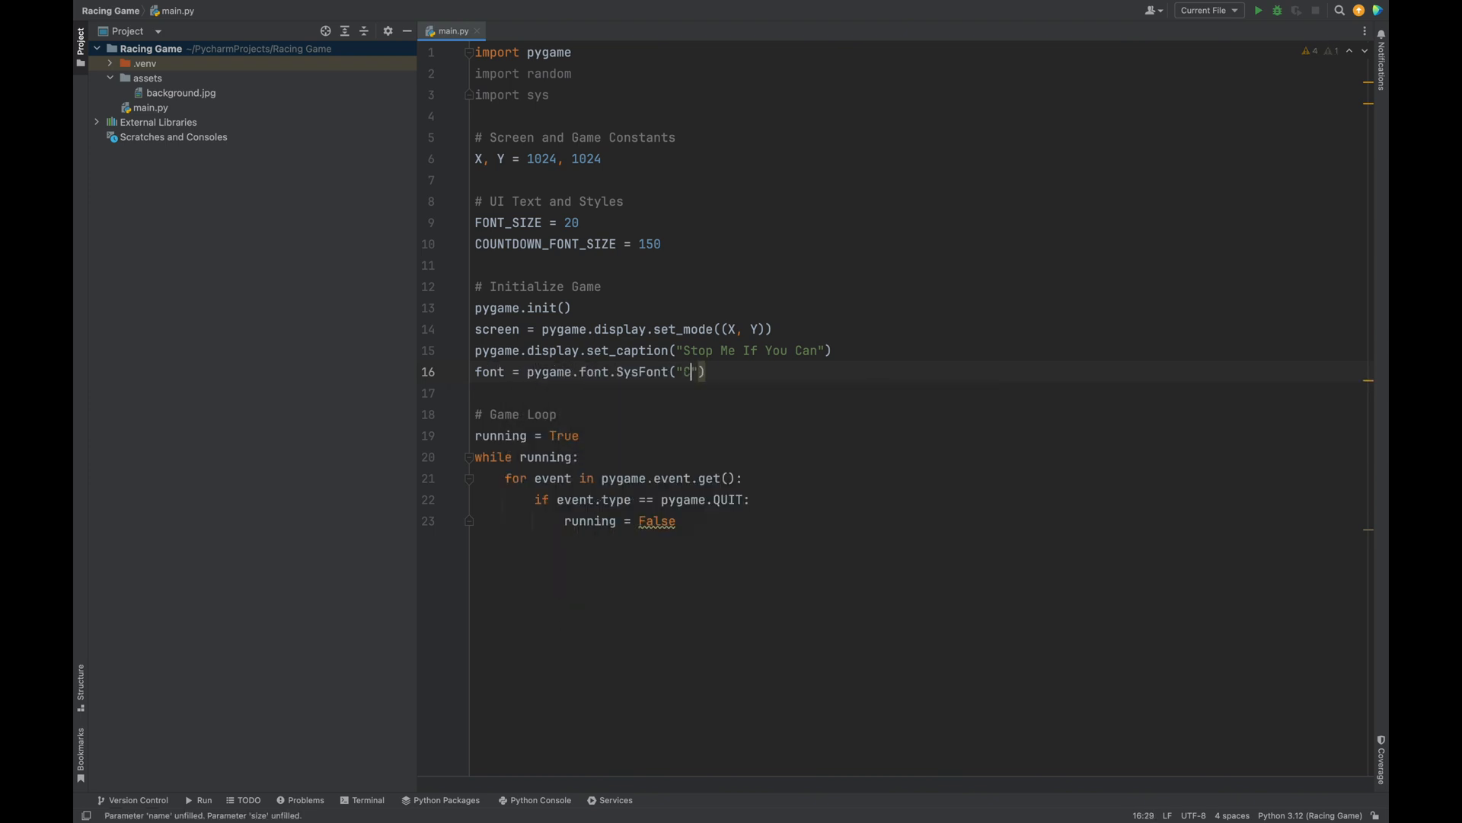
pyautogui.write('omic Sa')
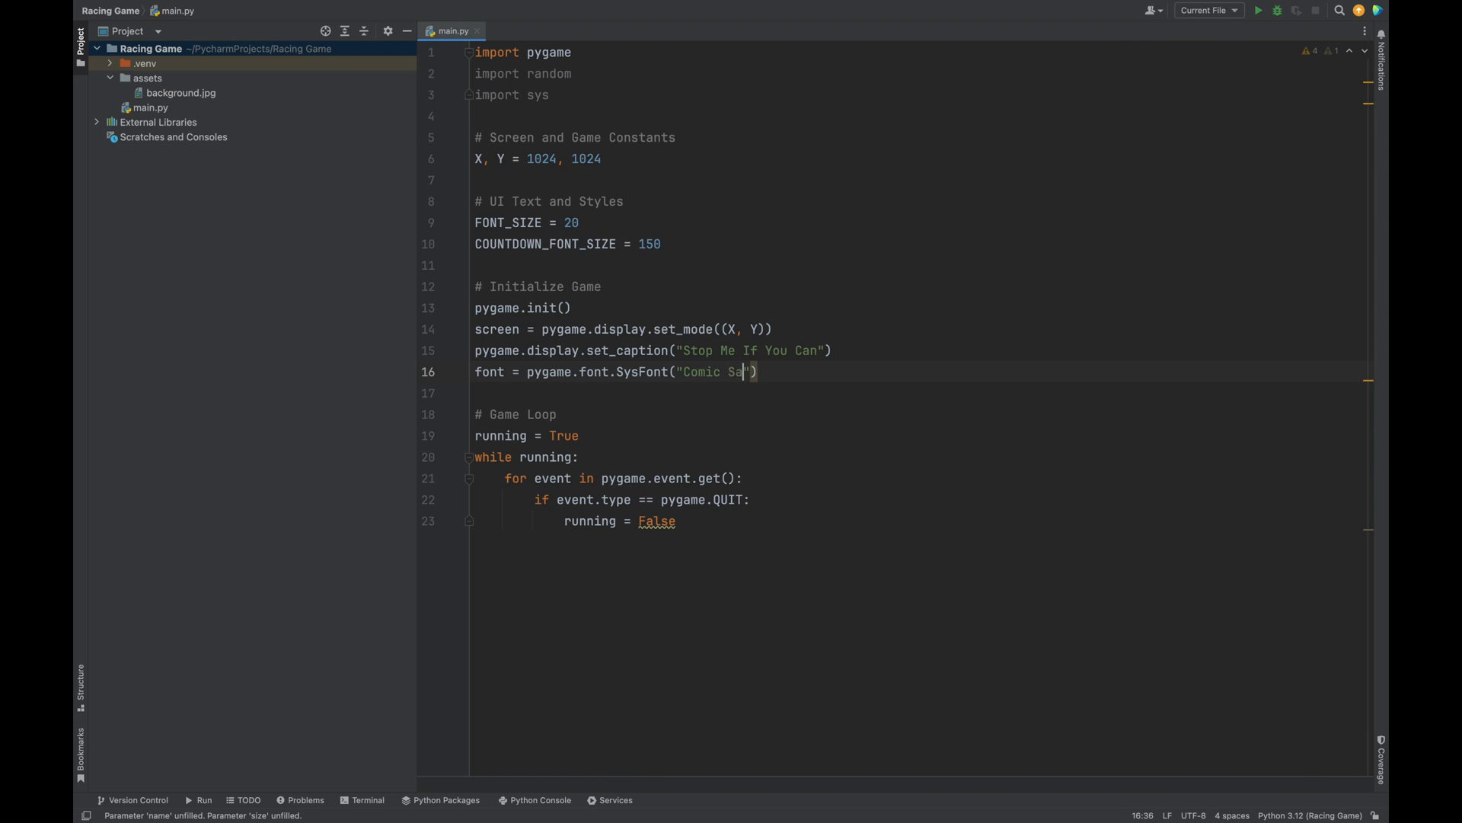
pyautogui.write('ns Ms", FONT_SIZE')
pyautogui.click(921, 393)
pyautogui.write('co')
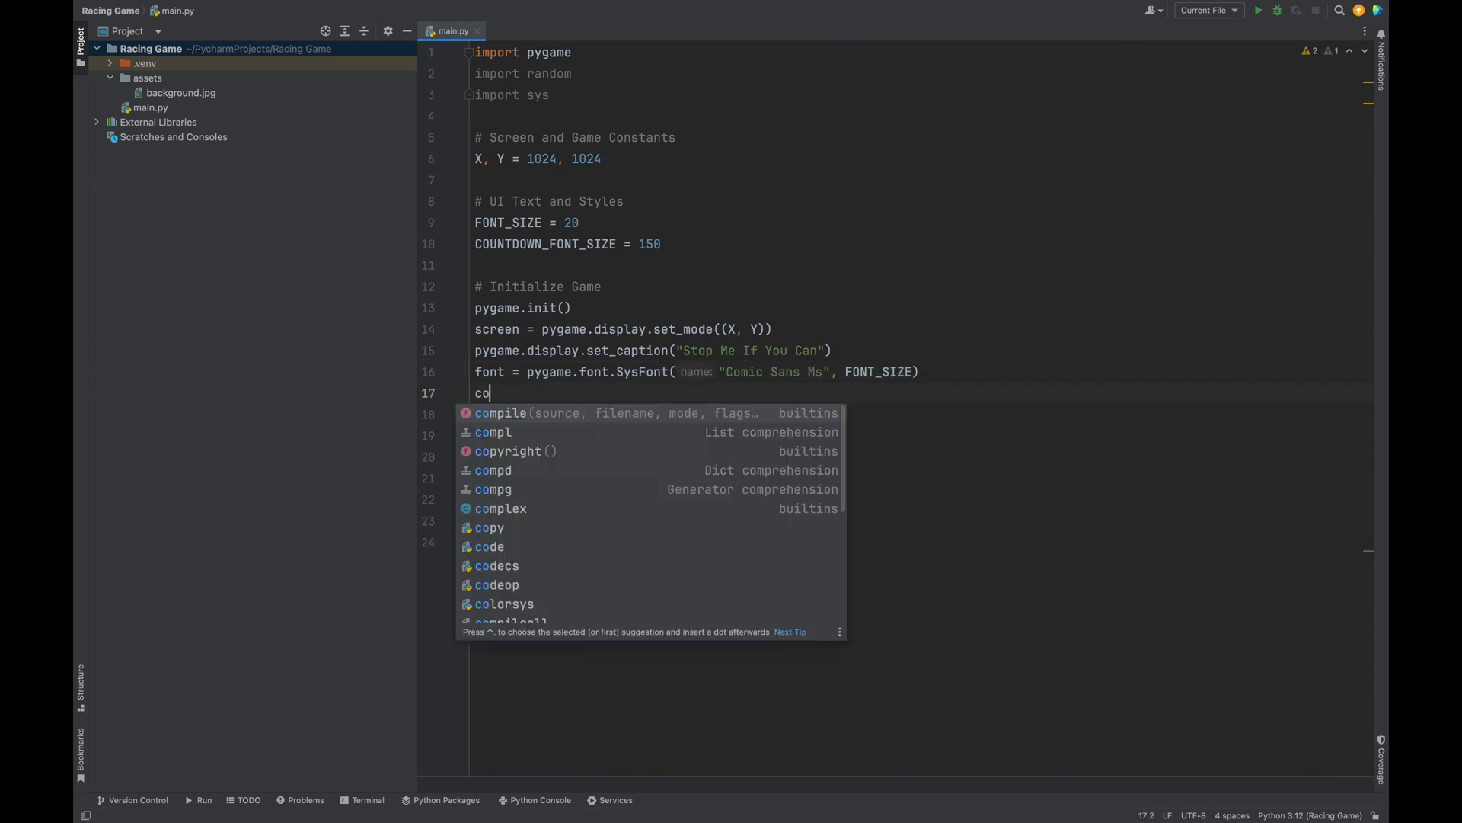
pyautogui.write('untdown_font')
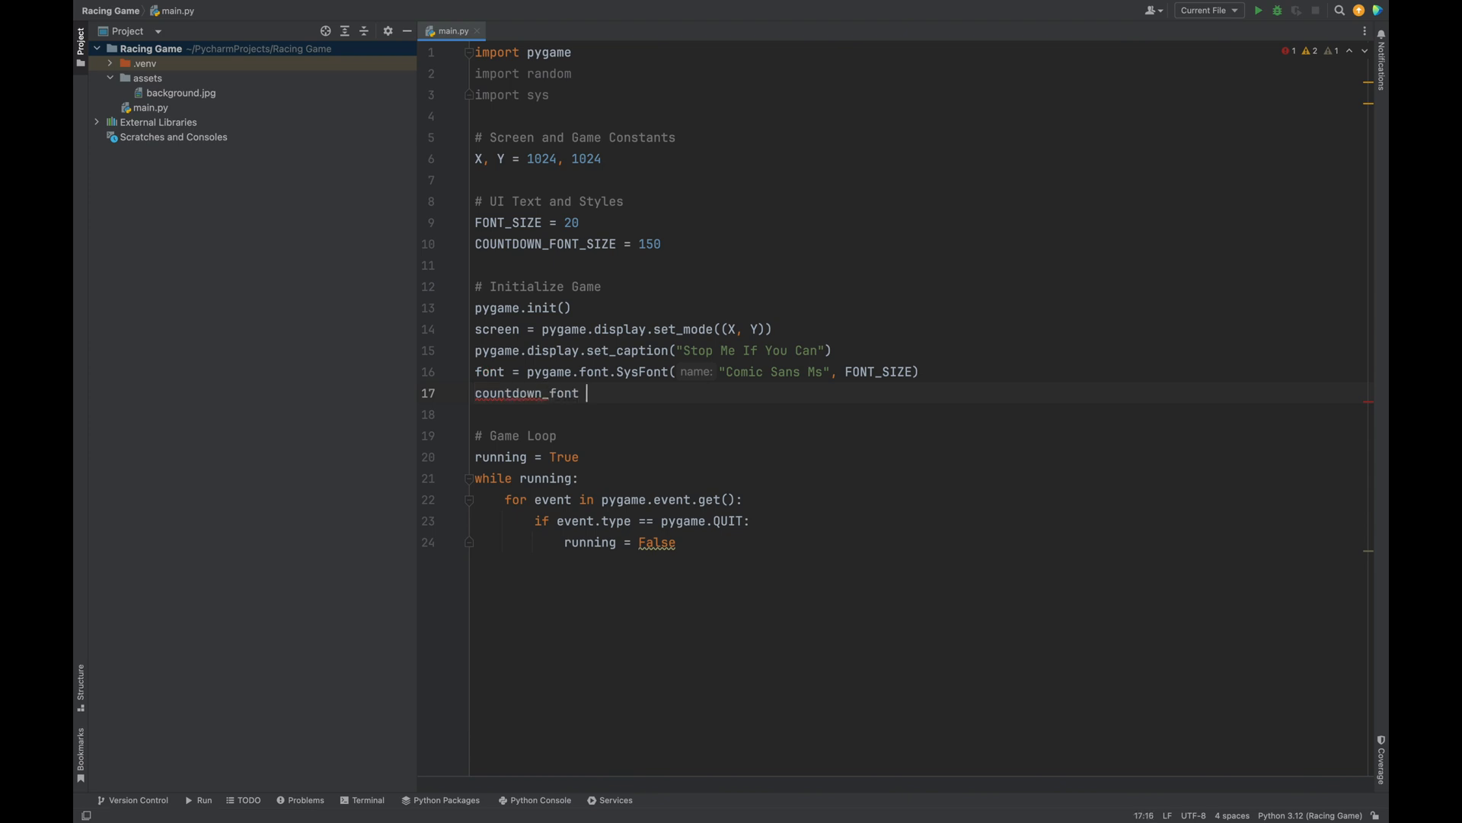
pyautogui.write('= pygame.font.Font("freesansbold.ttf",')
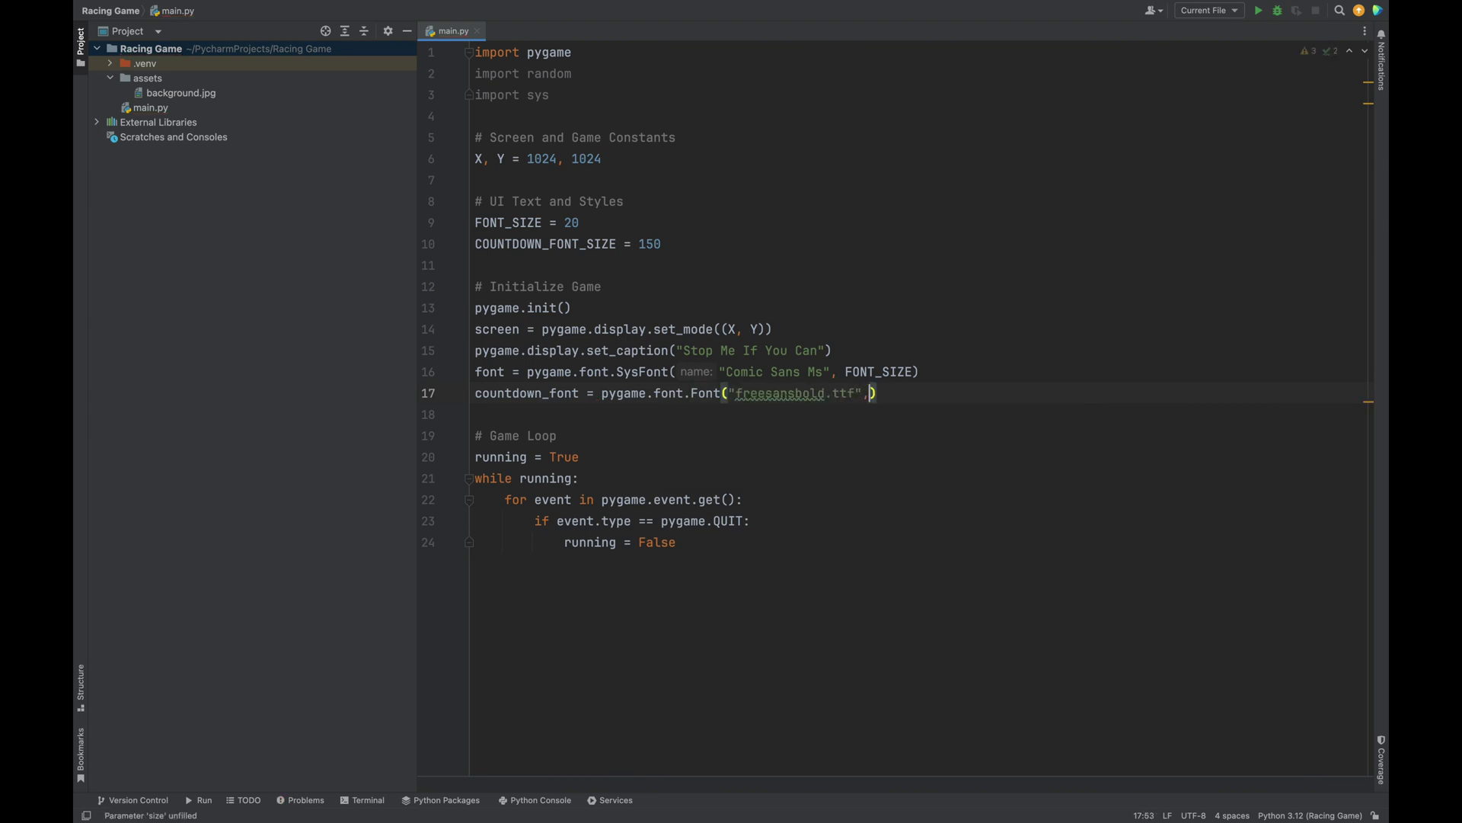
pyautogui.write('COUNTDOWN_FONT_SIZE')
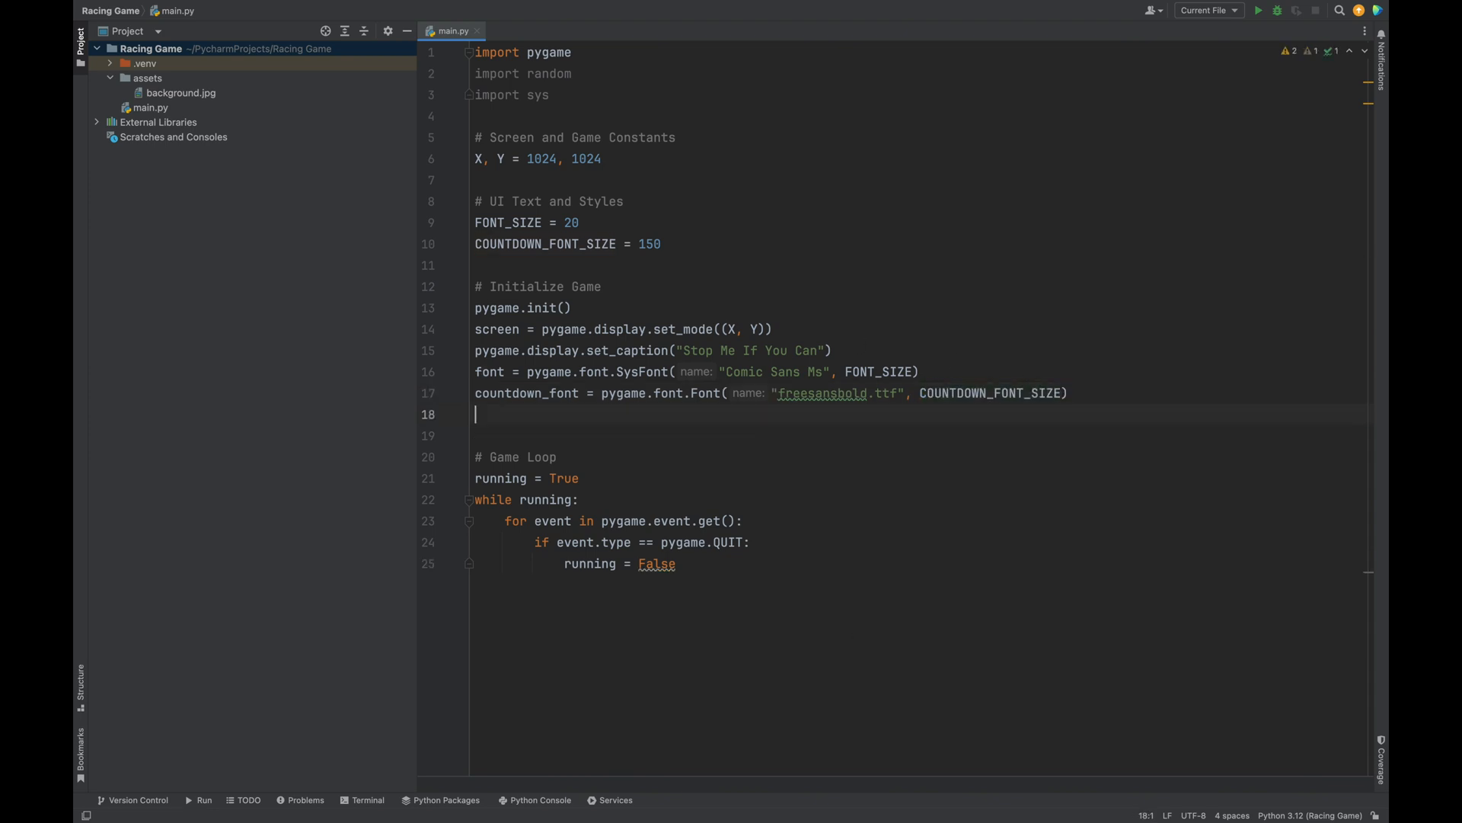
# Add clock = pygame.time.Clock() after the font setup
pyautogui.write('clock = p')
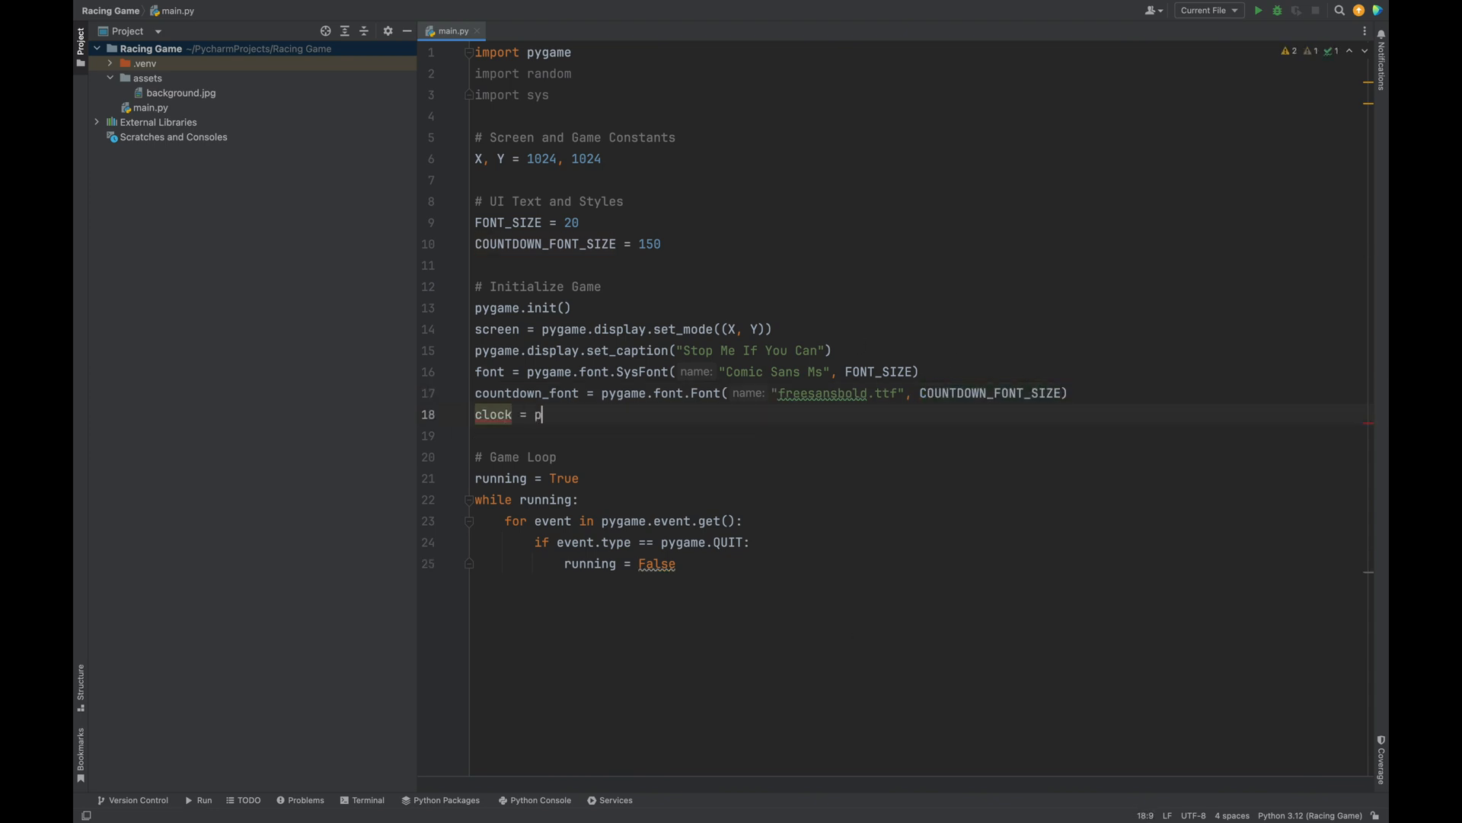
pyautogui.write('ygame.')
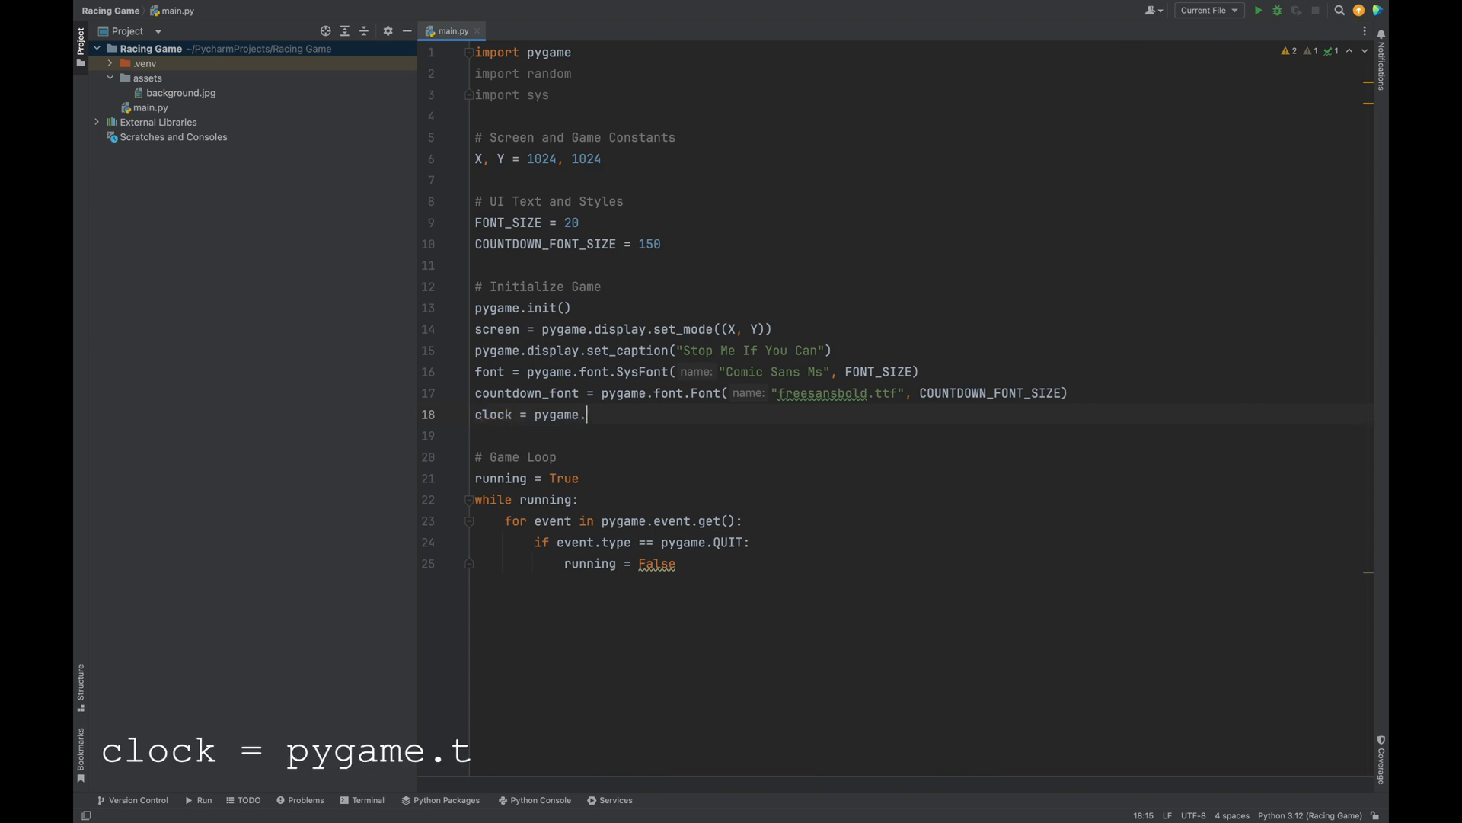
pyautogui.write('time.Clock(')
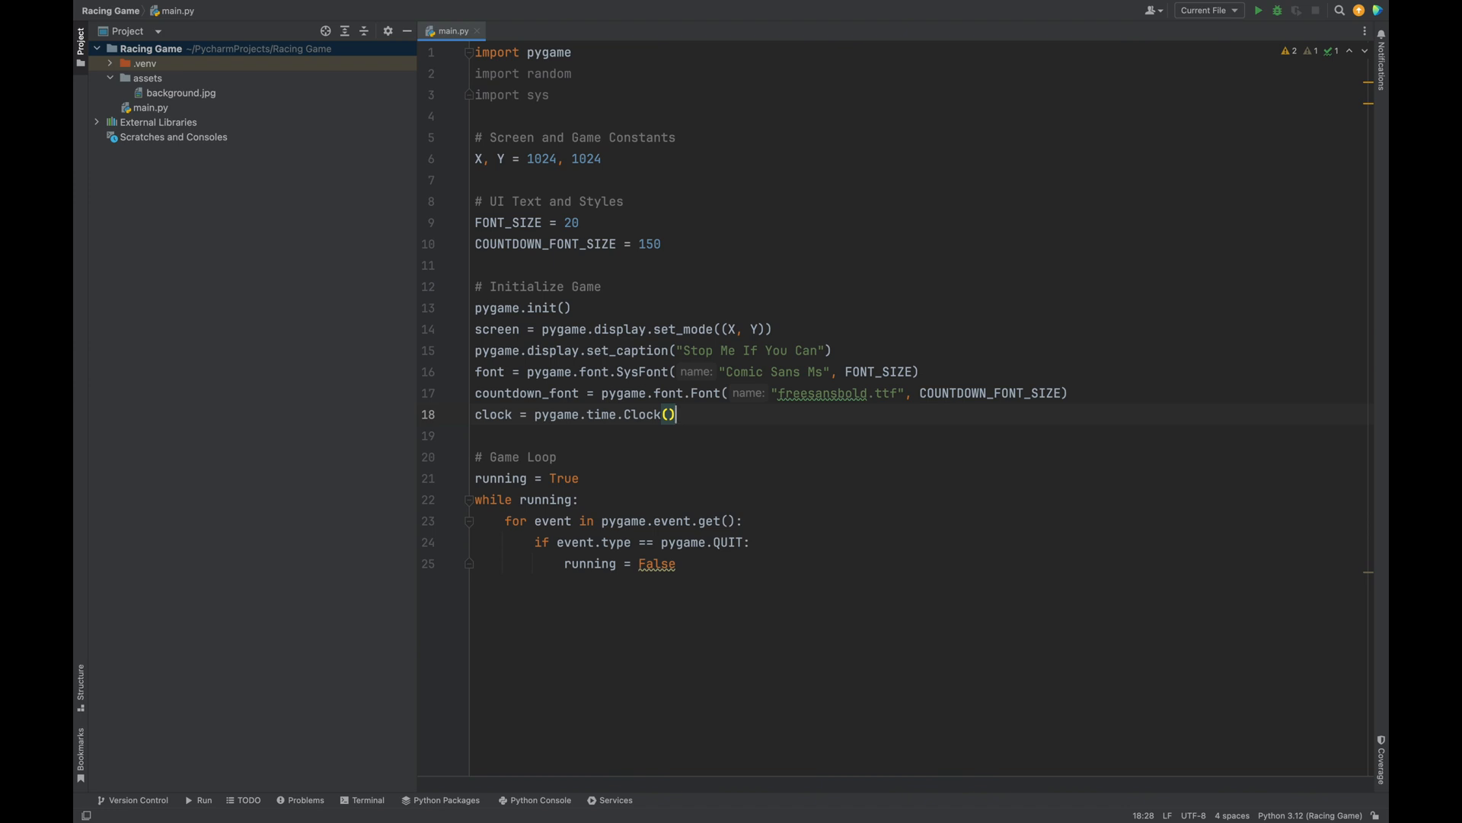
pyautogui.moveTo(1089, 381)
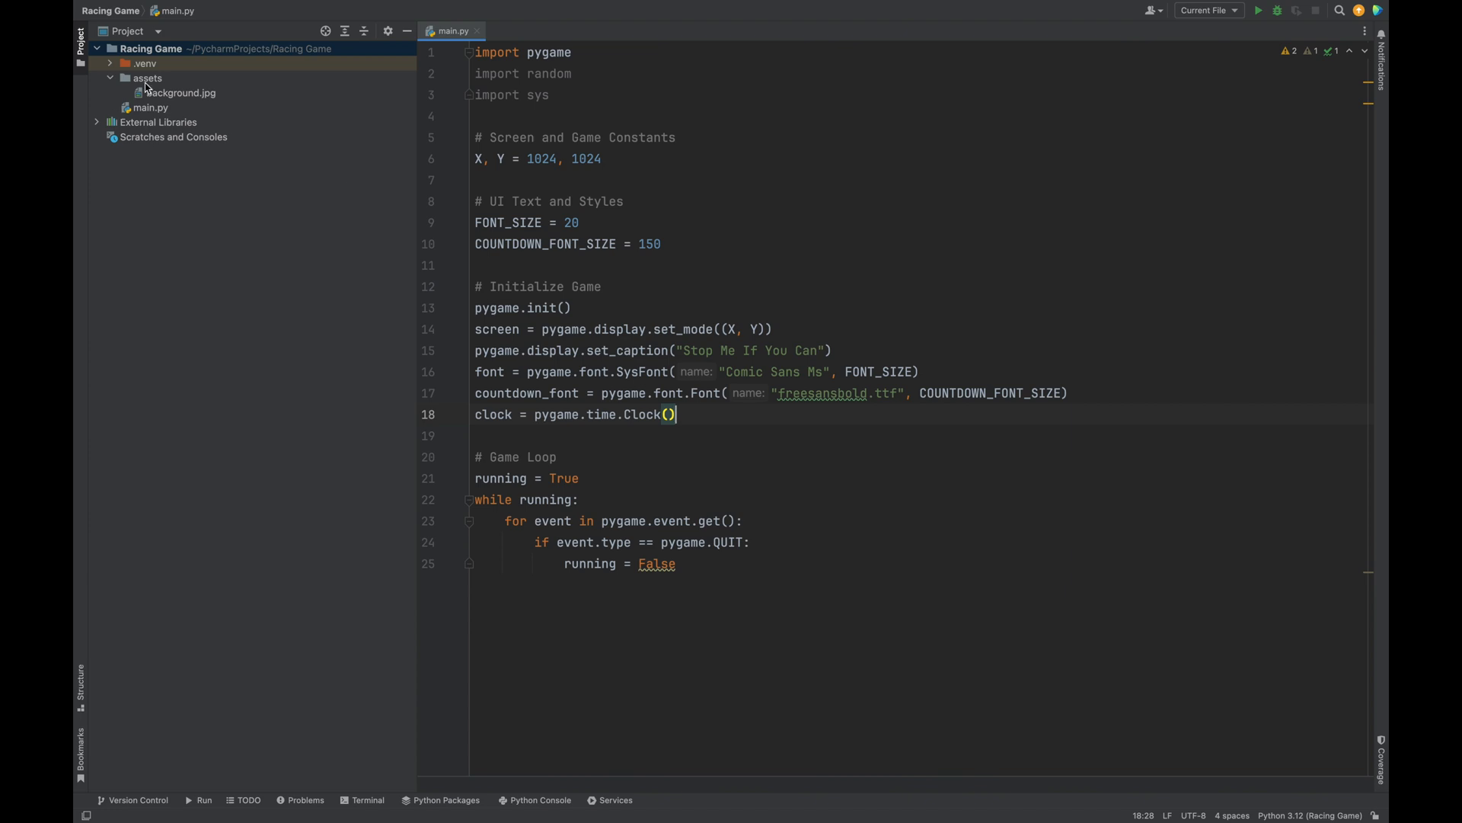
# Confirm background.jpg is present in the project's assets folder
pyautogui.doubleClick(180, 92)
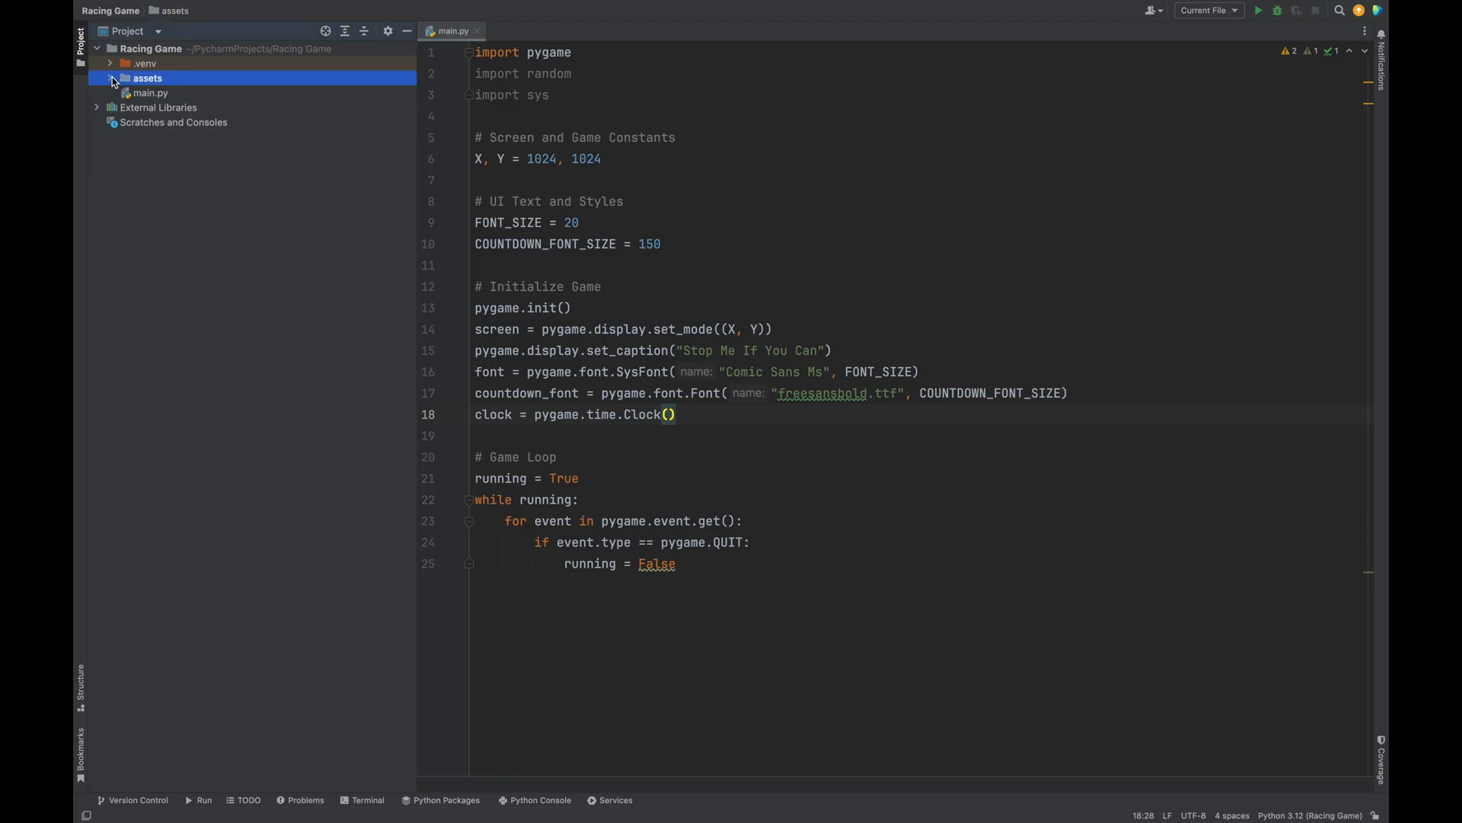
pyautogui.click(113, 80)
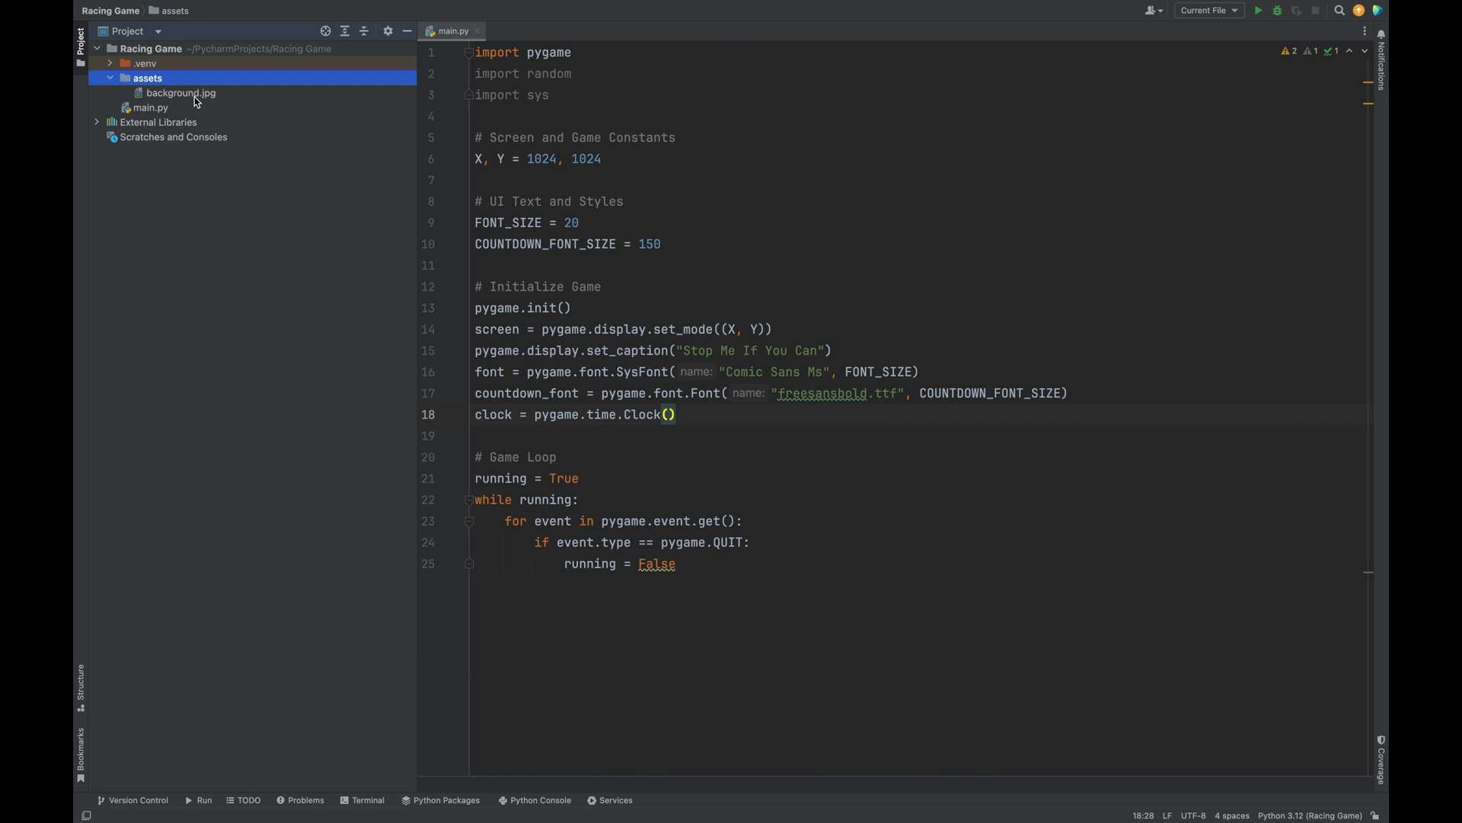
pyautogui.click(180, 92)
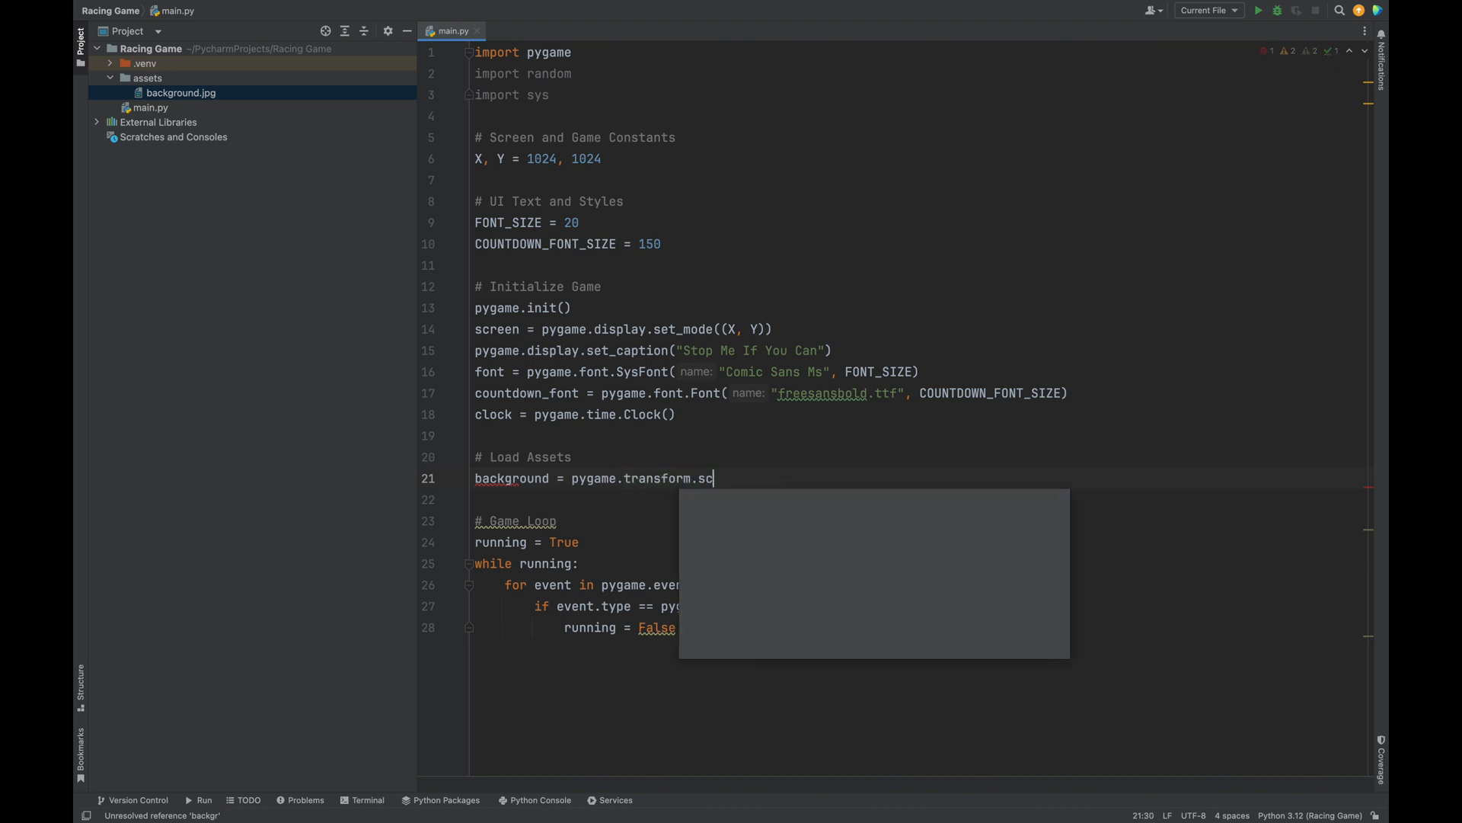
# Load assets/background.jpg scaled to (X, Y) and start the '# Draw everything' comment
pyautogui.write('ale(pygame.')
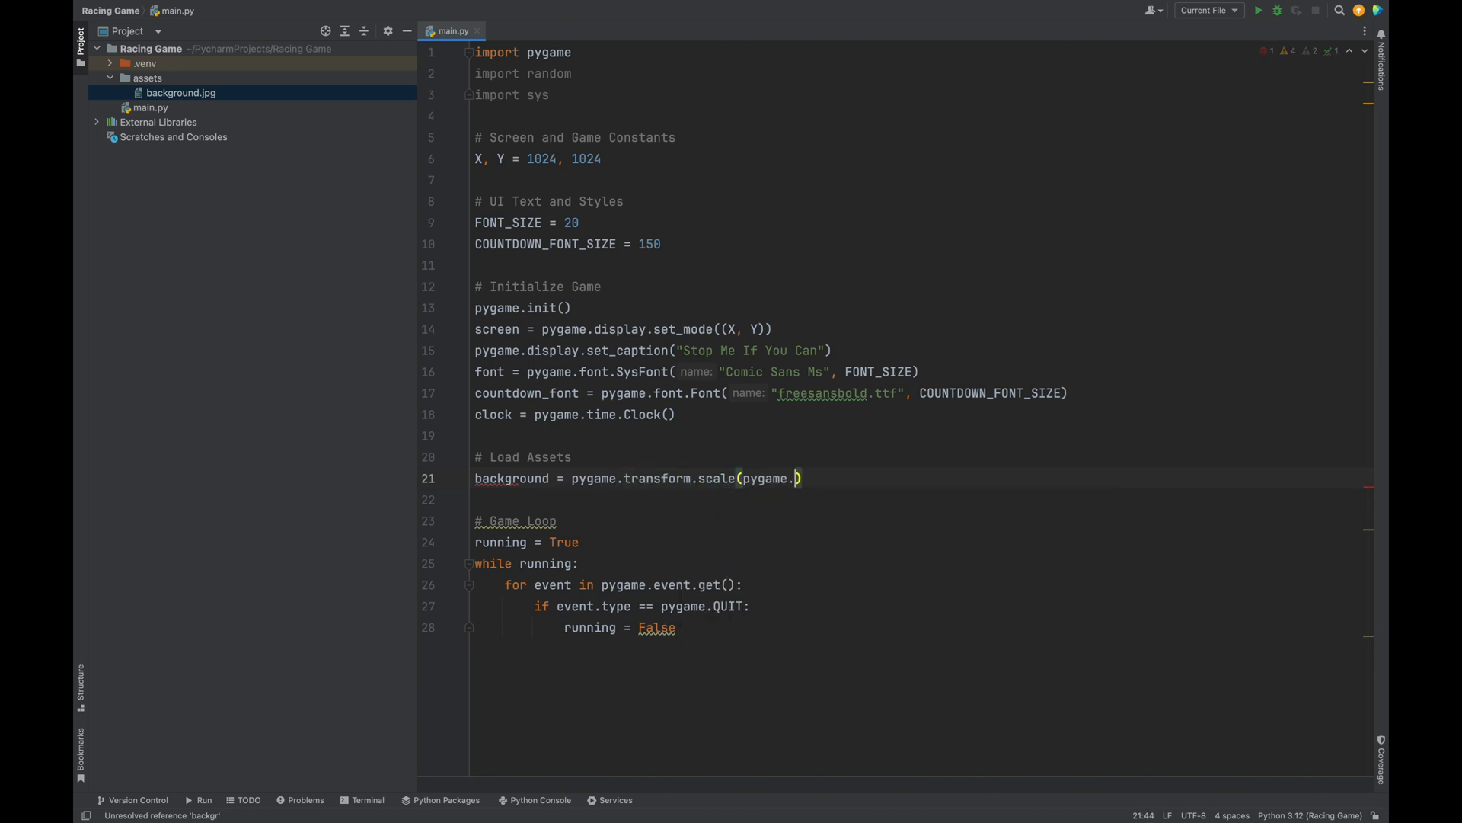
pyautogui.write('image.load("assets/background.jpg')
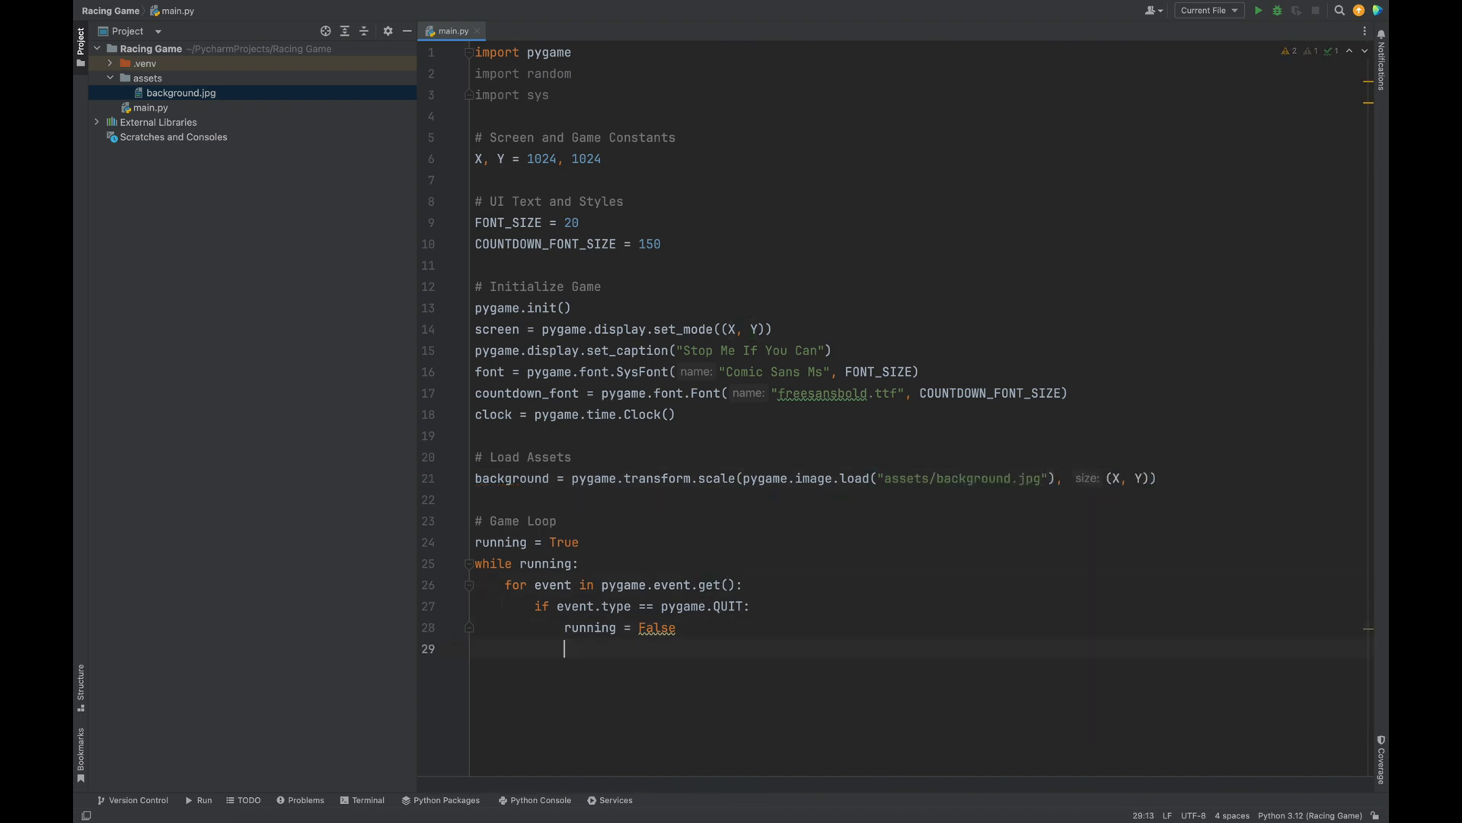
pyautogui.write('# Drawe')
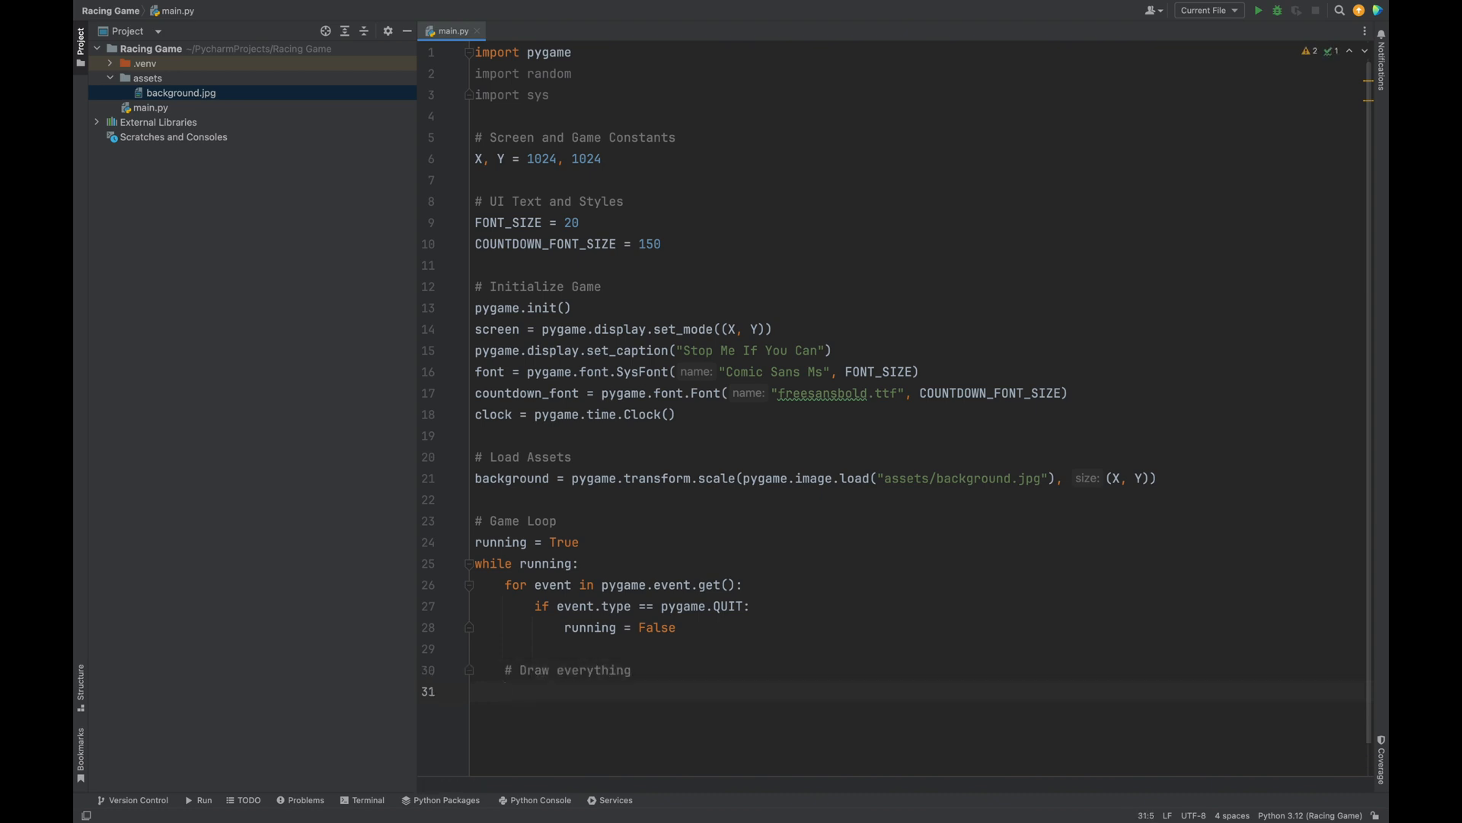
# Blit background at (0, 0) in the loop and begin the pygame.display call
pyautogui.write('screen.')
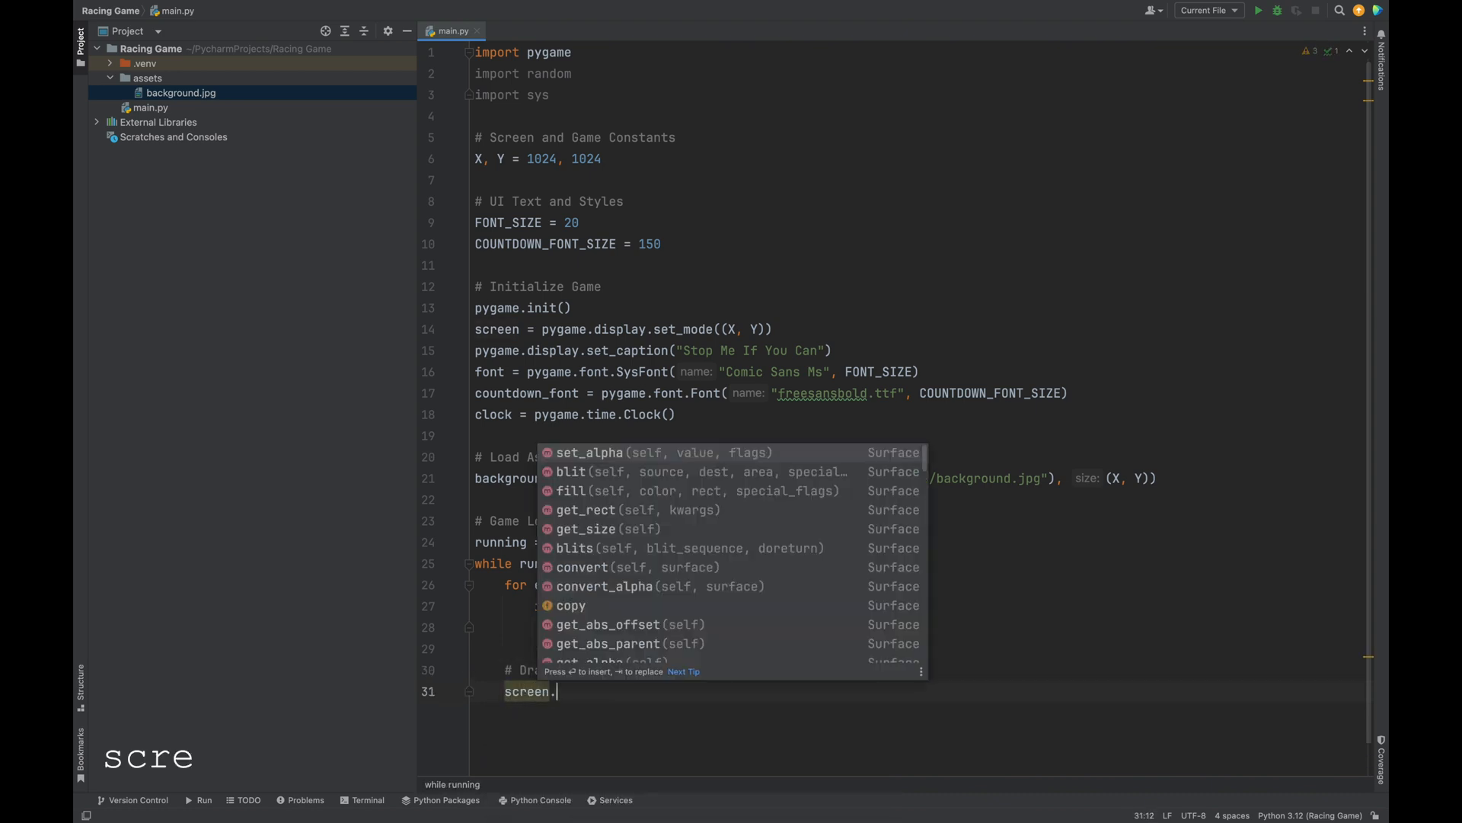
pyautogui.click(571, 473)
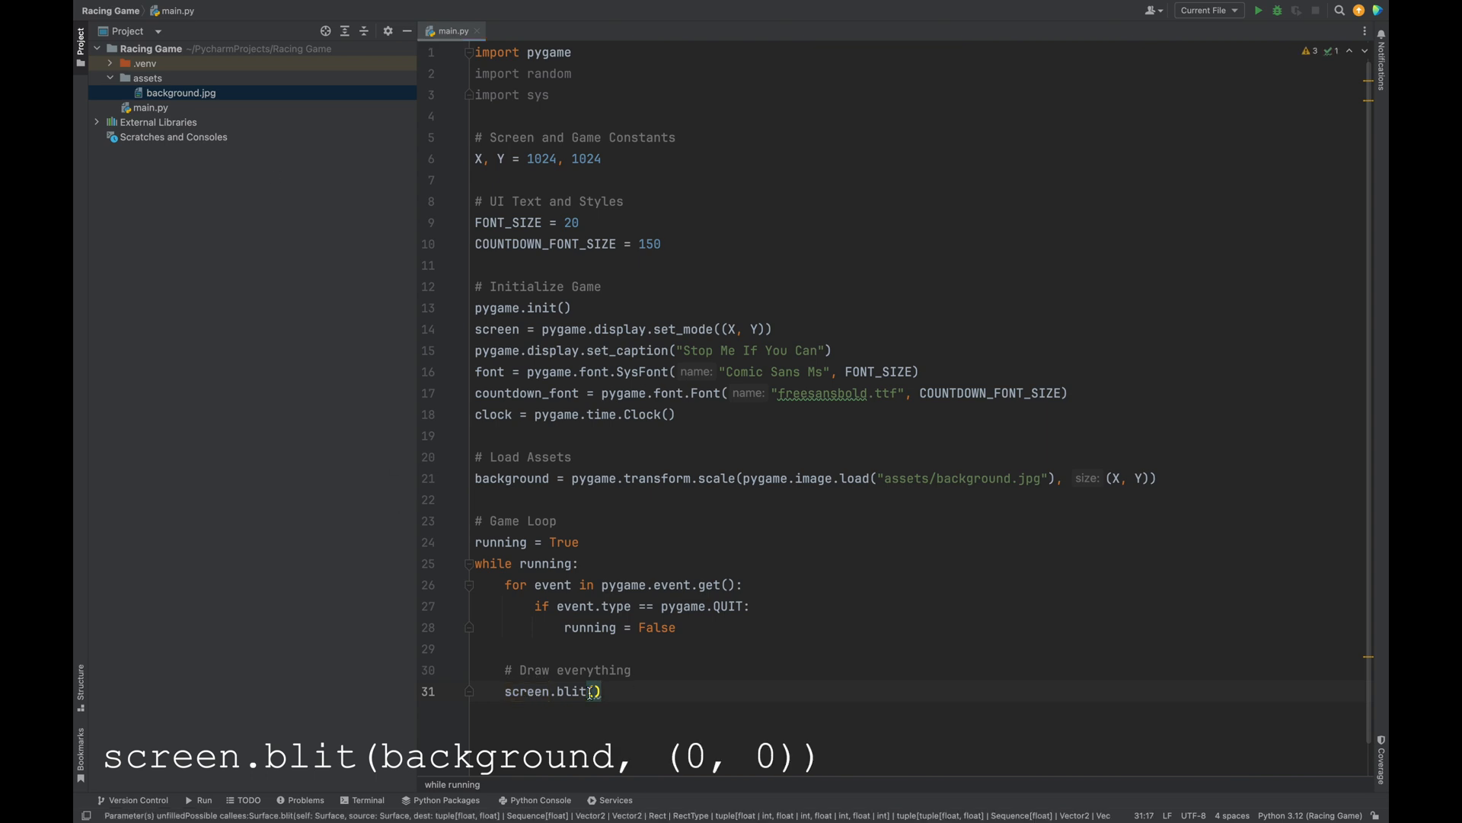
pyautogui.write('background')
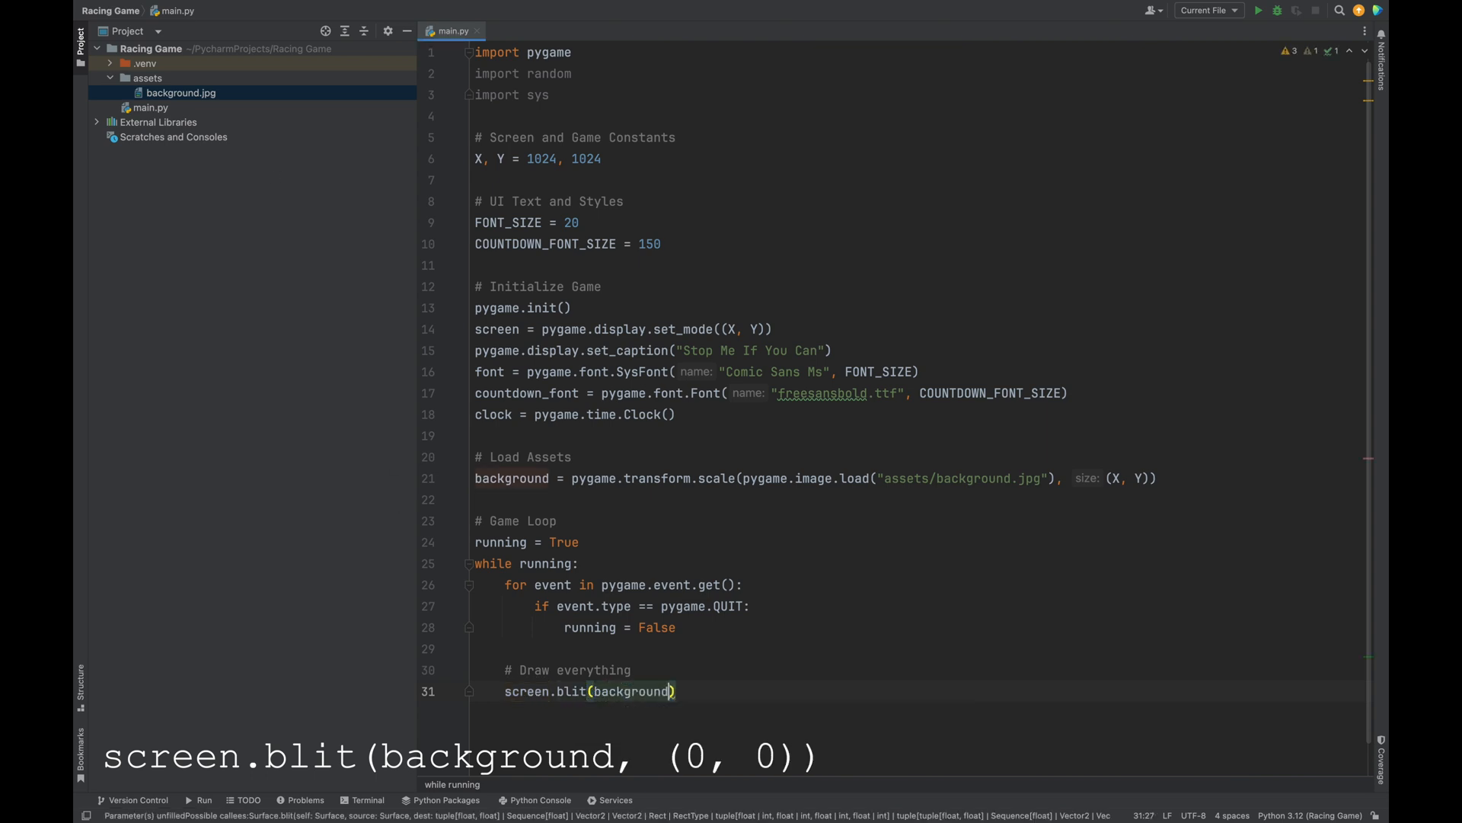
pyautogui.write(', (0, 0)')
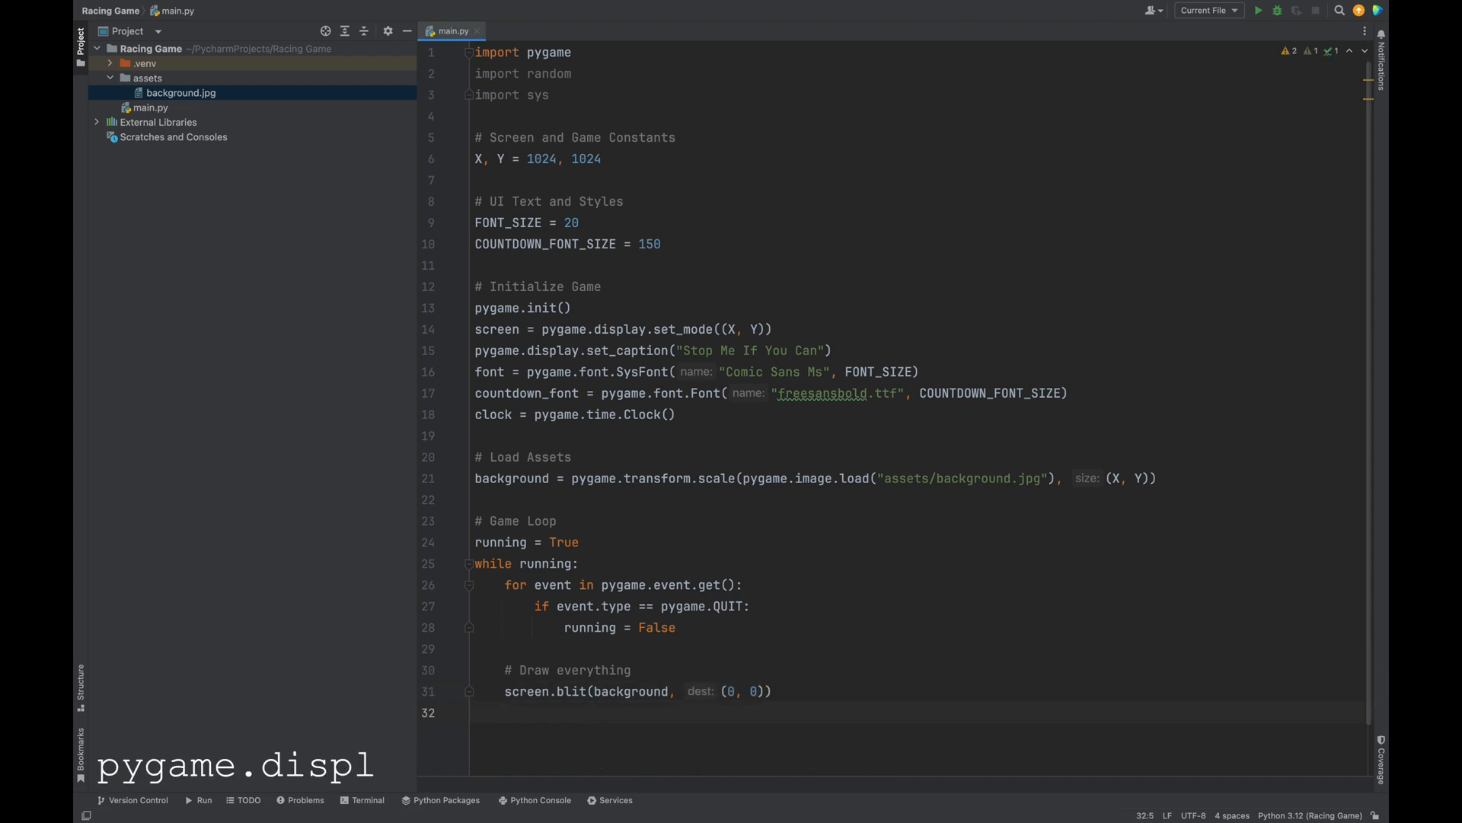
pyautogui.write('pygame.display.update(')
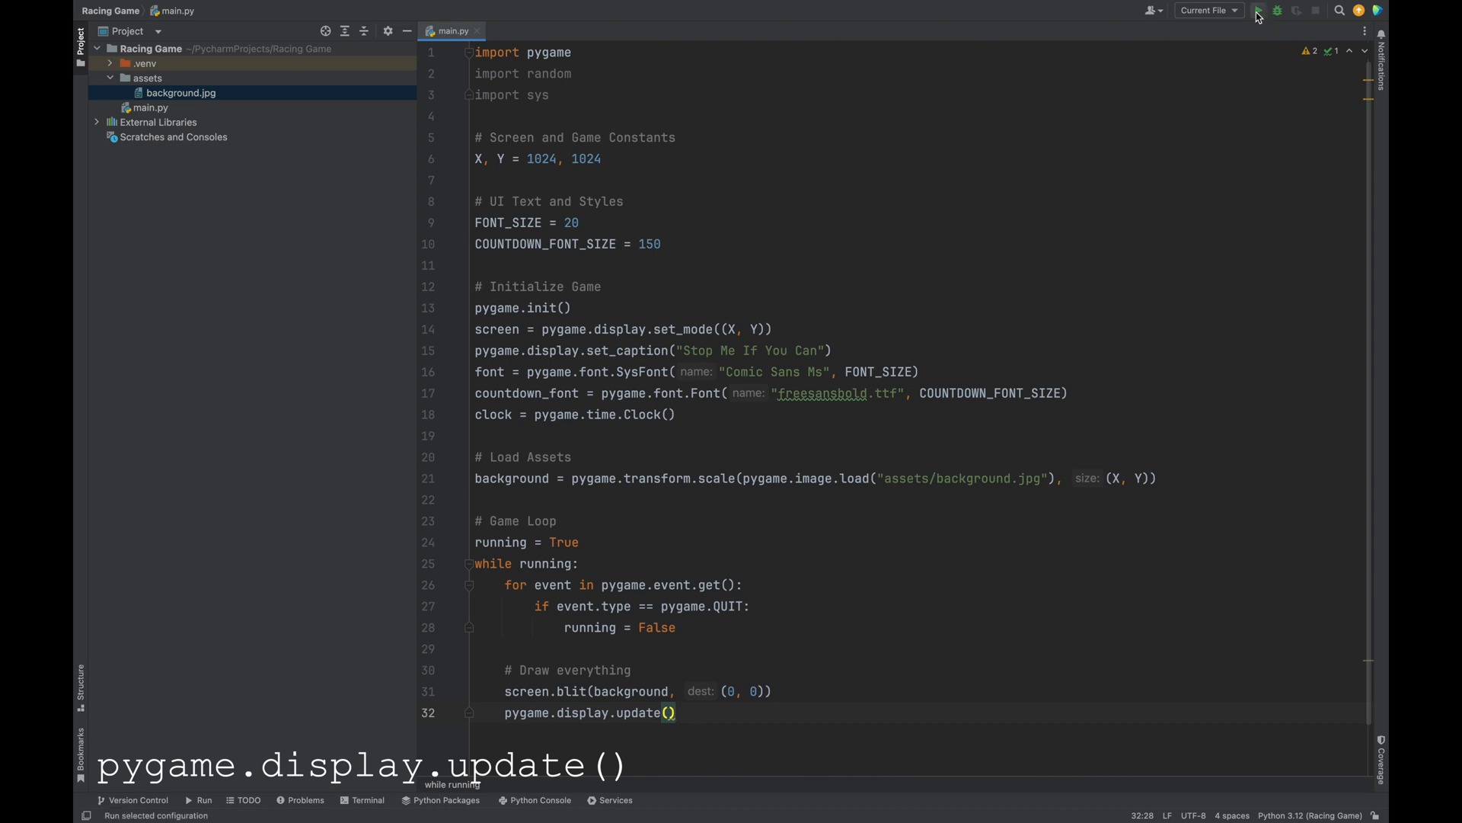
# Run main.py to check the background renders
pyautogui.click(1262, 10)
pyautogui.write('I')
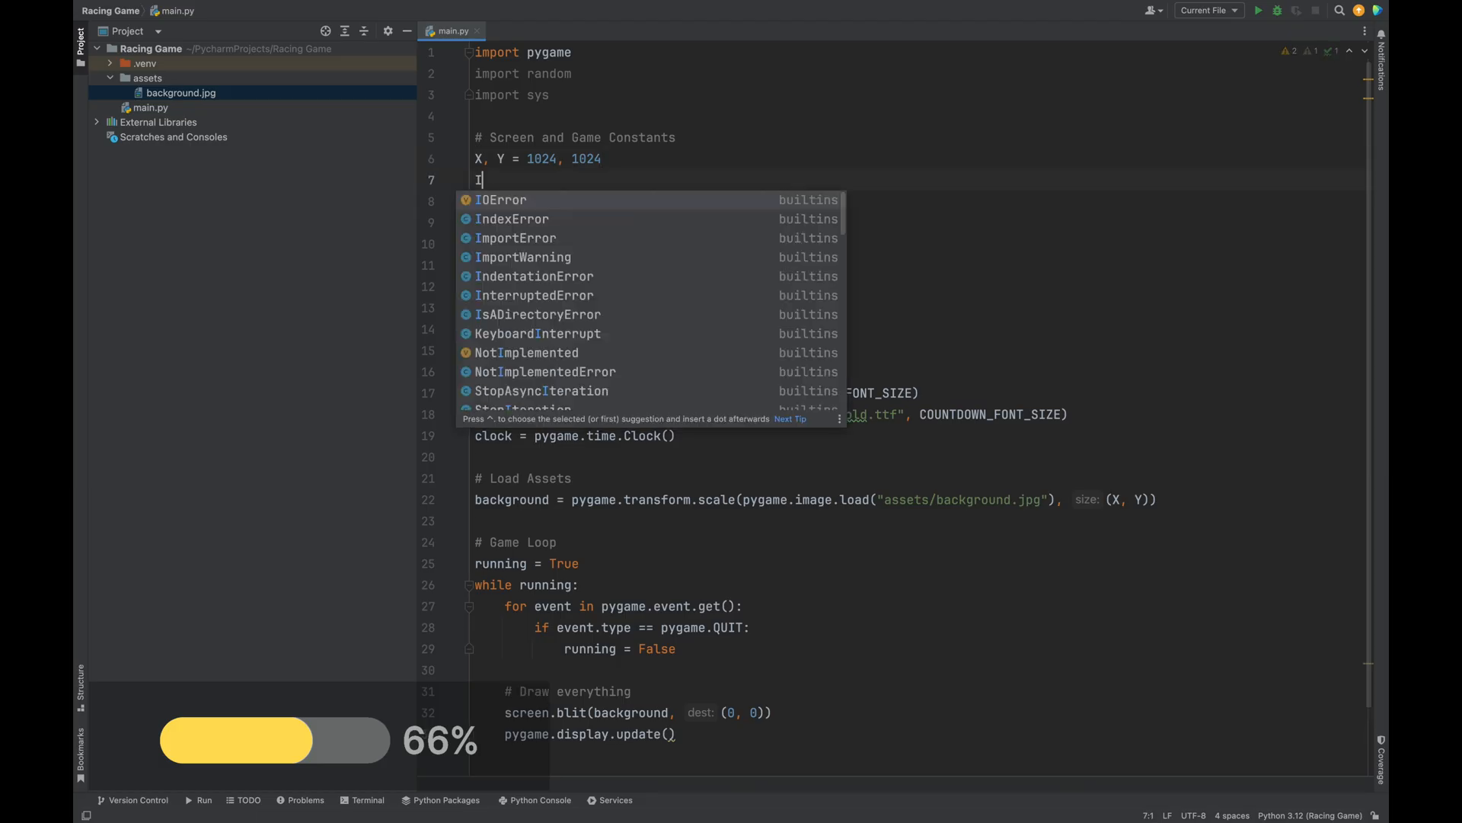
# Define the constant INITIAL_COUNTDOWN = 20
pyautogui.write('NITIAL_CO')
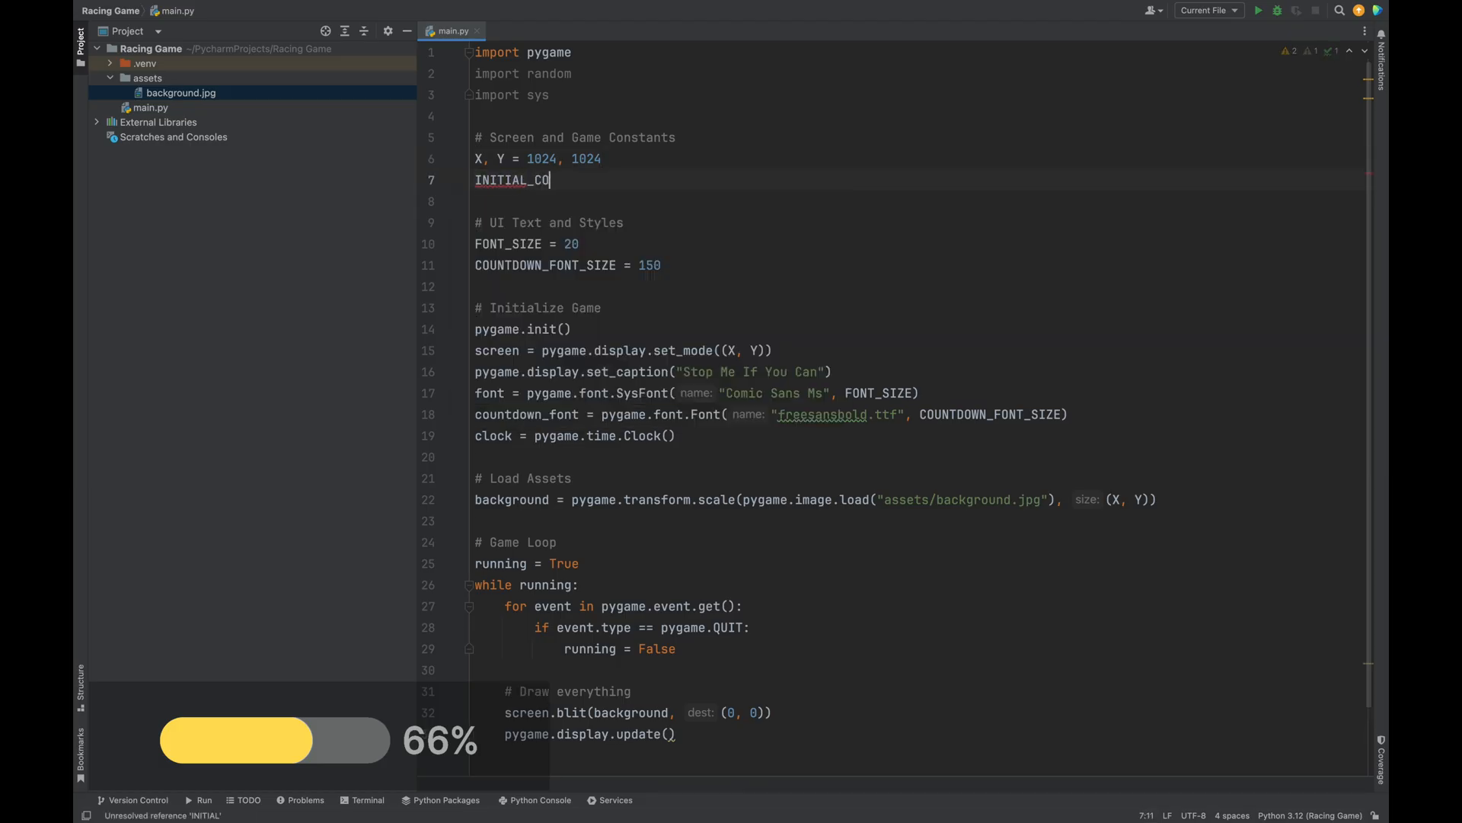
pyautogui.write('UNTDOWN =')
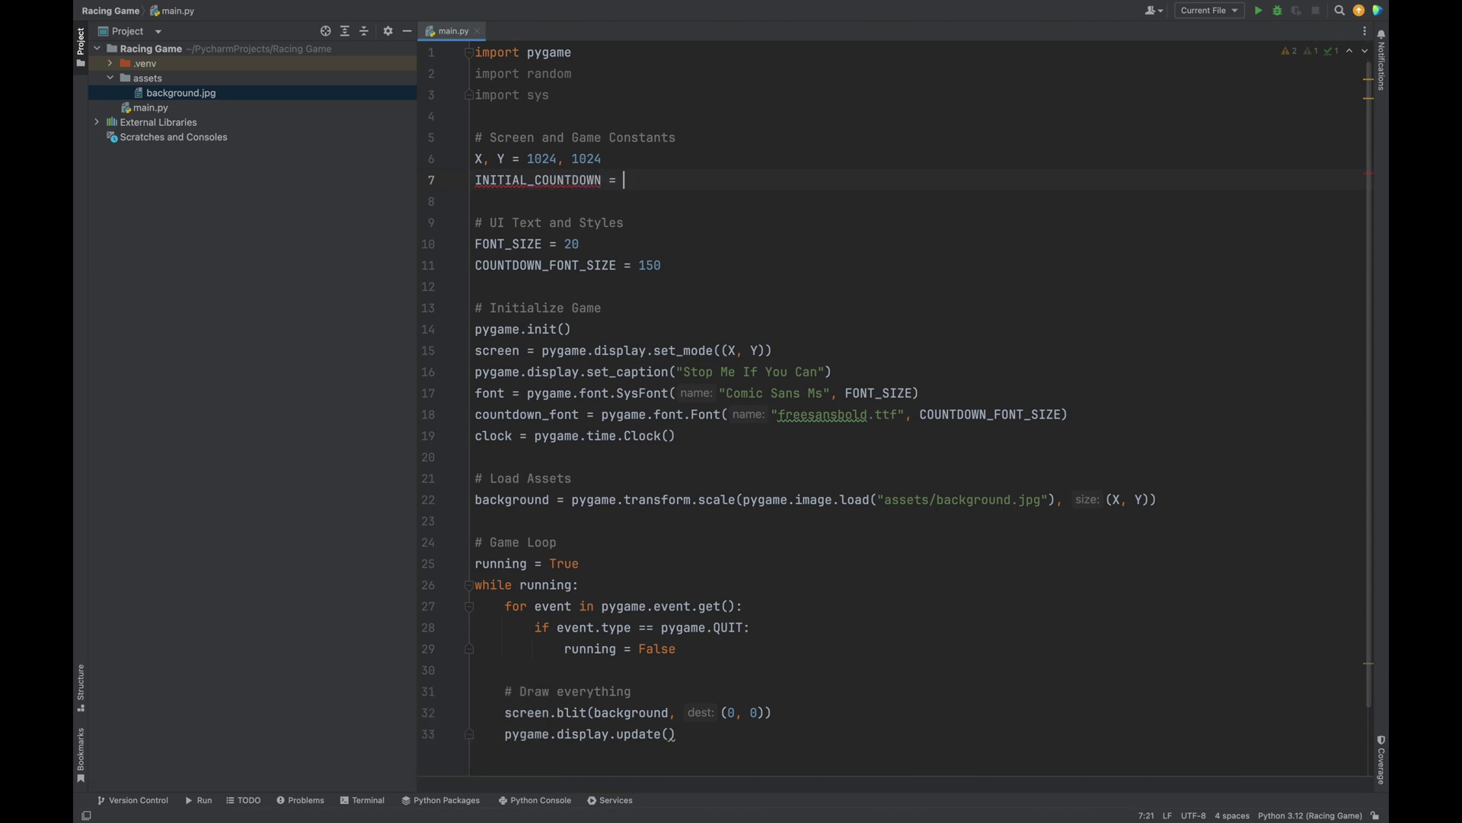
pyautogui.write('20')
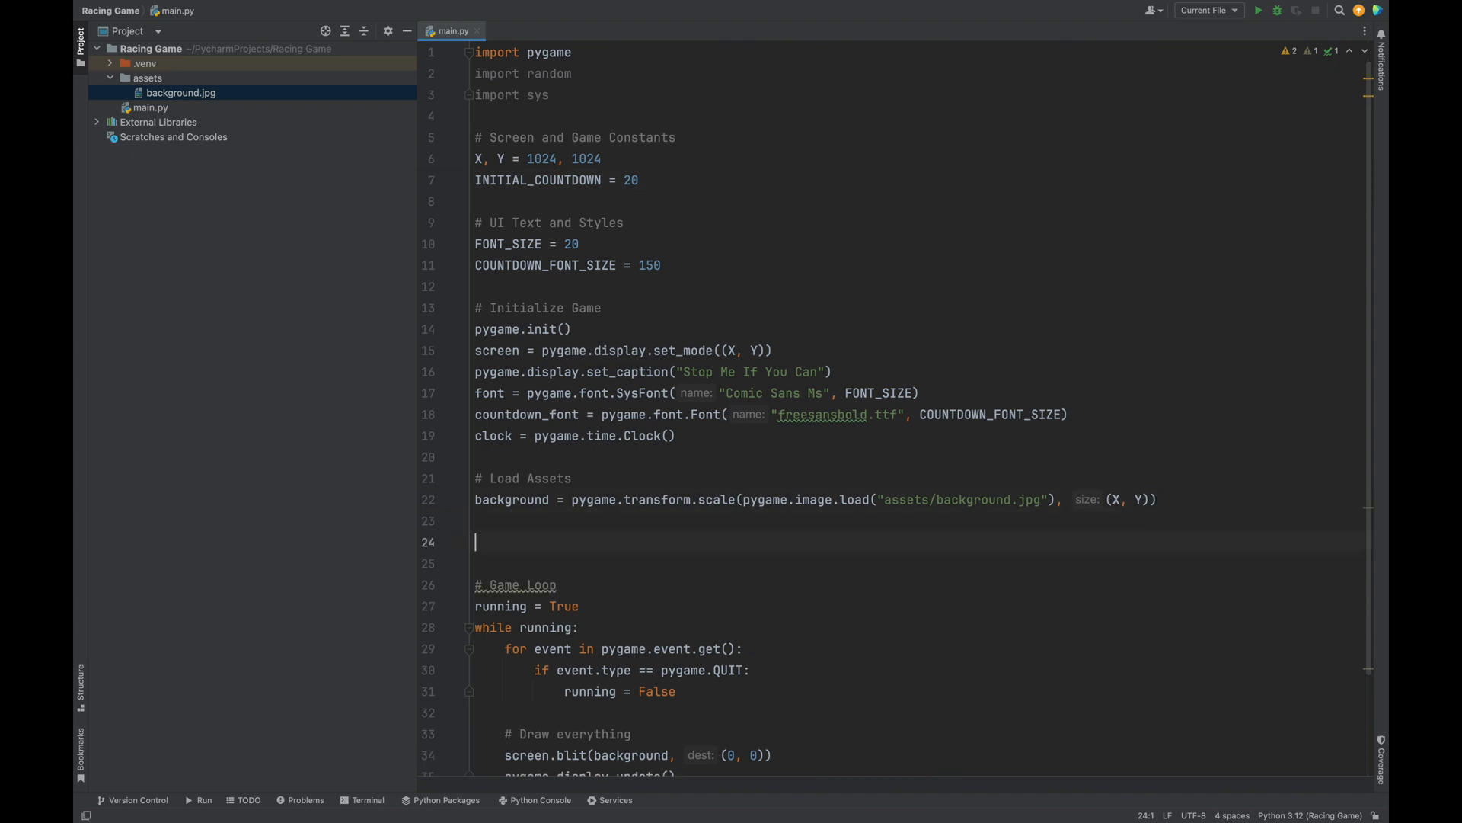
# Add a '# Game State' section with counter = INITIAL_COUNTDOWN and countdown = str(INITIAL_COUNTDOWN)
pyautogui.write('# Game St')
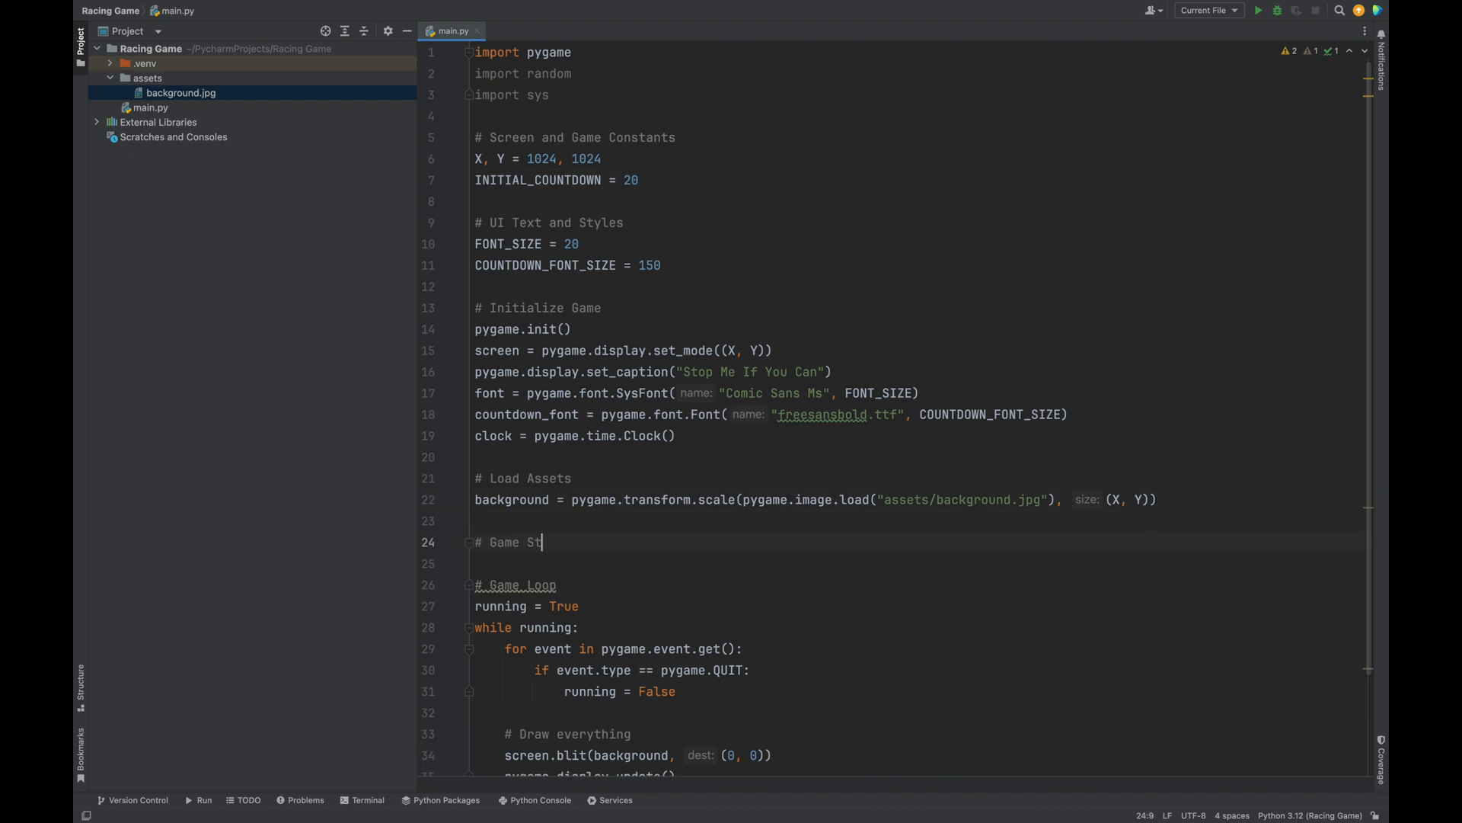
pyautogui.write('ate')
pyautogui.write('c')
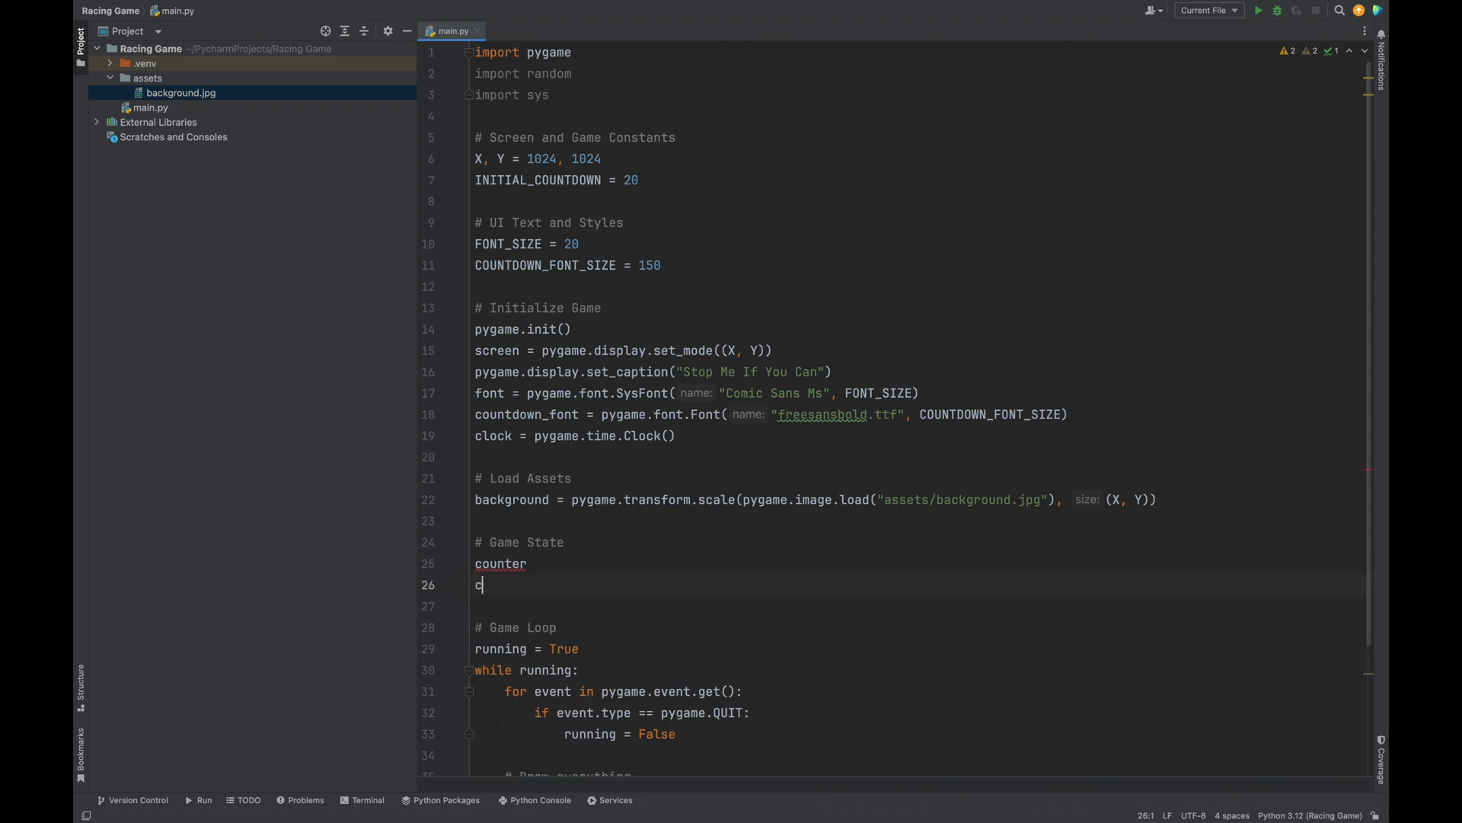
pyautogui.write('ountdown =')
pyautogui.click(918, 564)
pyautogui.write(' = INITIAL_COUNTDOWN')
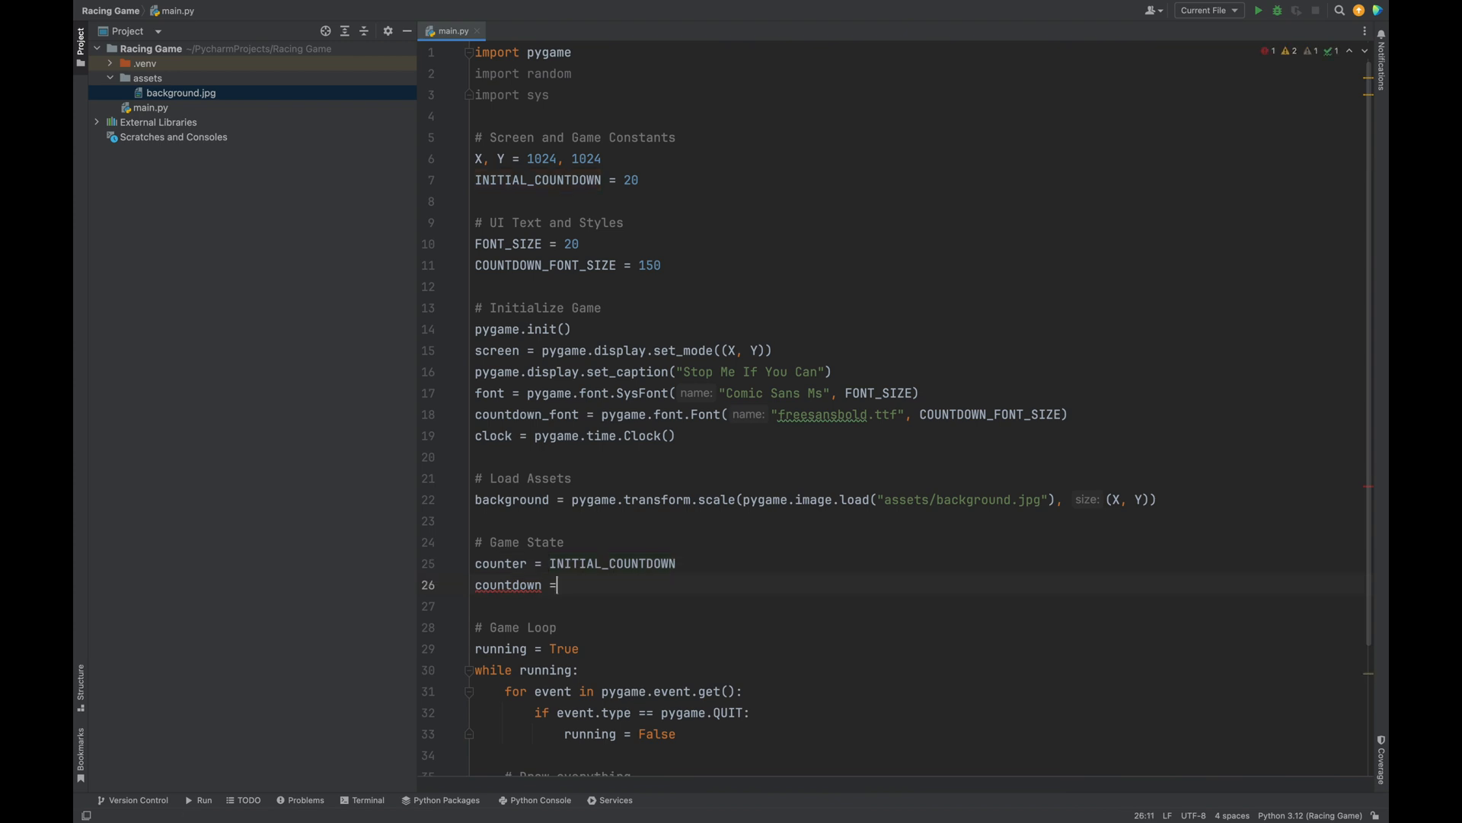
pyautogui.write('str()')
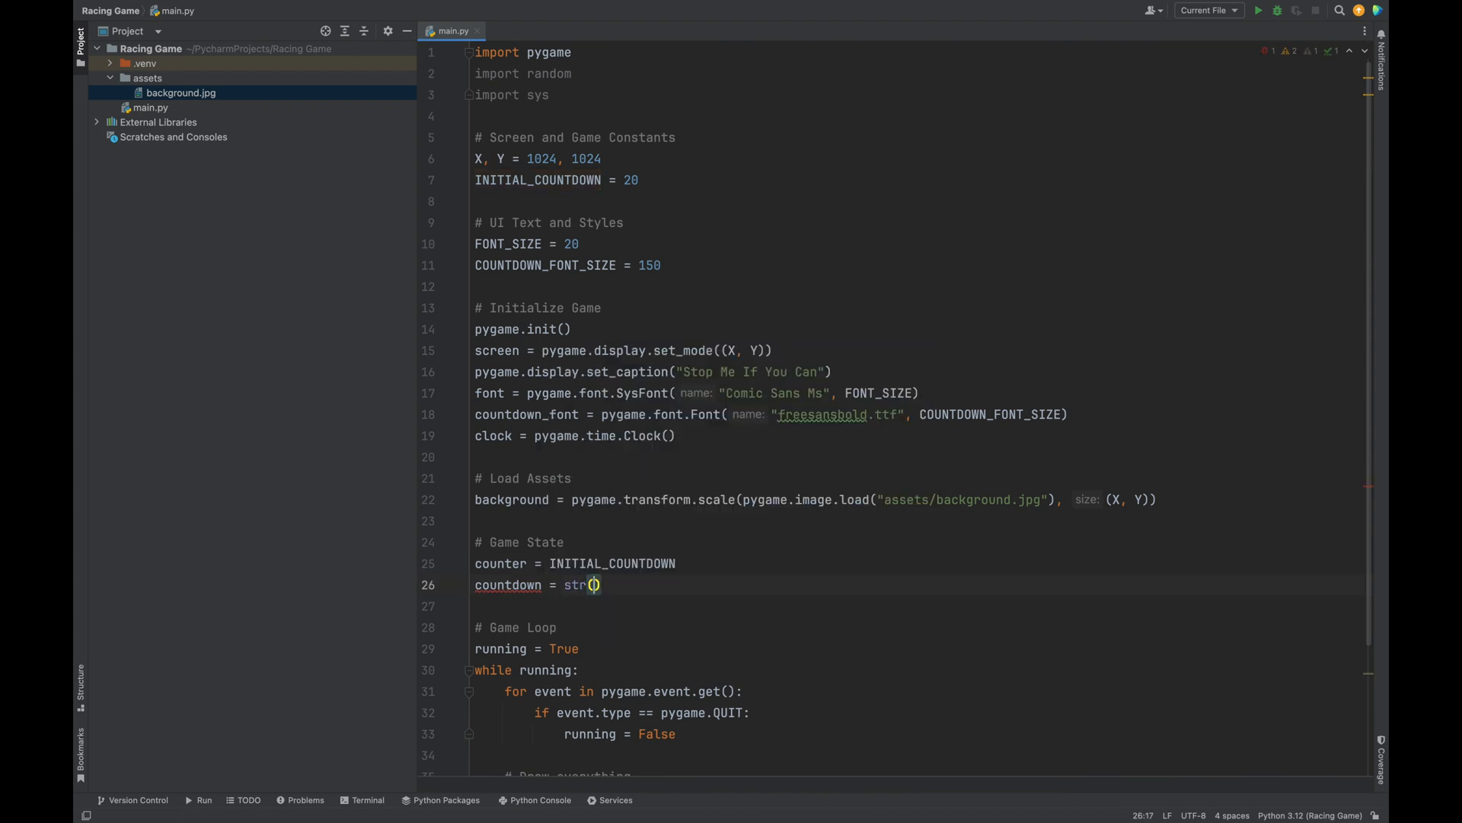
pyautogui.write('INITIAL_COUNTDOWN')
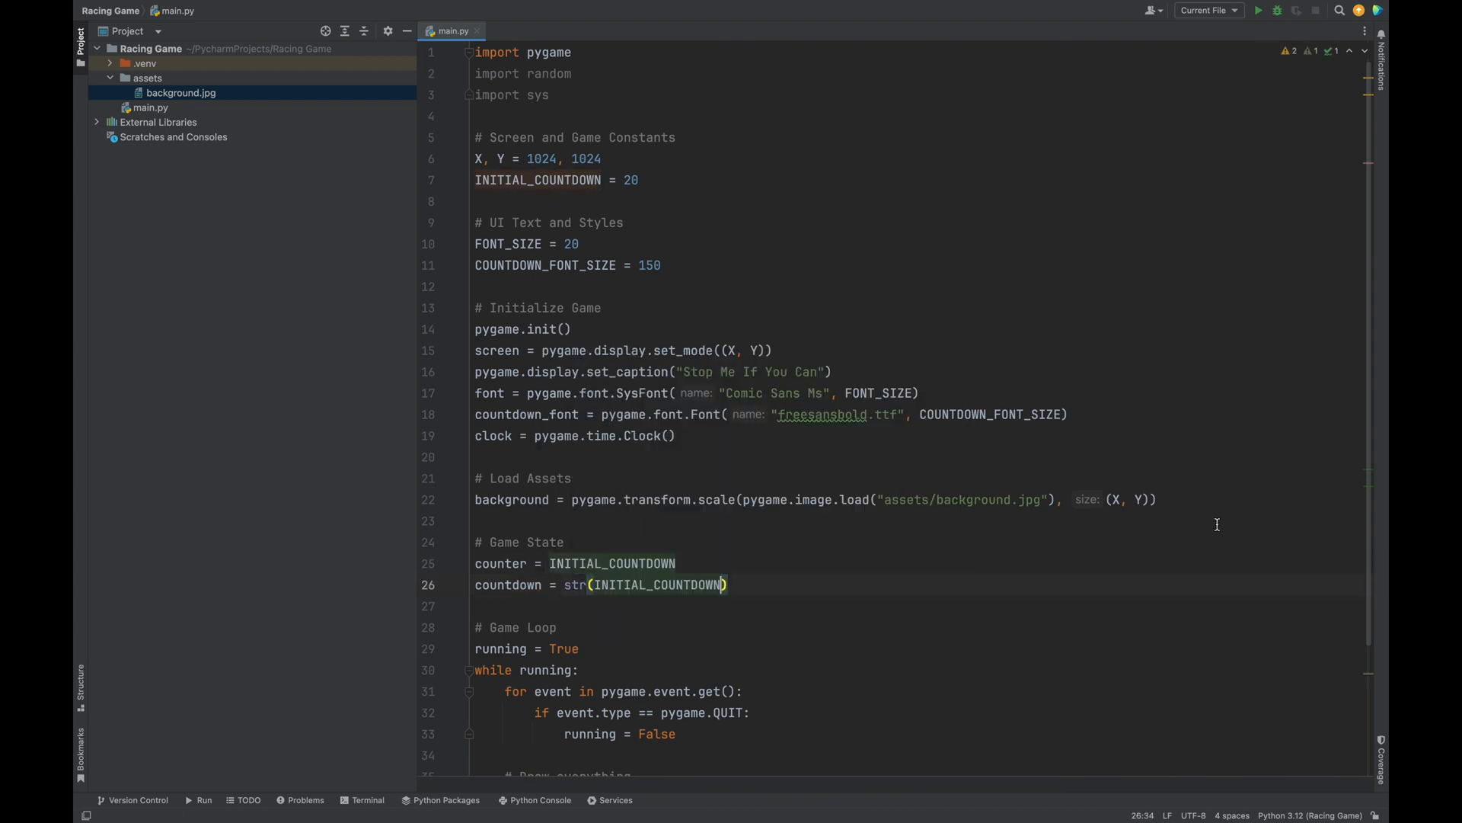
pyautogui.scroll(-3)
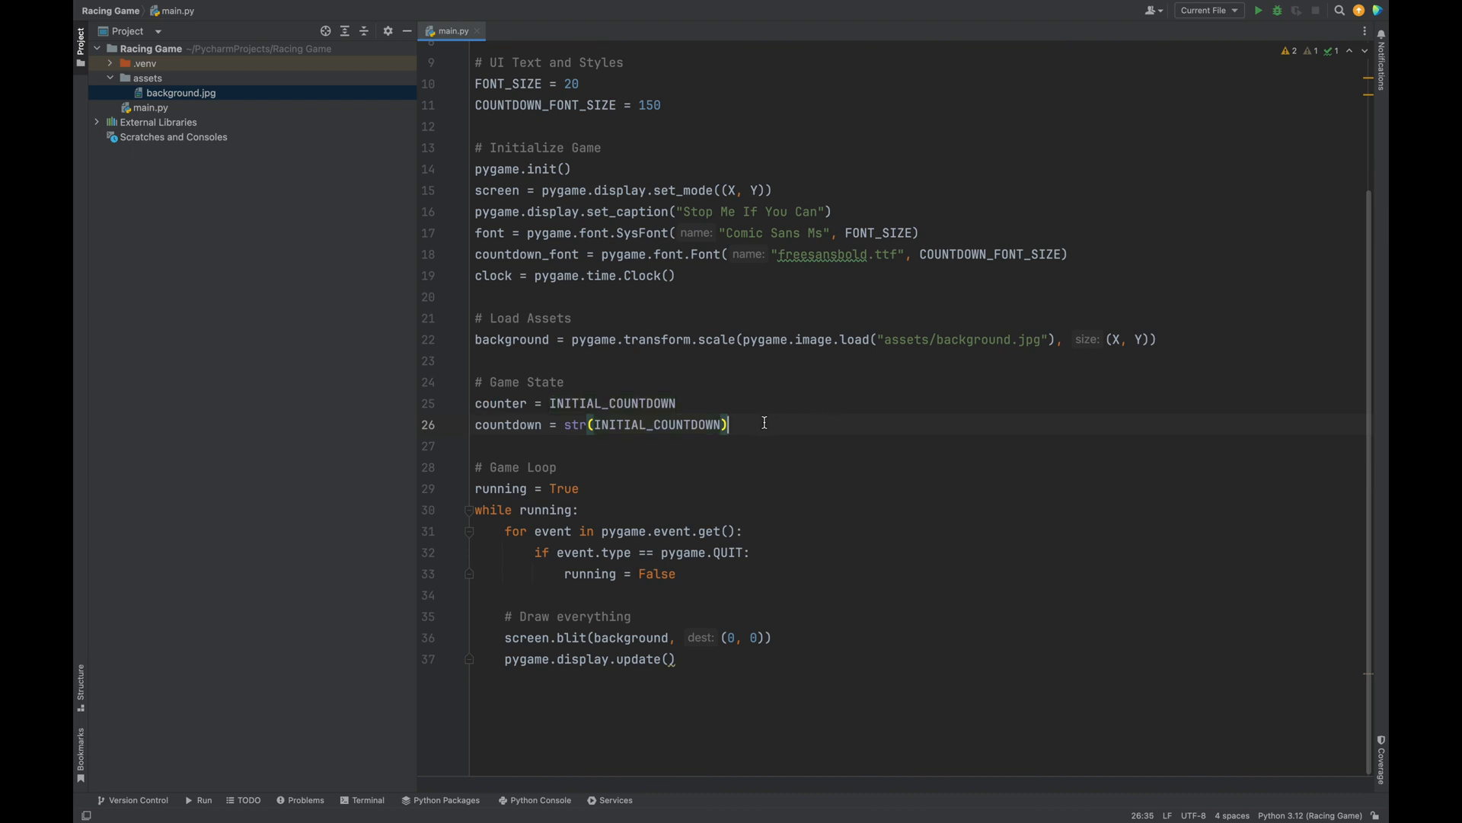
pyautogui.press('Enter')
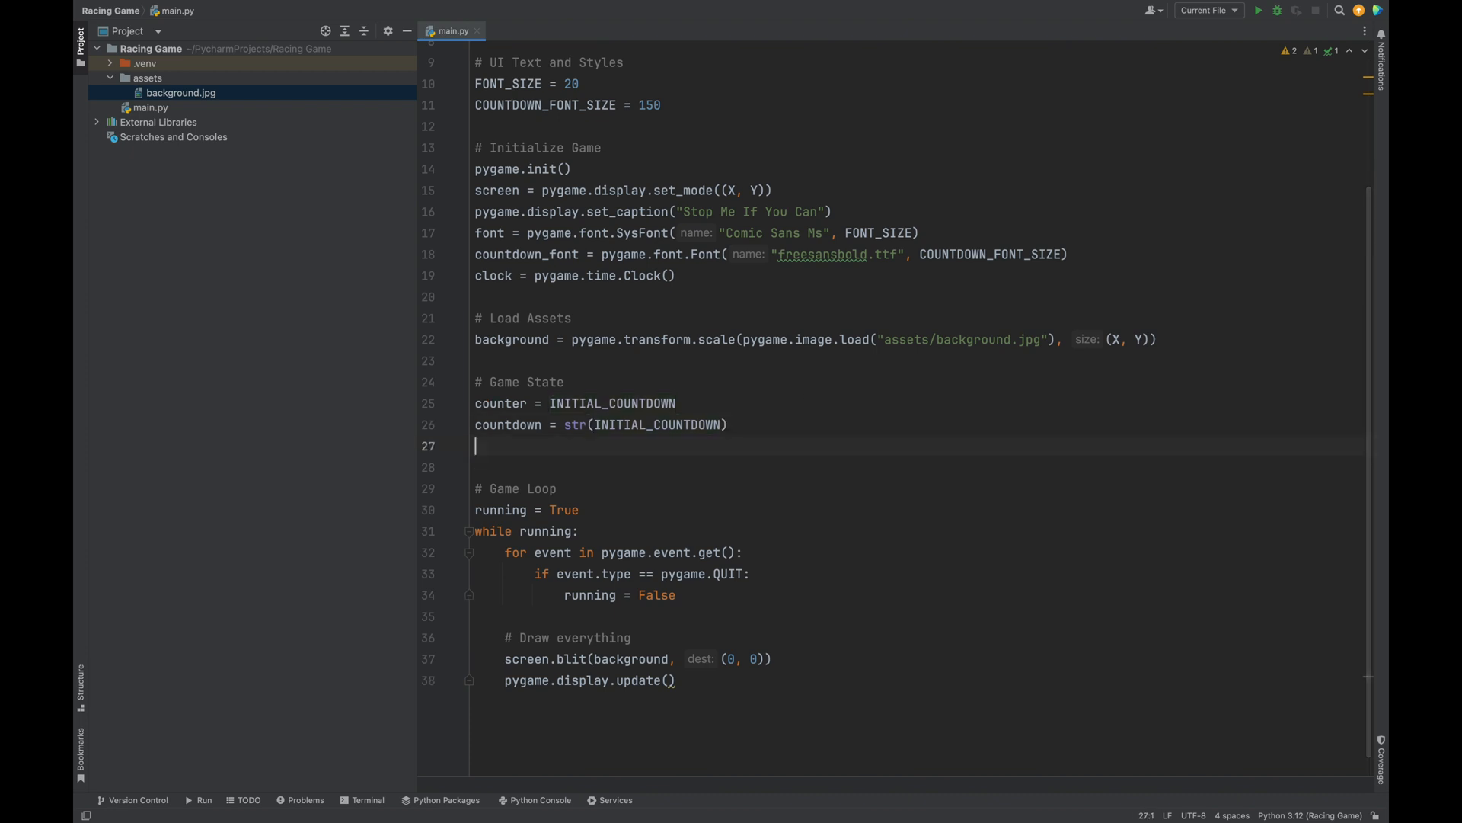
# Set random_number = random.randint(1, INITIAL_COUNTDOWN - 3)
pyautogui.write('random_n')
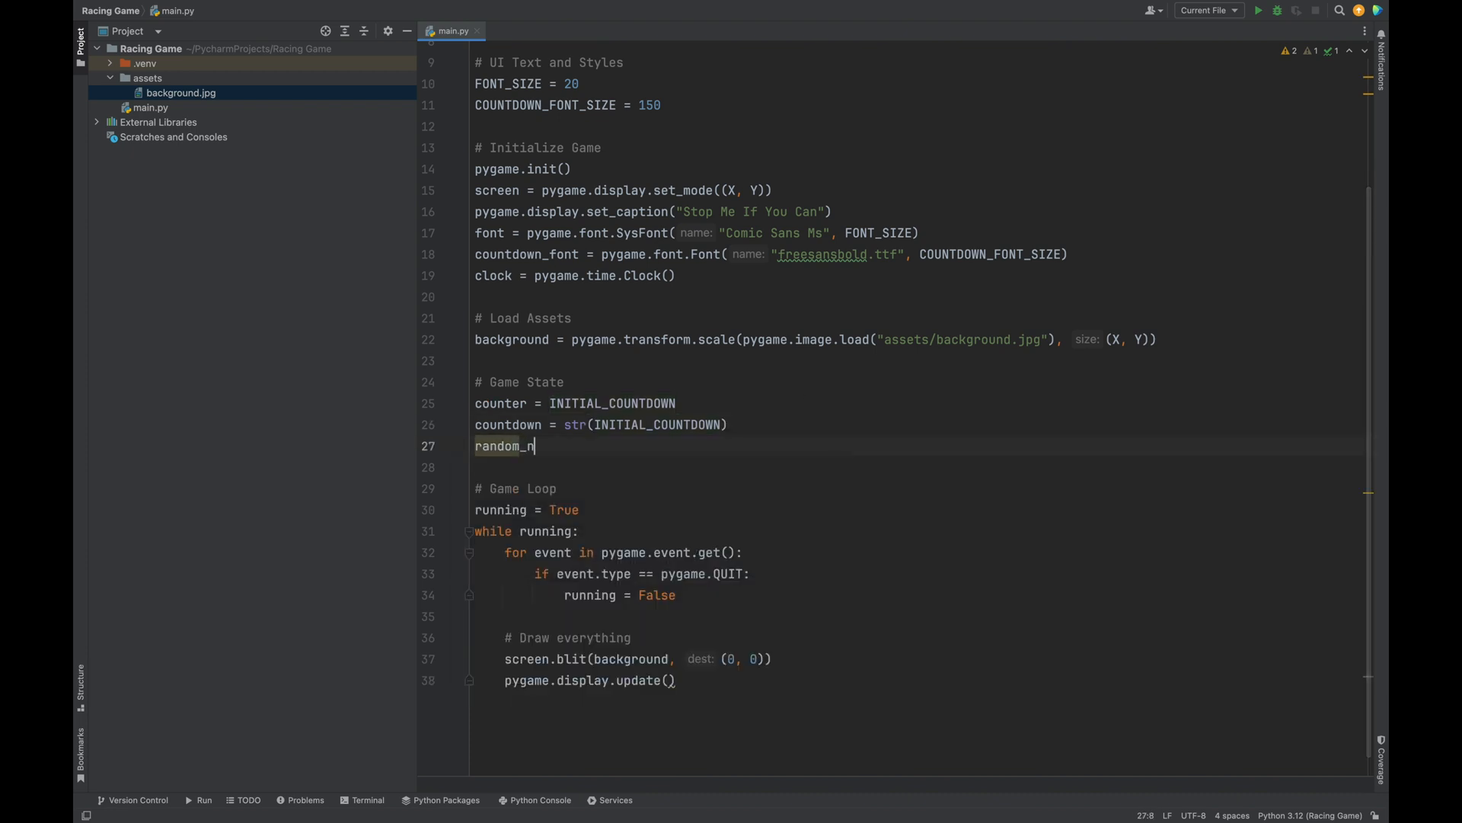
pyautogui.write('umber =')
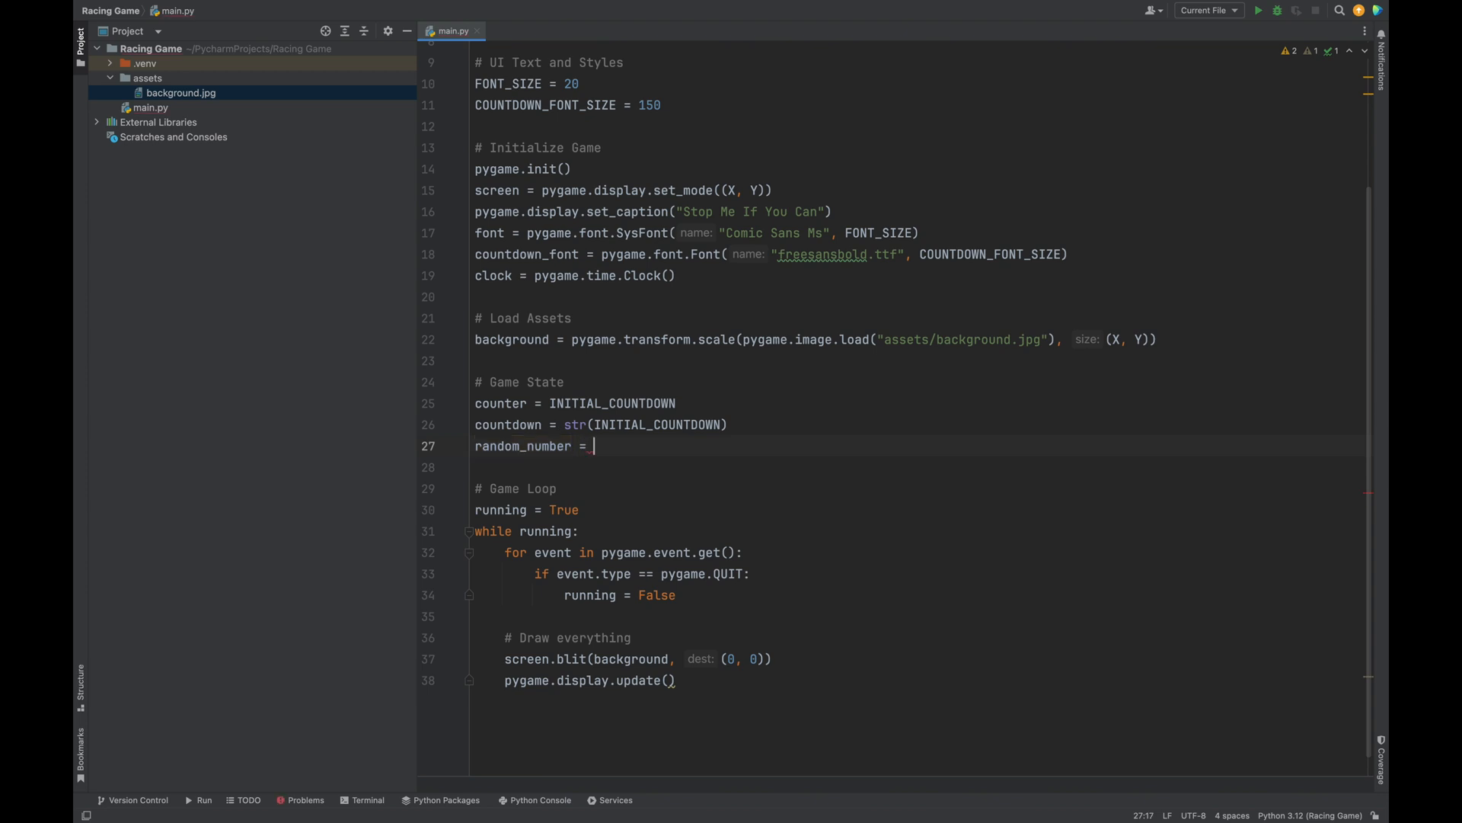
pyautogui.write('random.')
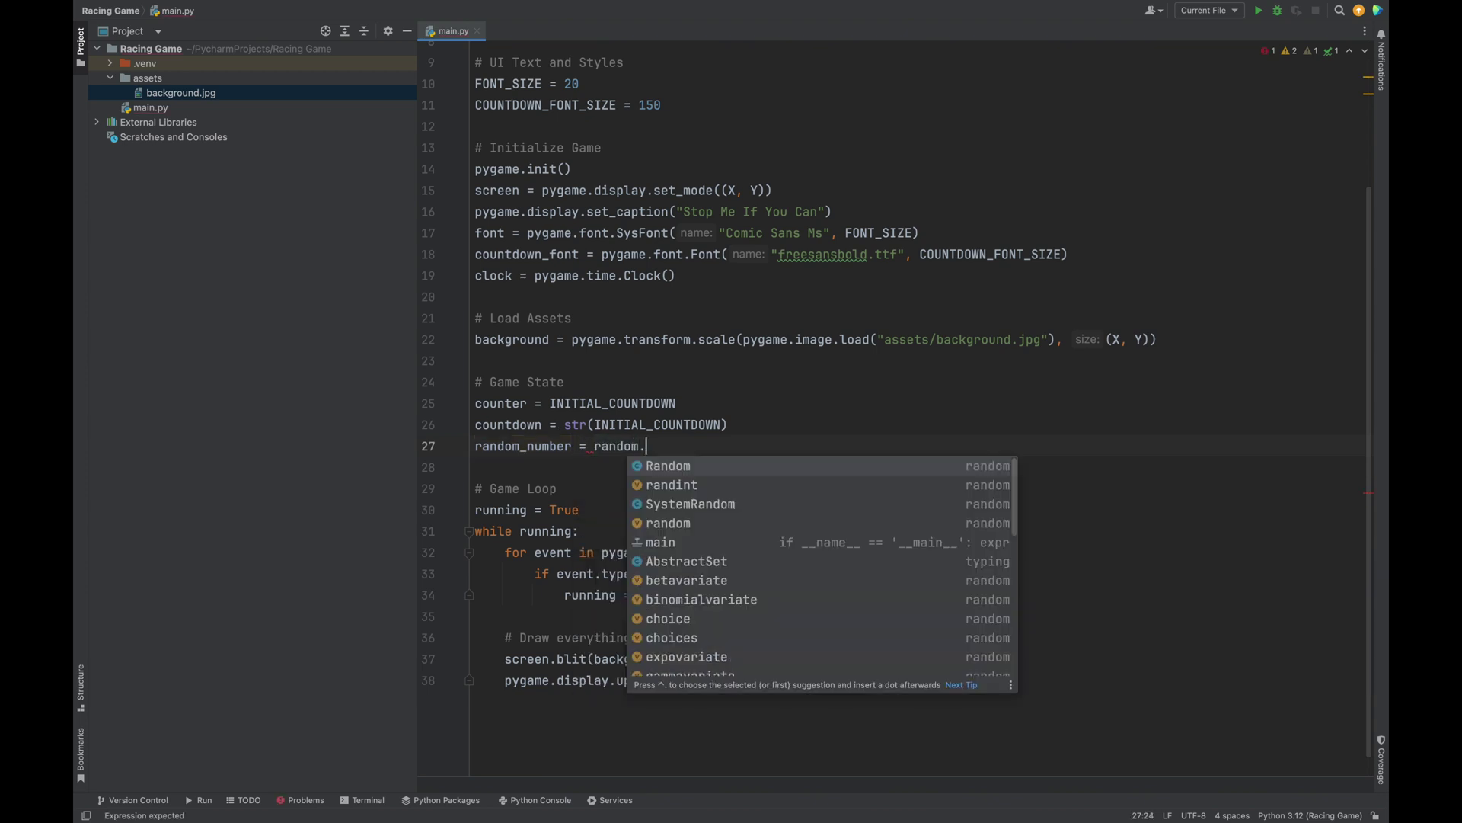
pyautogui.write('randint(')
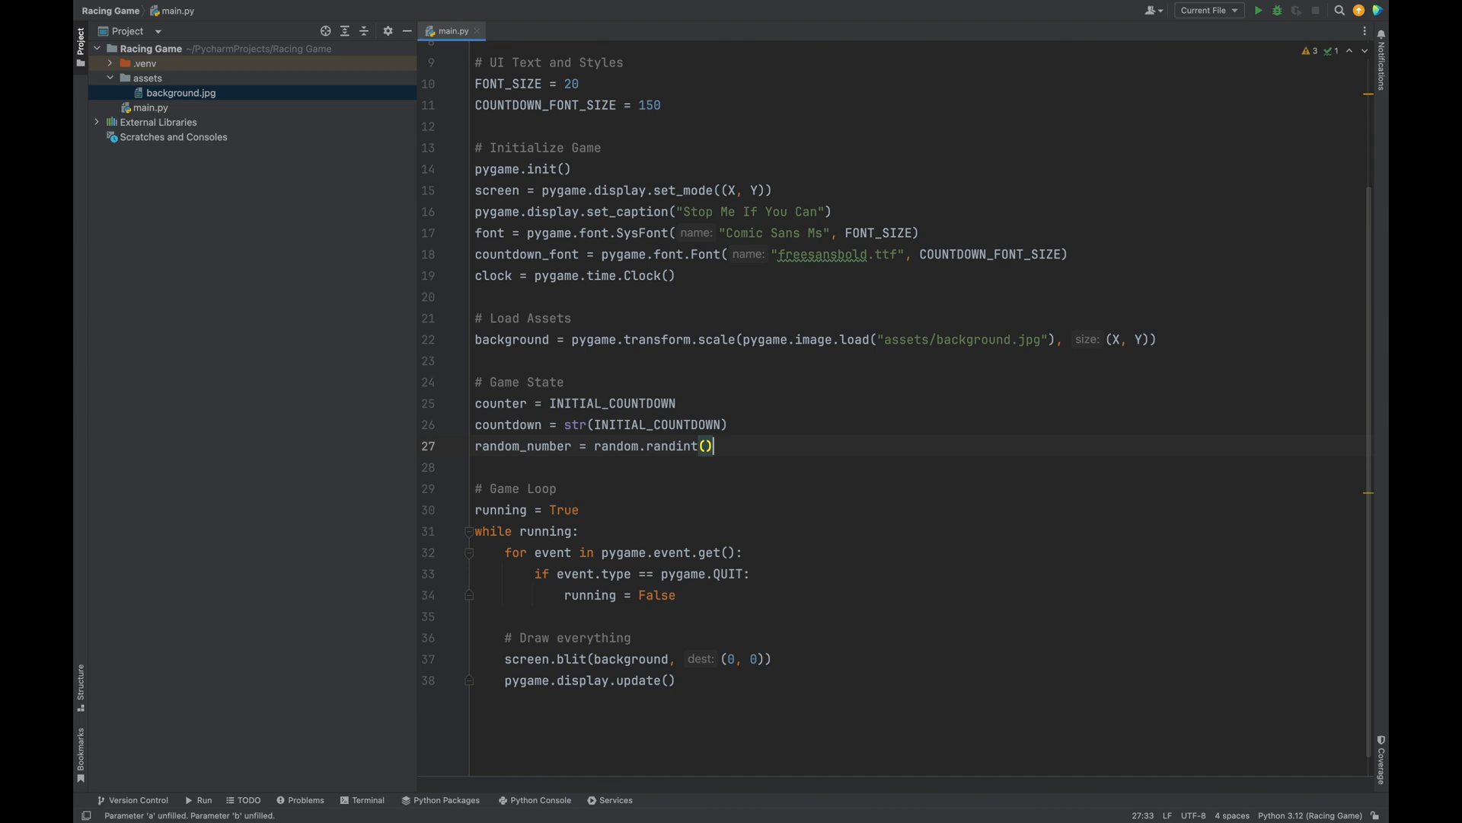
pyautogui.write('1,')
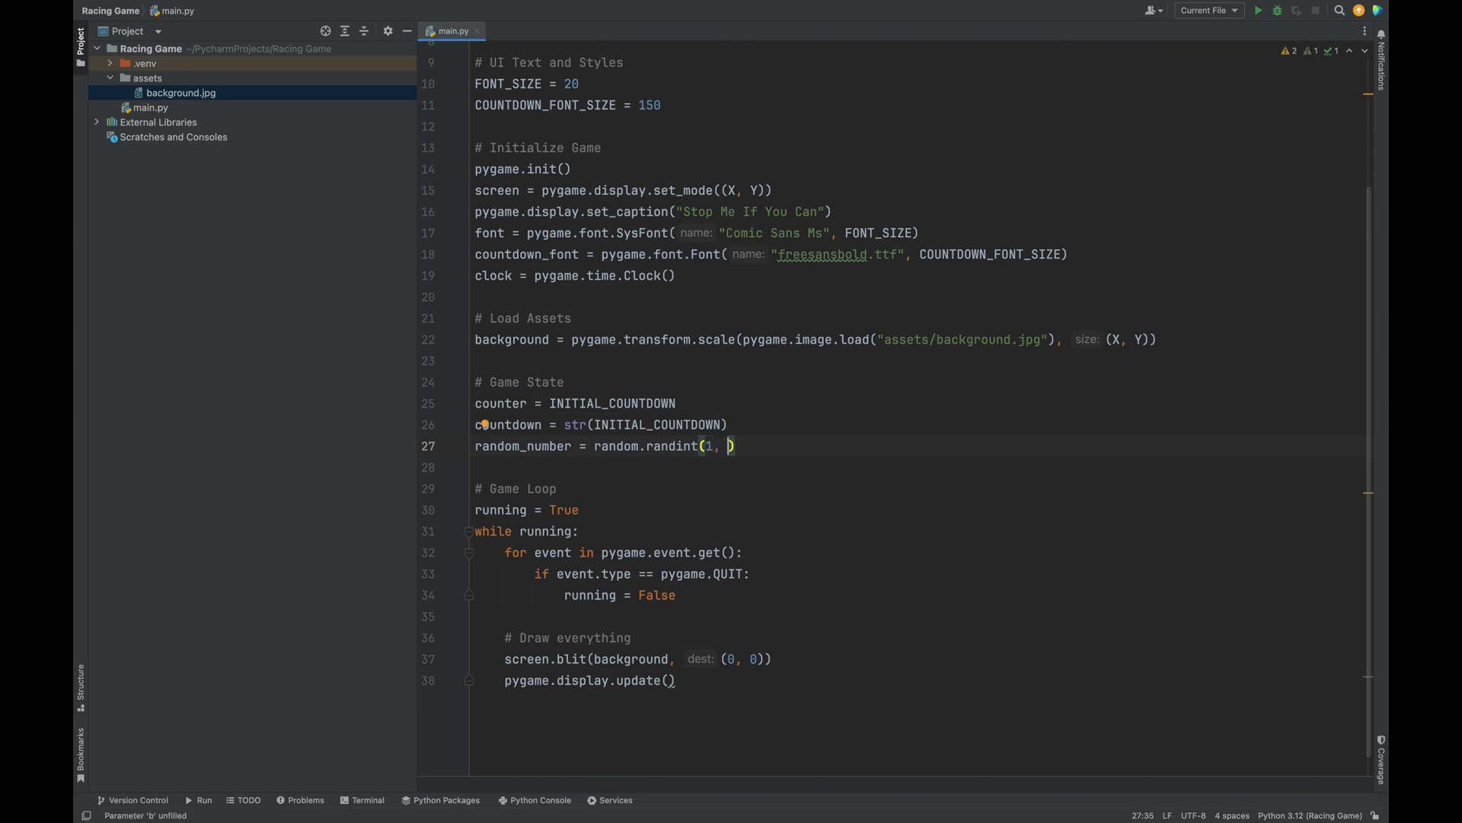
pyautogui.write('INITIAL_COUNTDOWN')
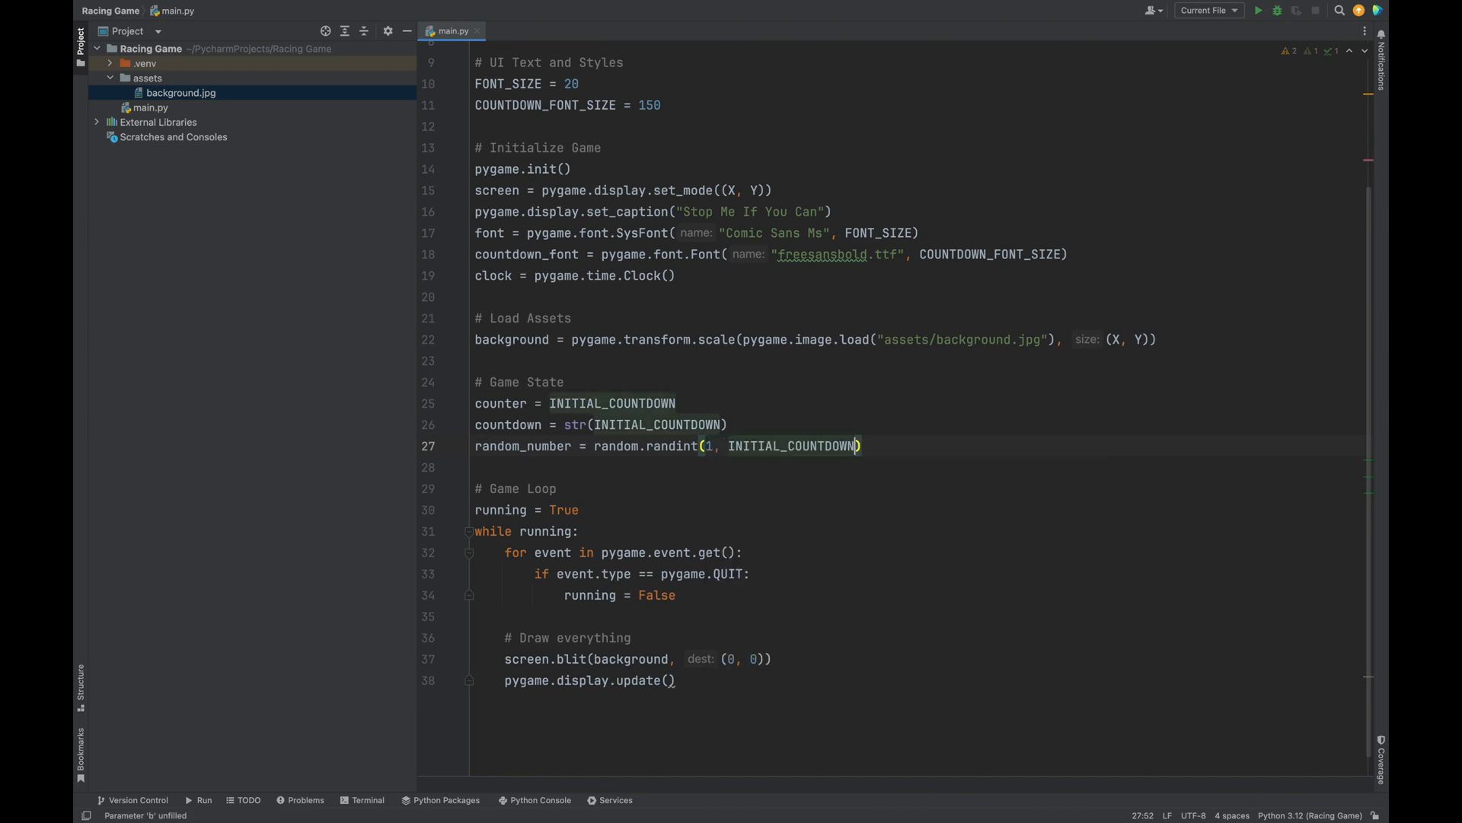
pyautogui.write('-3')
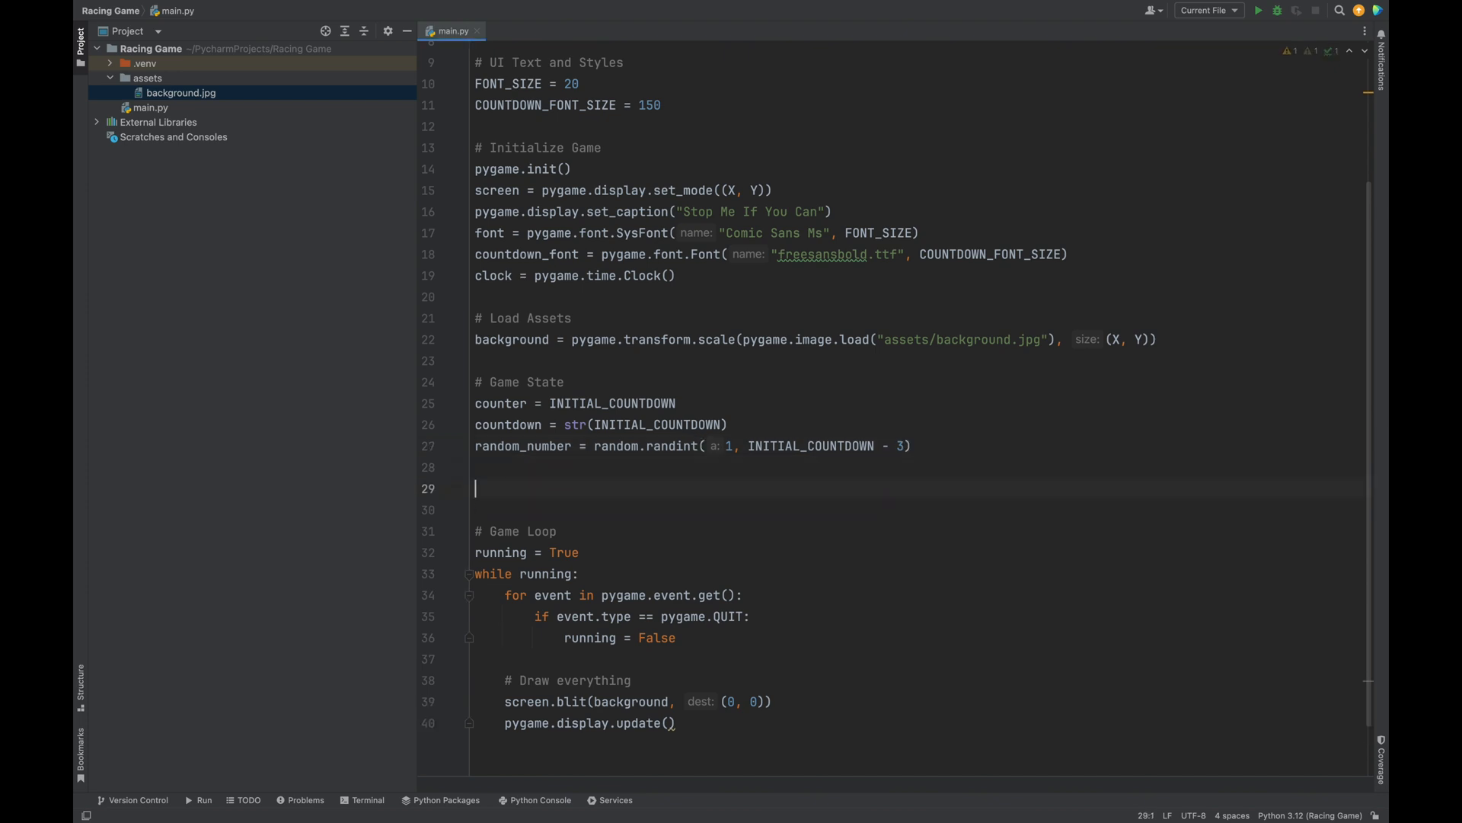
# Call pygame.time.set_timer(pygame.USEREVENT, 1000), correcting timer to time
pyautogui.write('pygame.timer')
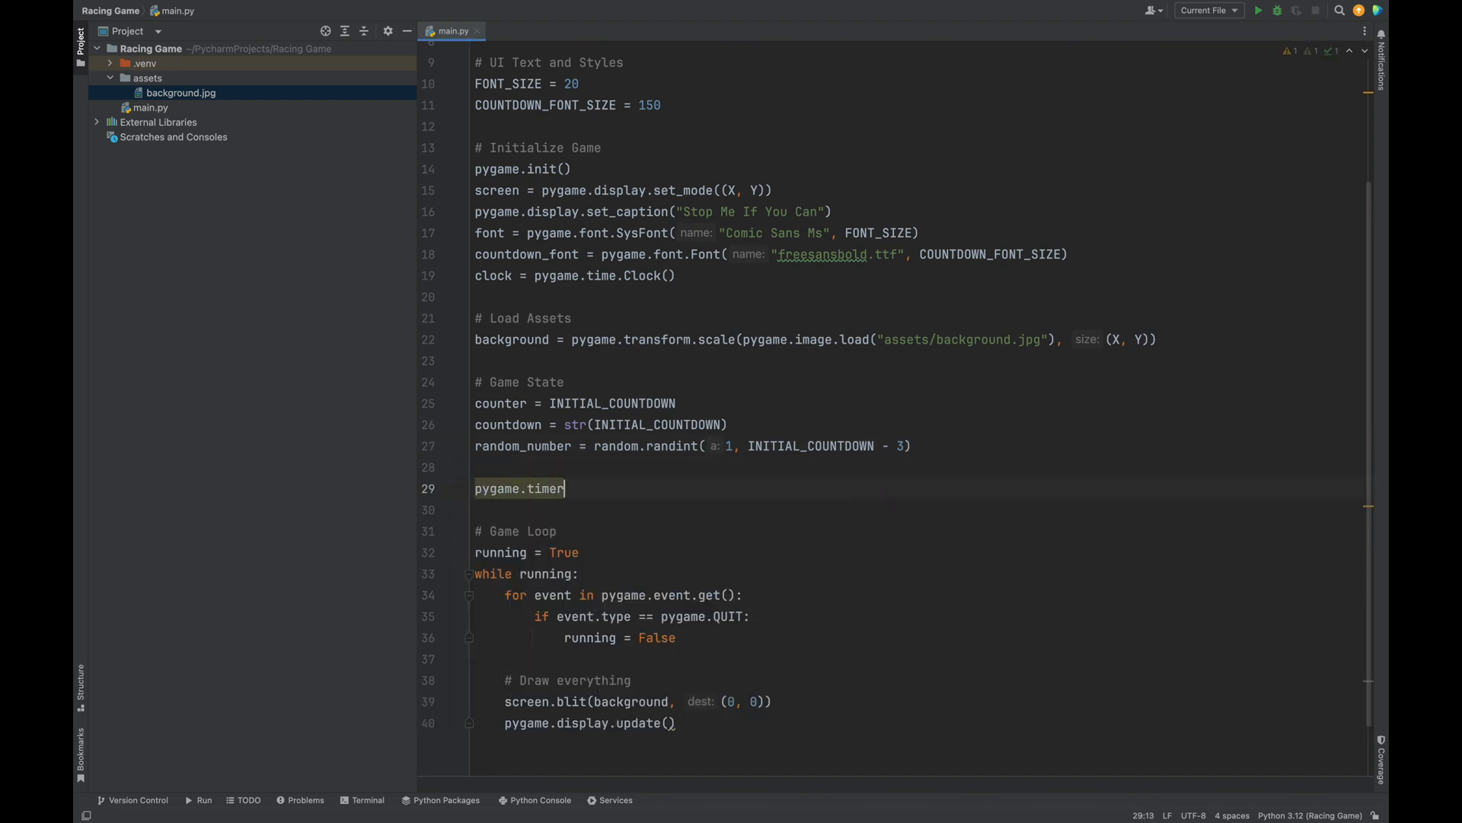
pyautogui.write('.set')
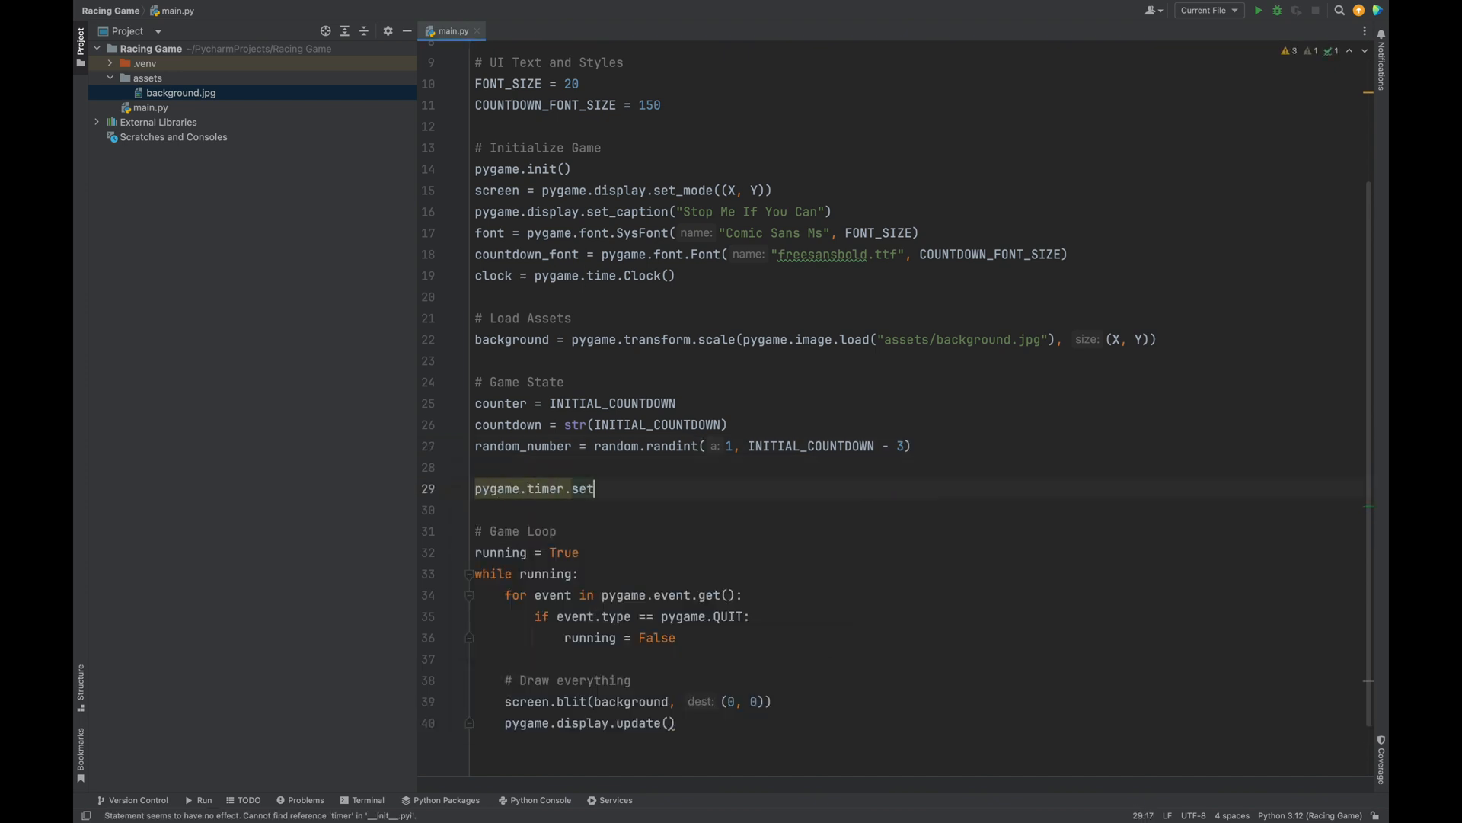
pyautogui.write('_timer()')
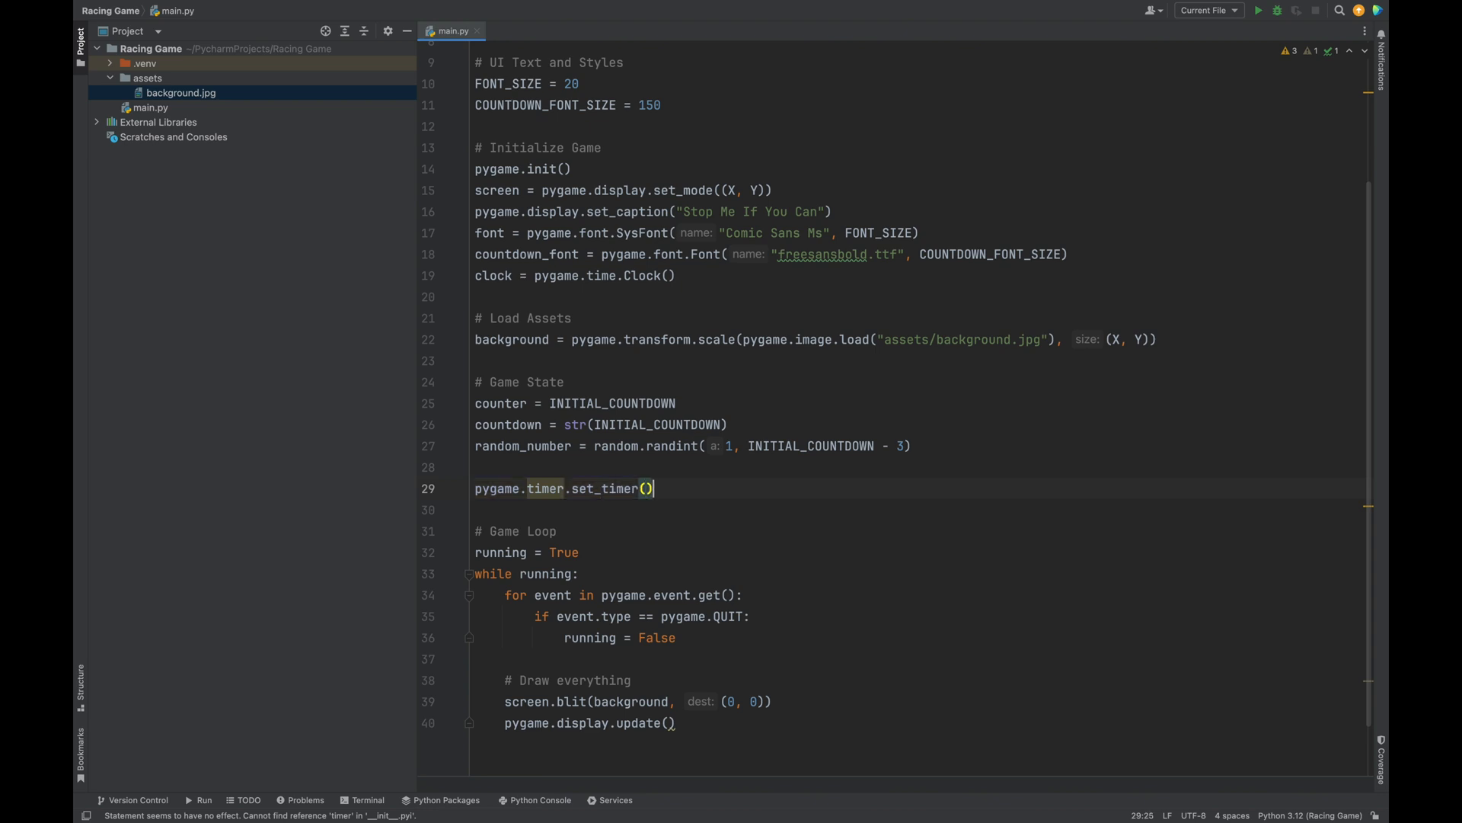
pyautogui.write('pygame.')
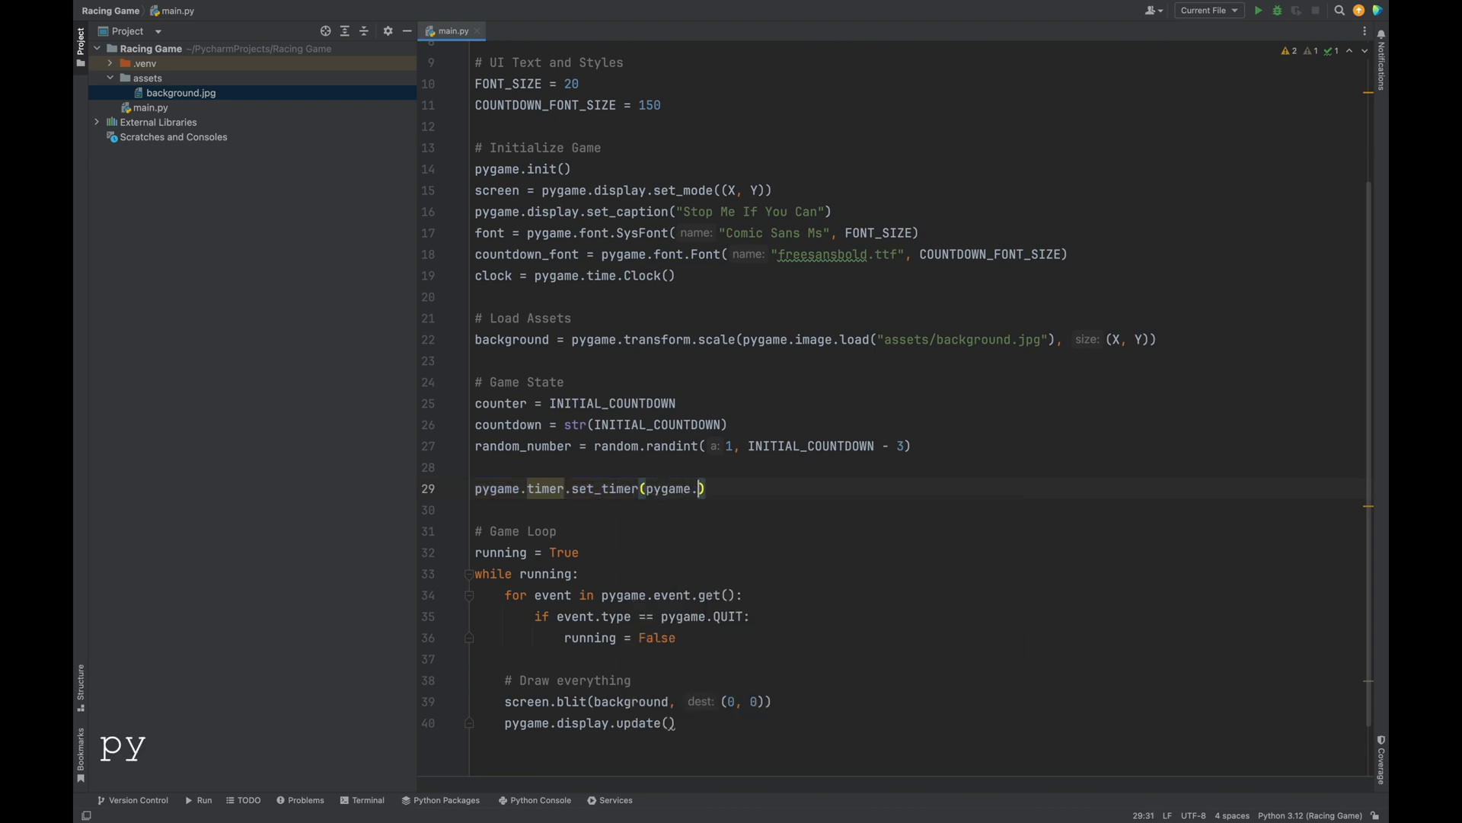
pyautogui.write('USEREVENT,')
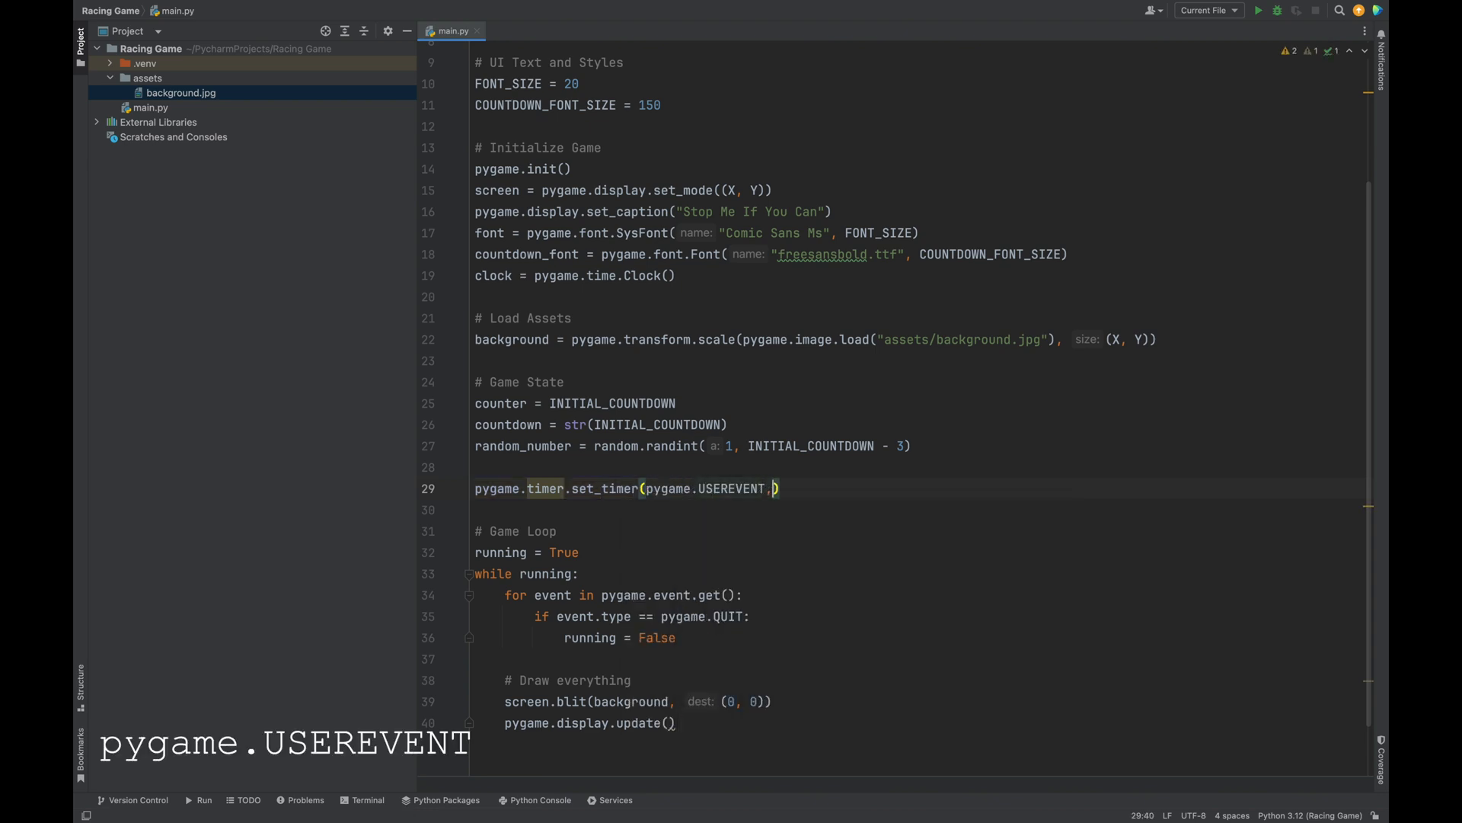
pyautogui.write('1000')
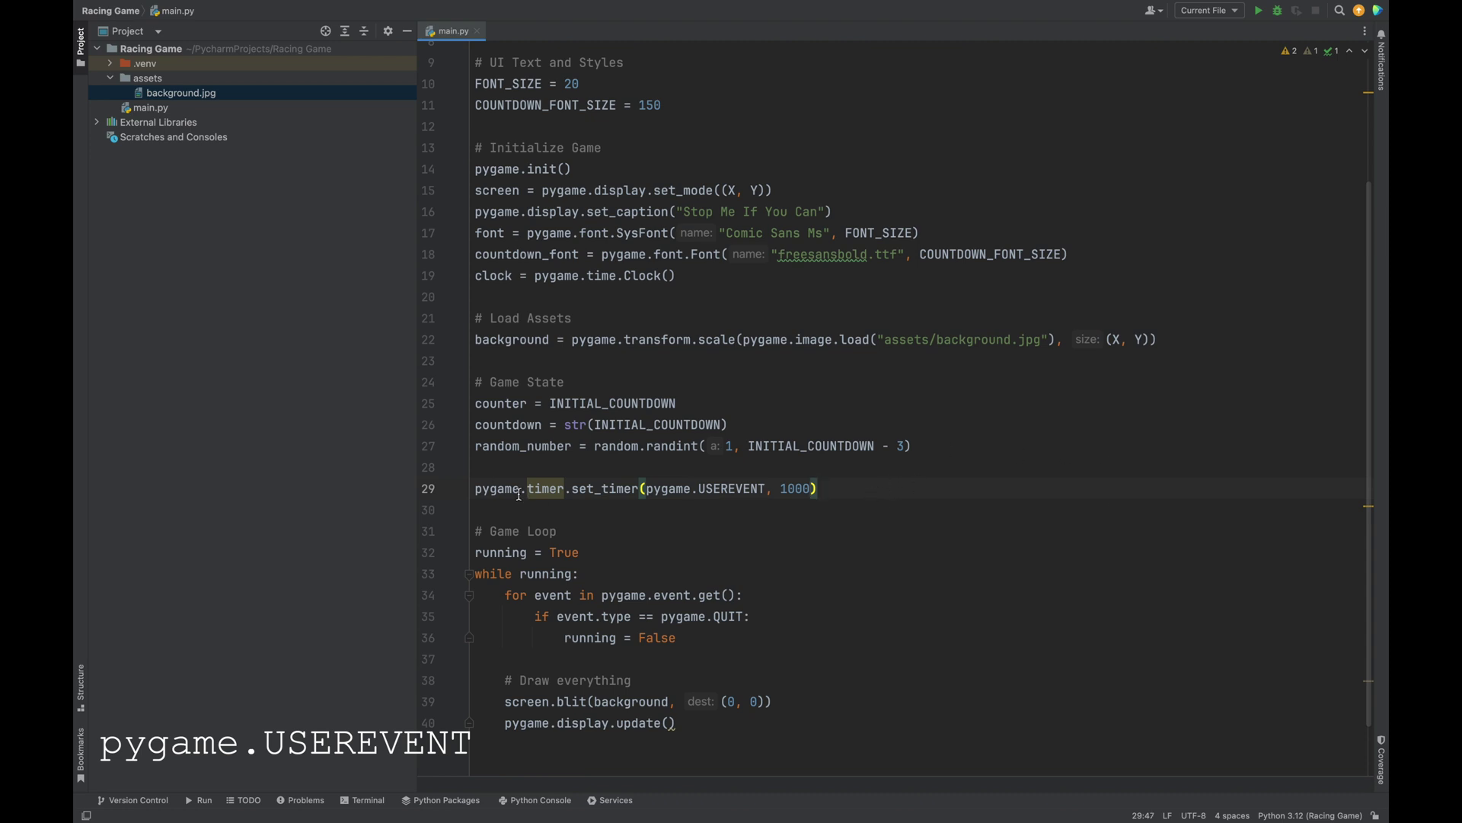
pyautogui.write('time')
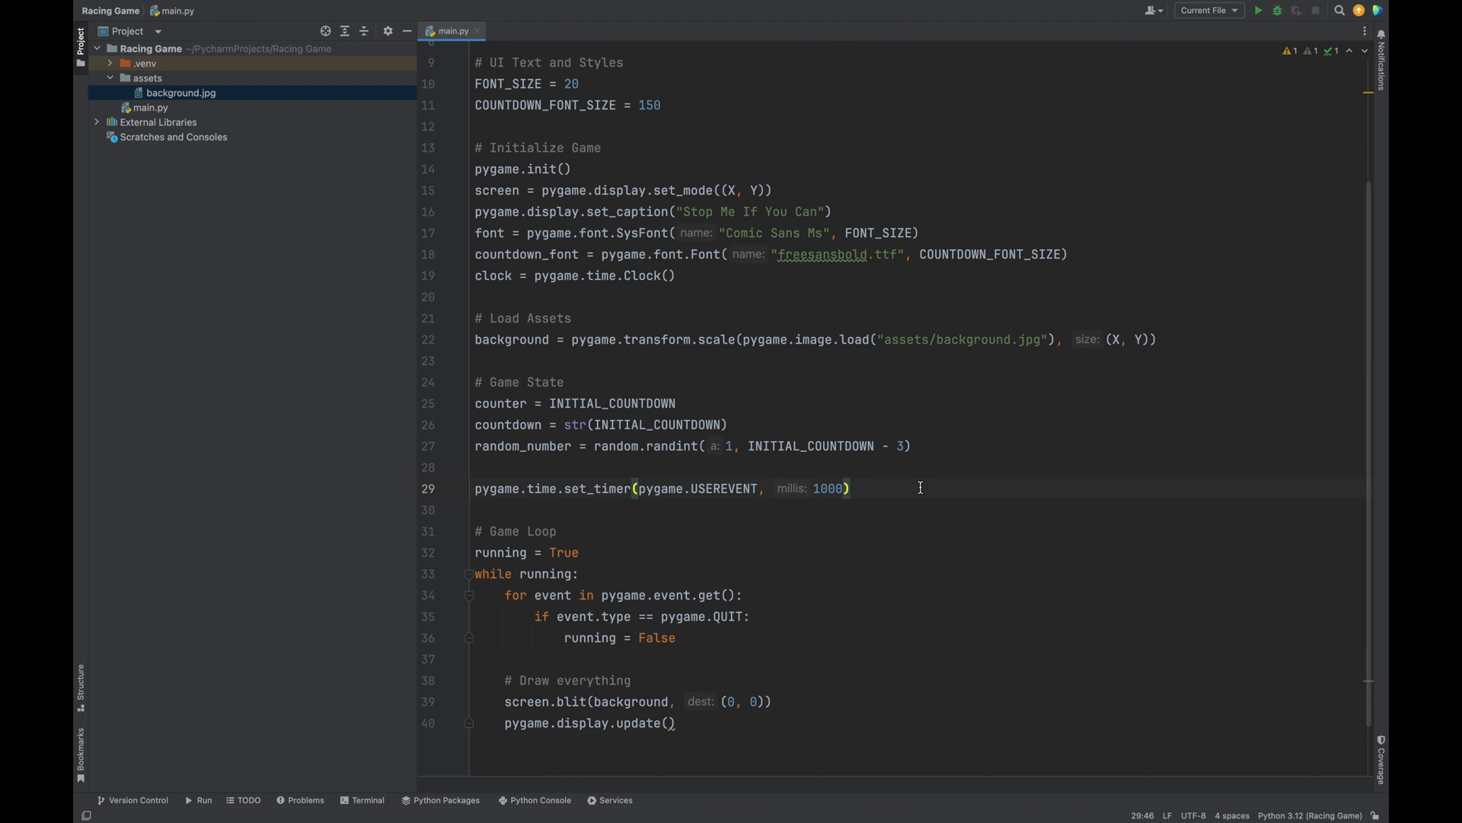
pyautogui.moveTo(908, 493)
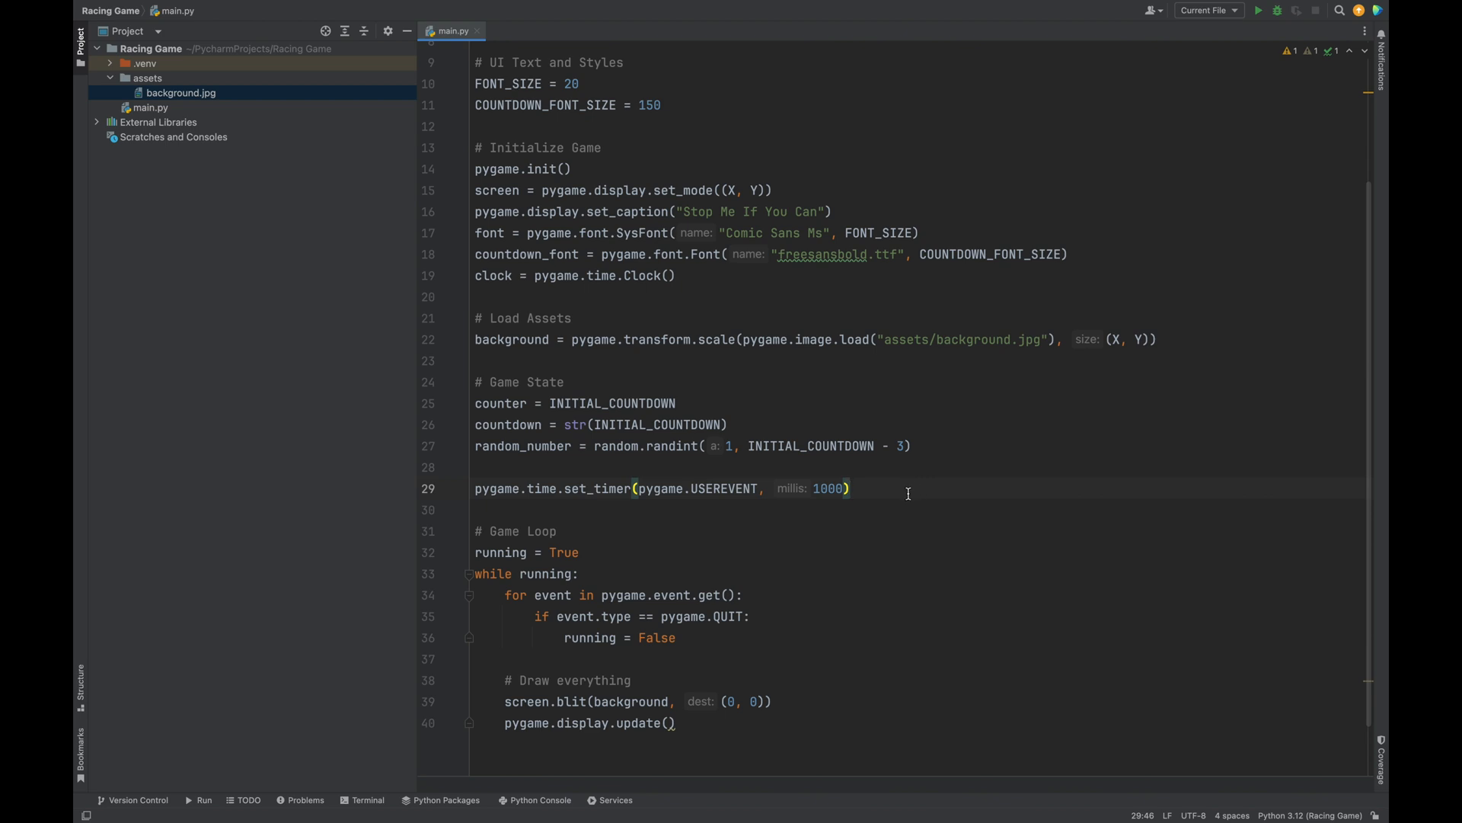
pyautogui.moveTo(786, 591)
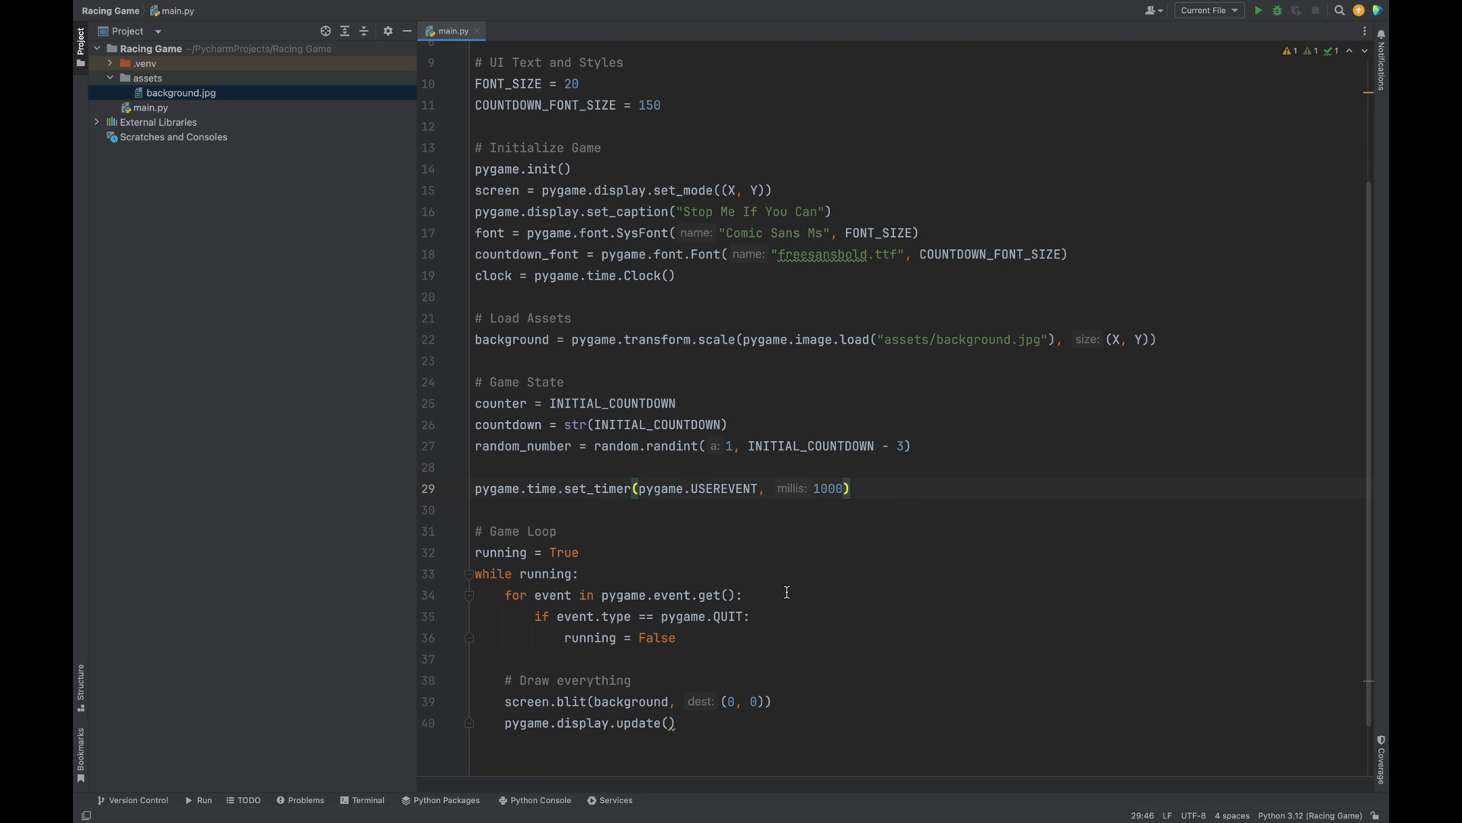
pyautogui.moveTo(786, 585)
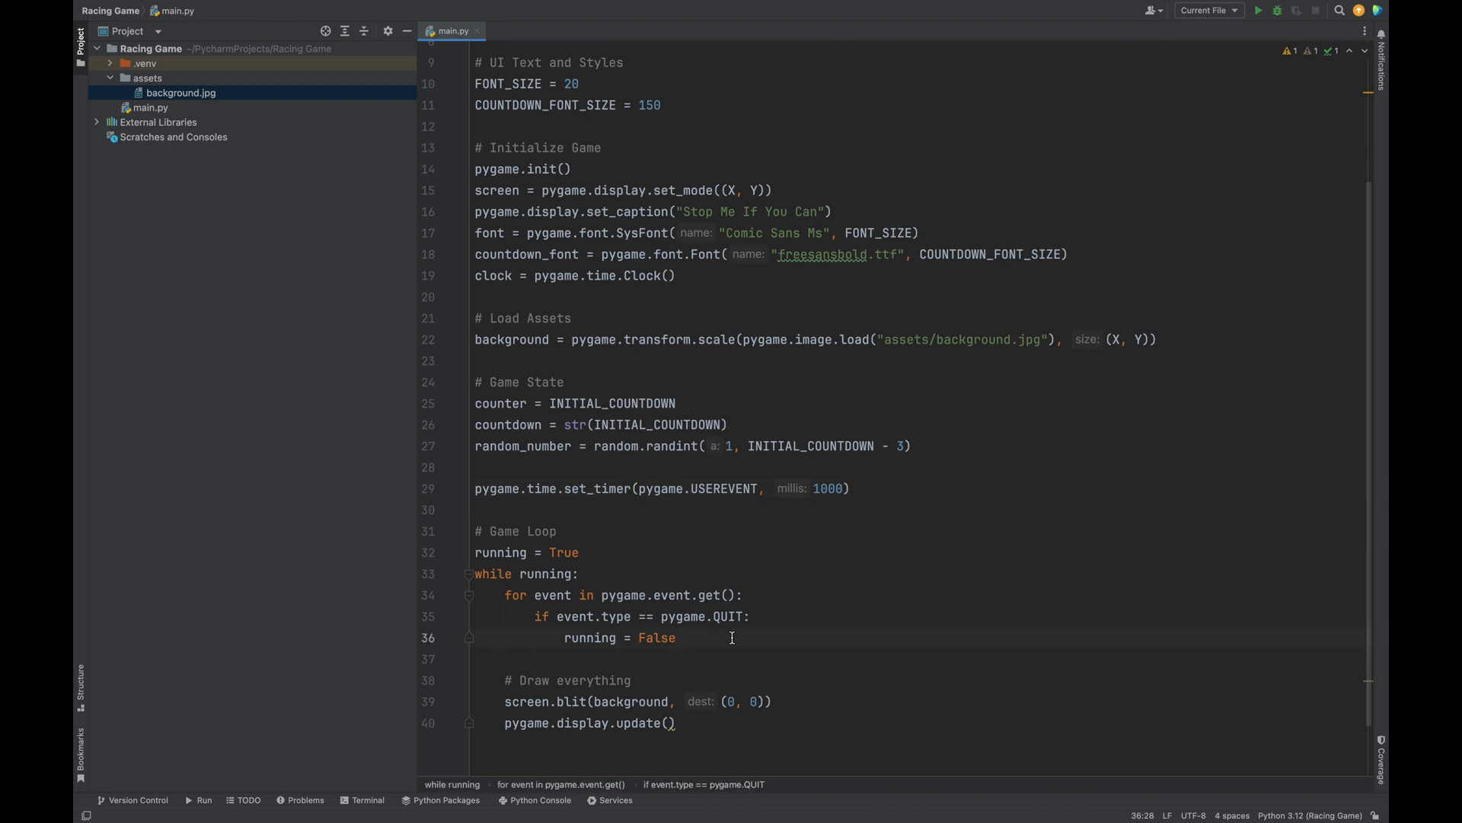
pyautogui.moveTo(840, 530)
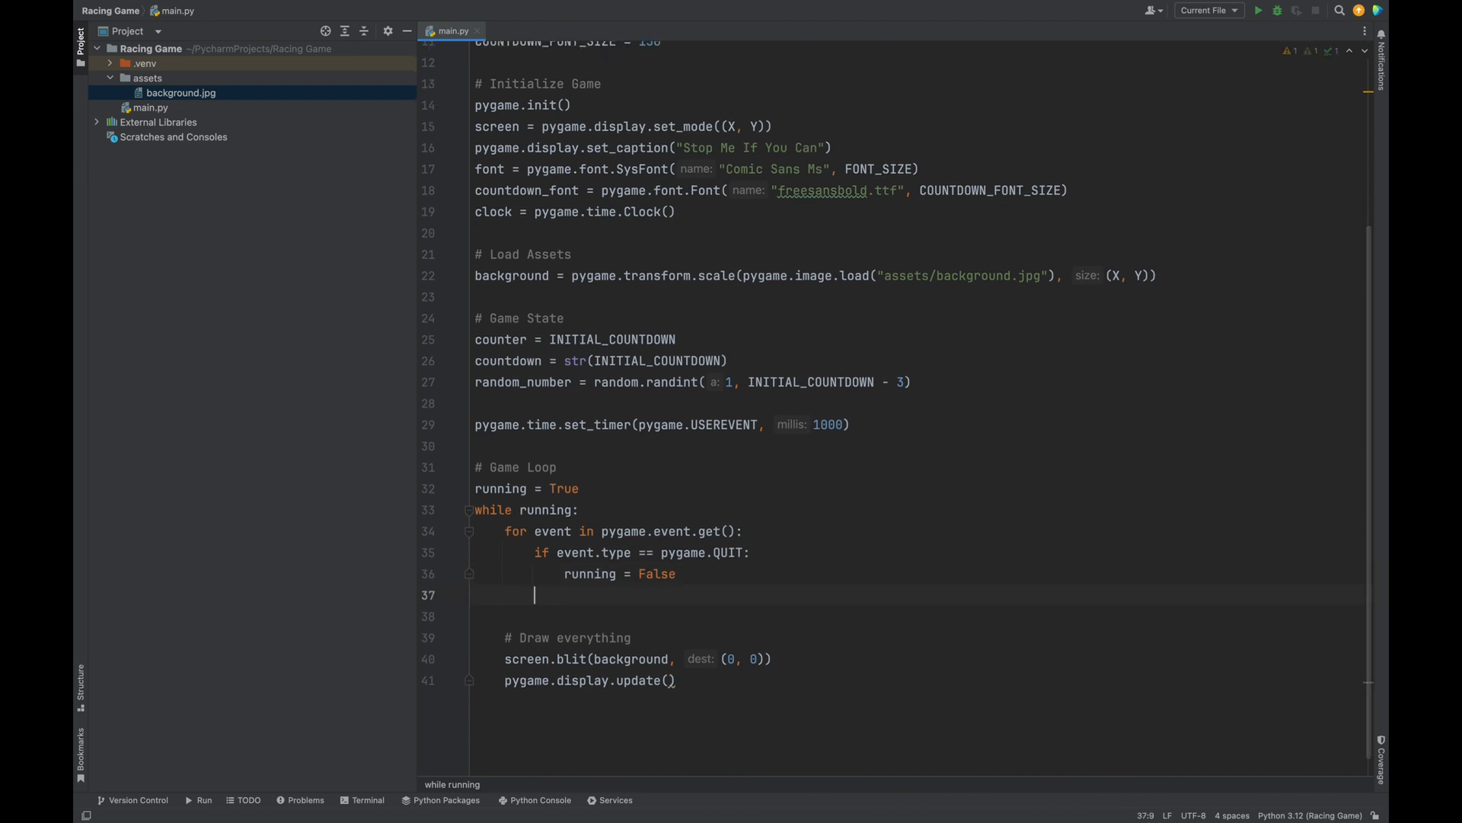
# Handle event.type == pygame.USEREVENT by decrementing counter
pyautogui.write('if event.type ==')
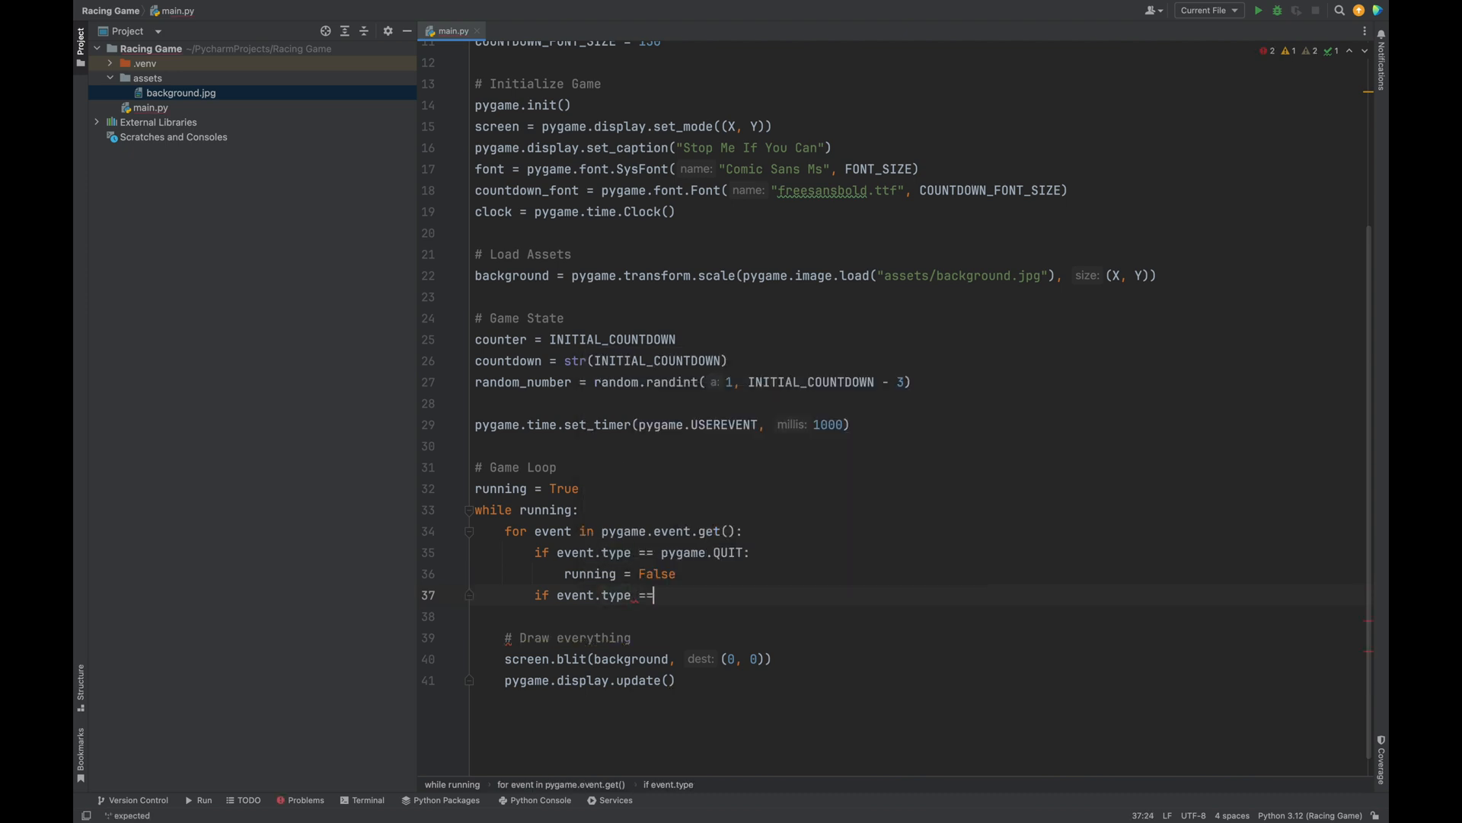
pyautogui.write('pygame.')
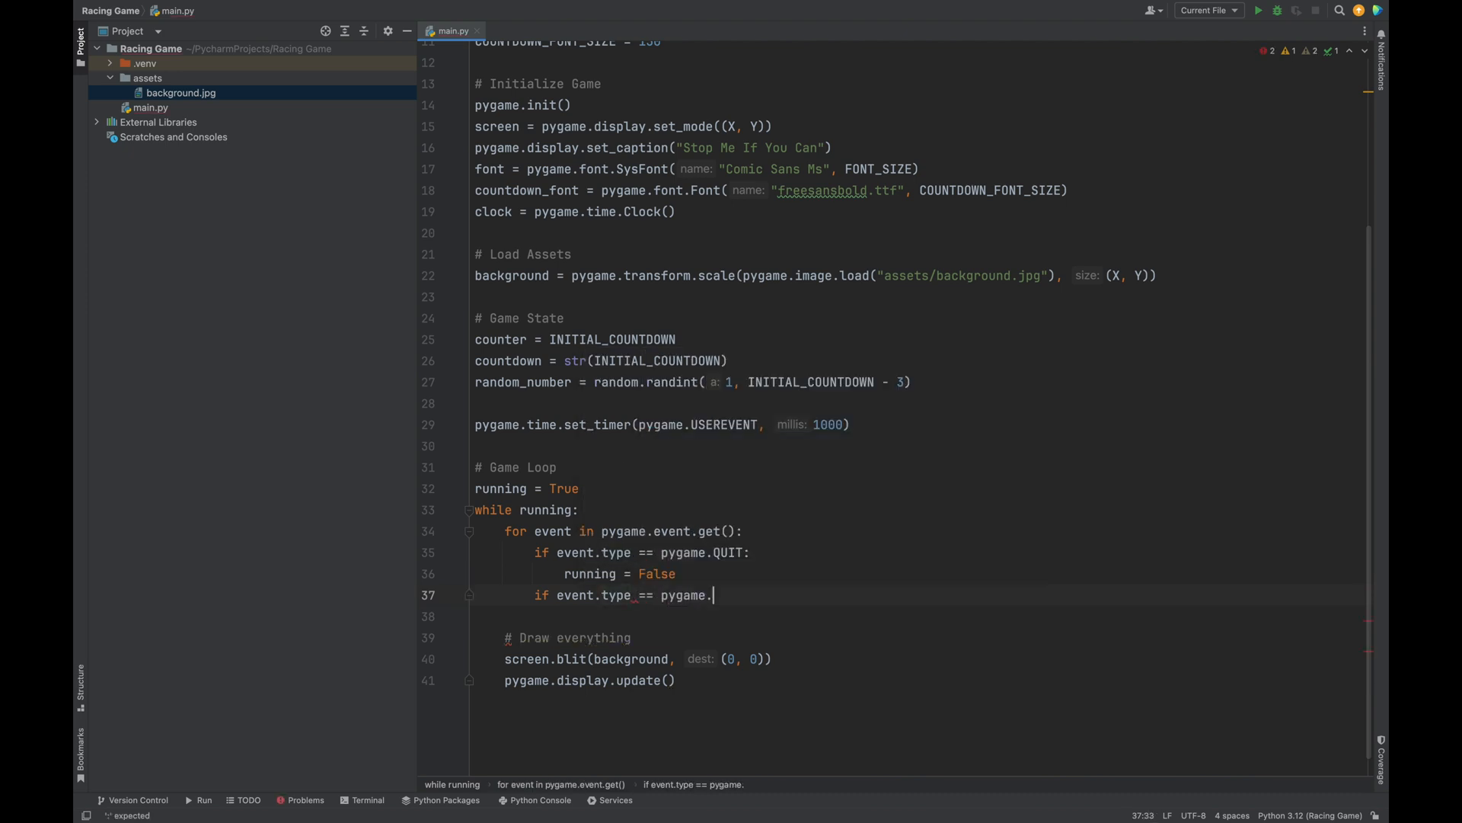
pyautogui.write('USEREVENT:')
pyautogui.click(919, 615)
pyautogui.write('counter -= 1')
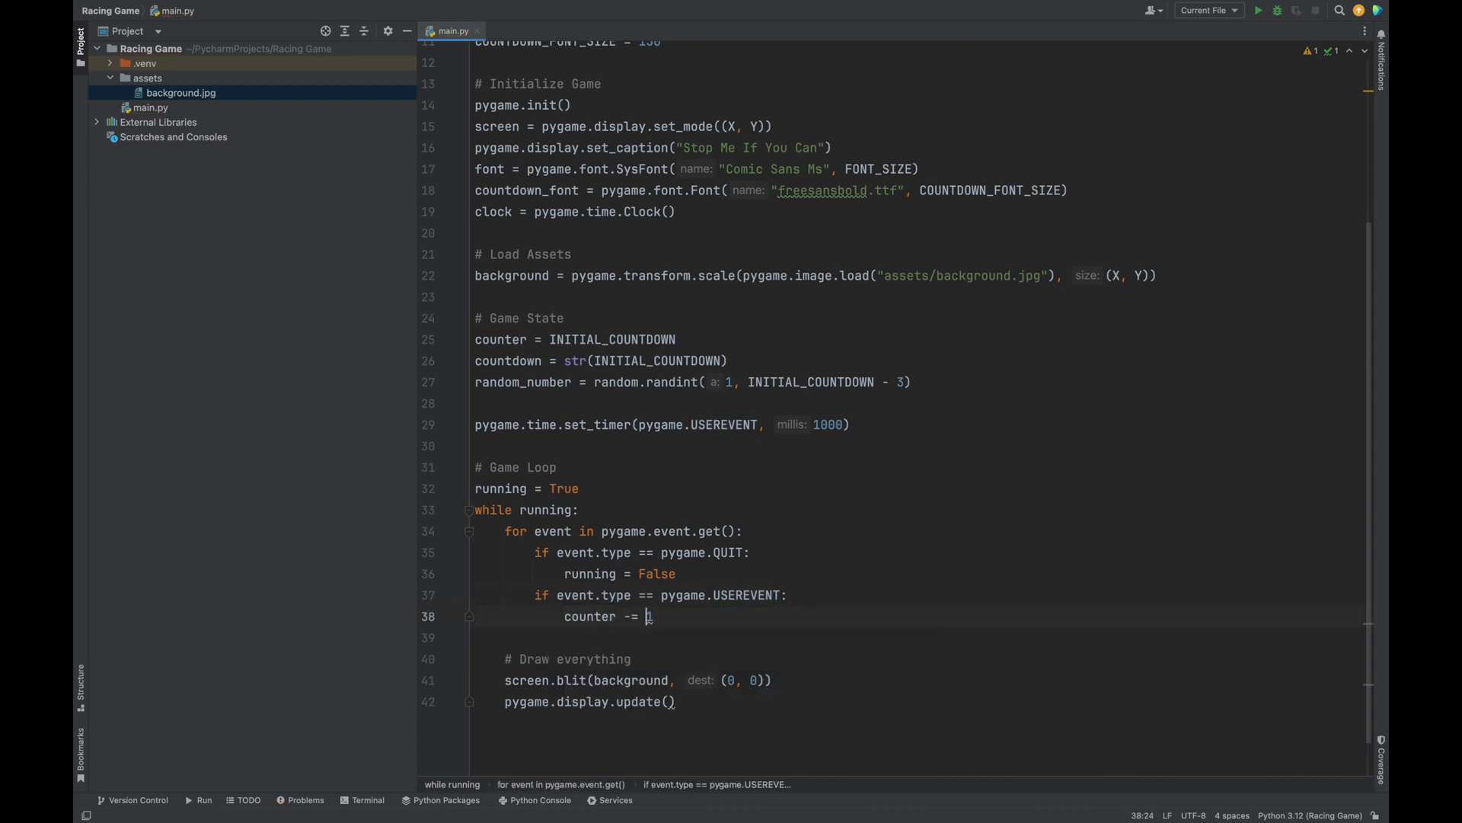
pyautogui.press('Enter')
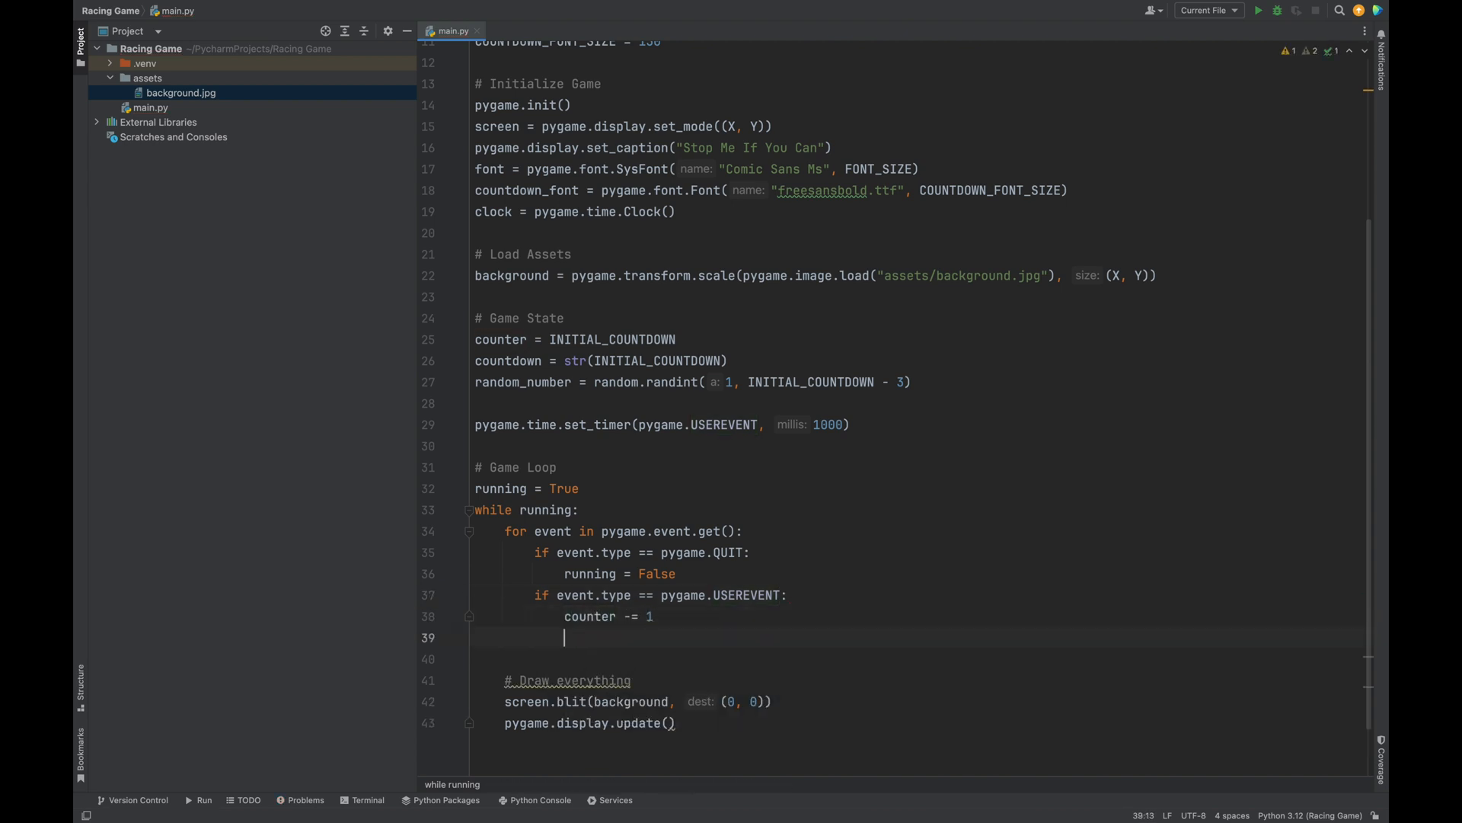
# While counter >= 0, set countdown = str(counter)
pyautogui.write('if counter')
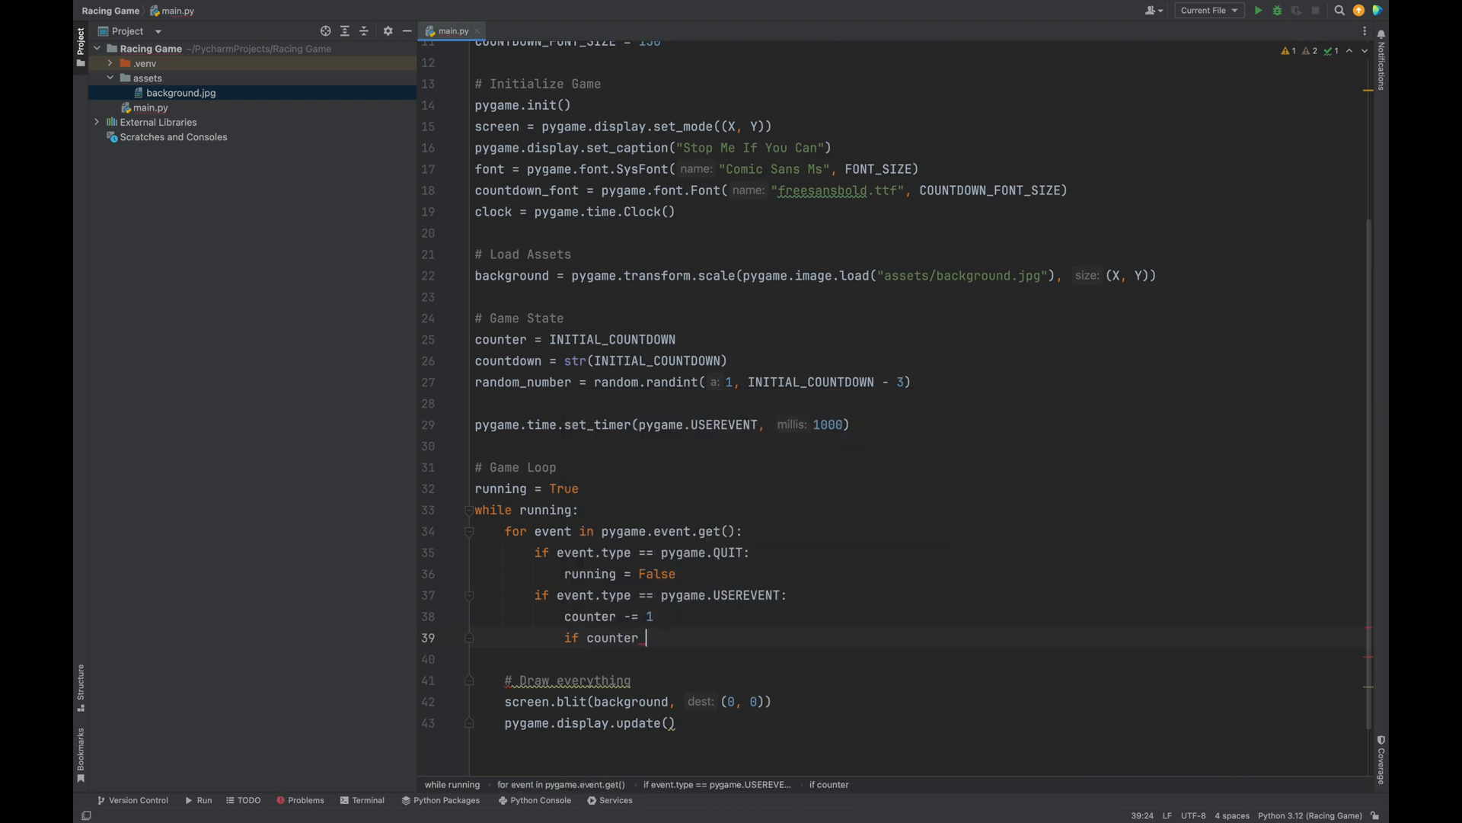
pyautogui.write('>= 0')
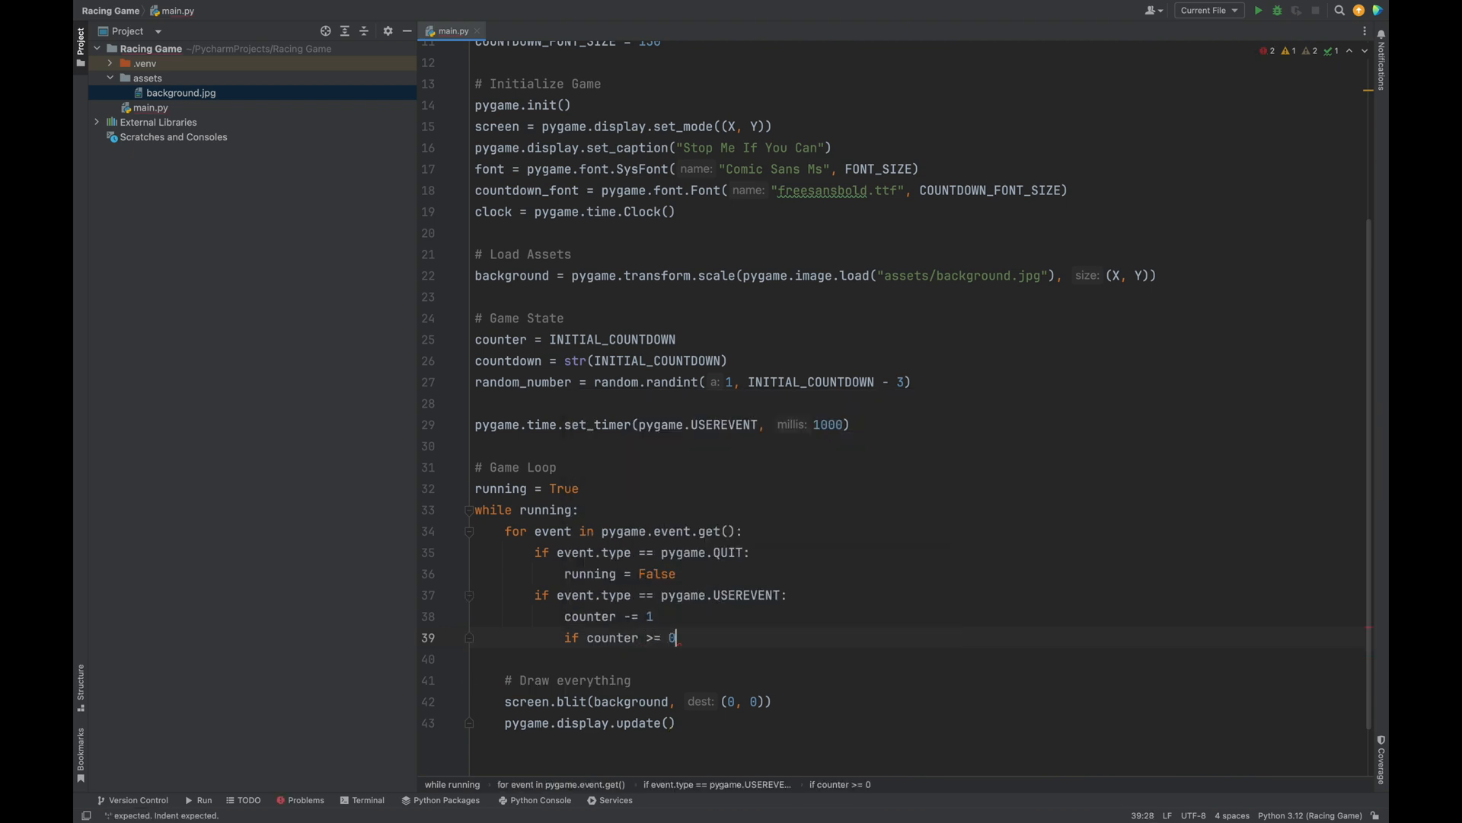
pyautogui.write(':')
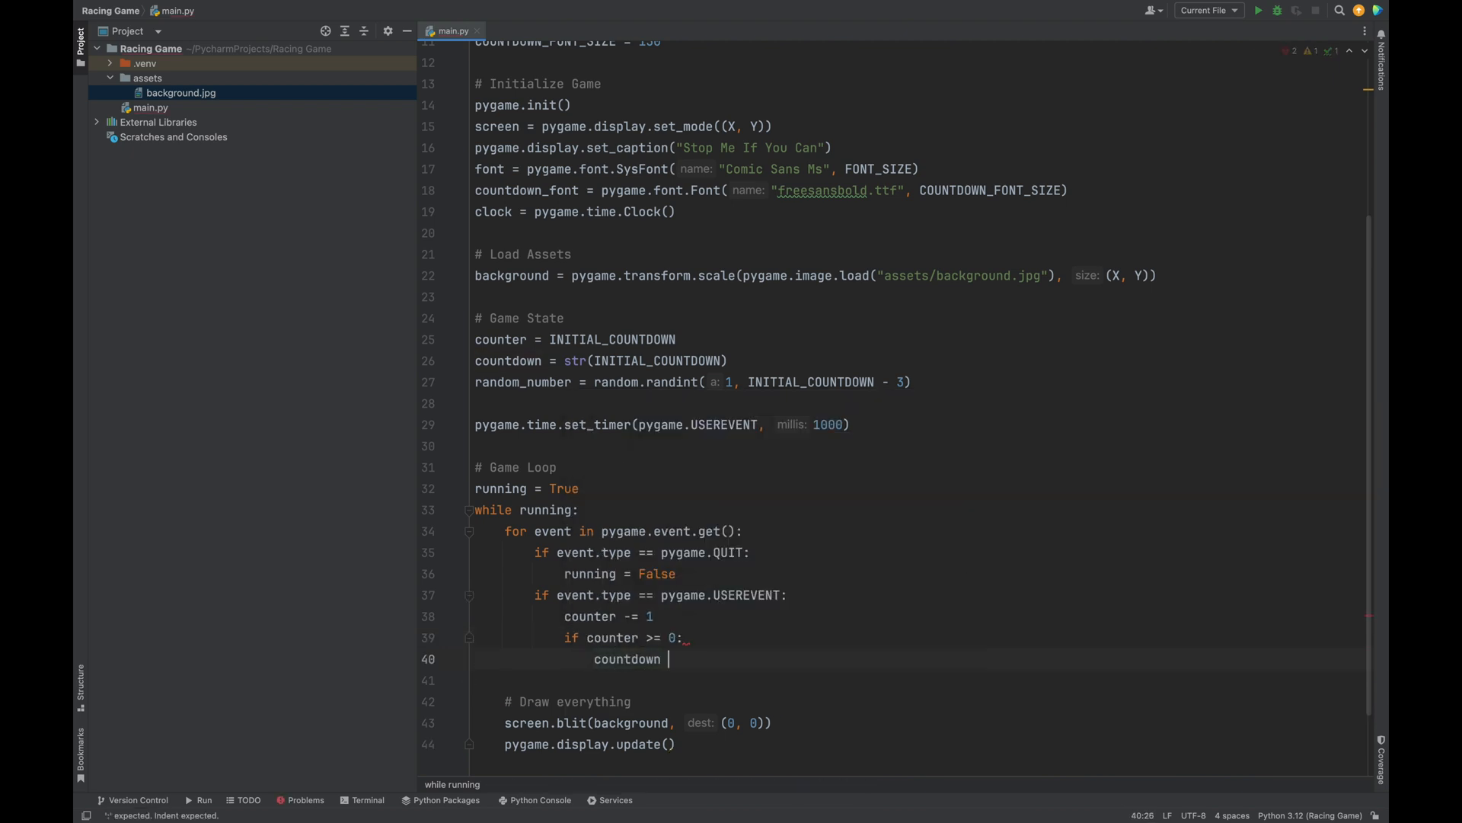
pyautogui.write('= s')
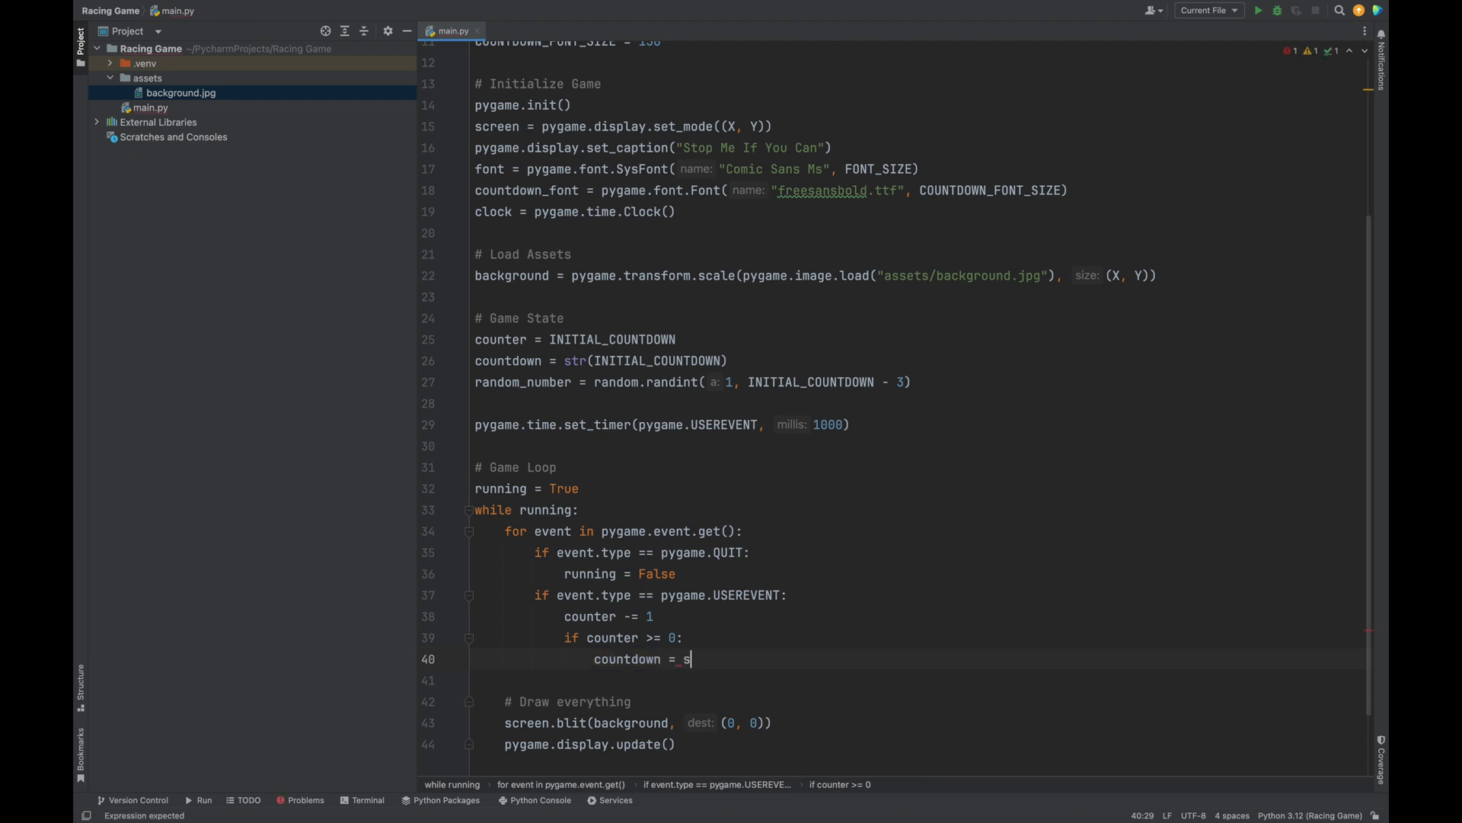
pyautogui.write('tr(cou')
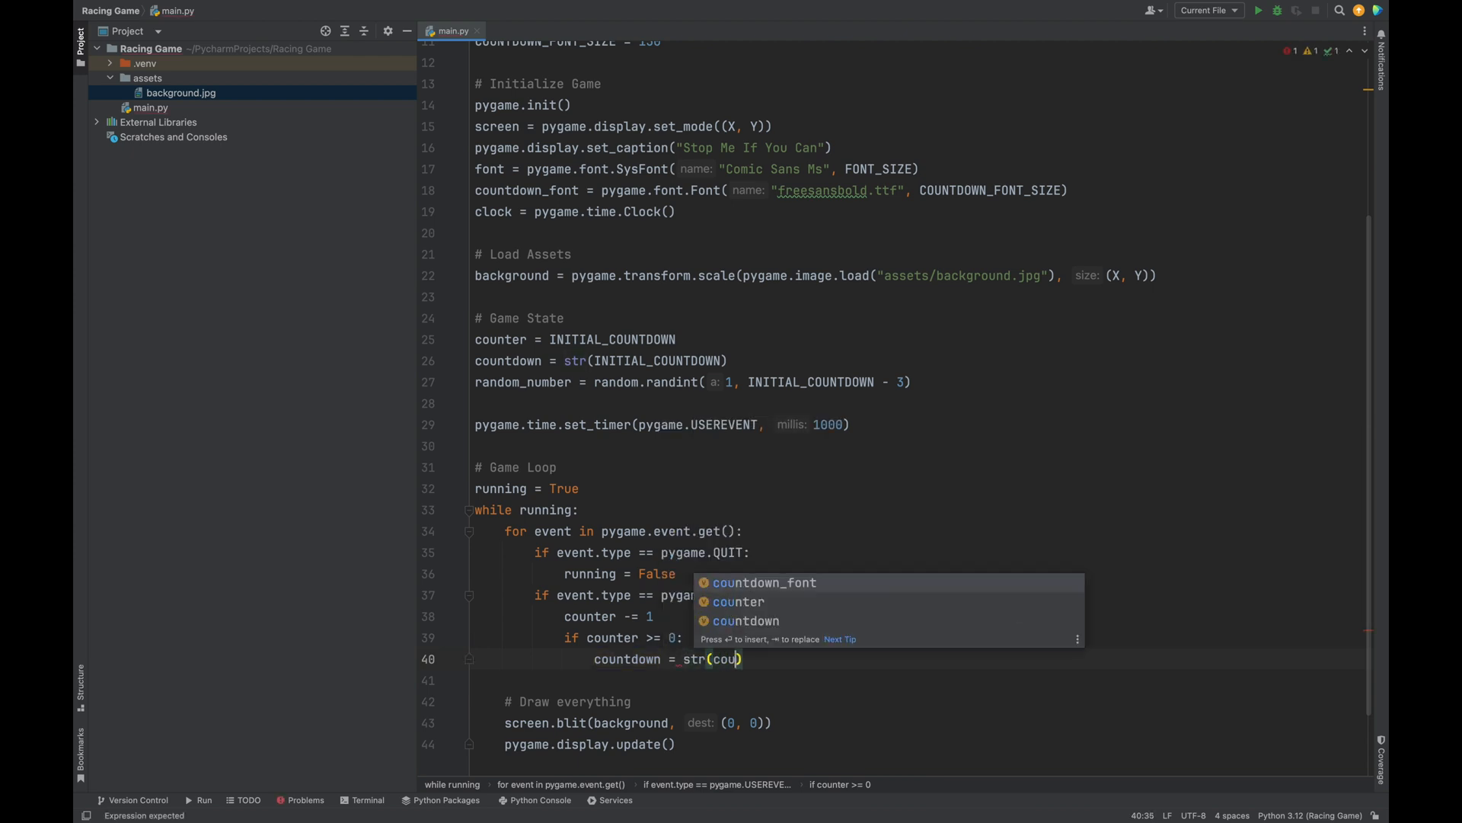
pyautogui.click(737, 602)
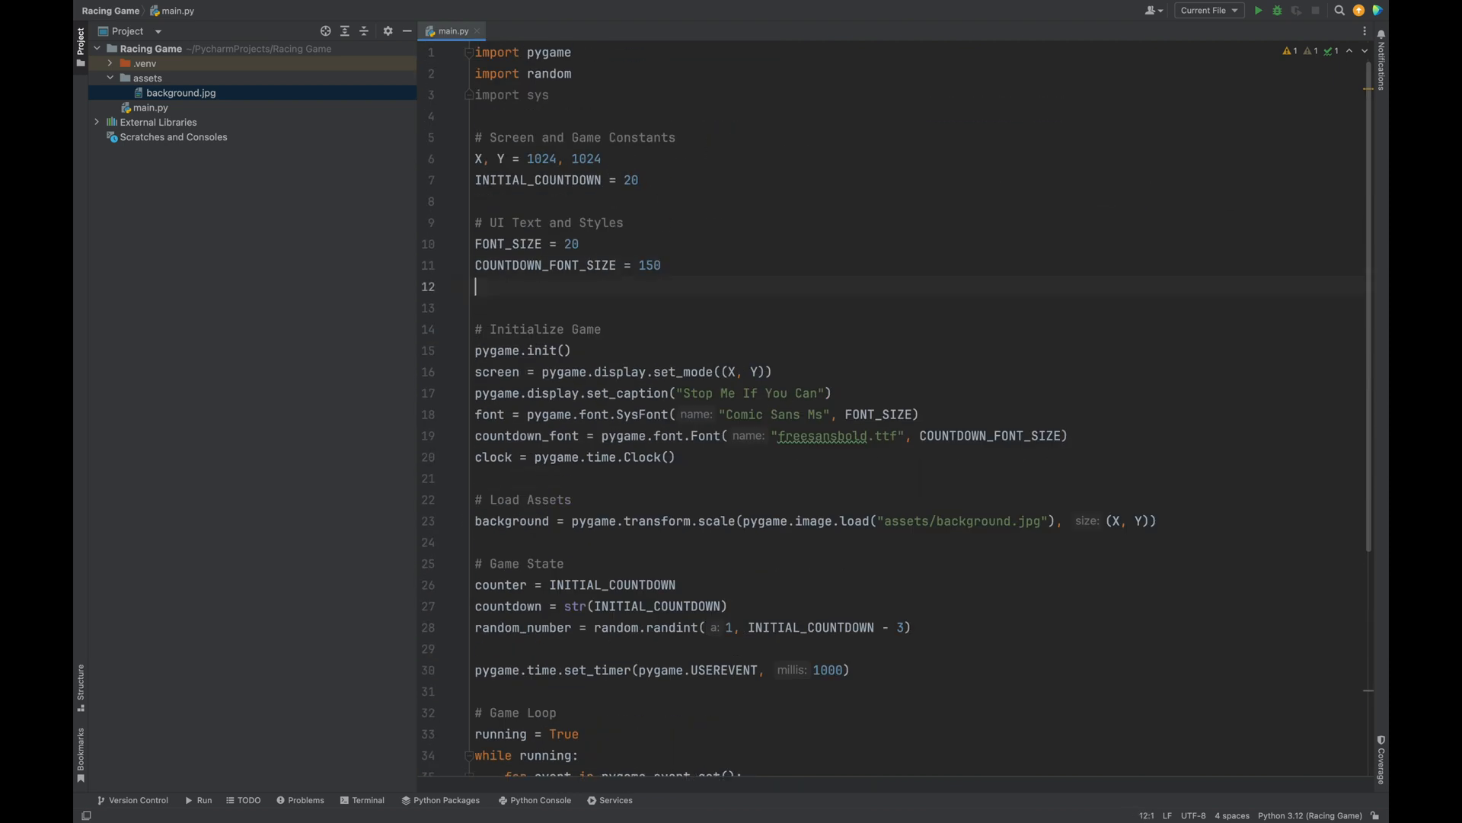
# Define TEXT_COLOR = (255, 255, 255) in the UI text style constants
pyautogui.write('TEXT_CO')
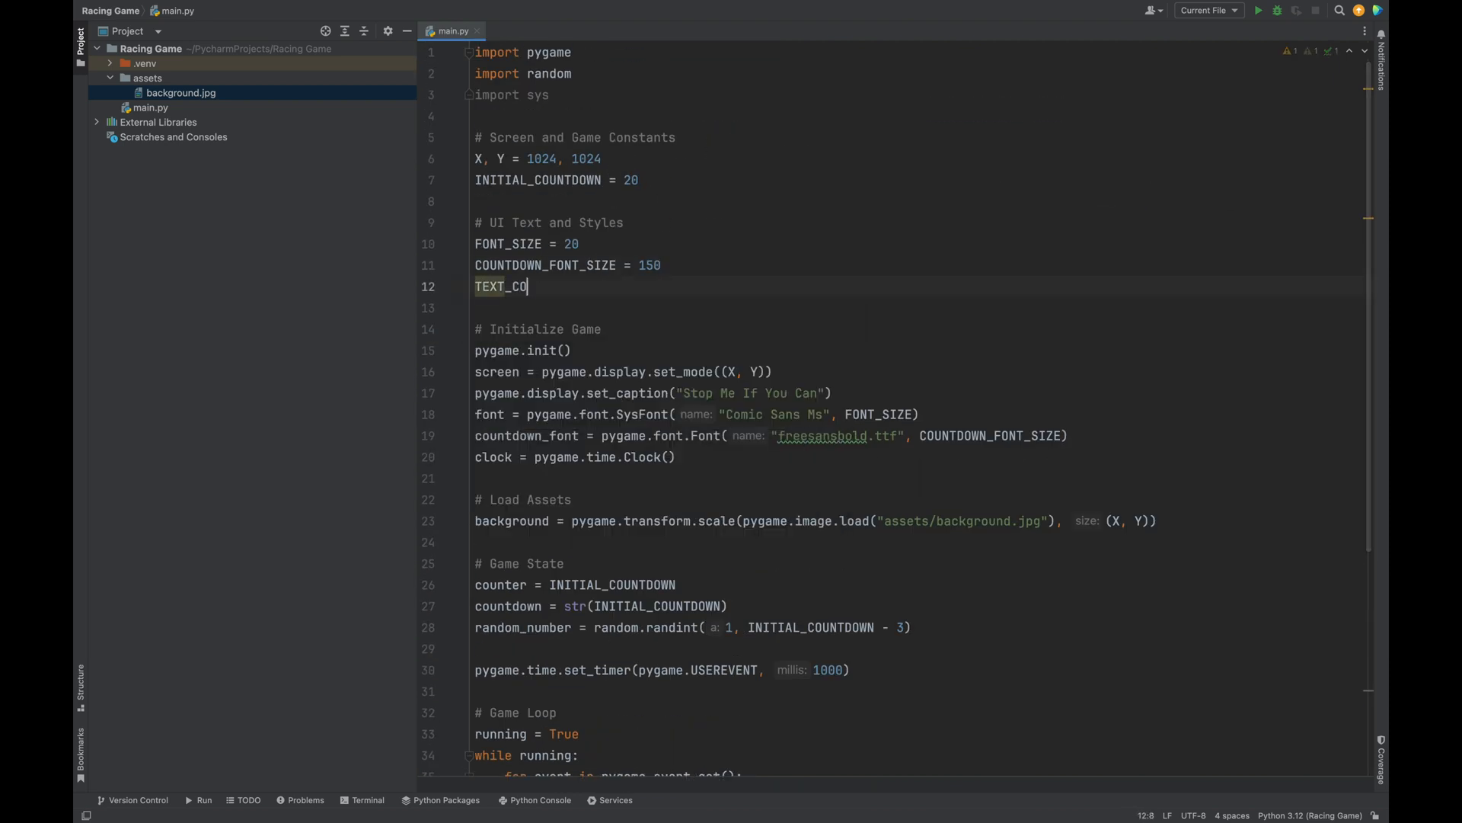
pyautogui.write('LOR = ()')
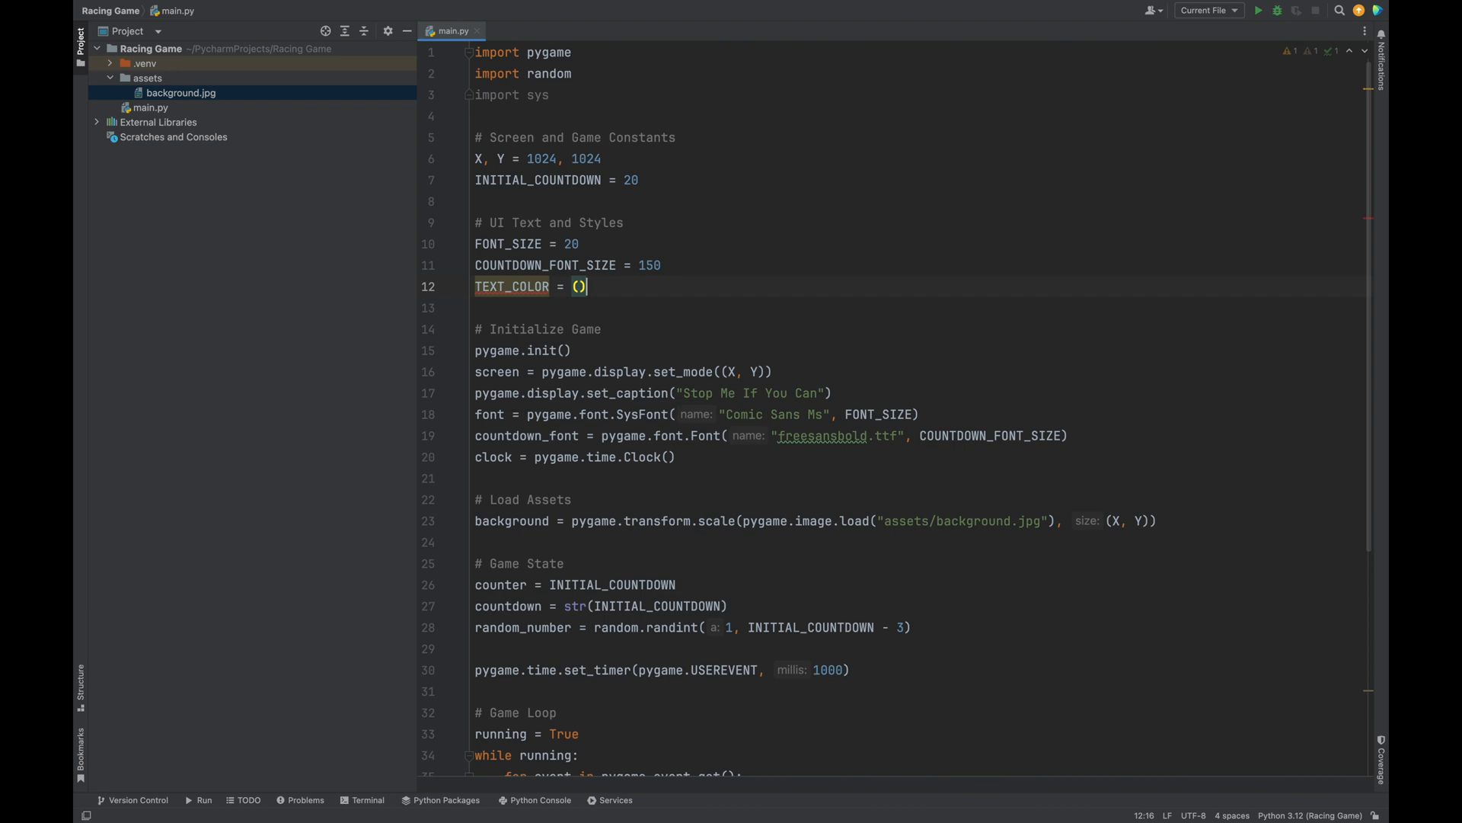
pyautogui.write('255, 255, 255')
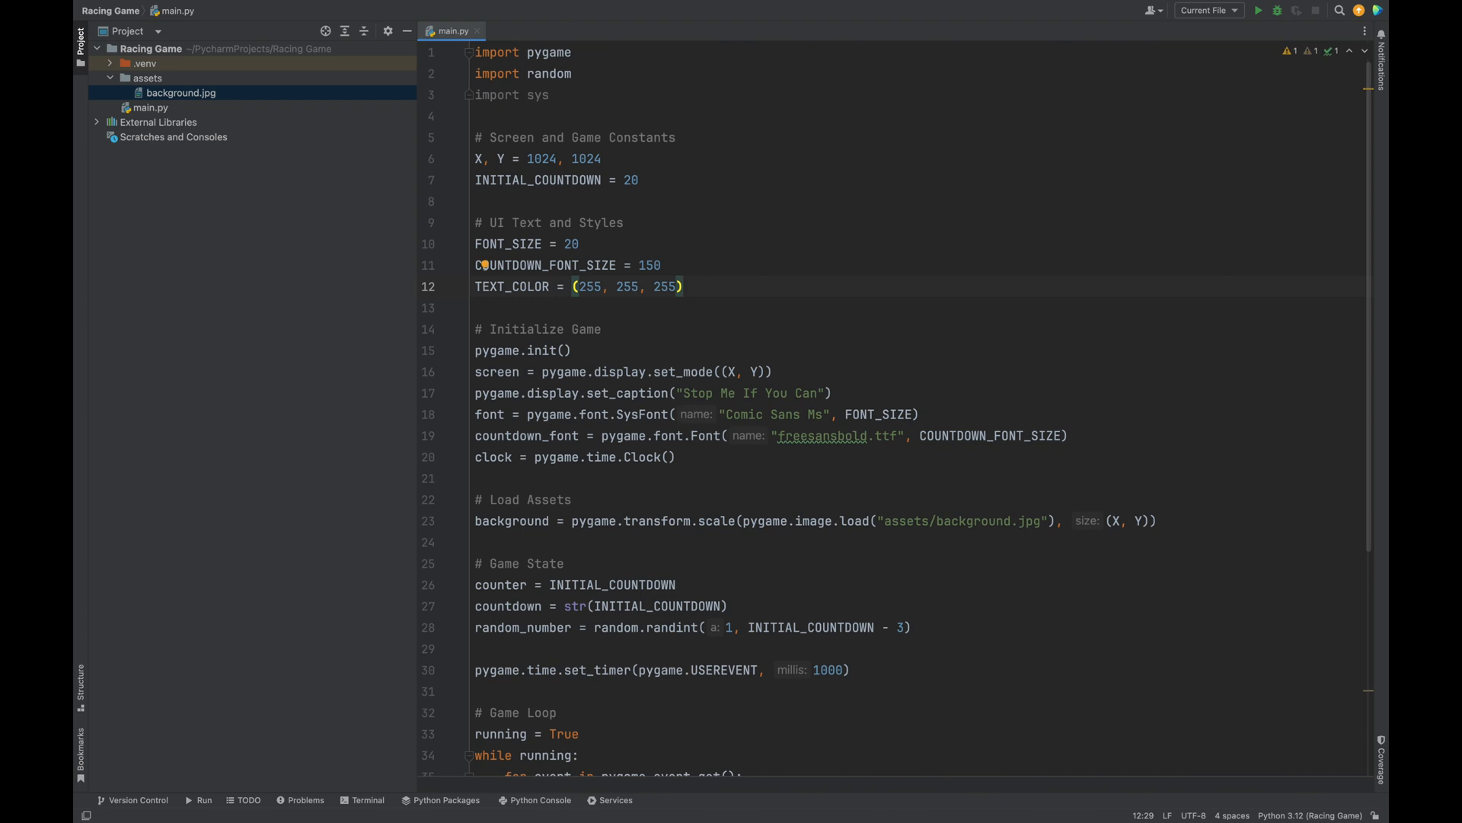
pyautogui.scroll(-3)
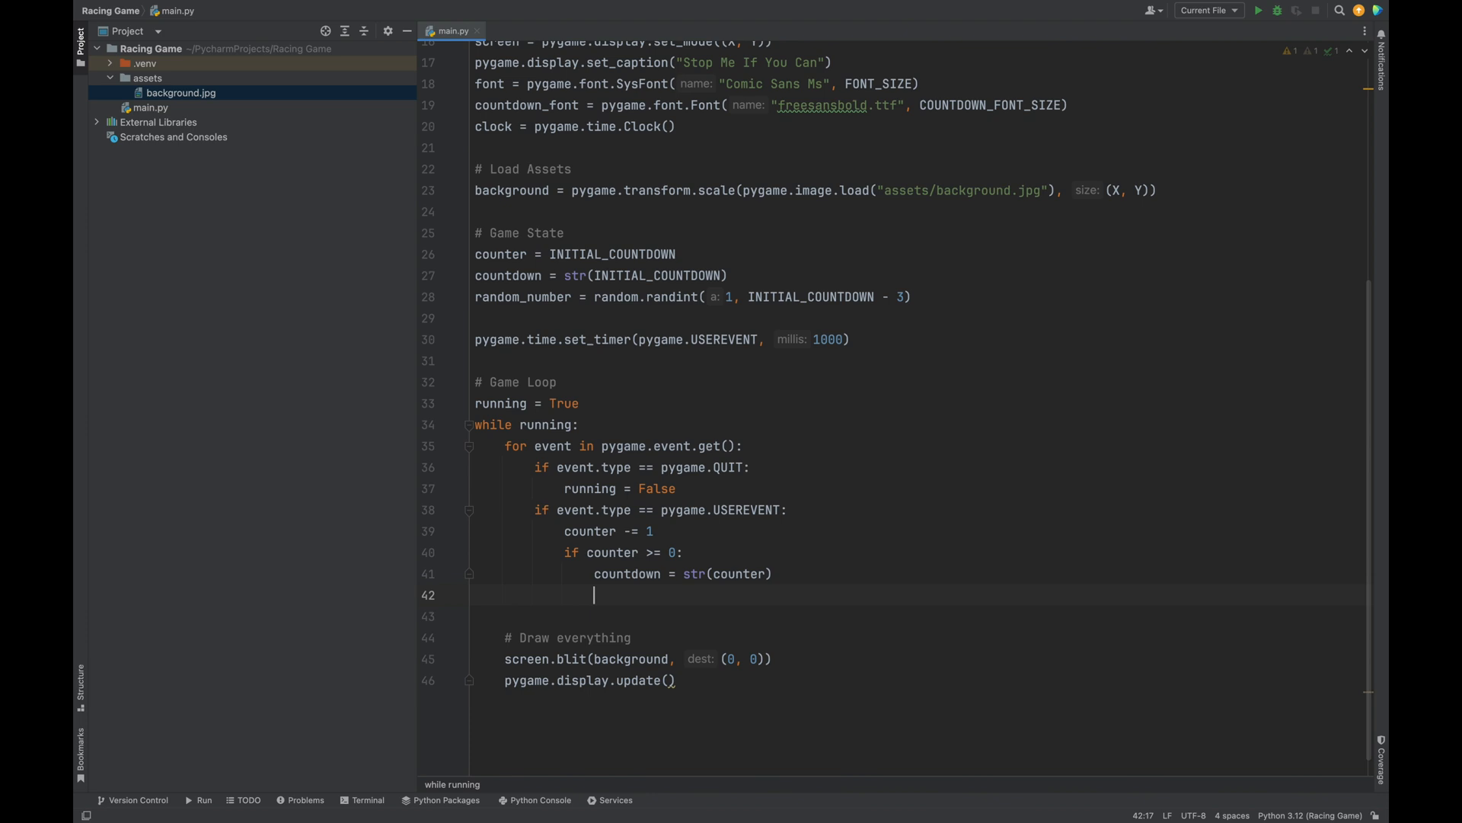
# Render countdown with countdown_font antialiased in TEXT_COLOR as countdown_render
pyautogui.press('Enter')
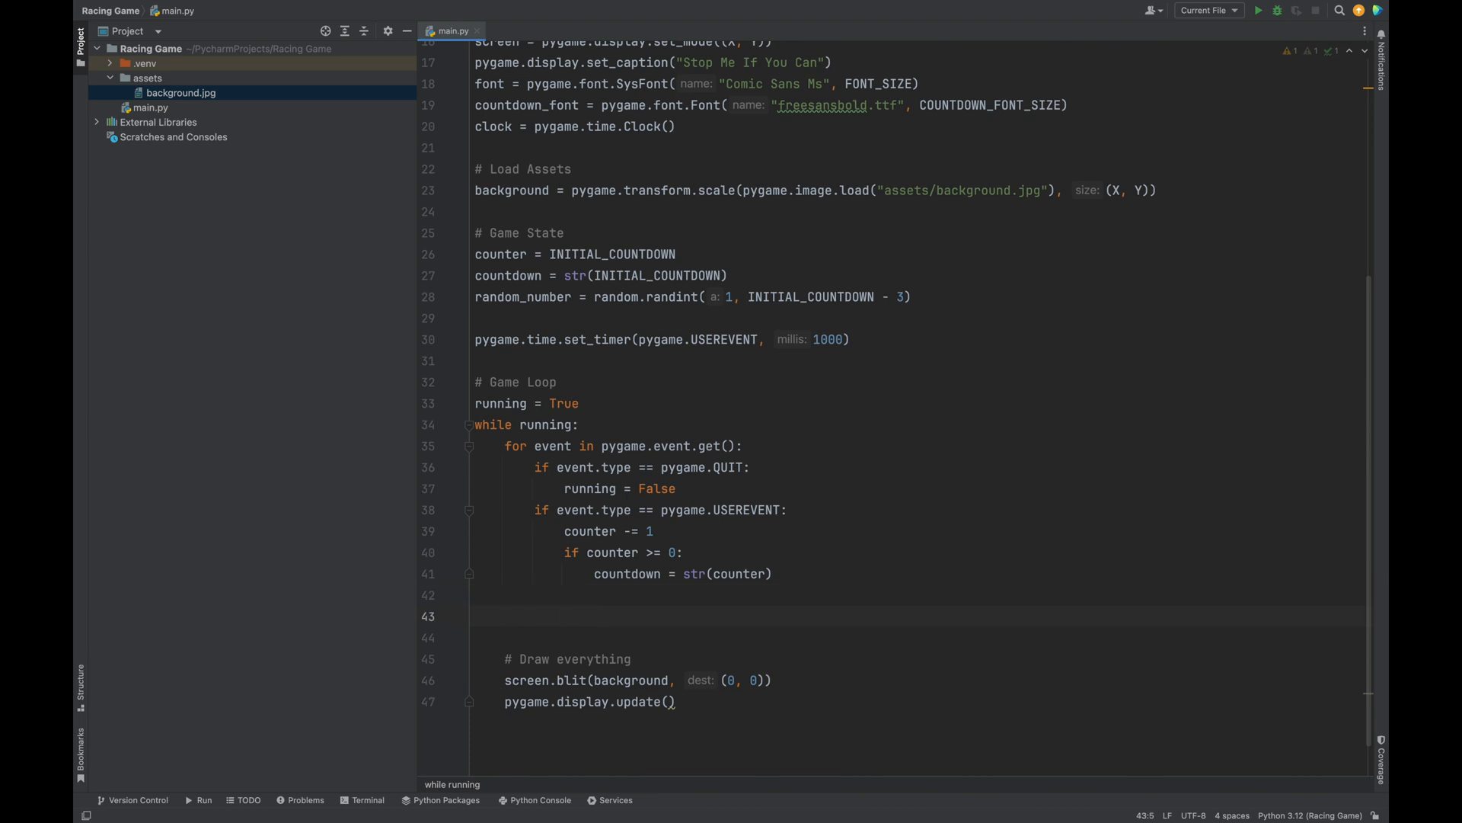
pyautogui.write('# render updated')
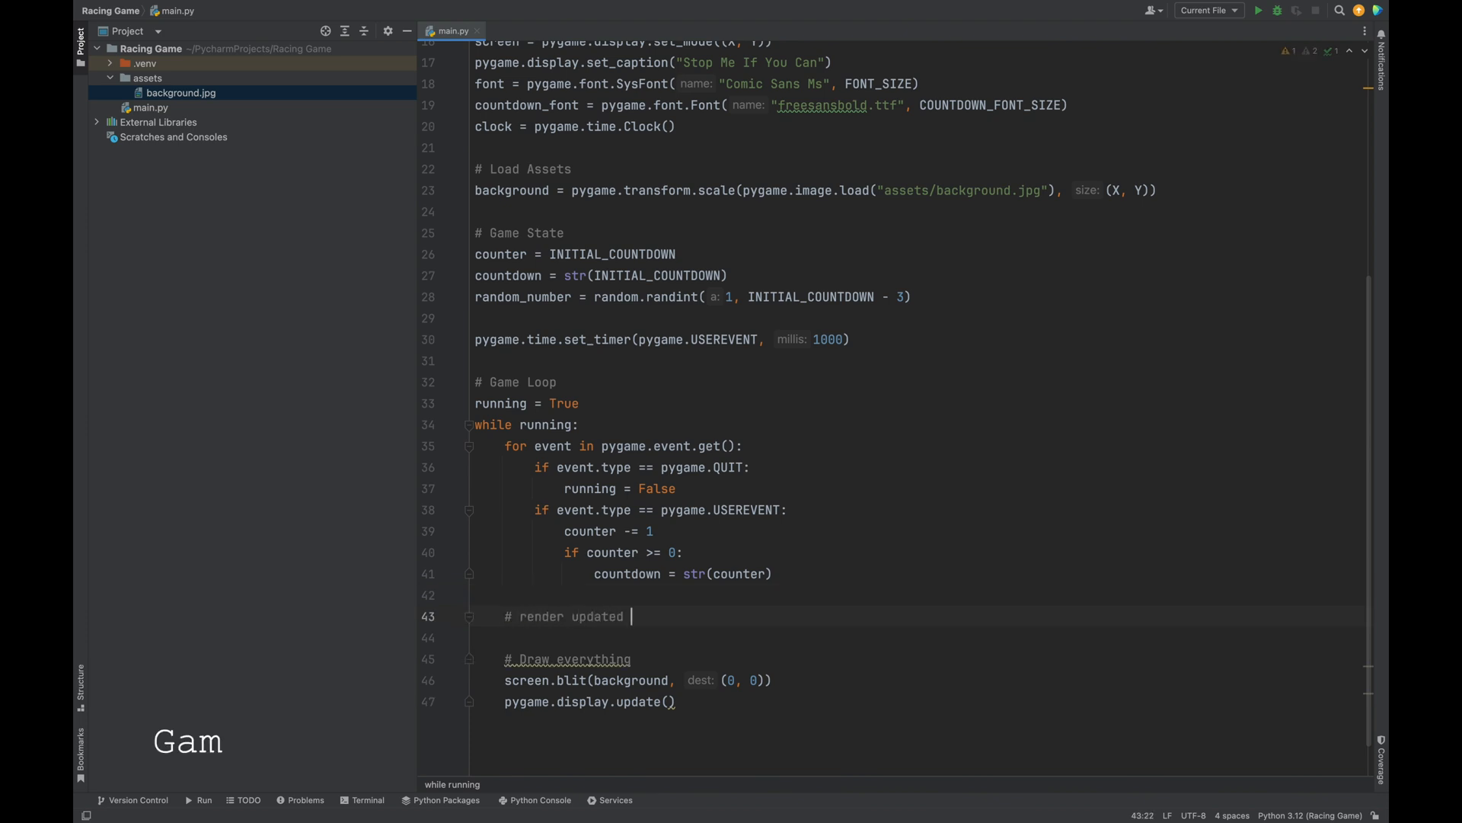
pyautogui.write('countdown')
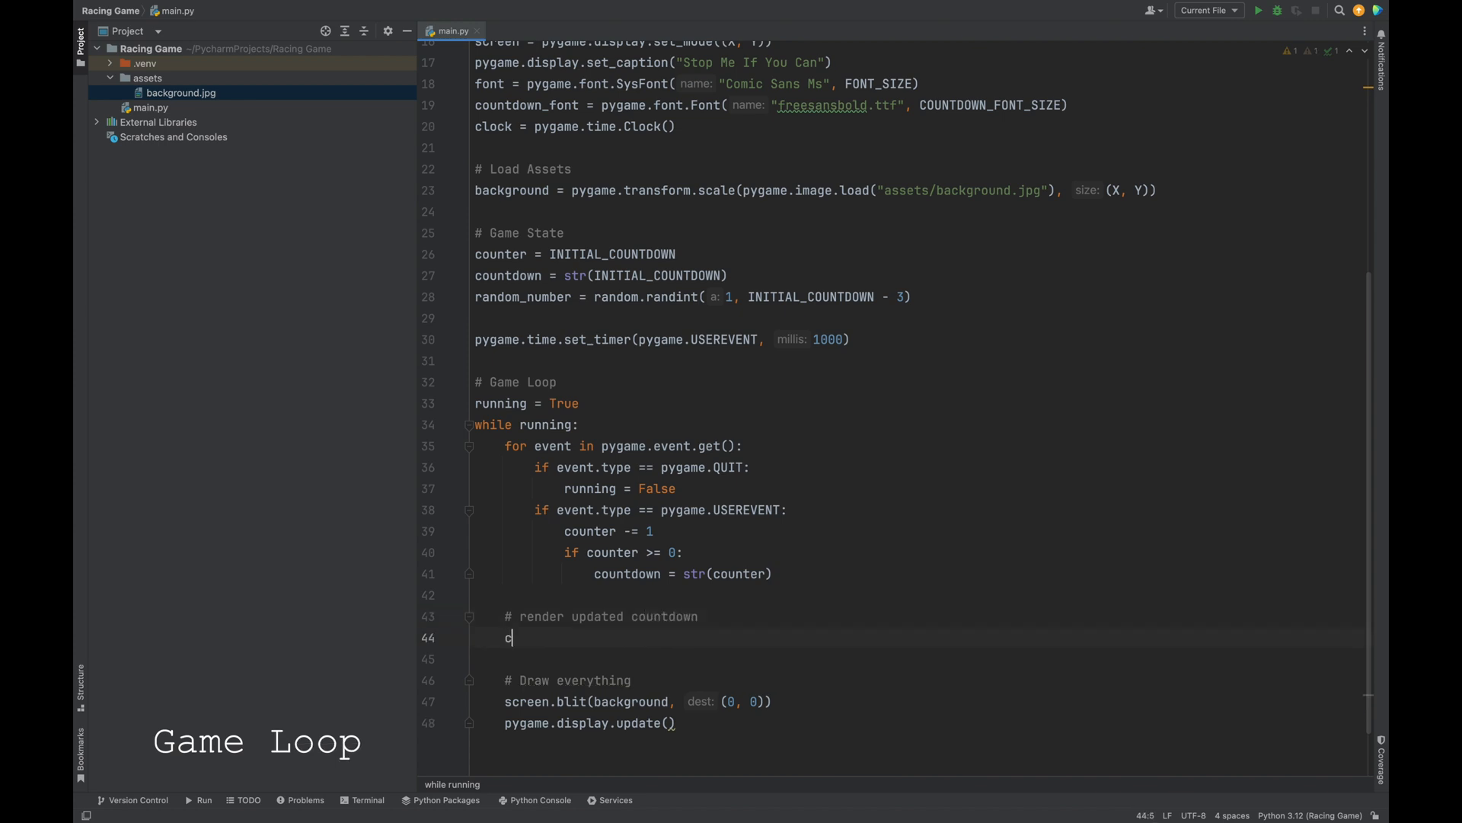
pyautogui.write('ounter')
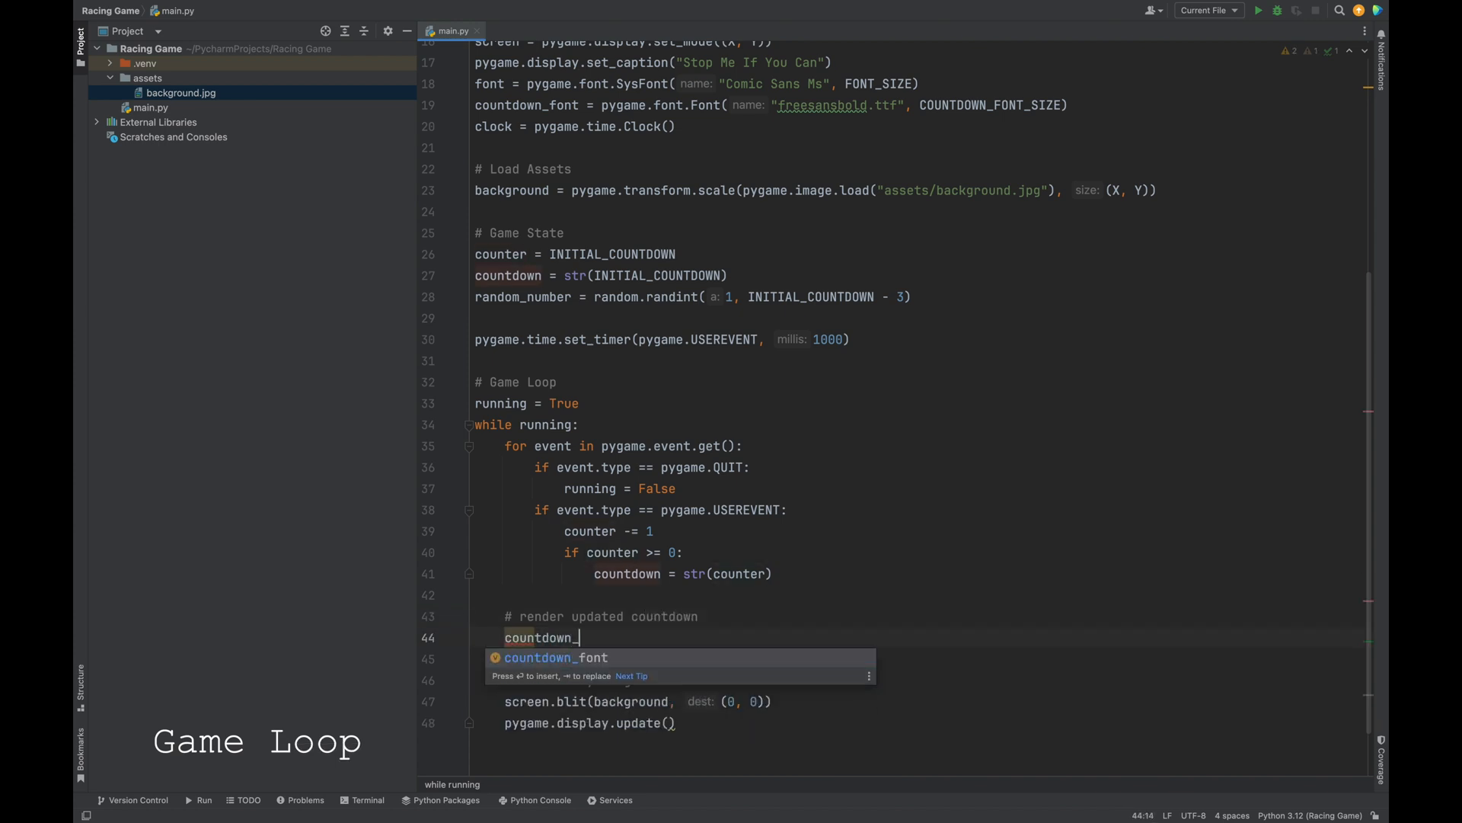
pyautogui.write('_render = c')
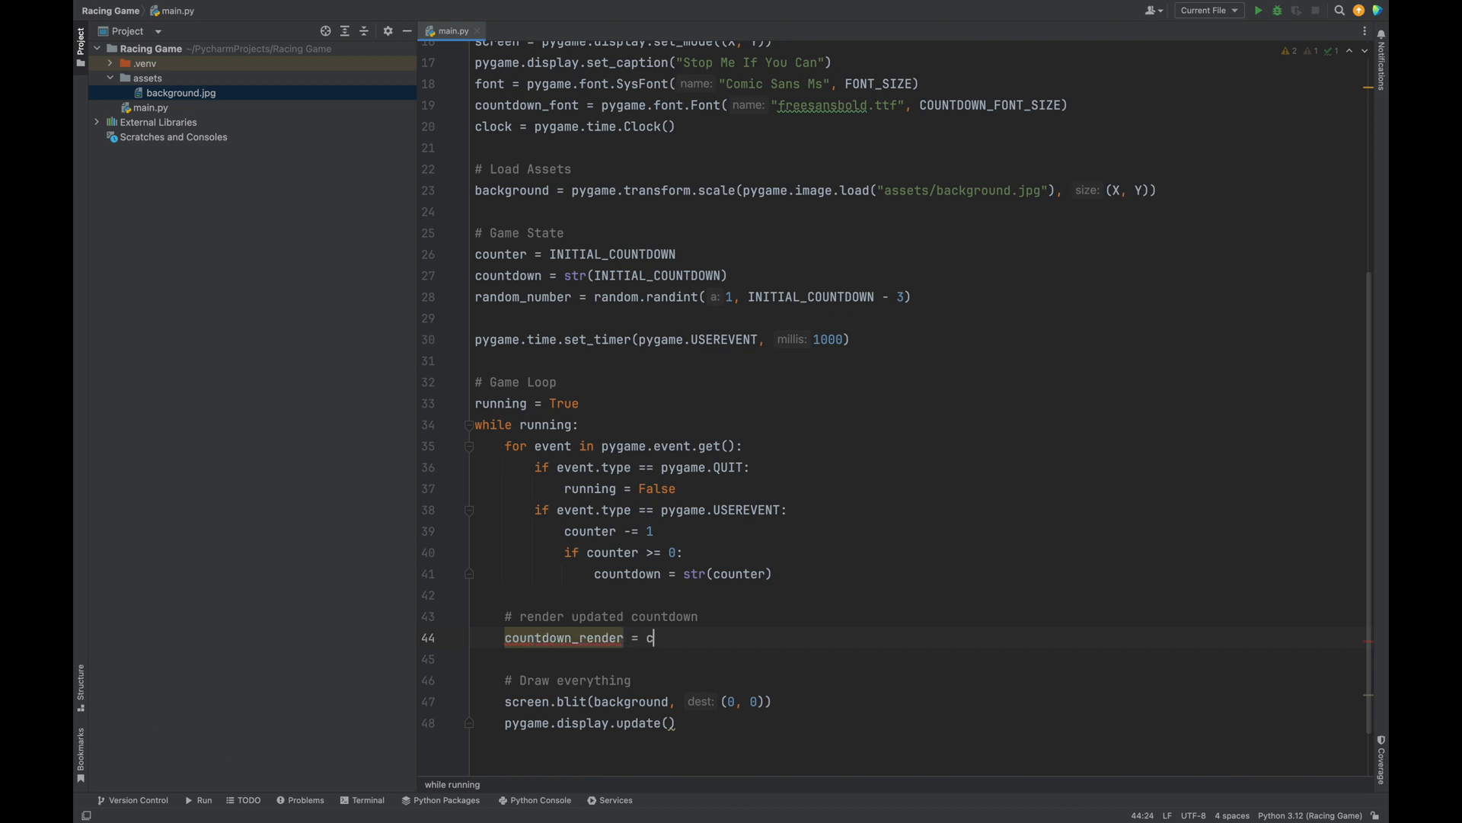
pyautogui.write('ountdown_font')
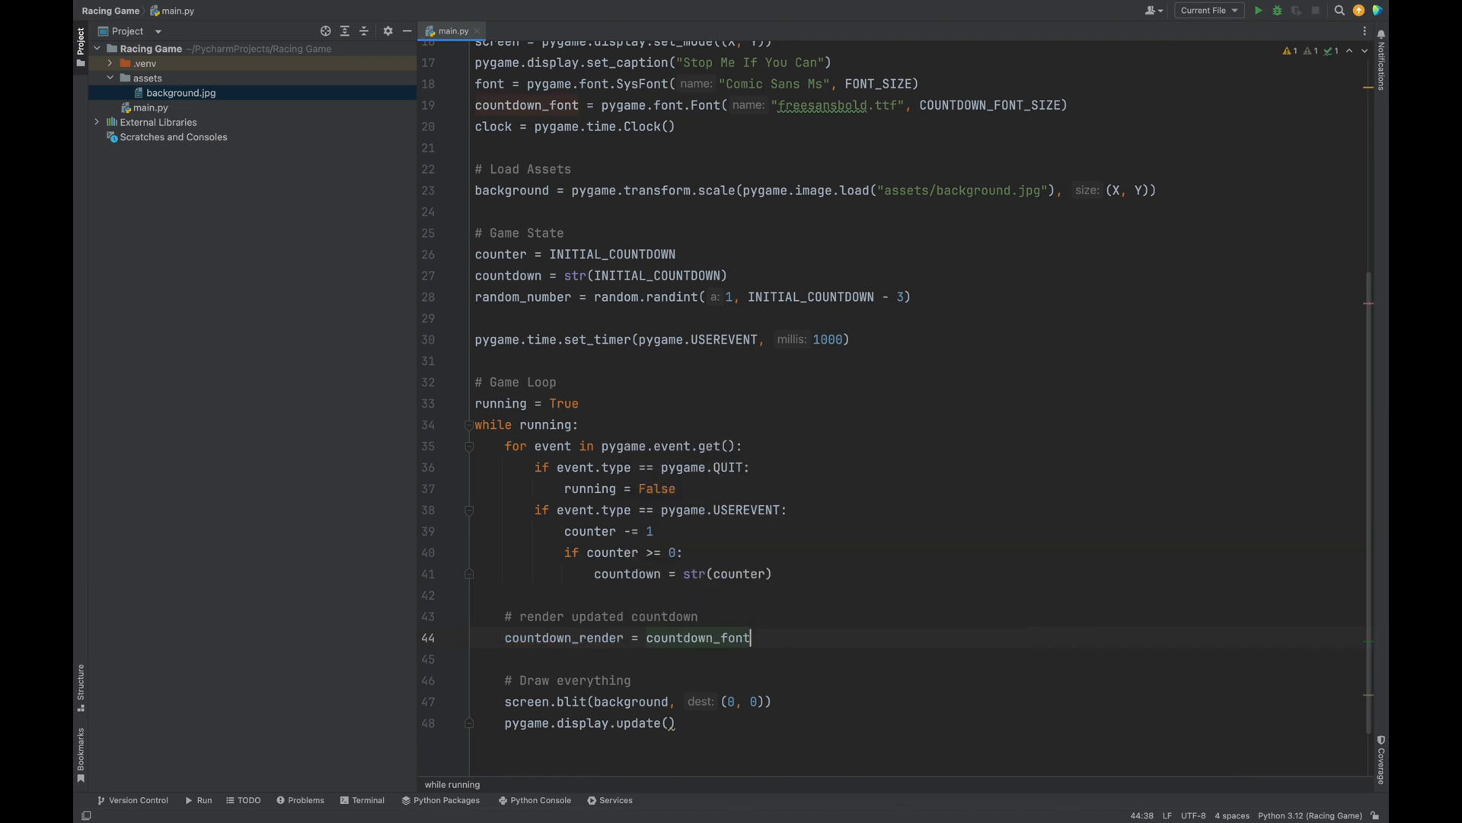
pyautogui.write('.render()')
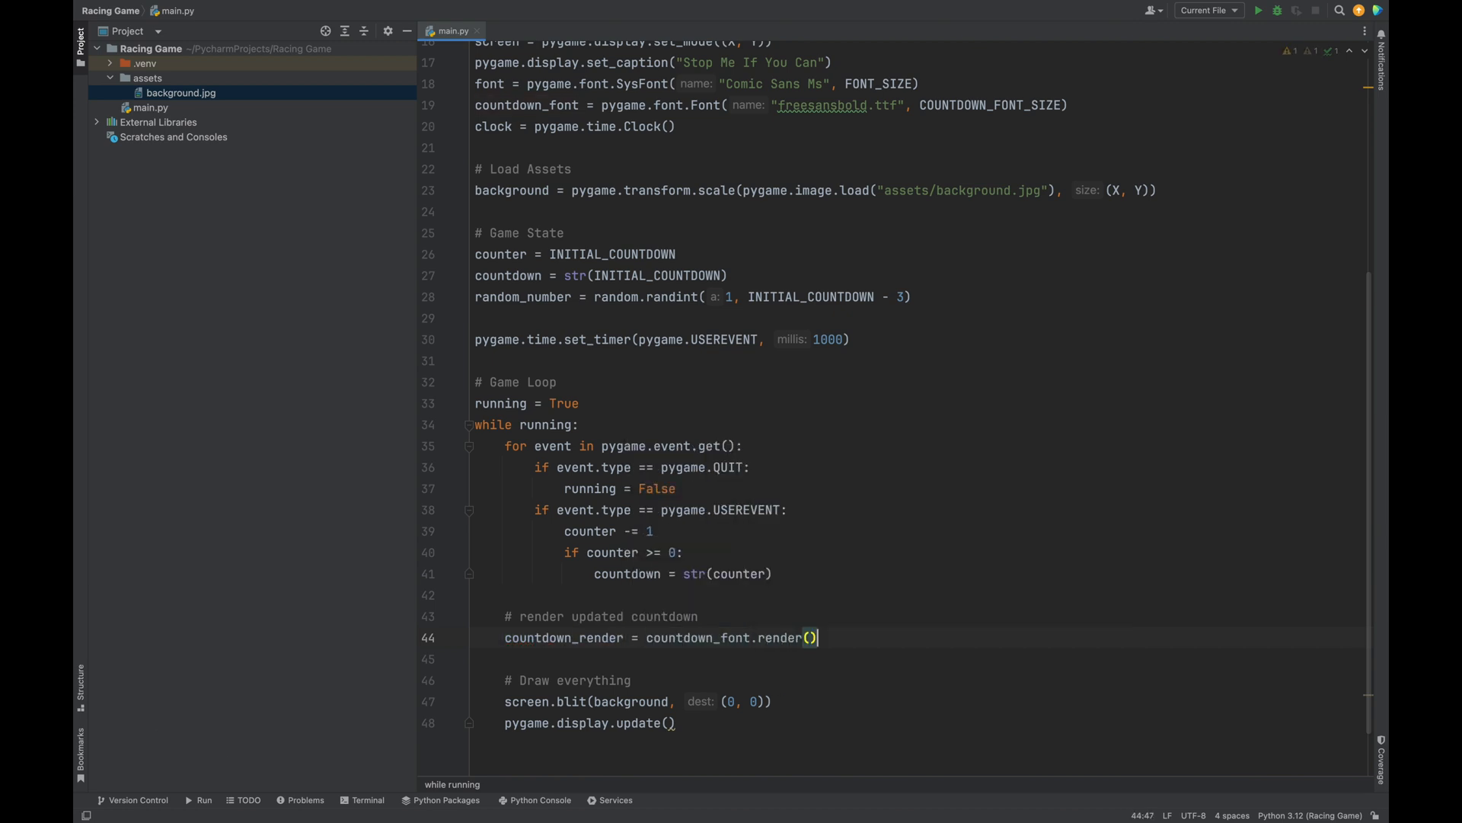
pyautogui.write('countdown')
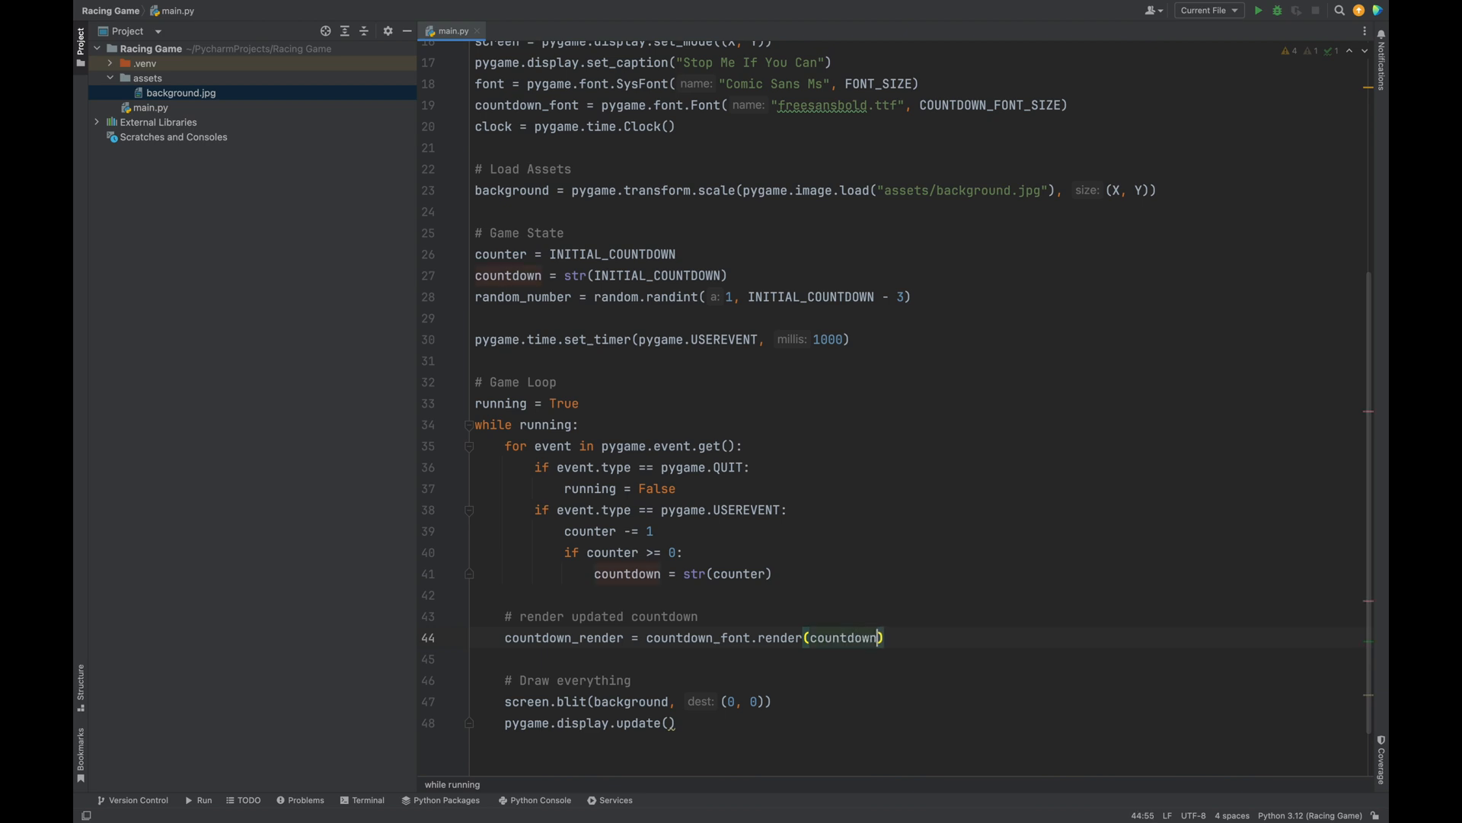
pyautogui.write(', True, TEXT_COLOR')
pyautogui.write('countdo')
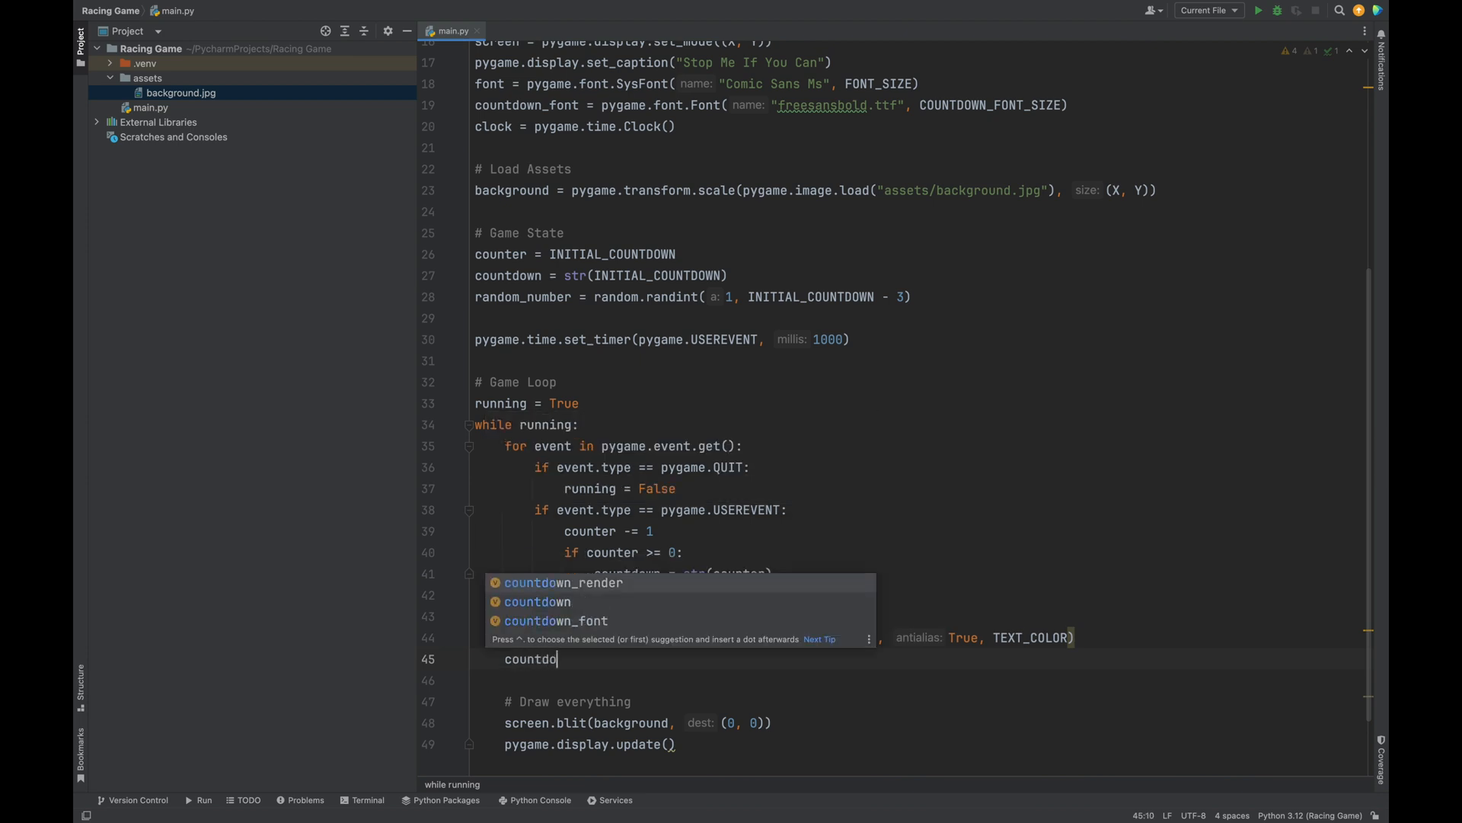
# Get countdown_rect from the render, centered at (X//2, 320)
pyautogui.write('wn_rect = countdown_render')
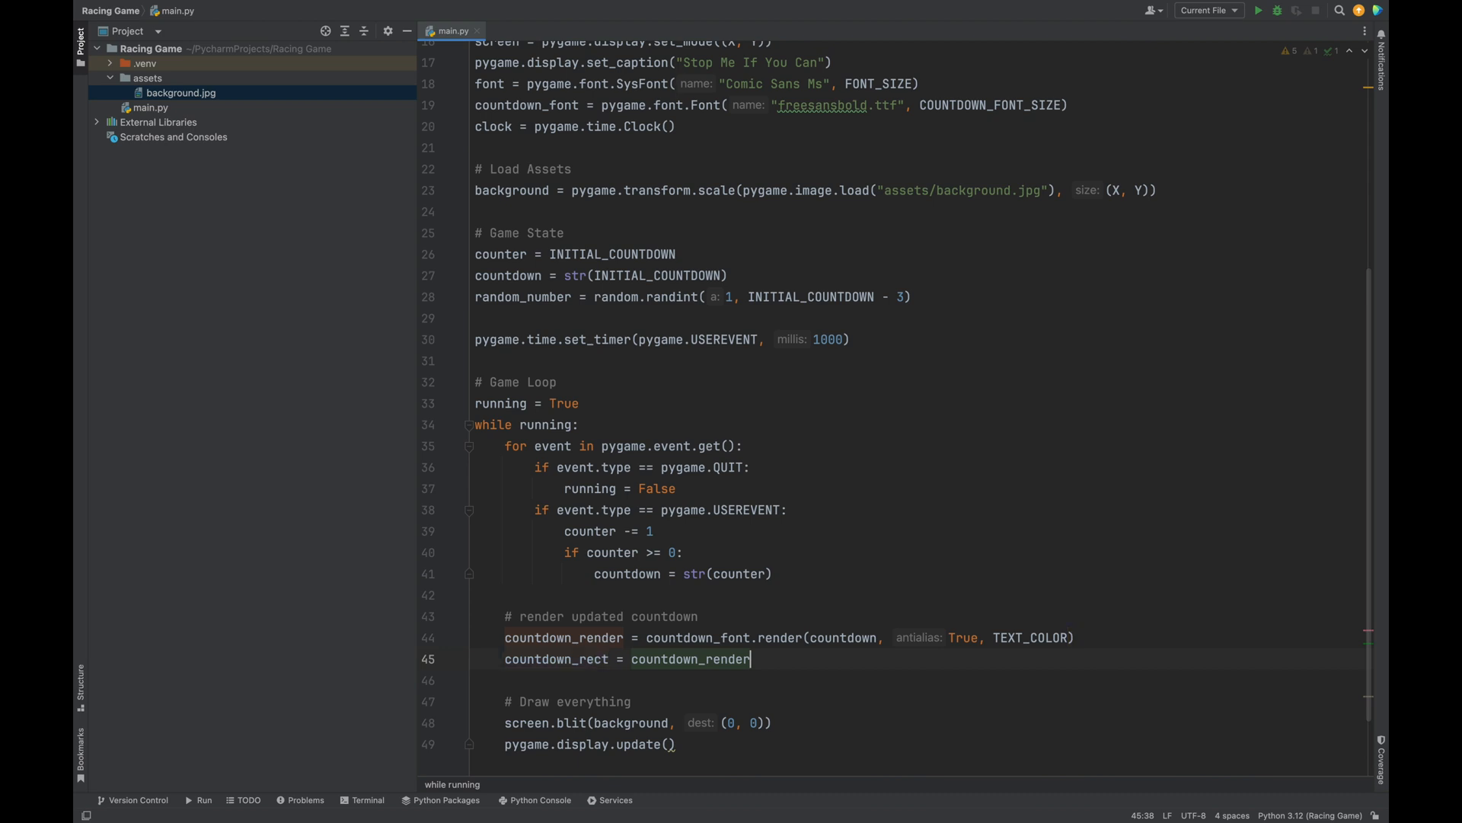
pyautogui.write('.get_rect(center=(')
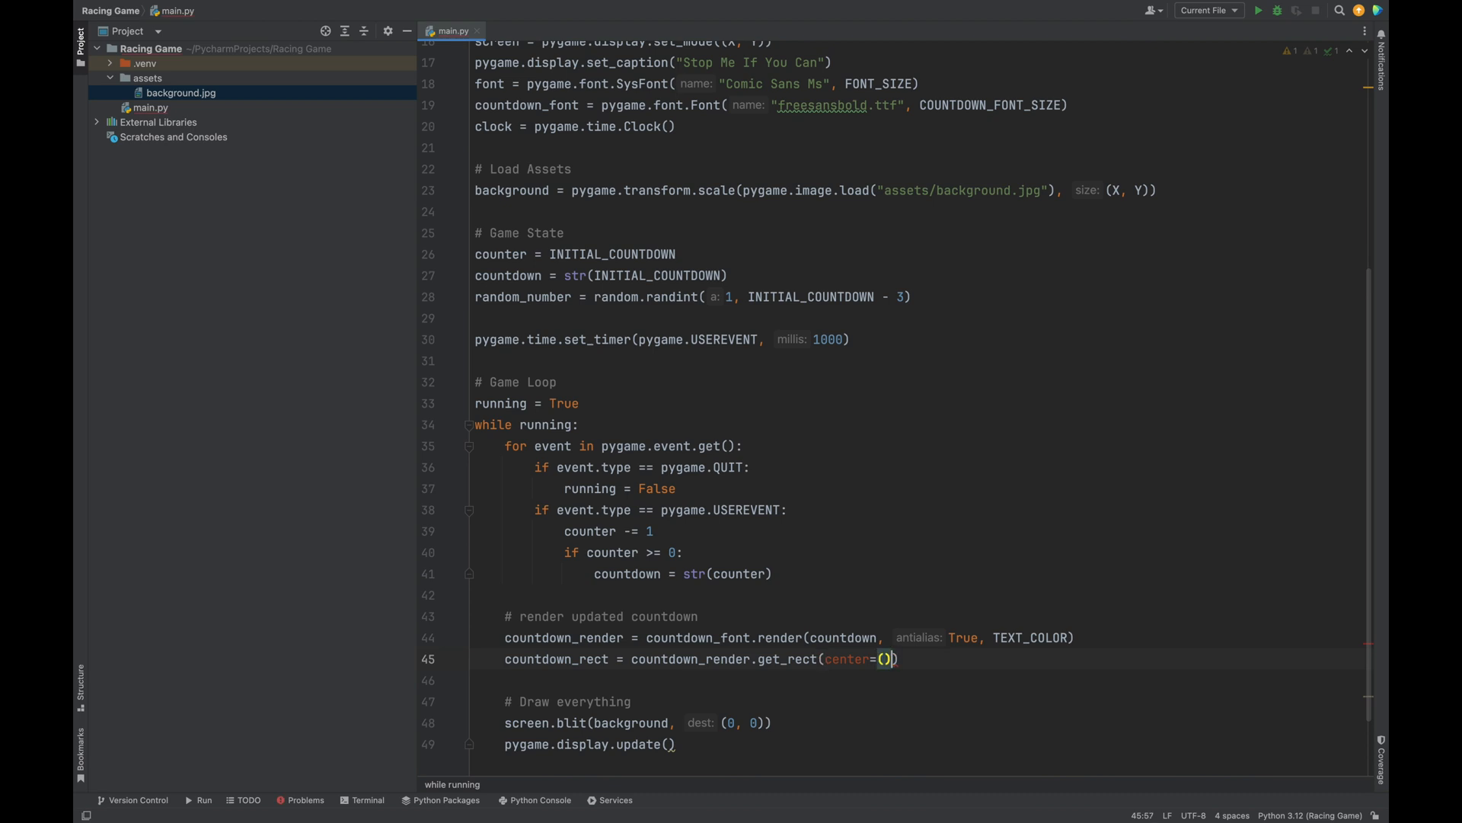
pyautogui.write('X//')
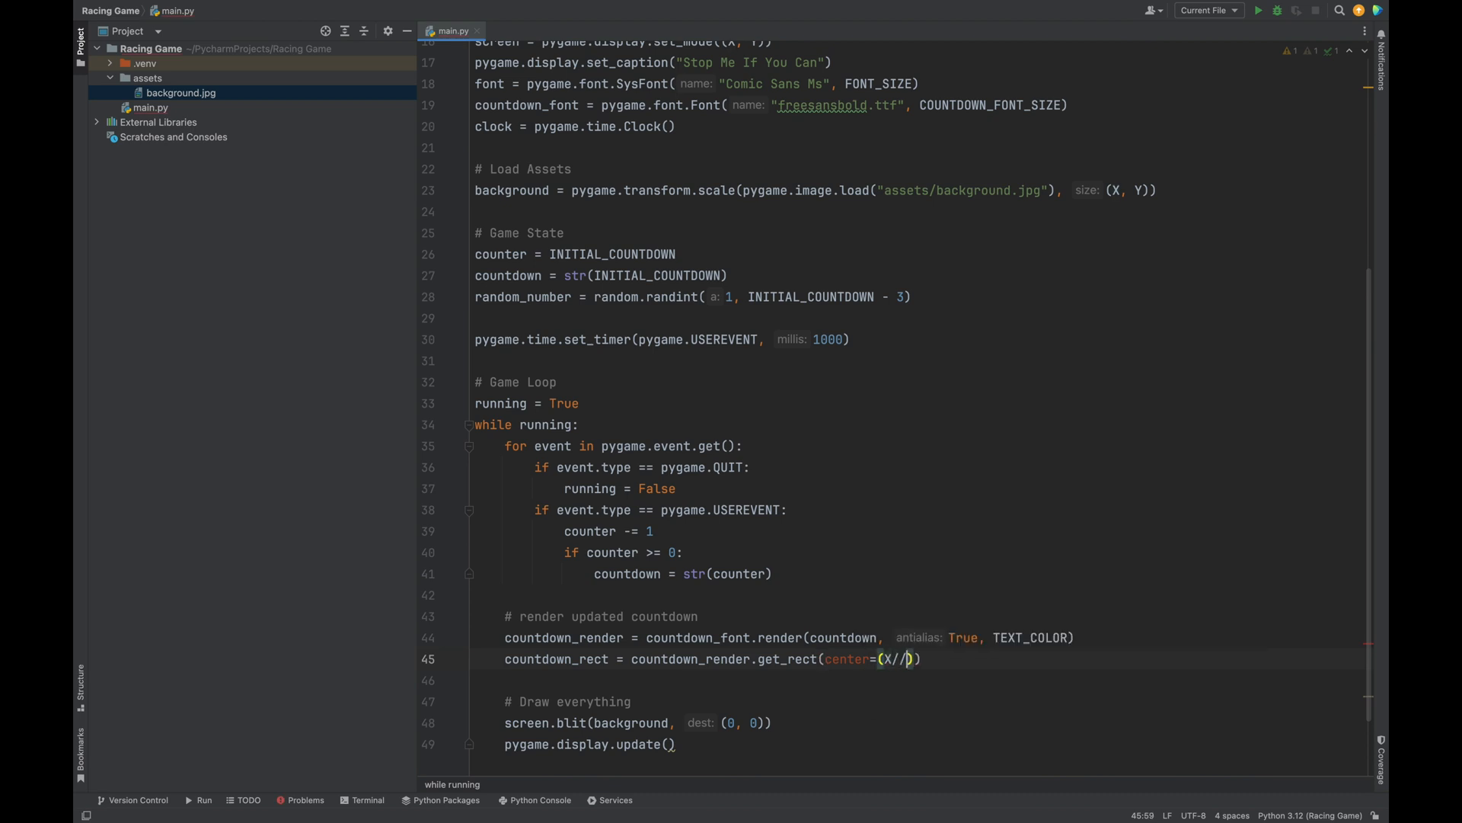
pyautogui.write('2, 320')
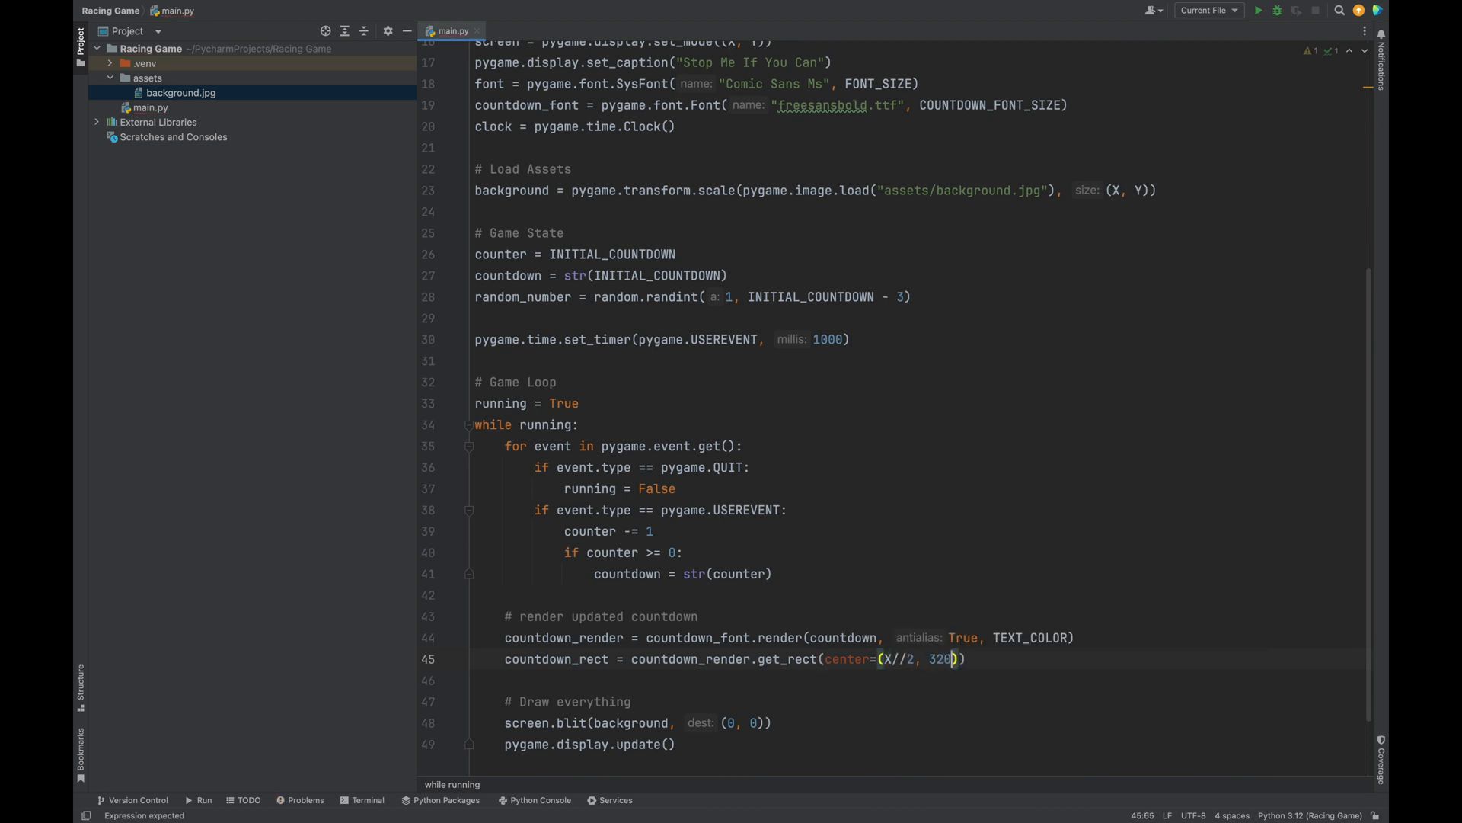
pyautogui.moveTo(916, 661)
pyautogui.write(')')
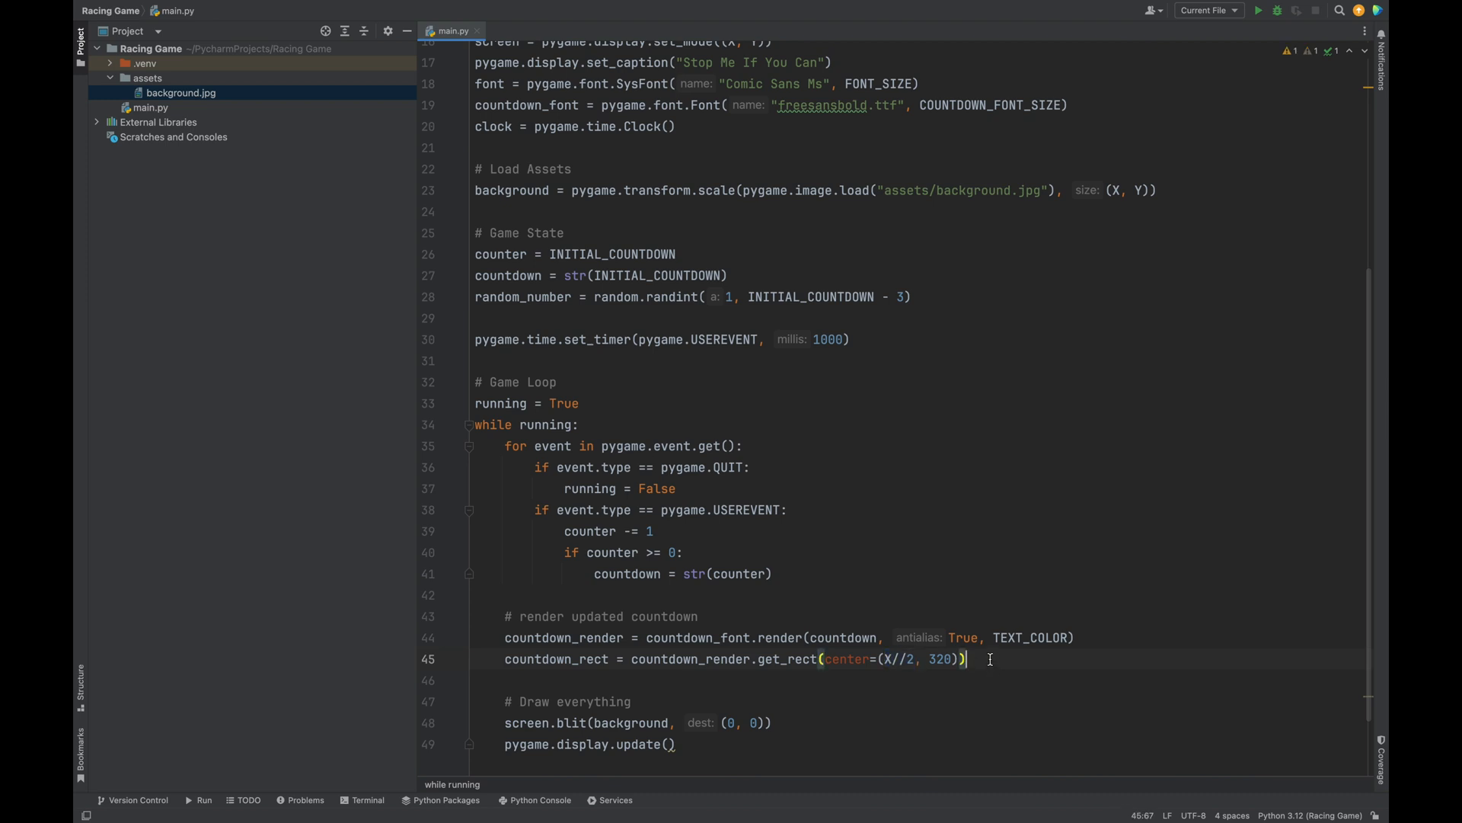
# Blit countdown_render at countdown_rect after the background
pyautogui.scroll(-3)
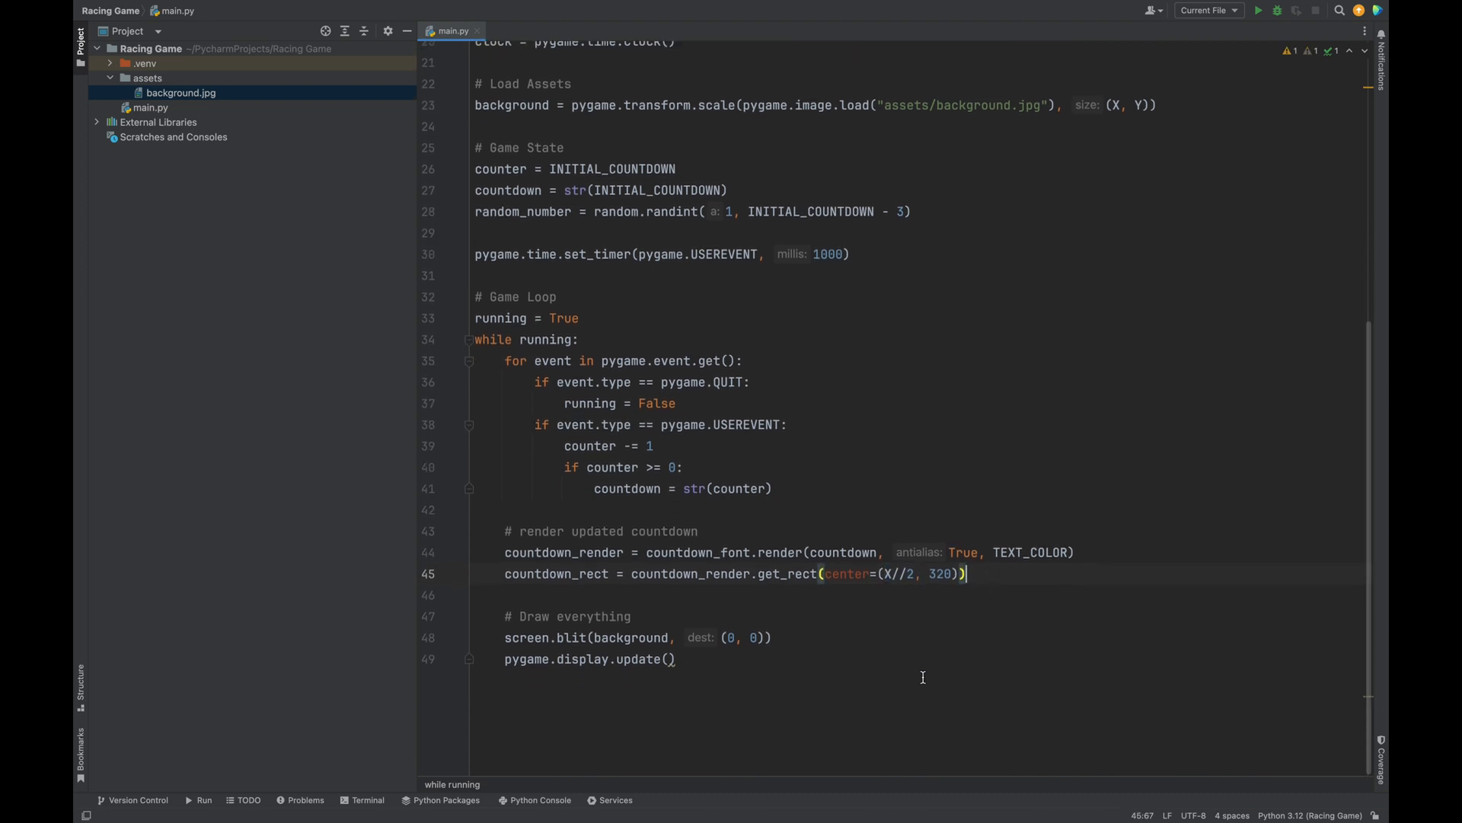
pyautogui.moveTo(832, 664)
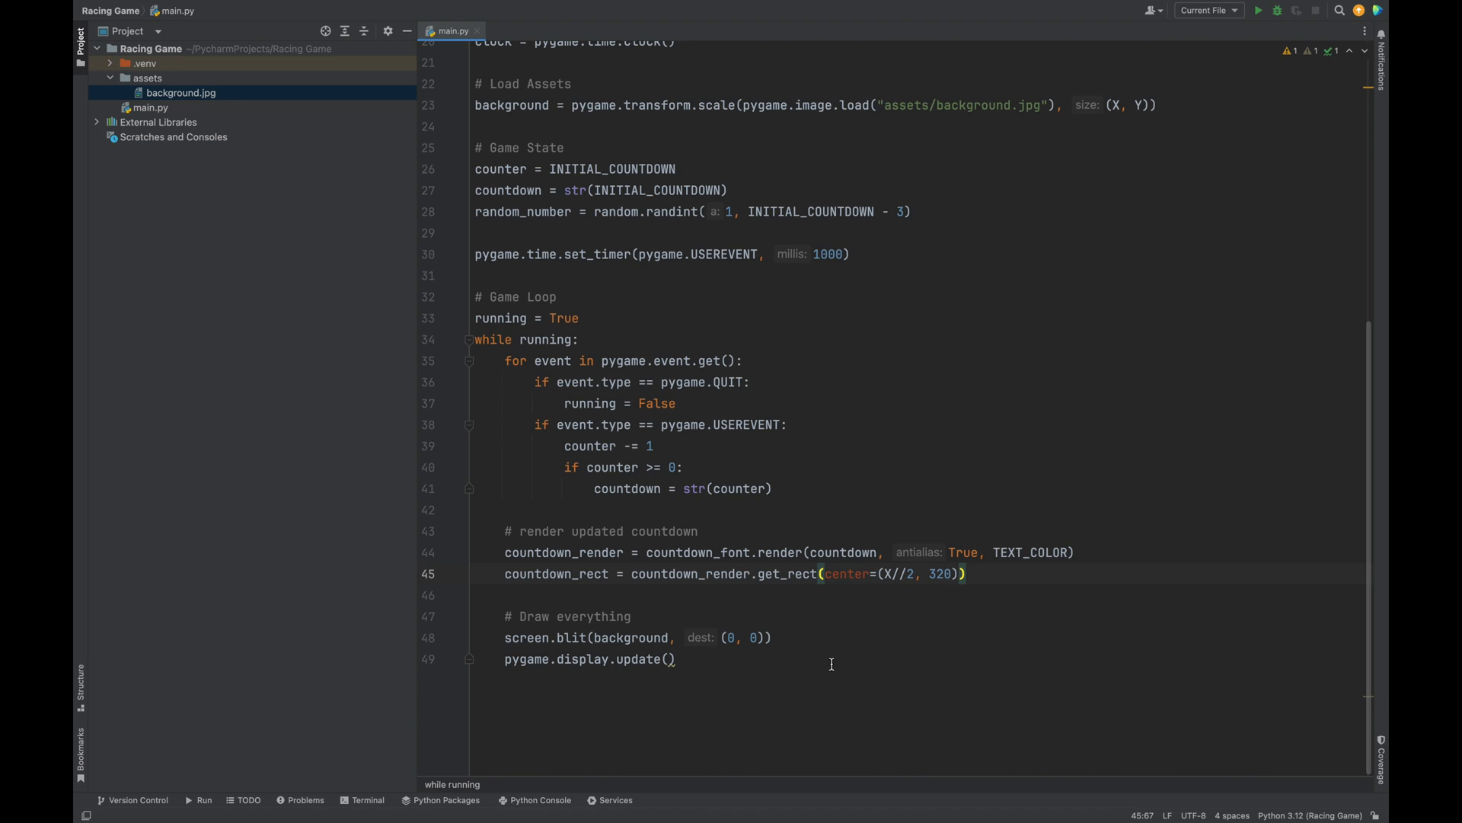
pyautogui.write('screen')
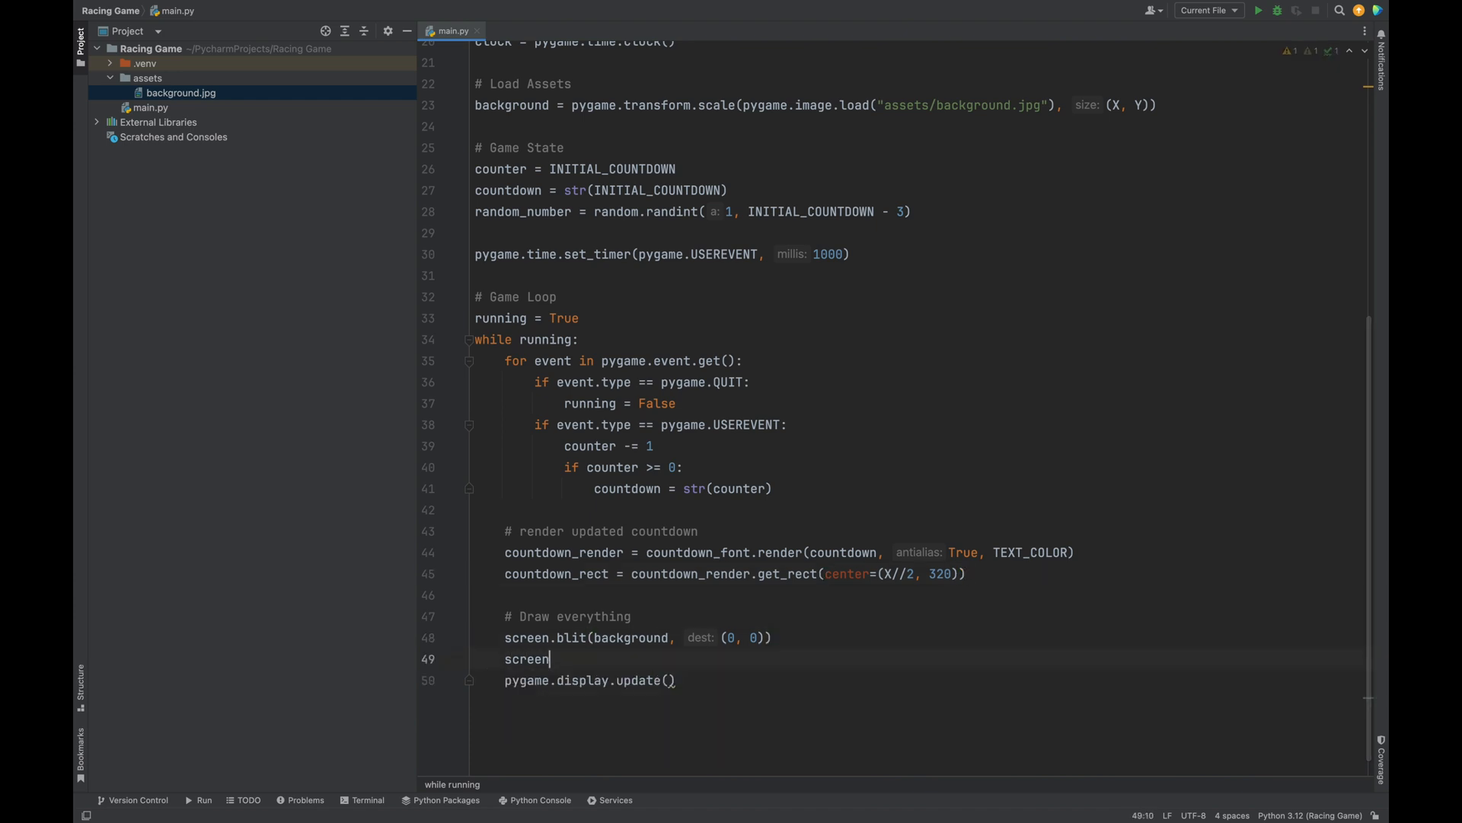
pyautogui.write('.blit()')
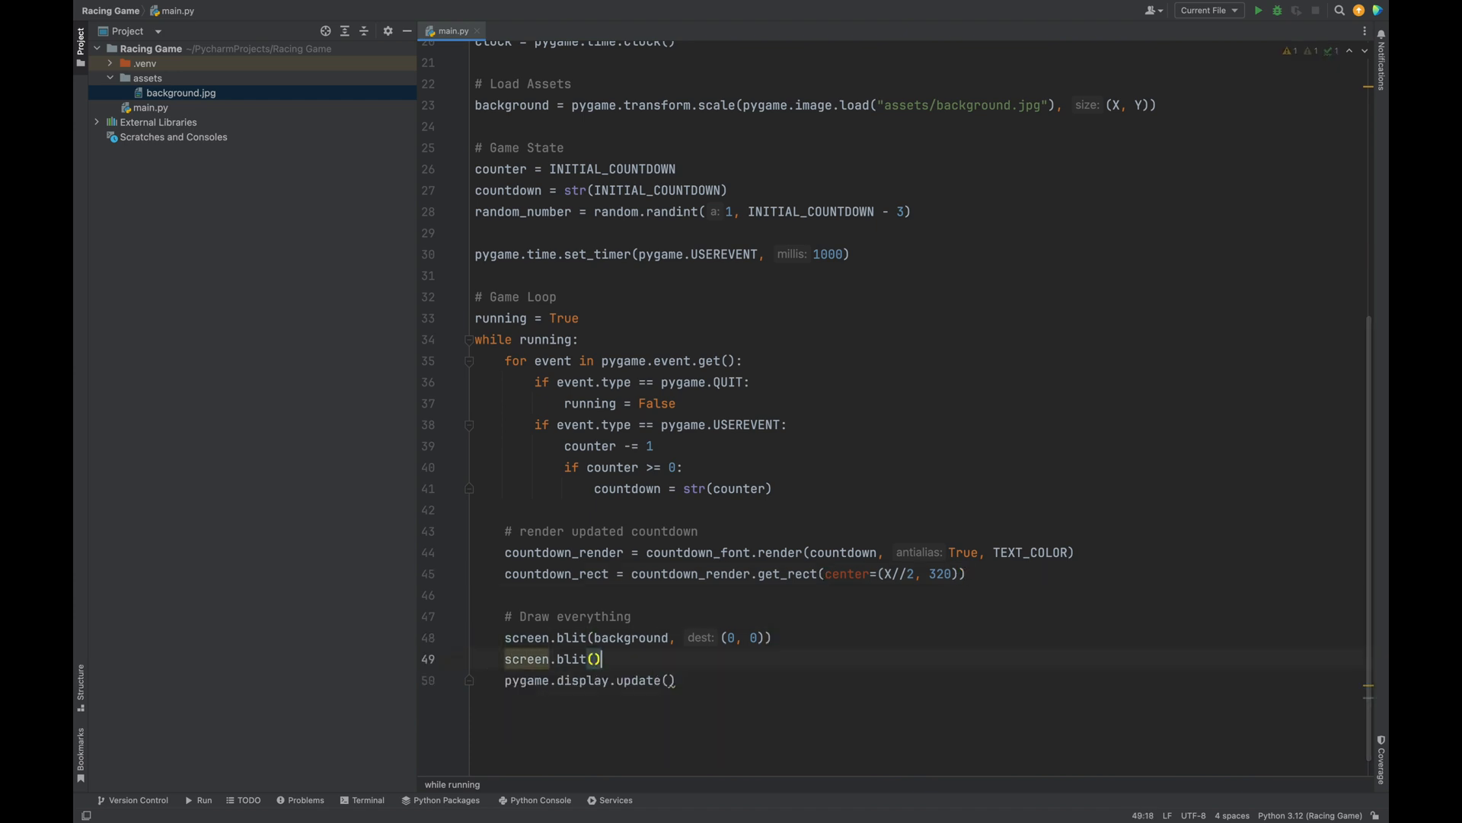
pyautogui.write('countdown_render, countdown_rect')
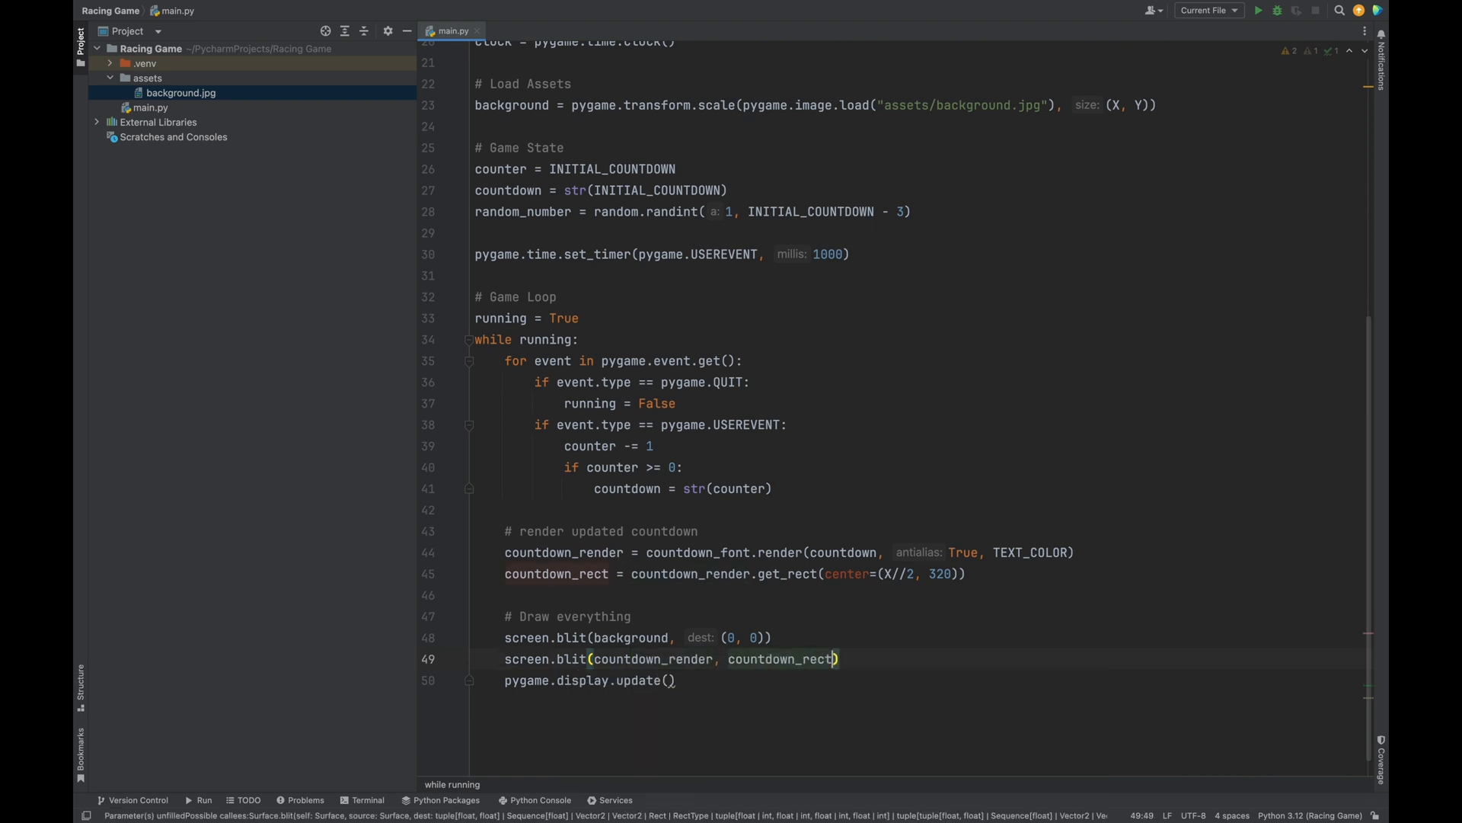
# Run main.py to test the countdown display
pyautogui.click(1261, 10)
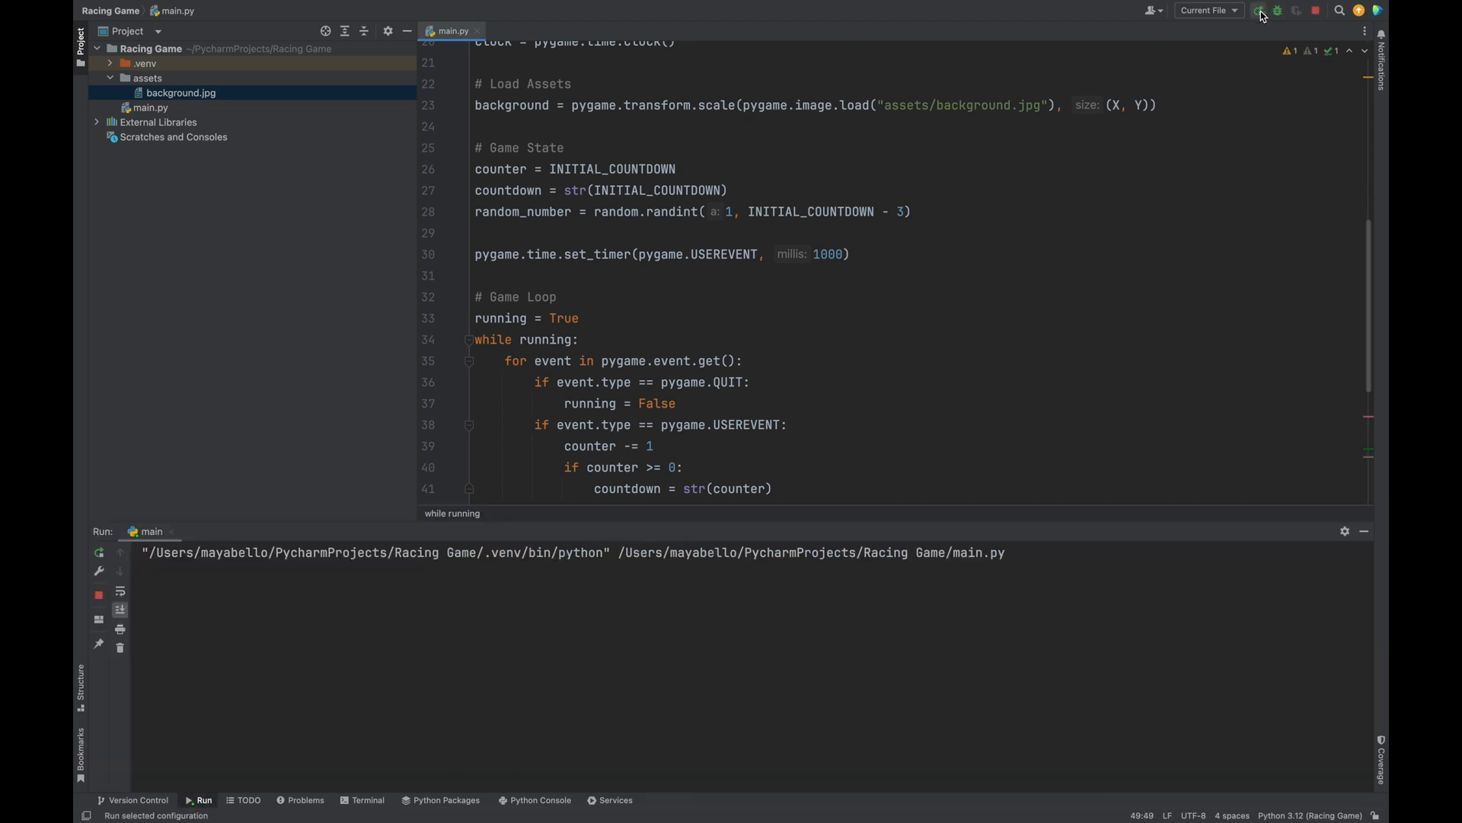
pyautogui.click(1259, 11)
pyautogui.write('overlay = pygame.Sur')
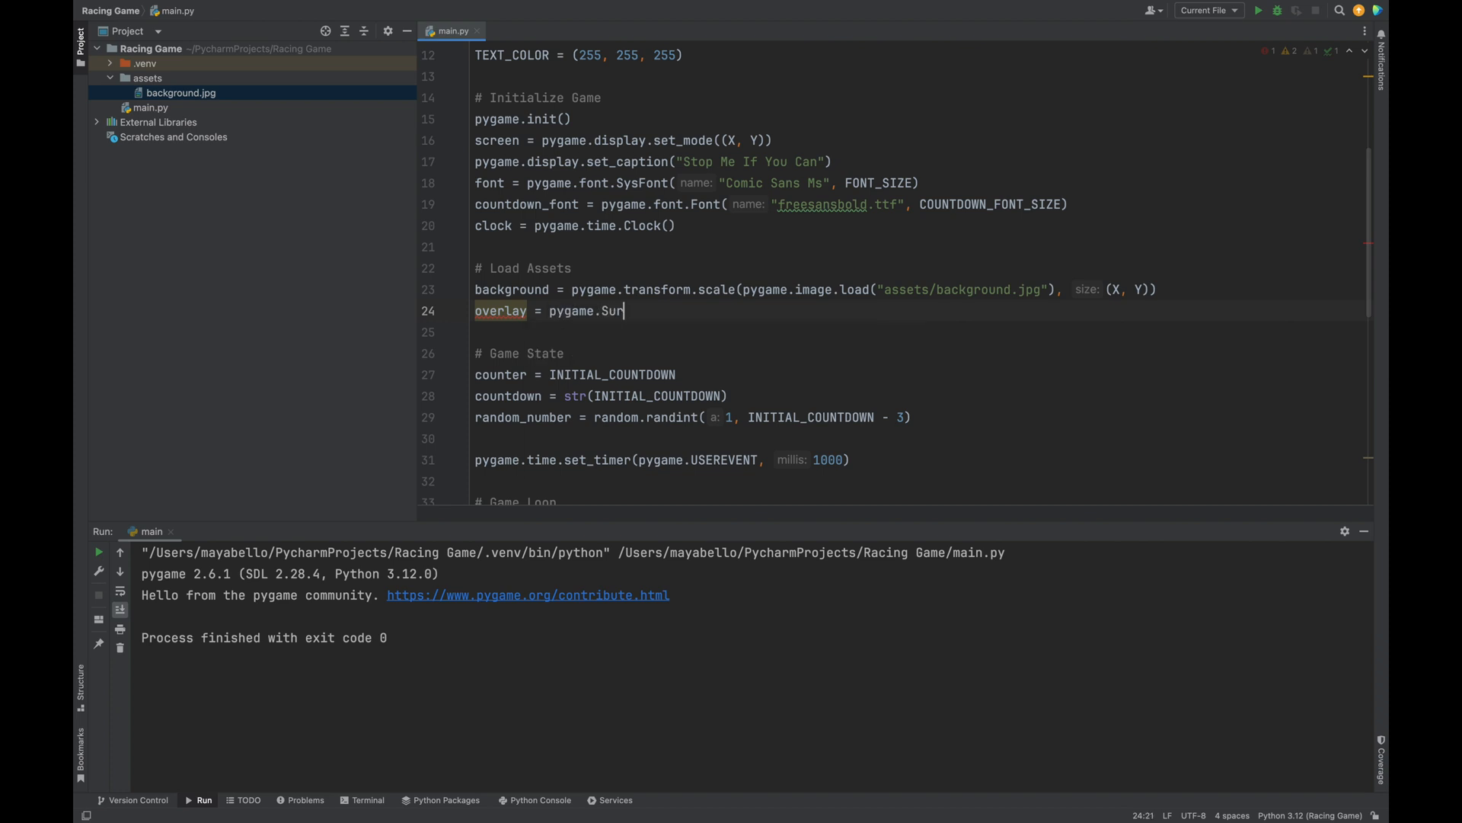
# Create overlay as a pygame.Surface of size (X, Y) with alpha 100, filled black (0,0,0)
pyautogui.write('face((X, Y))')
pyautogui.click(917, 332)
pyautogui.write('overlay.set')
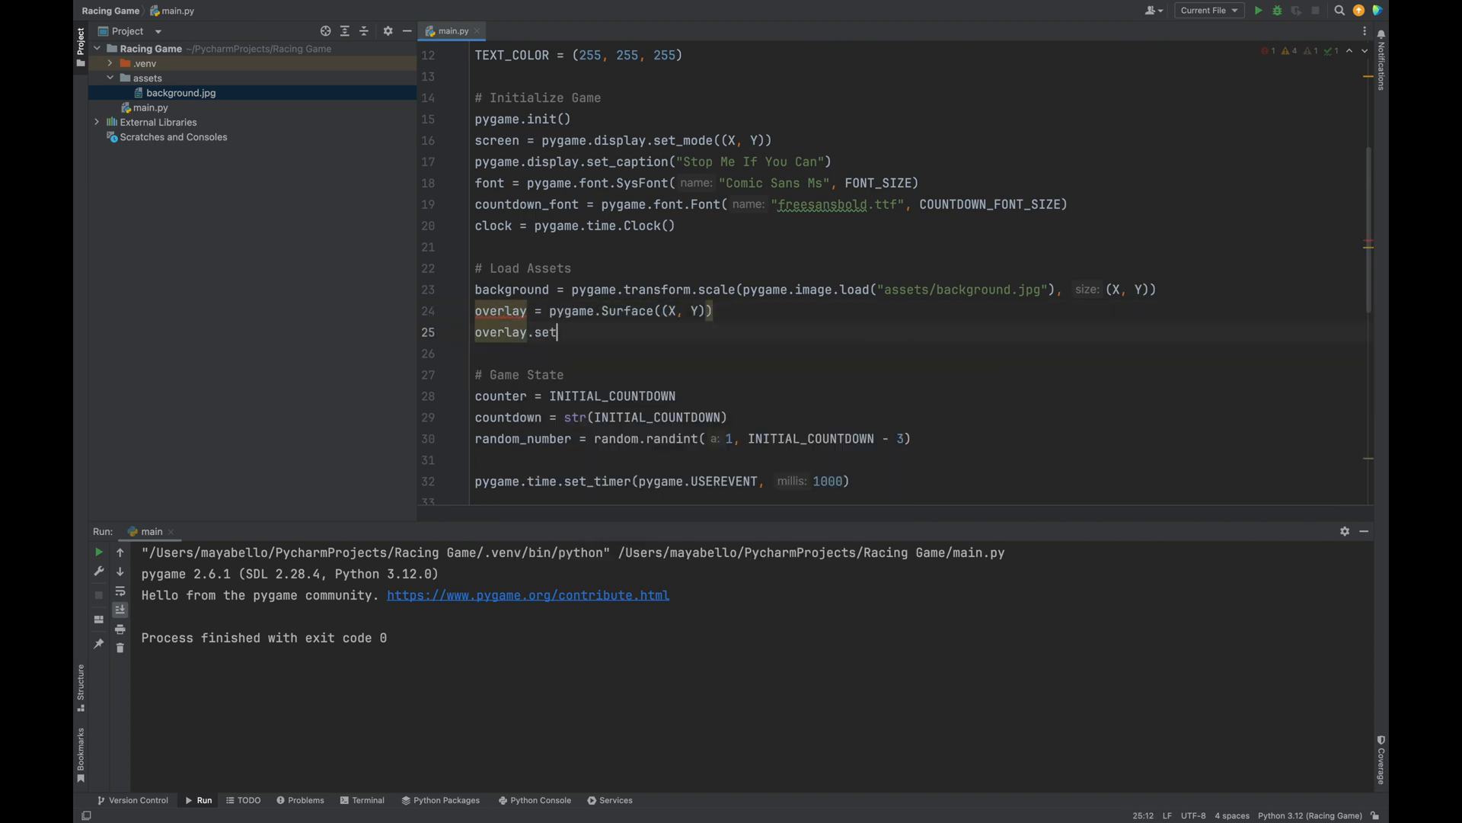
pyautogui.write('_alpha(100)')
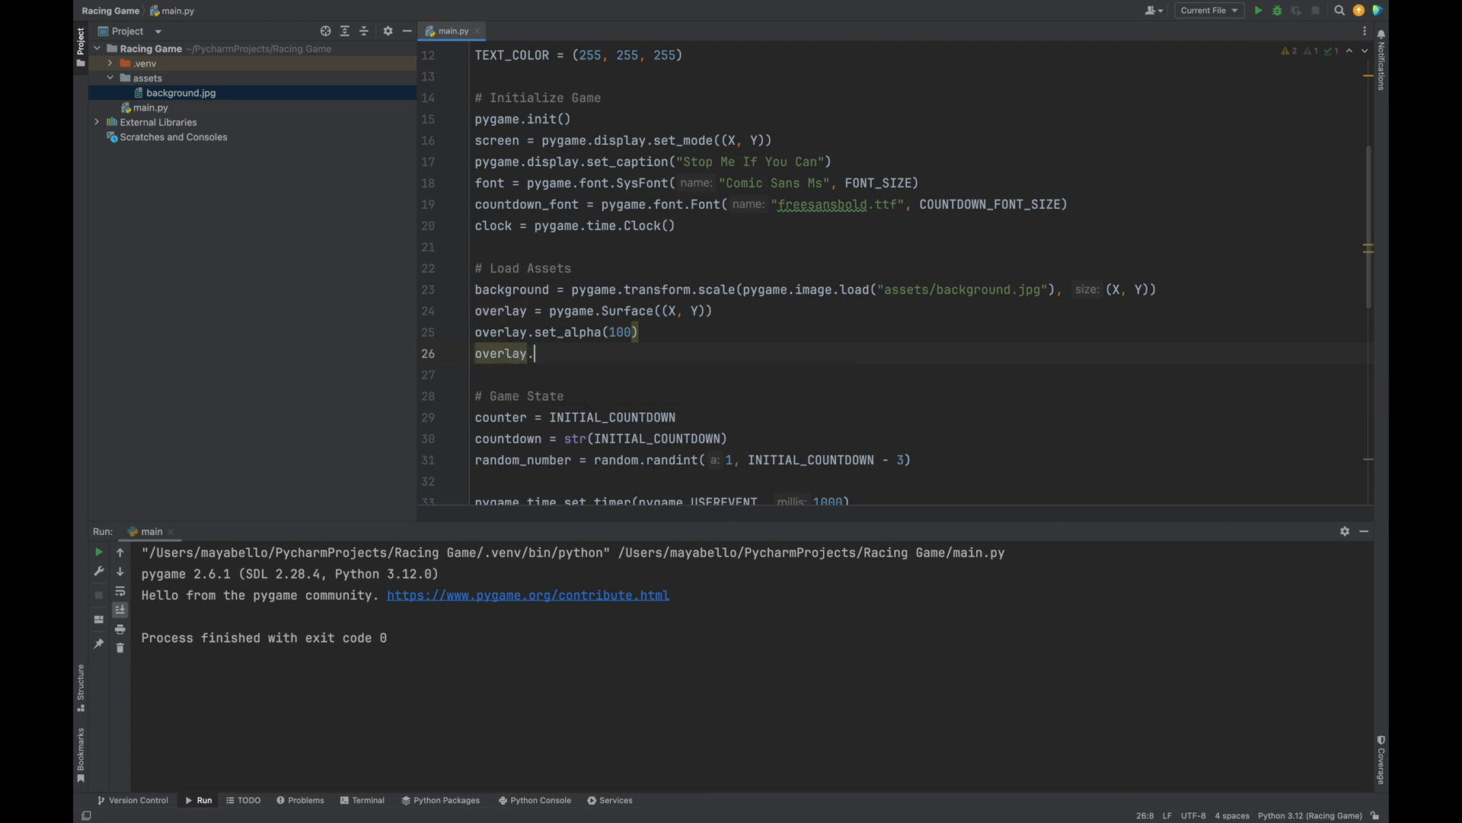
pyautogui.write('fill((0,0,0))')
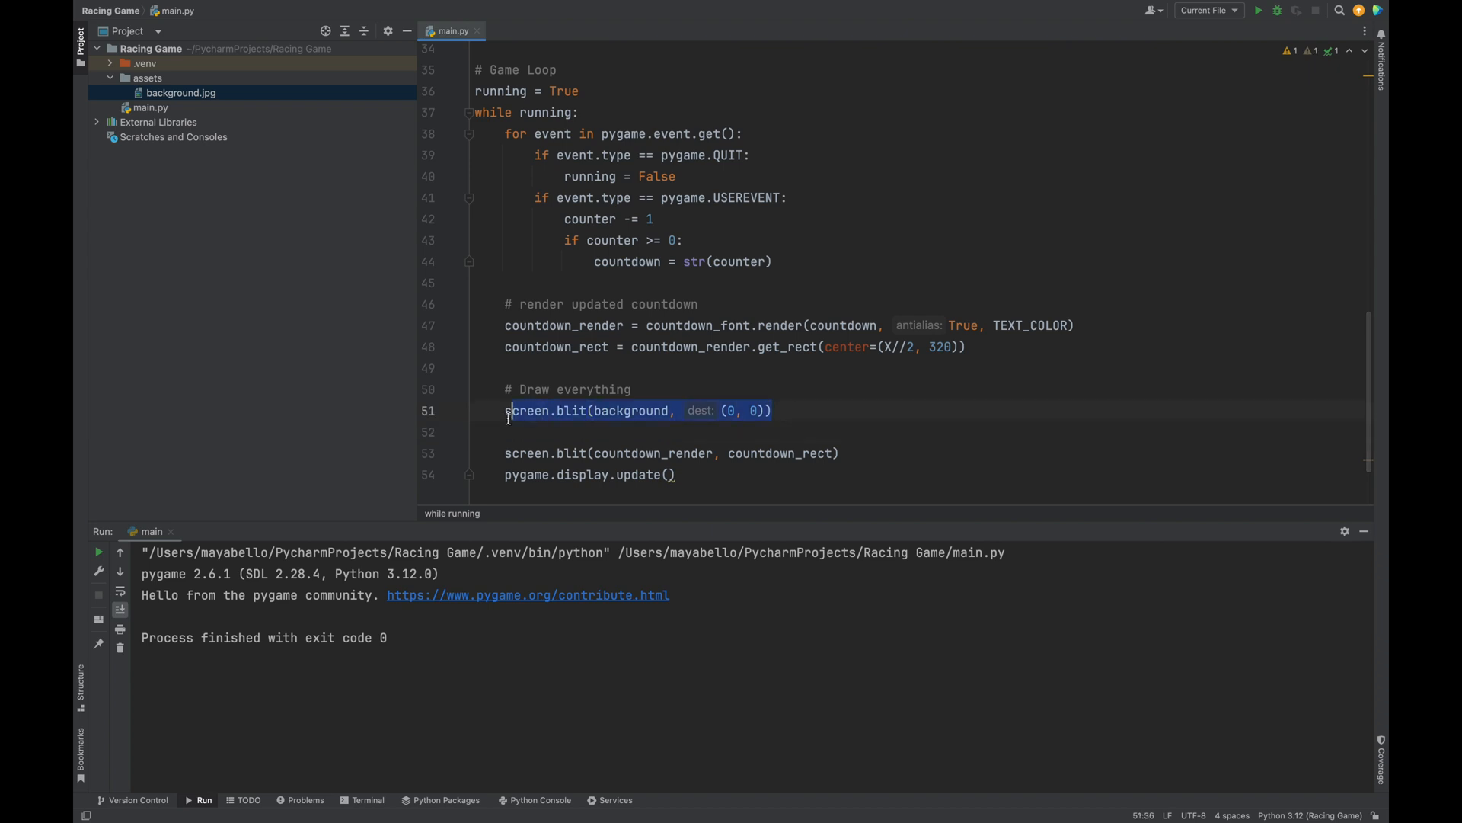
# Blit the overlay at (0, 0) over the background, test-run, and begin clock.tick at the loop end
pyautogui.write('screen.blit(overlay, (0, 0')
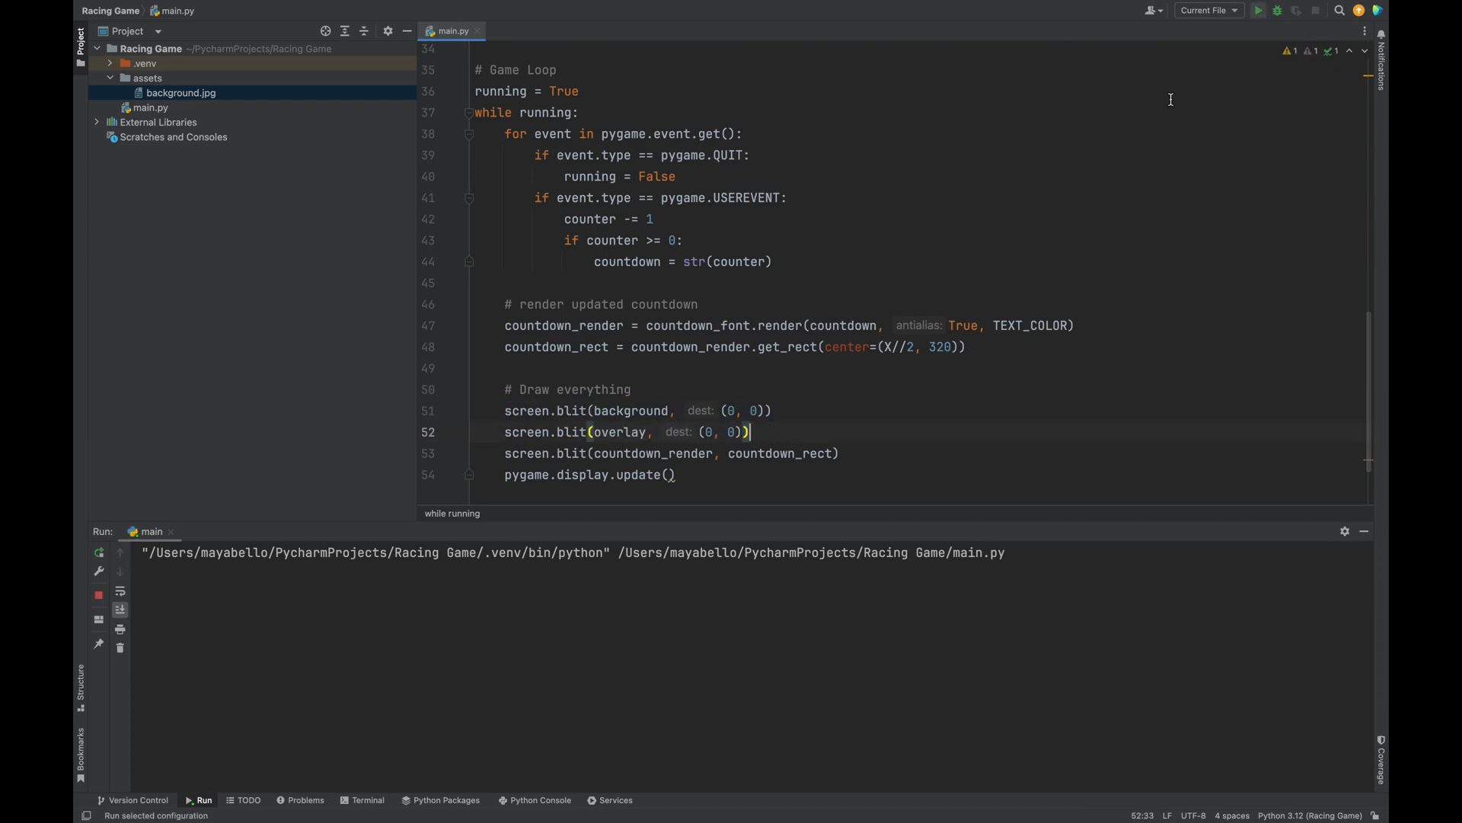
pyautogui.click(1259, 11)
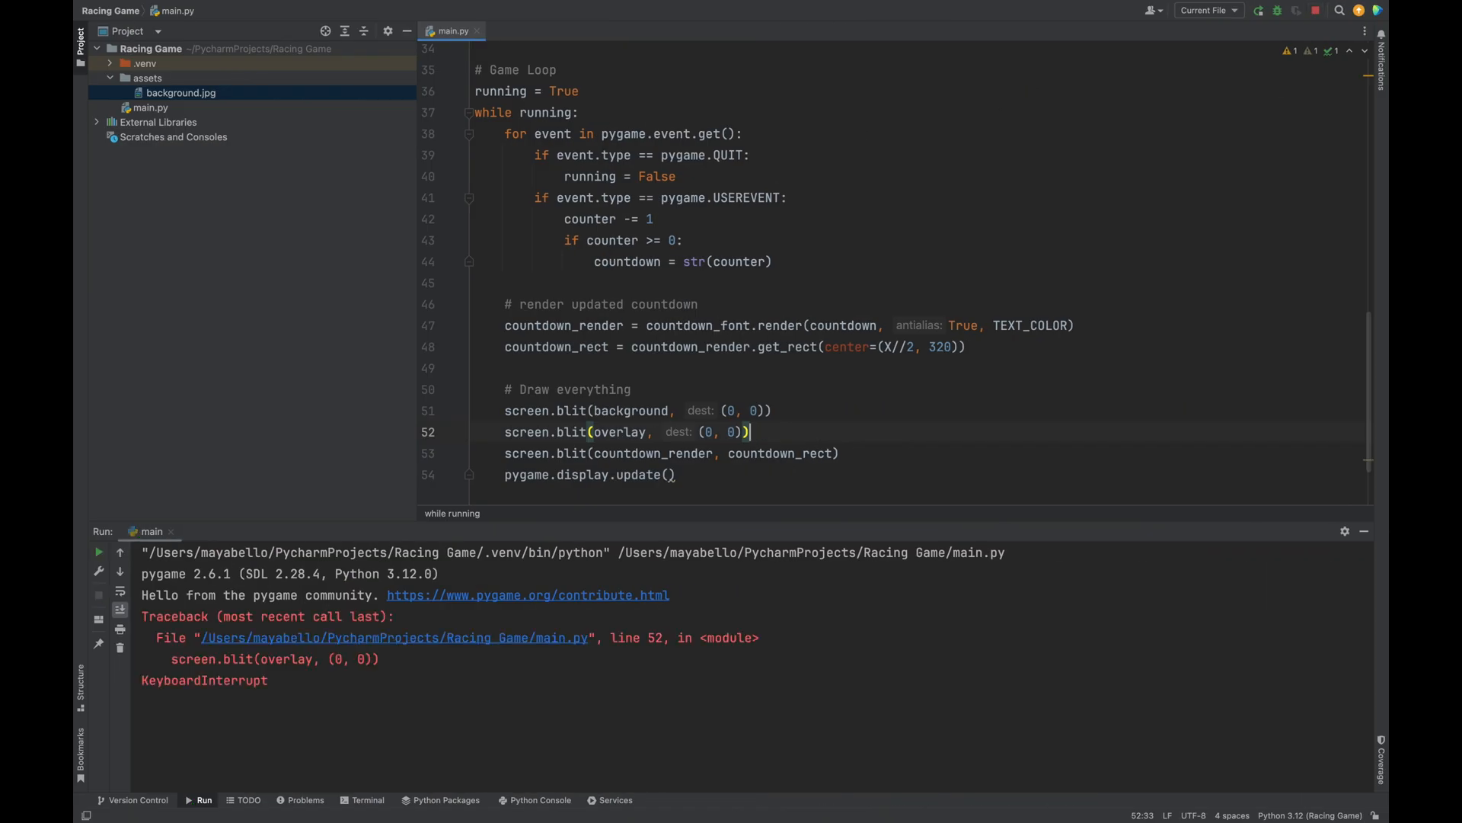
pyautogui.write('clock.tick(60')
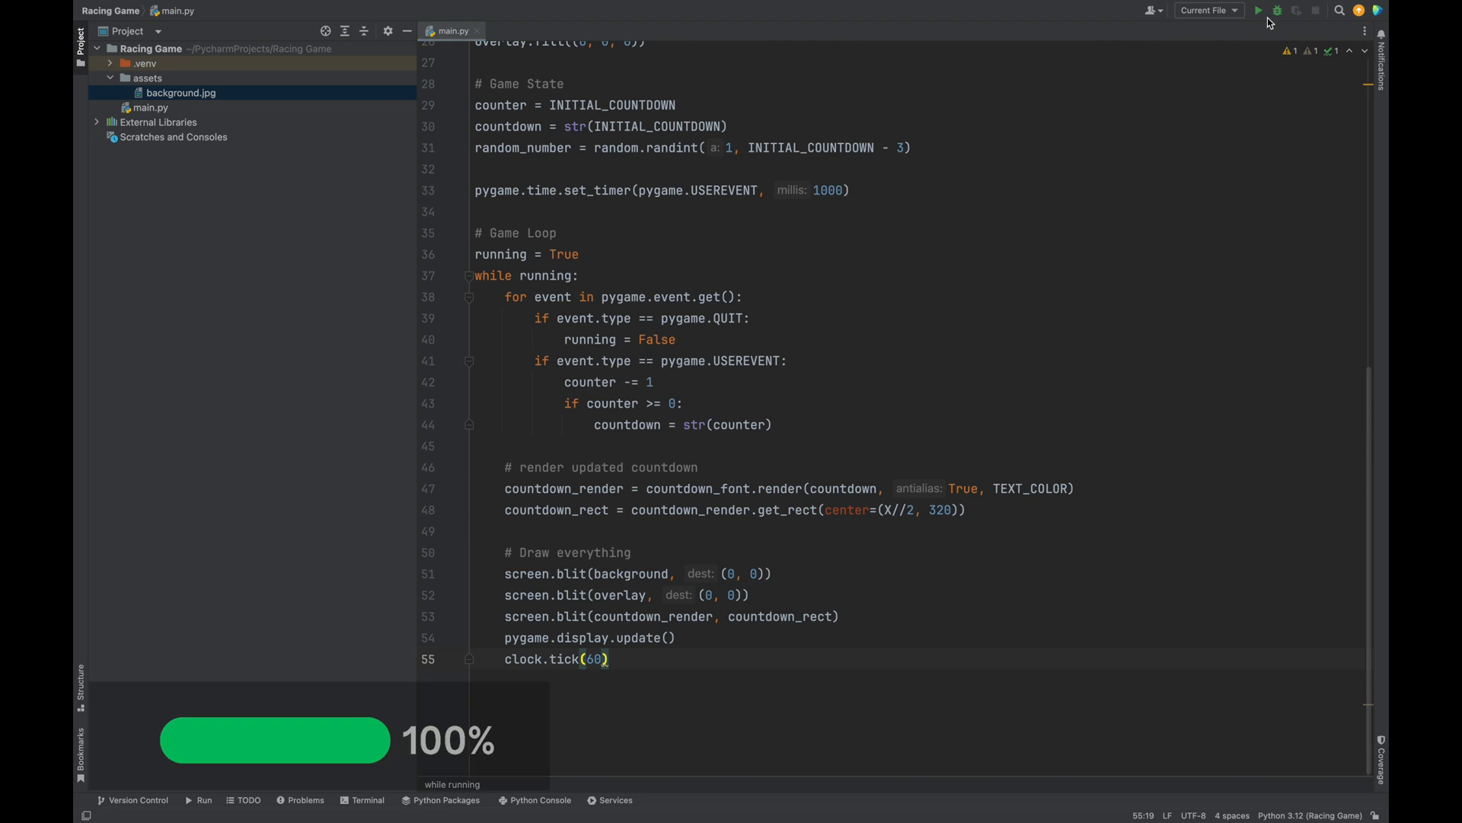
# Run main.py again with clock.tick(60) capping the loop at 60 FPS
pyautogui.click(1264, 11)
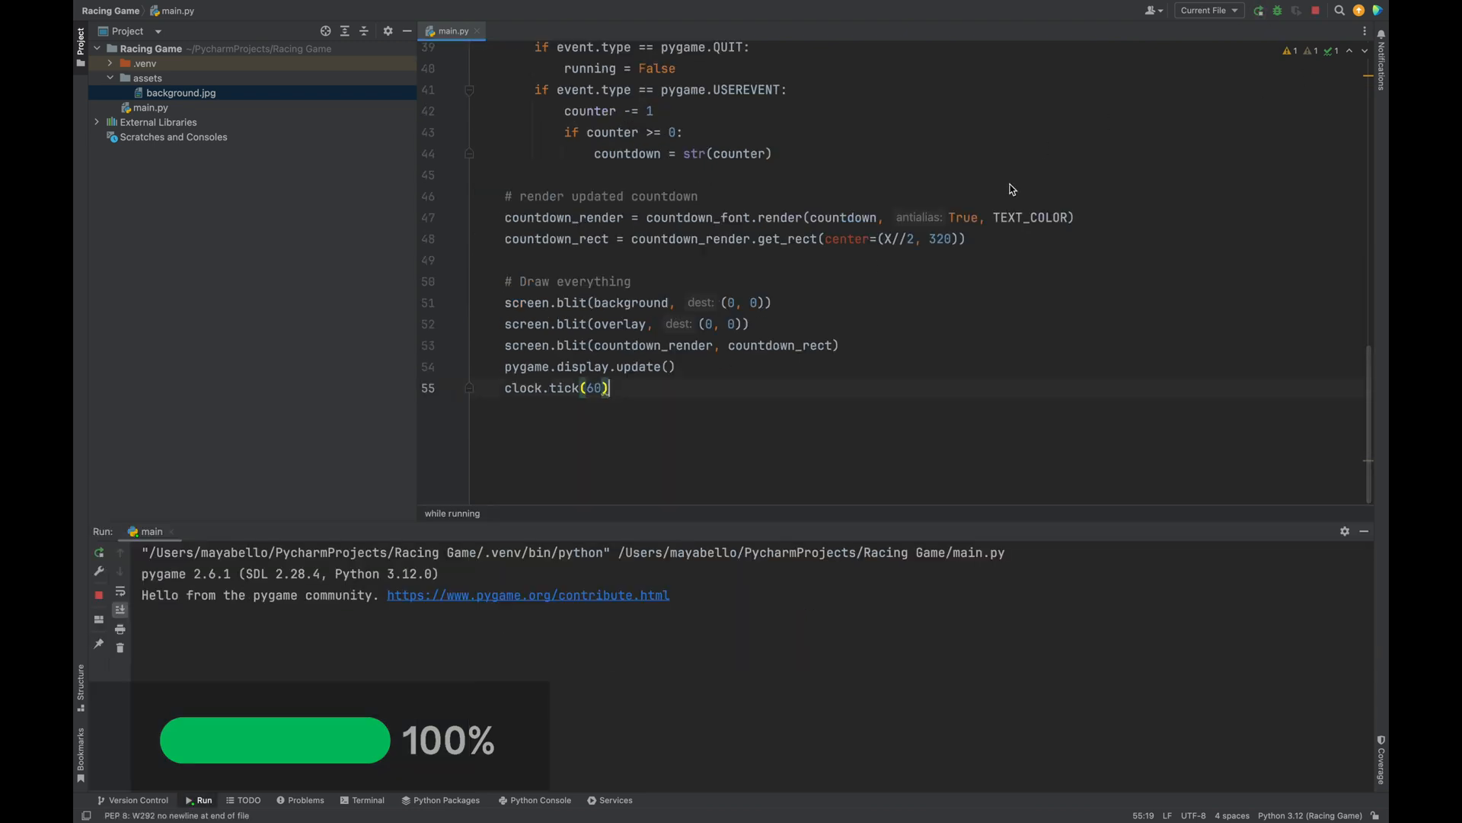